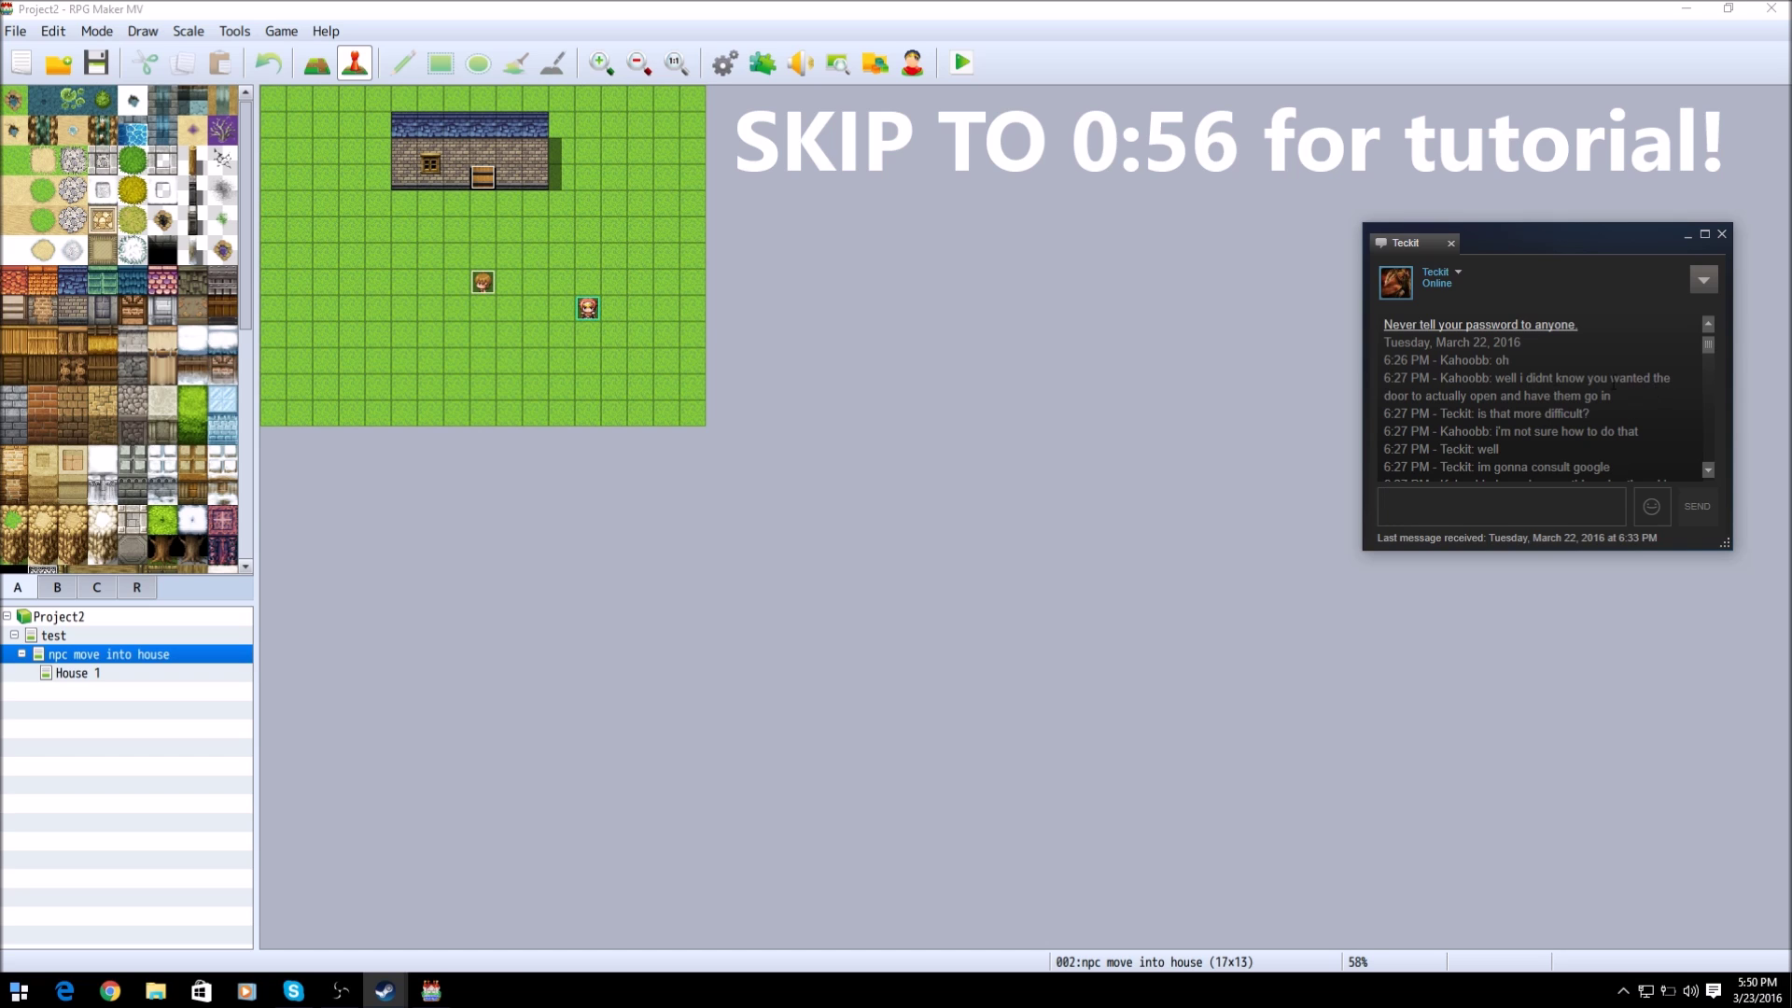
Step: Browse the map and editor panels, opening the kid's Walk into house event and closing it unchanged
left_click(1500, 506)
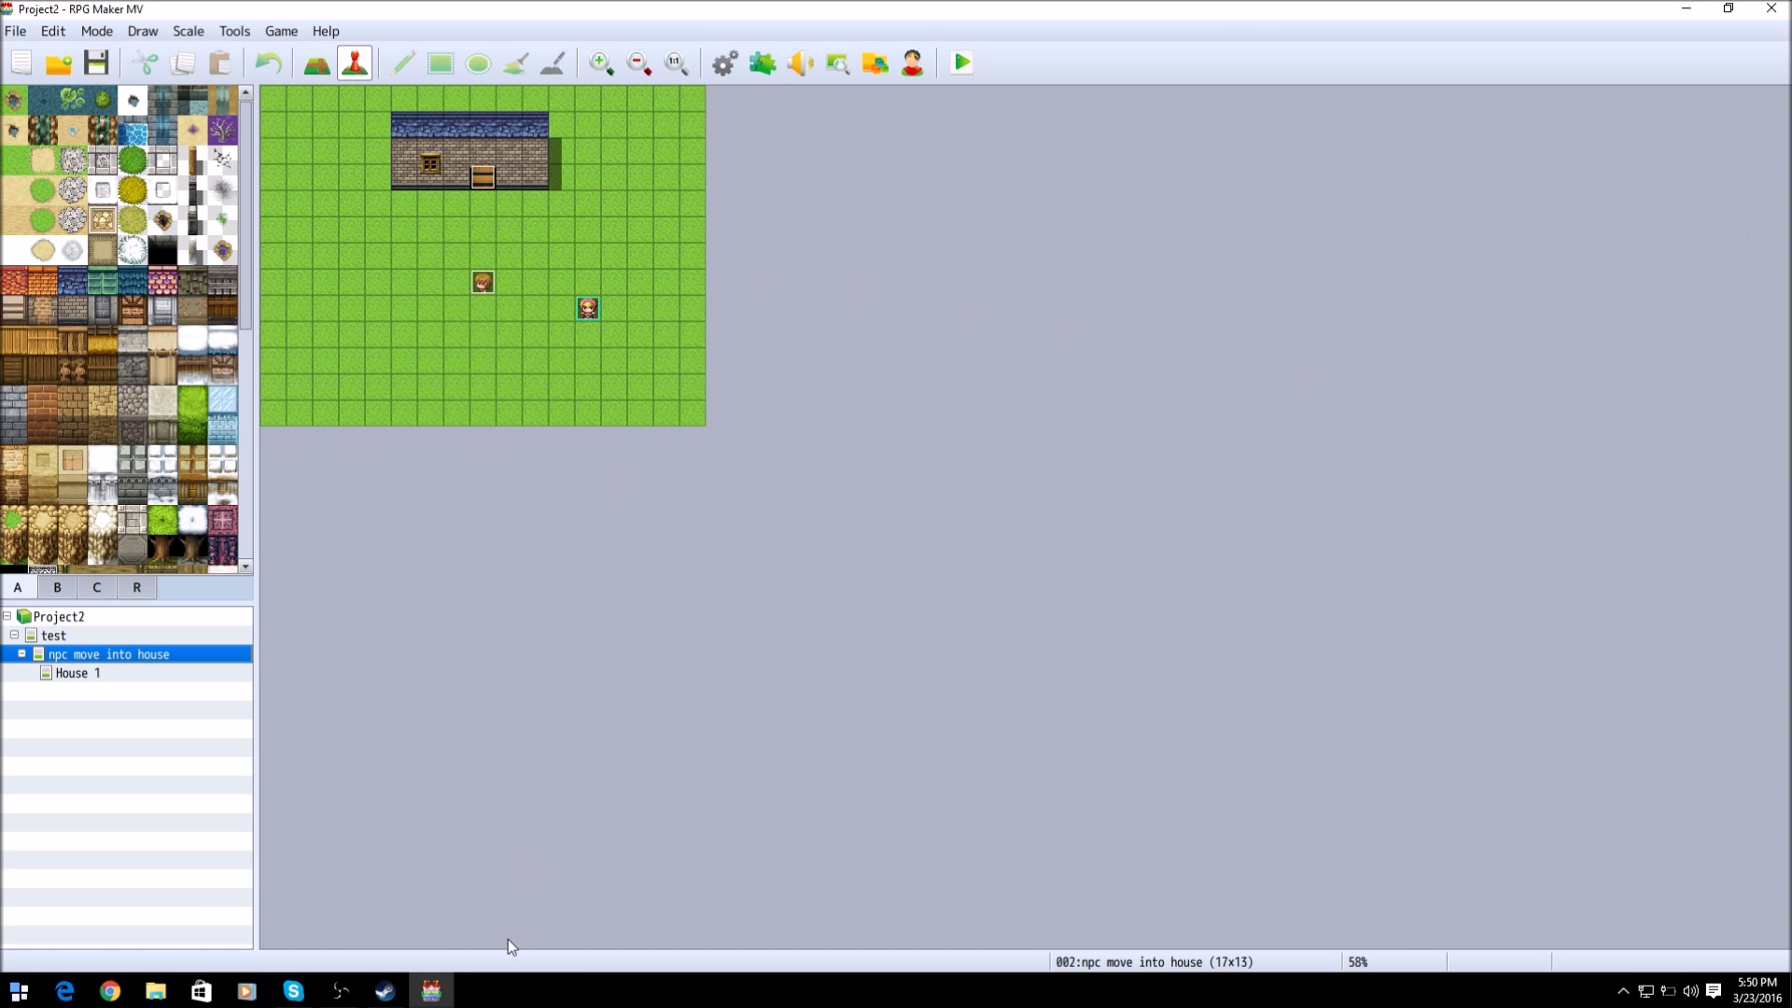
left_click(325, 989)
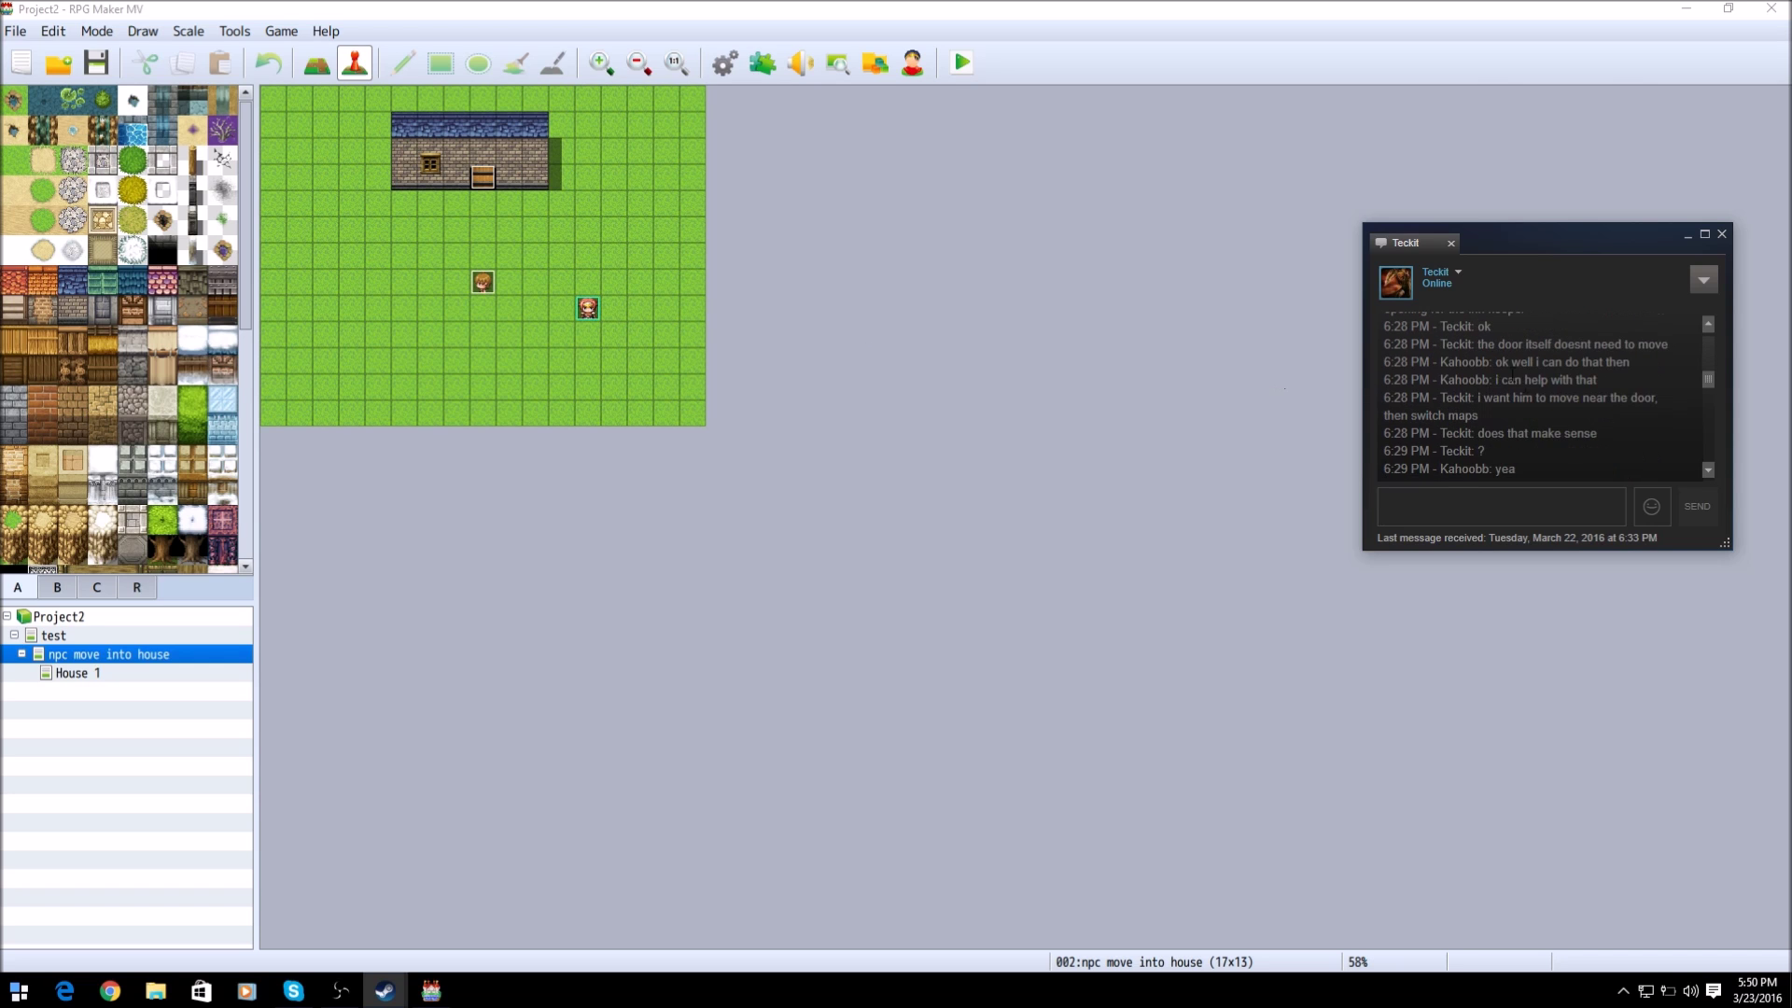
scroll("down", 3)
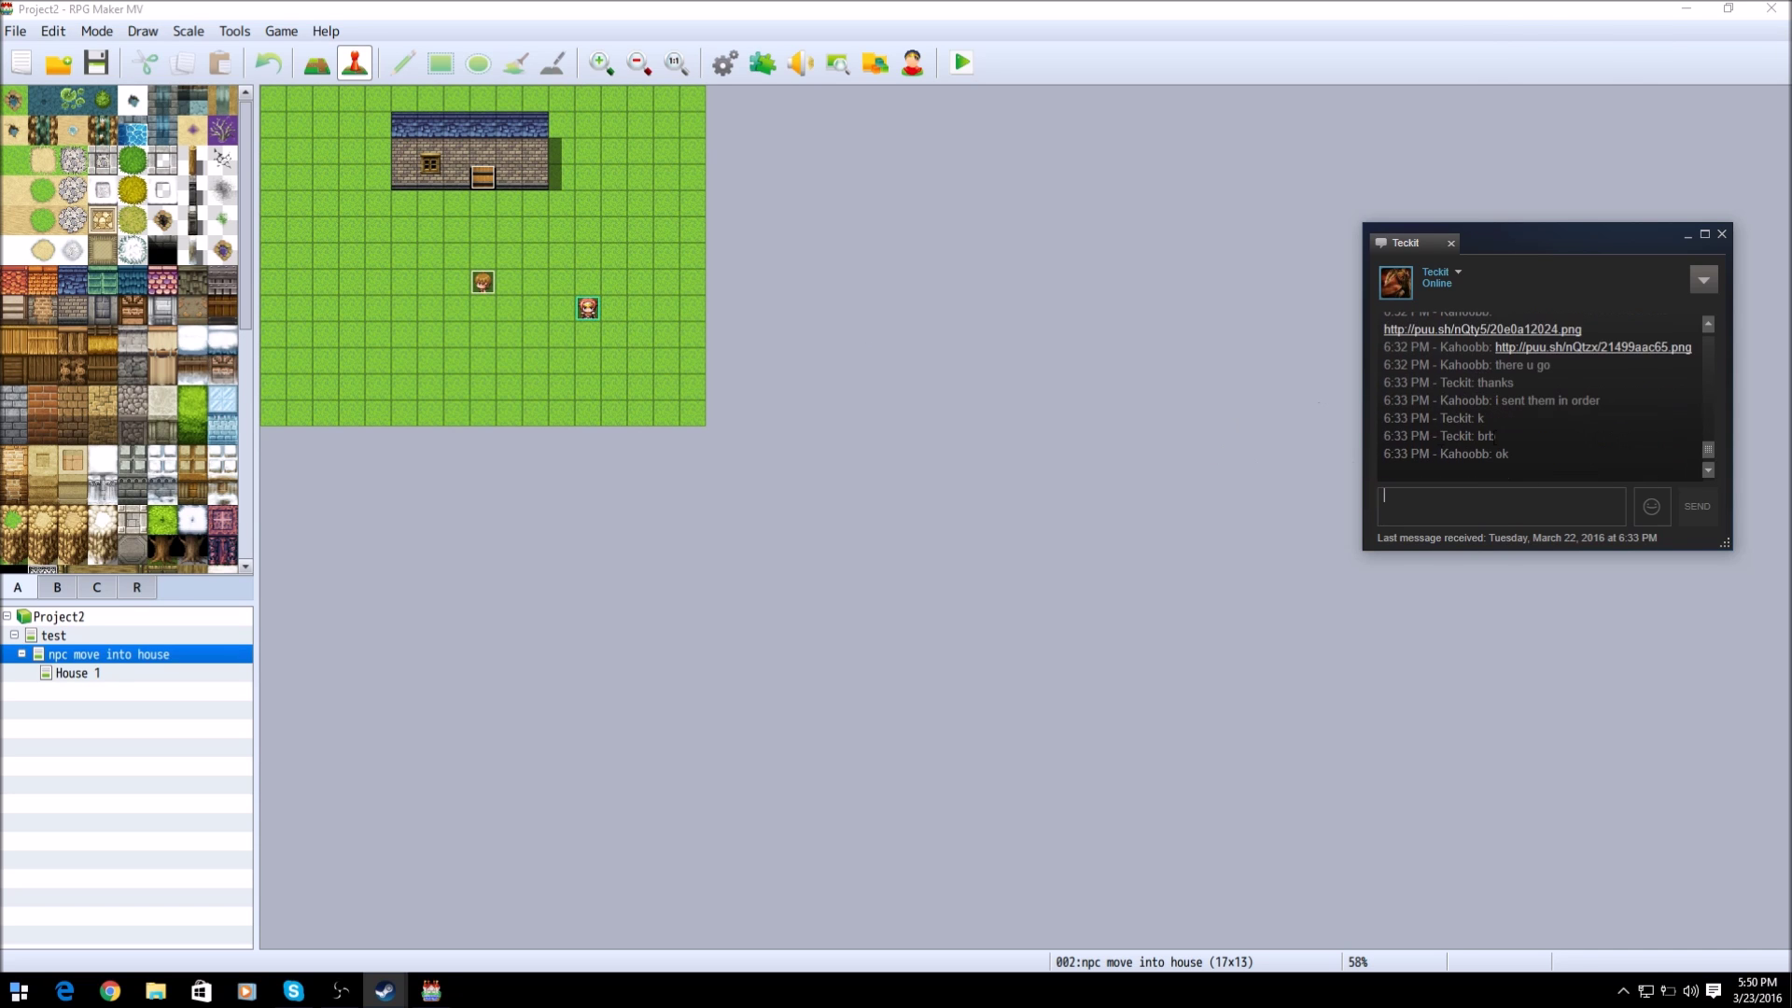
left_click(1719, 235)
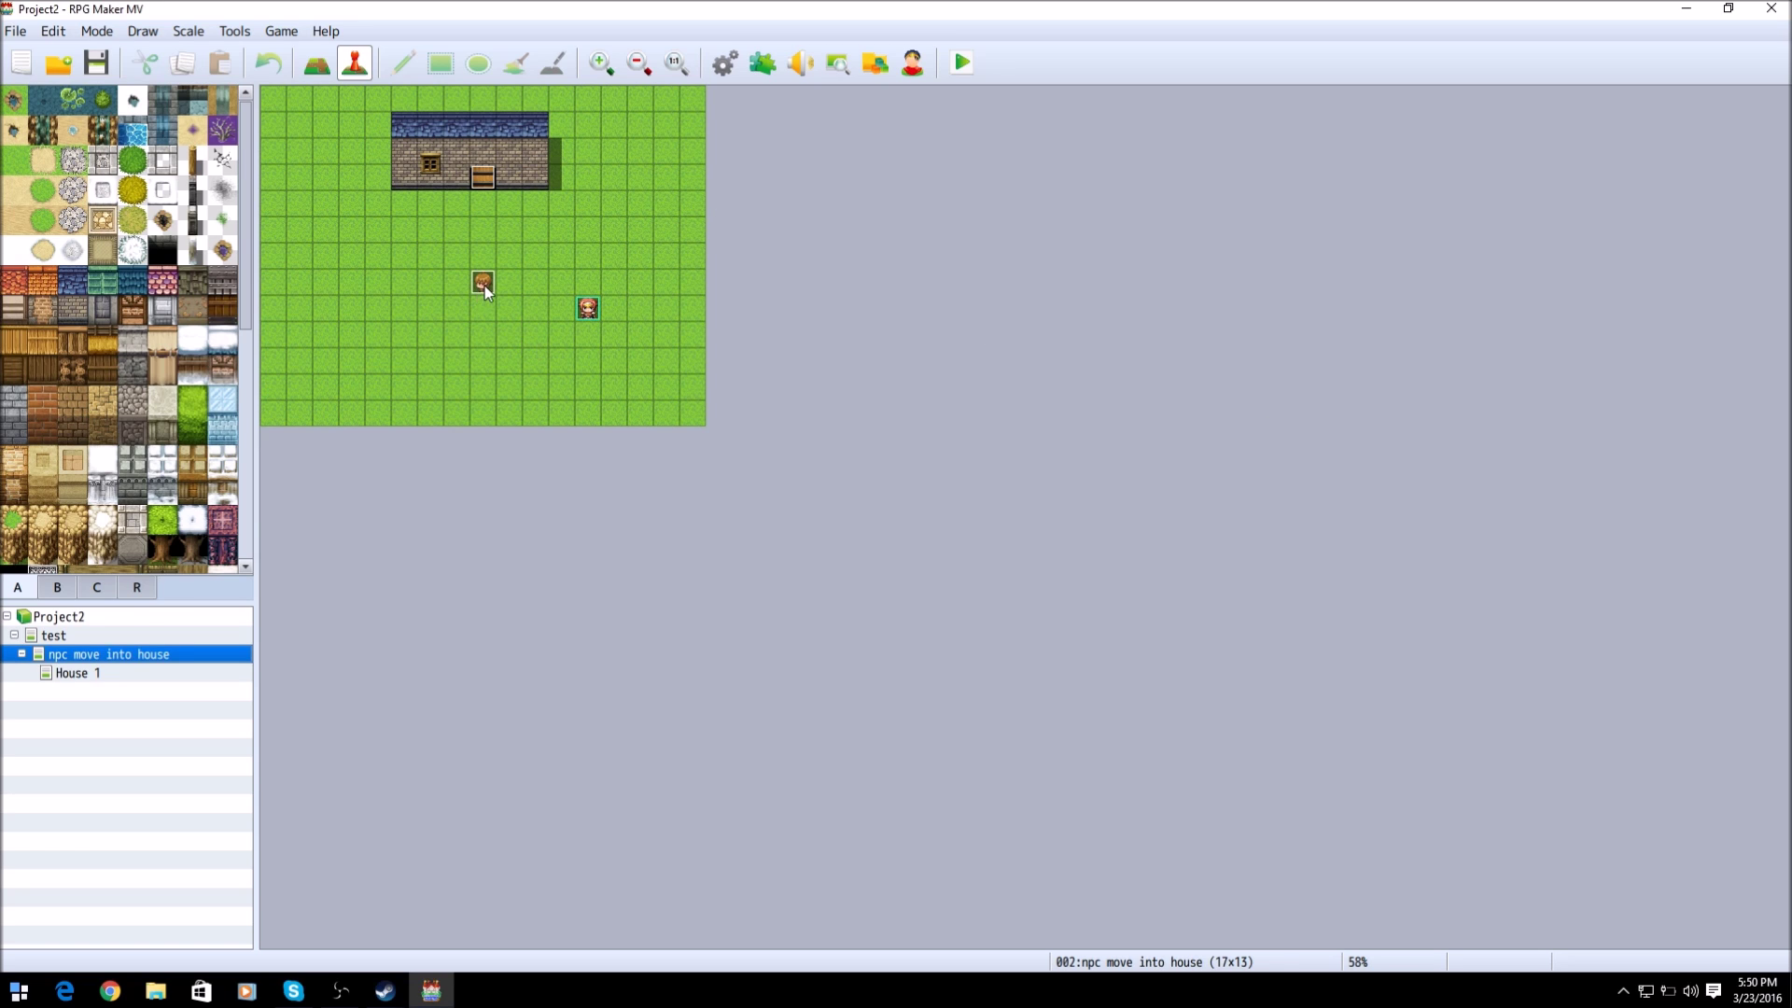
mouse_move(476, 784)
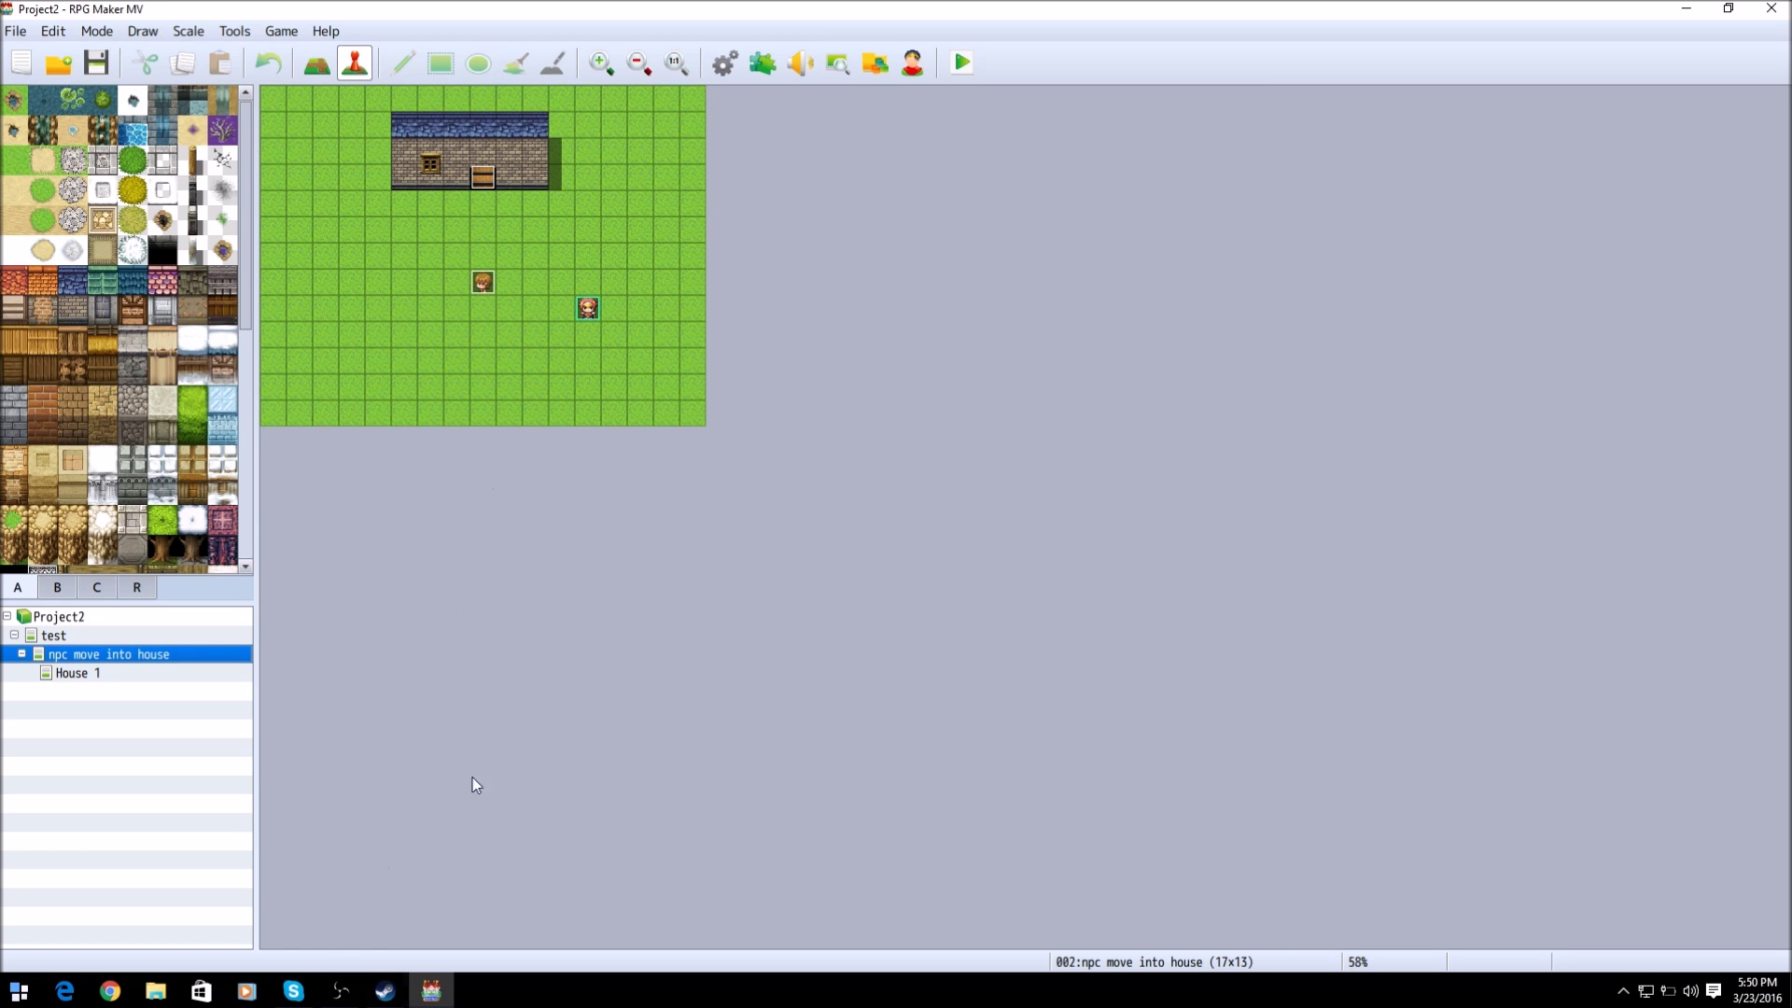
mouse_move(403, 993)
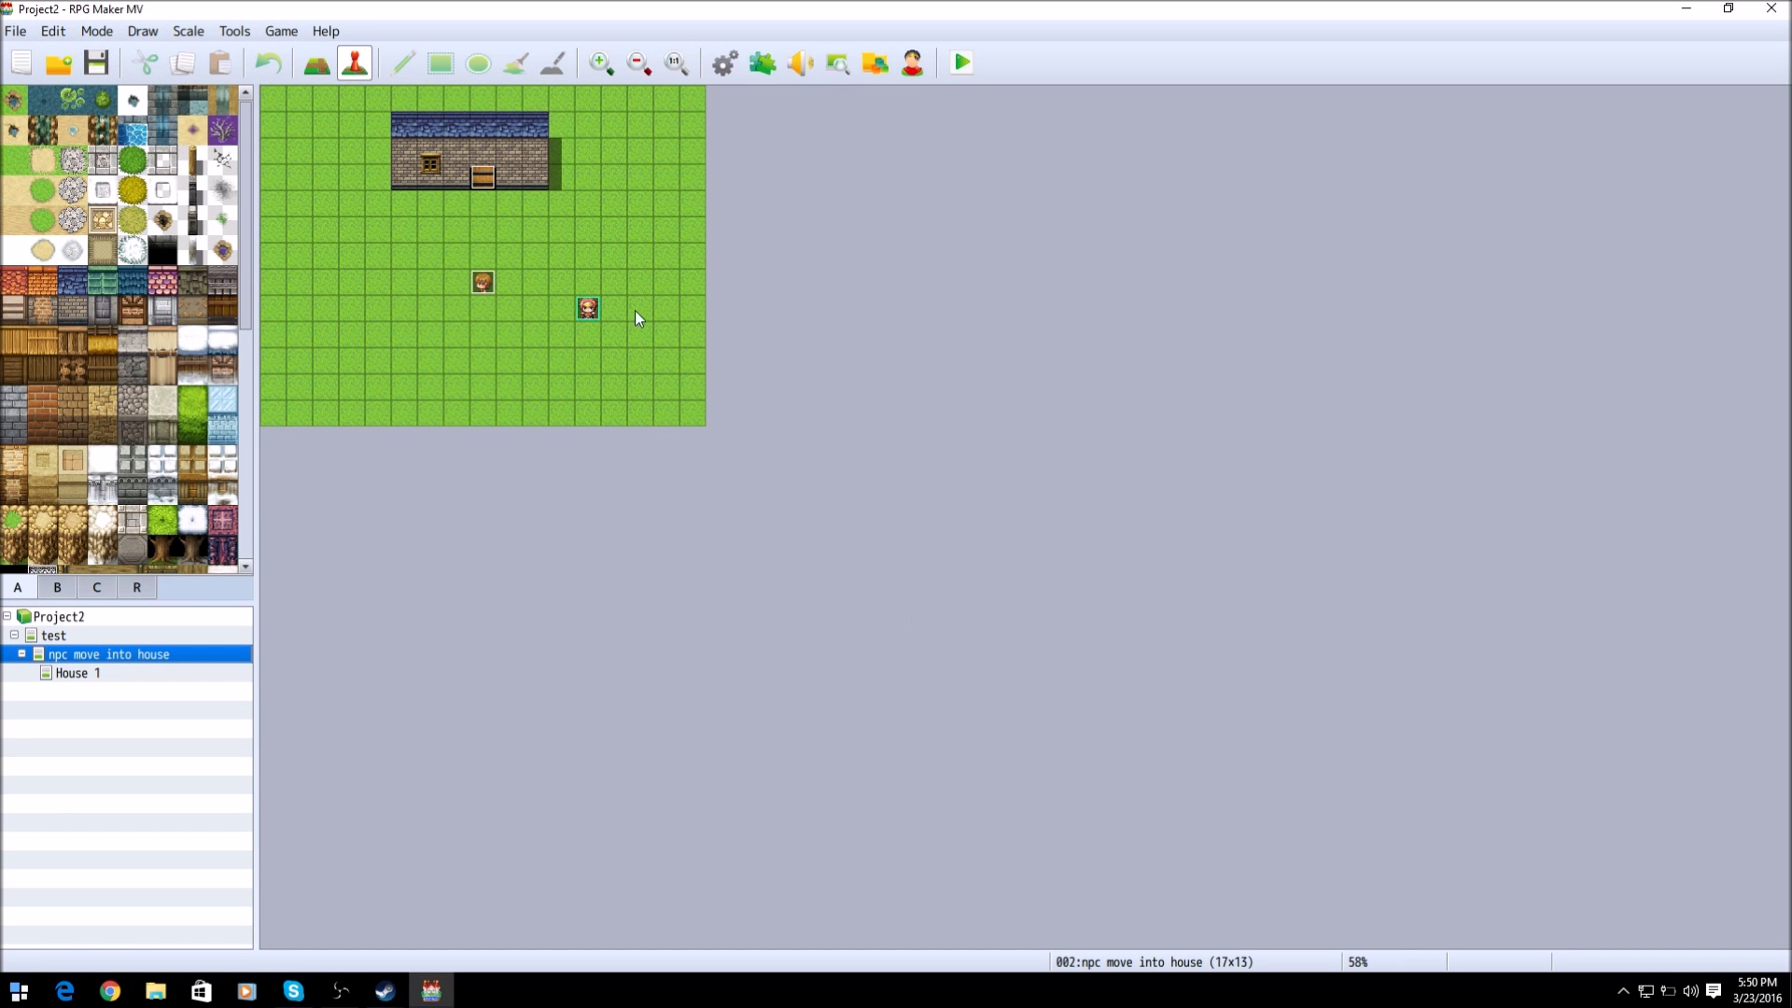
mouse_move(879, 470)
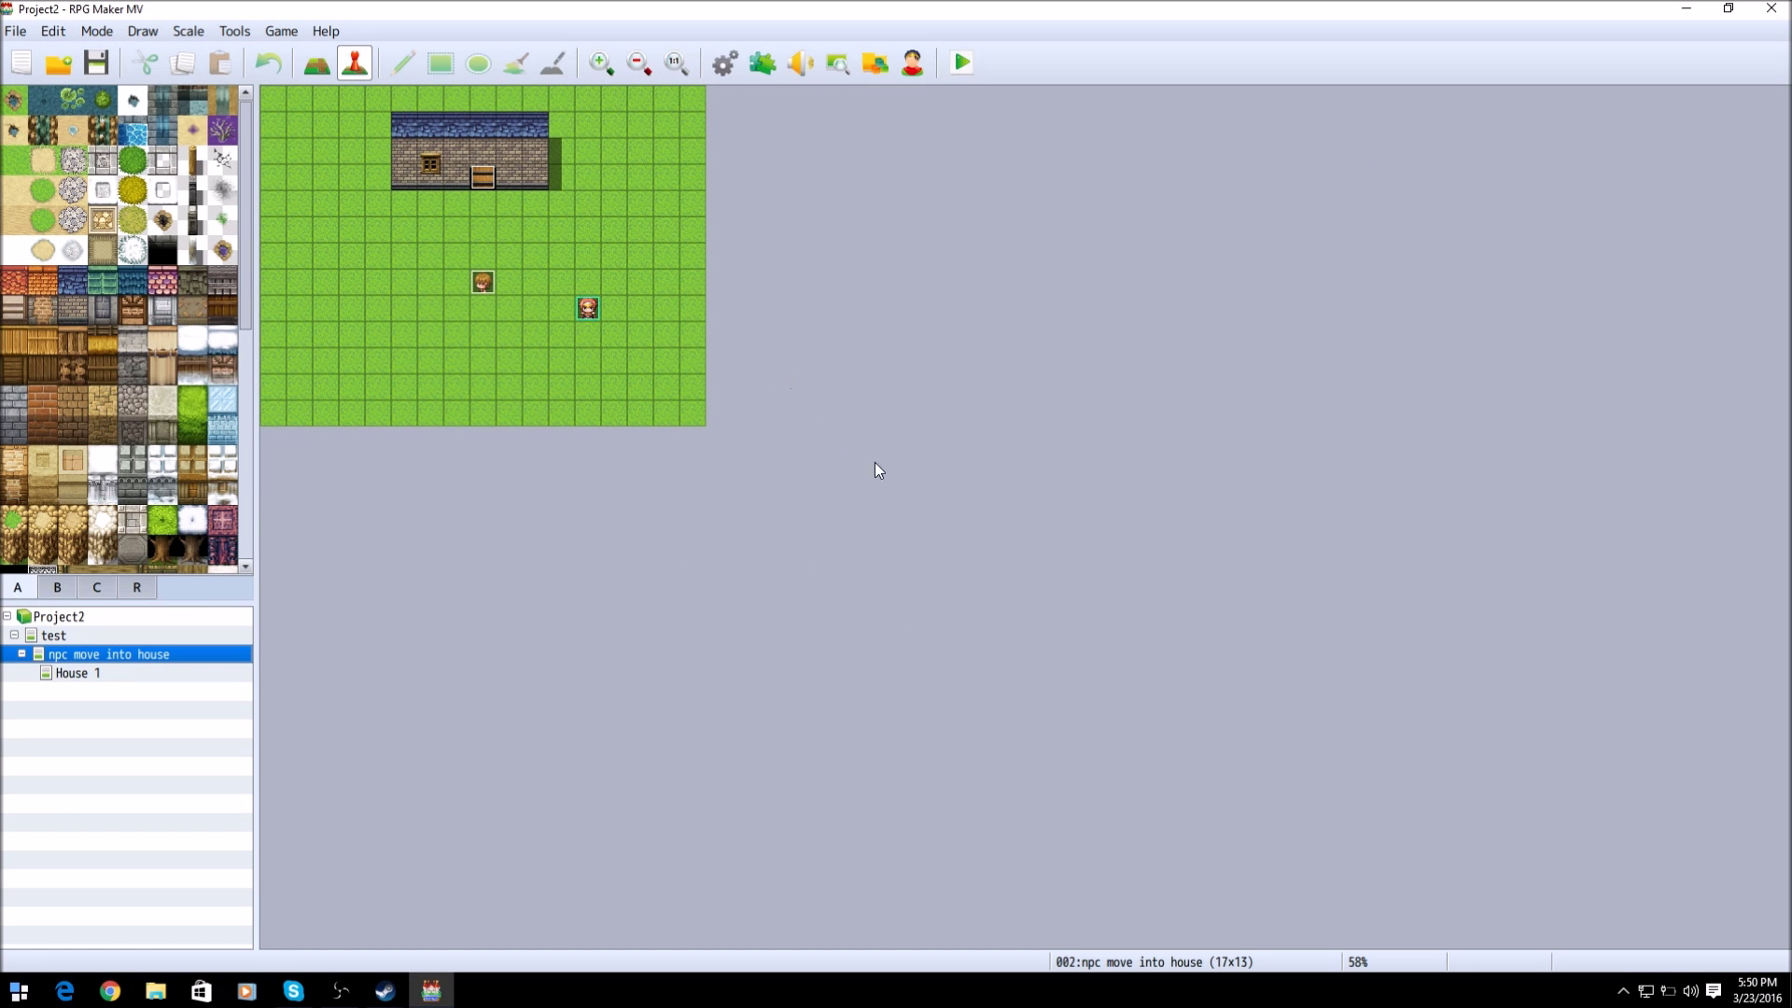
mouse_move(914, 517)
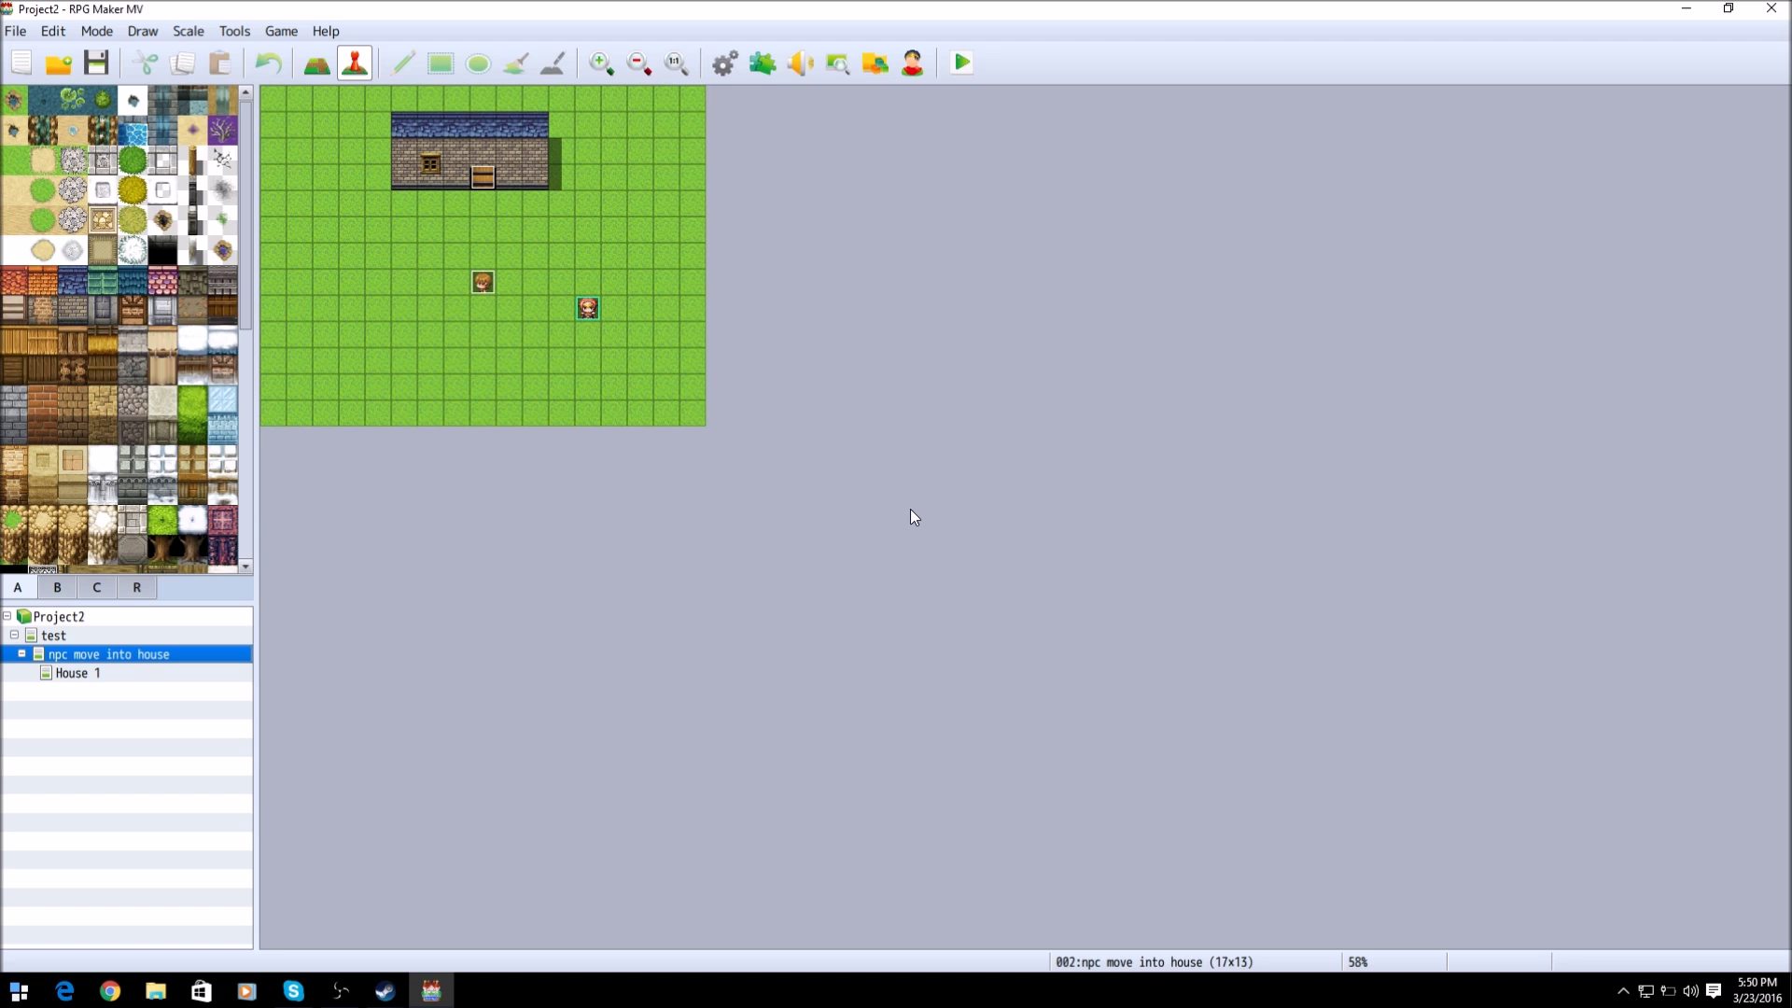
mouse_move(751, 303)
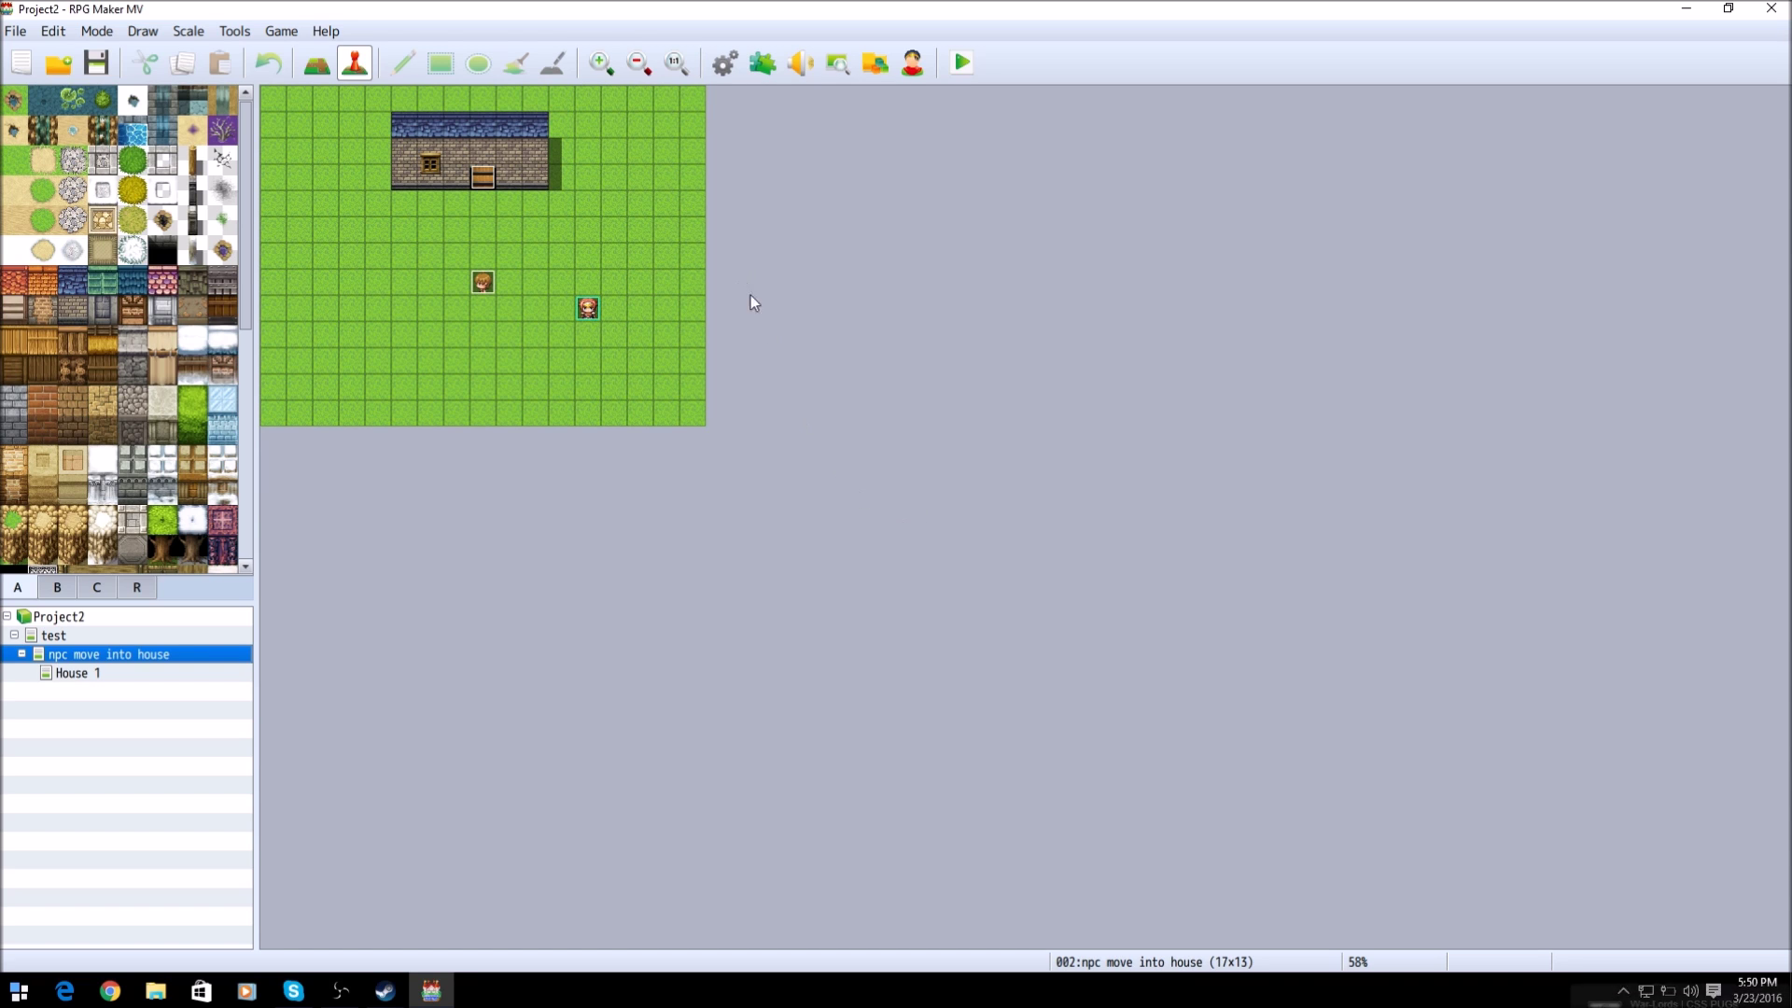
mouse_move(771, 338)
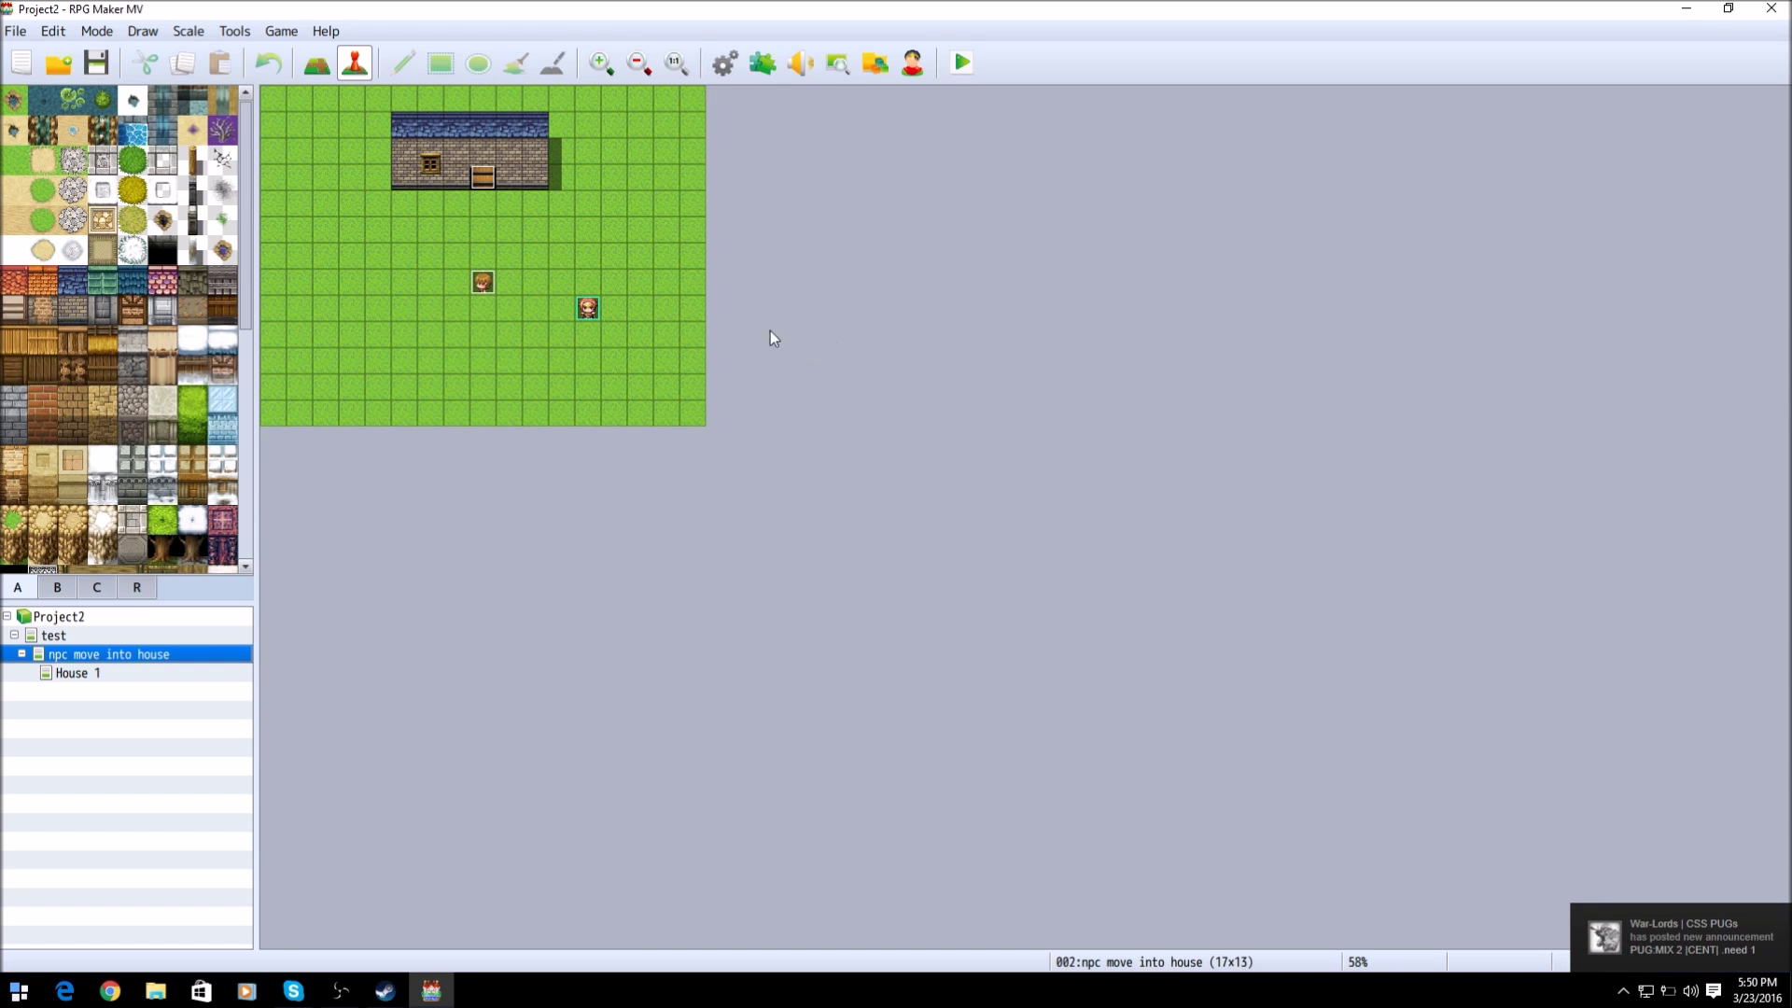
right_click(481, 282)
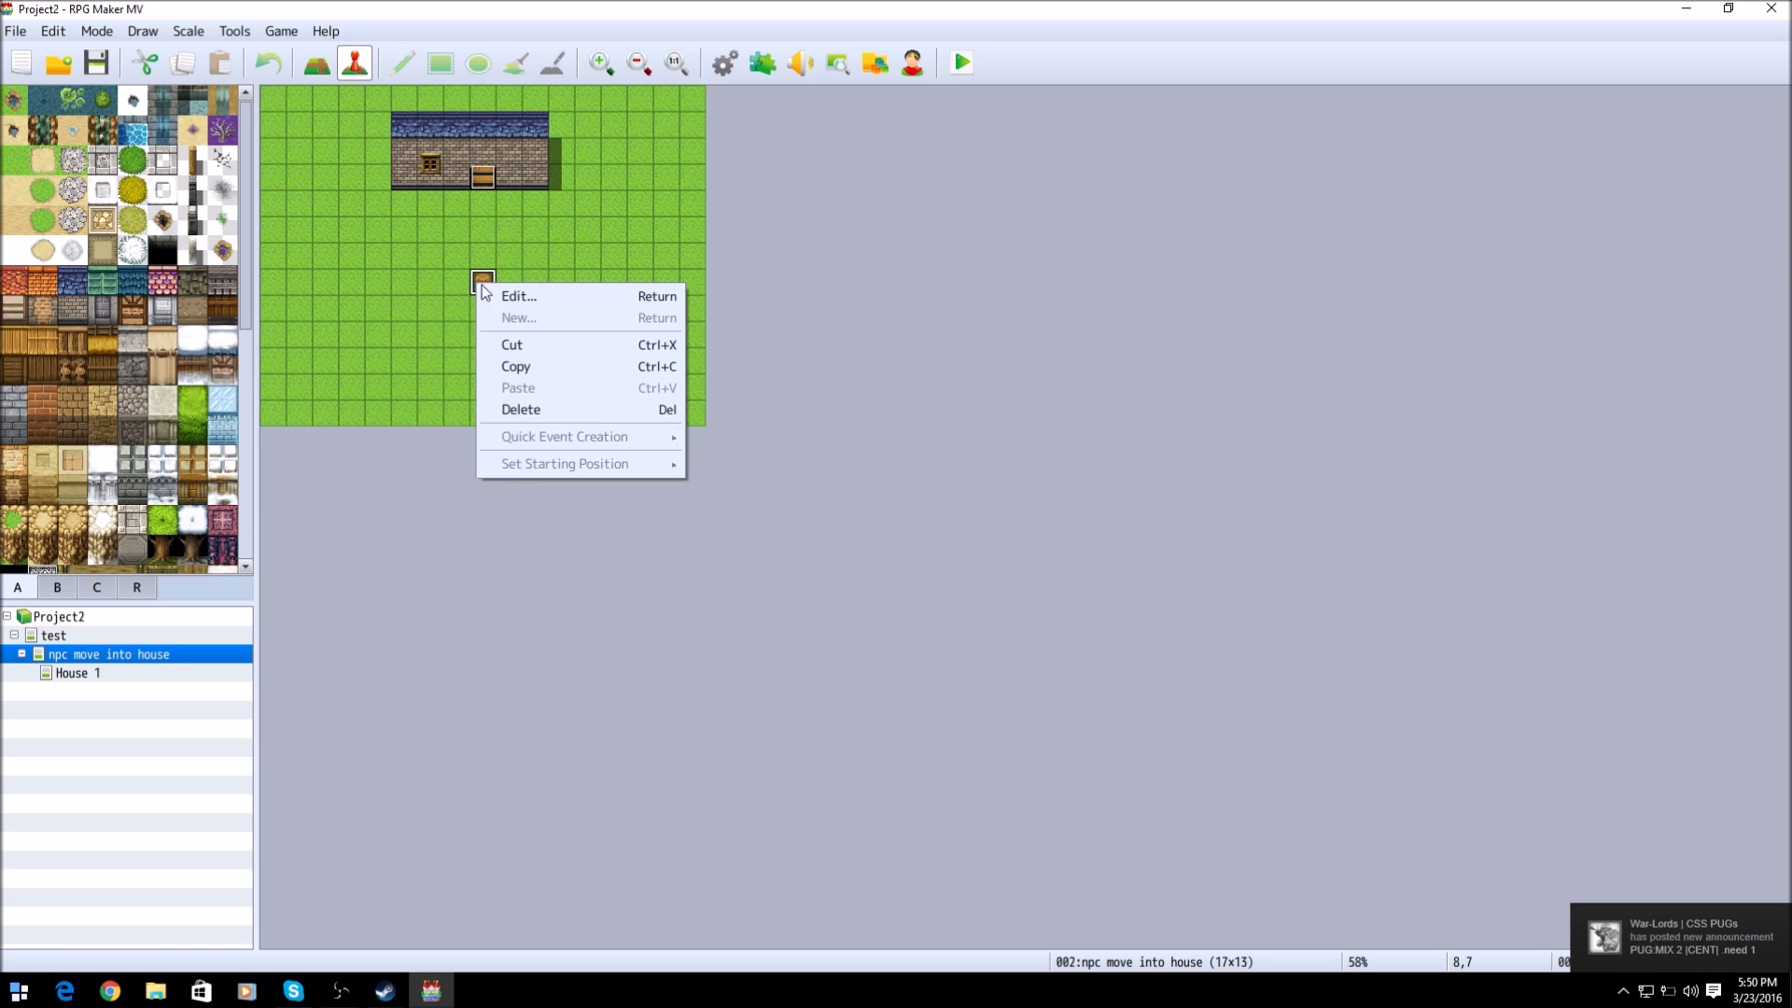
left_click(519, 294)
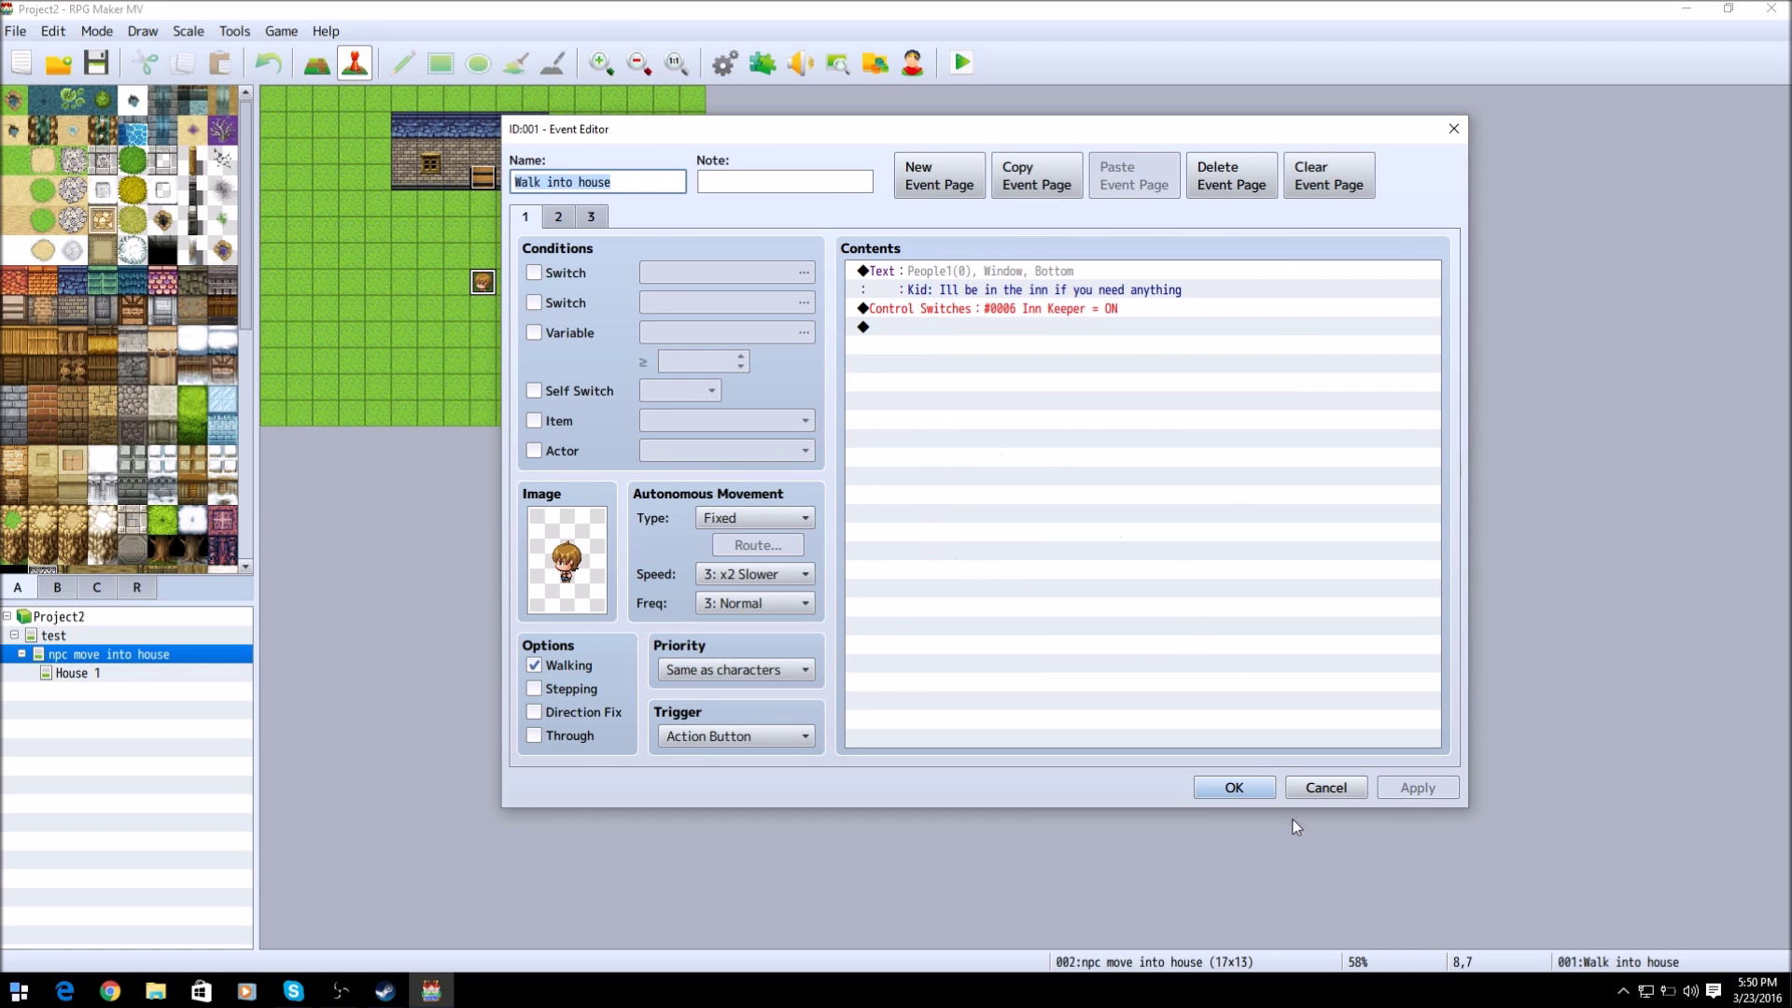
left_click(1233, 786)
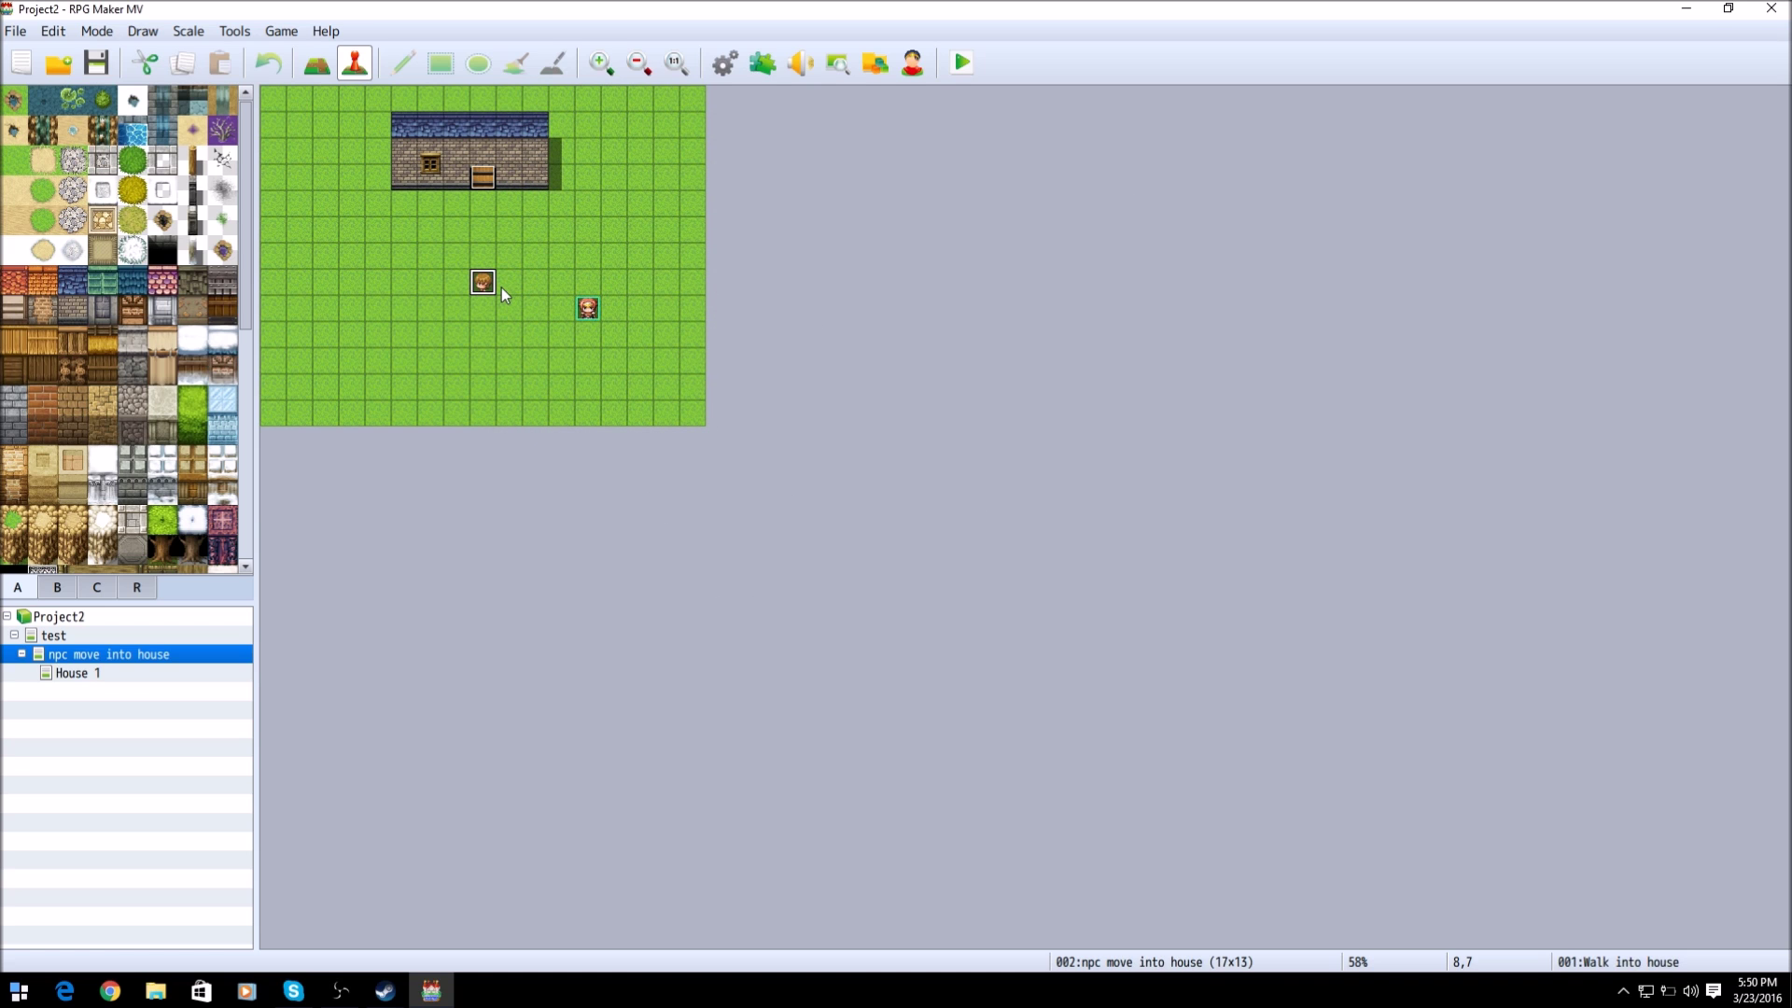
Step: Reopen the Walk into house event for editing from the kid event on the map
double_click(482, 282)
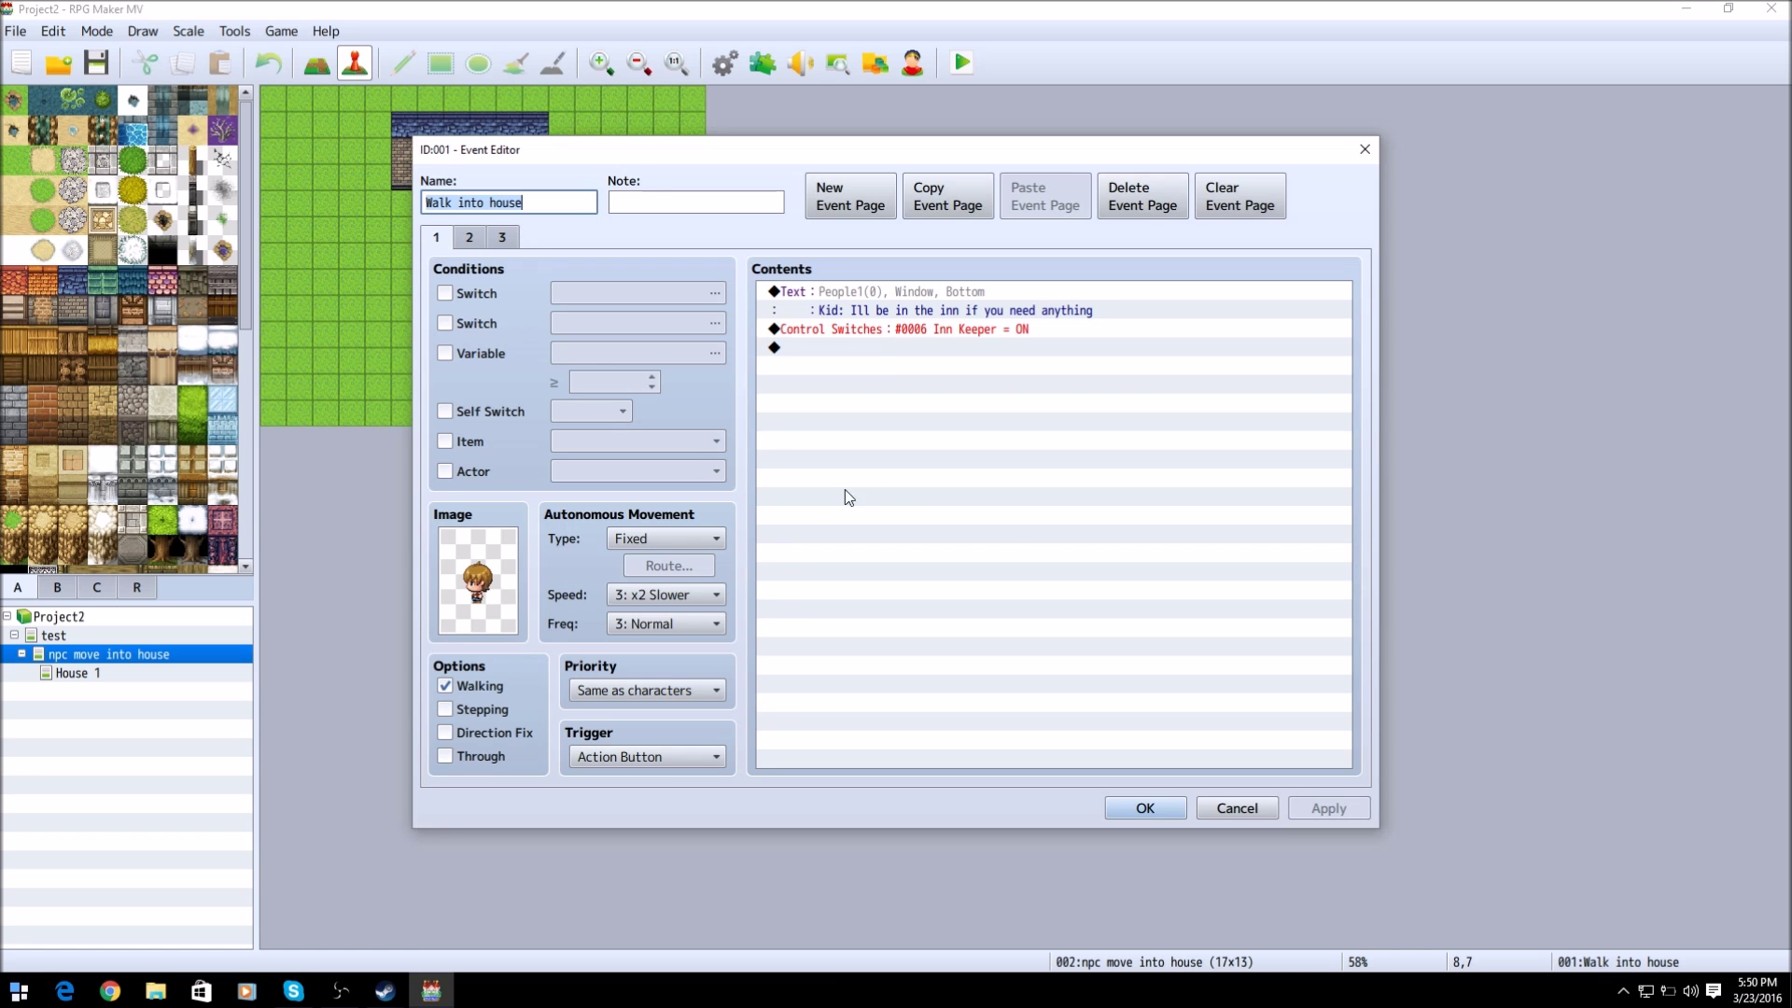
left_click(1146, 807)
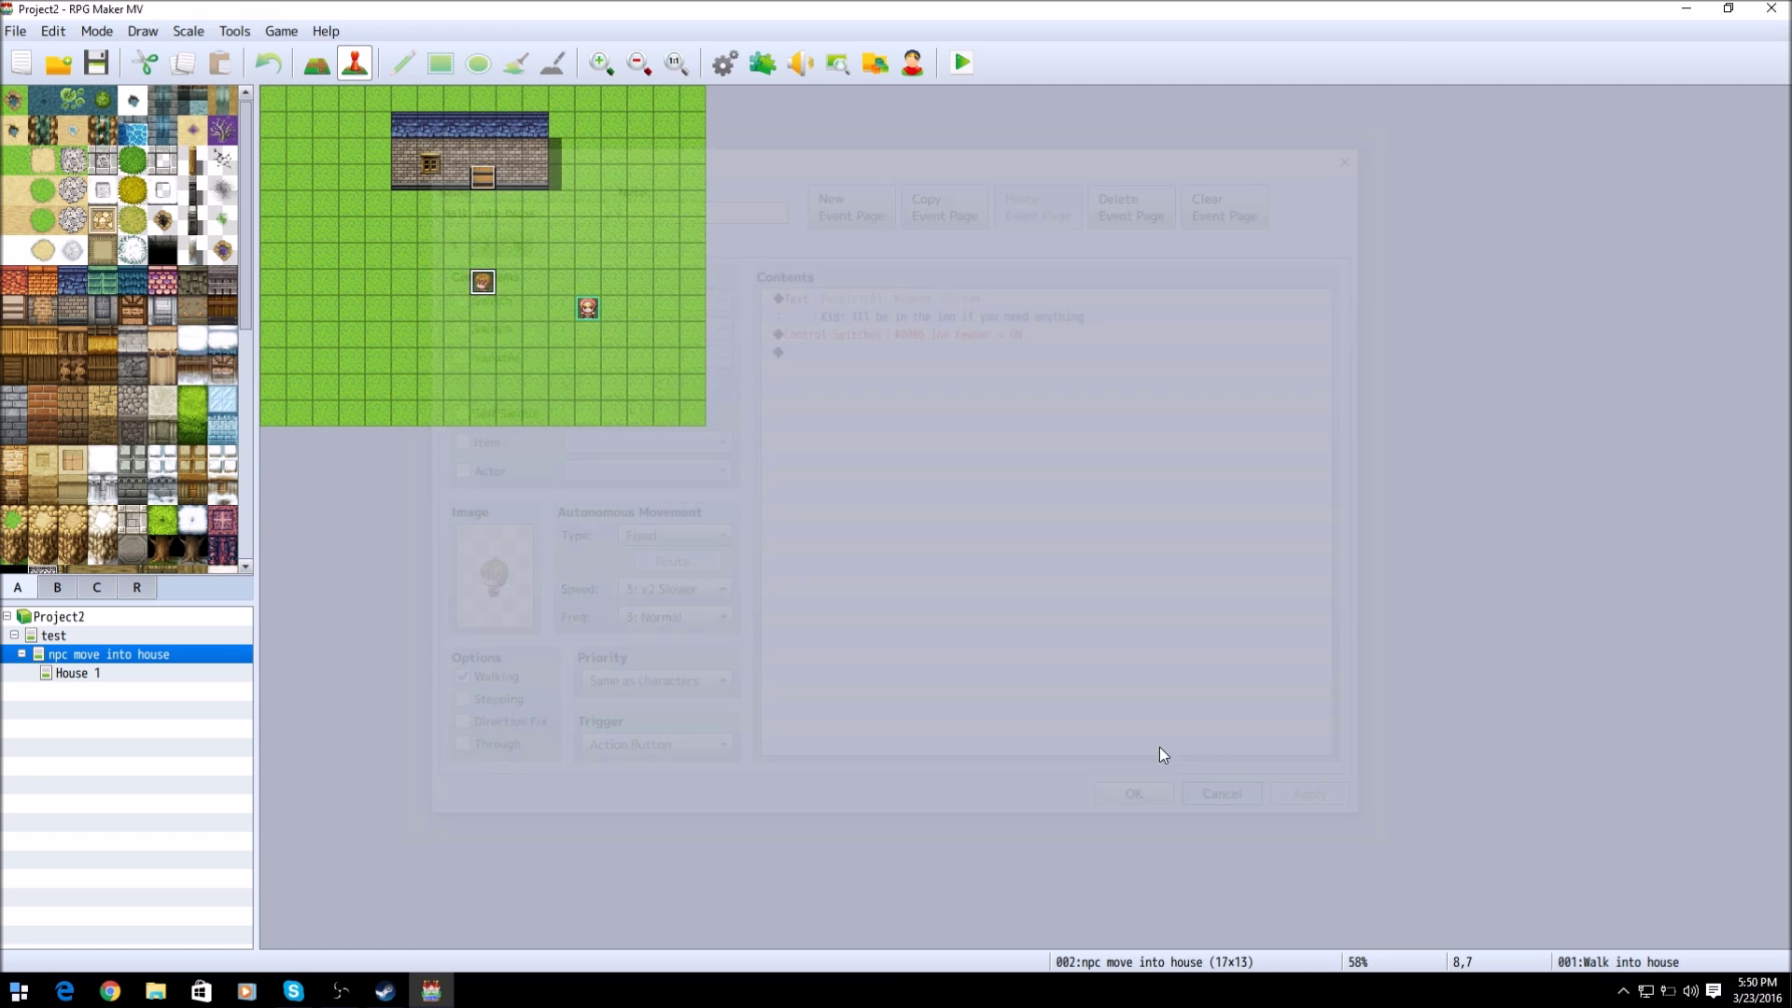
left_click(1220, 793)
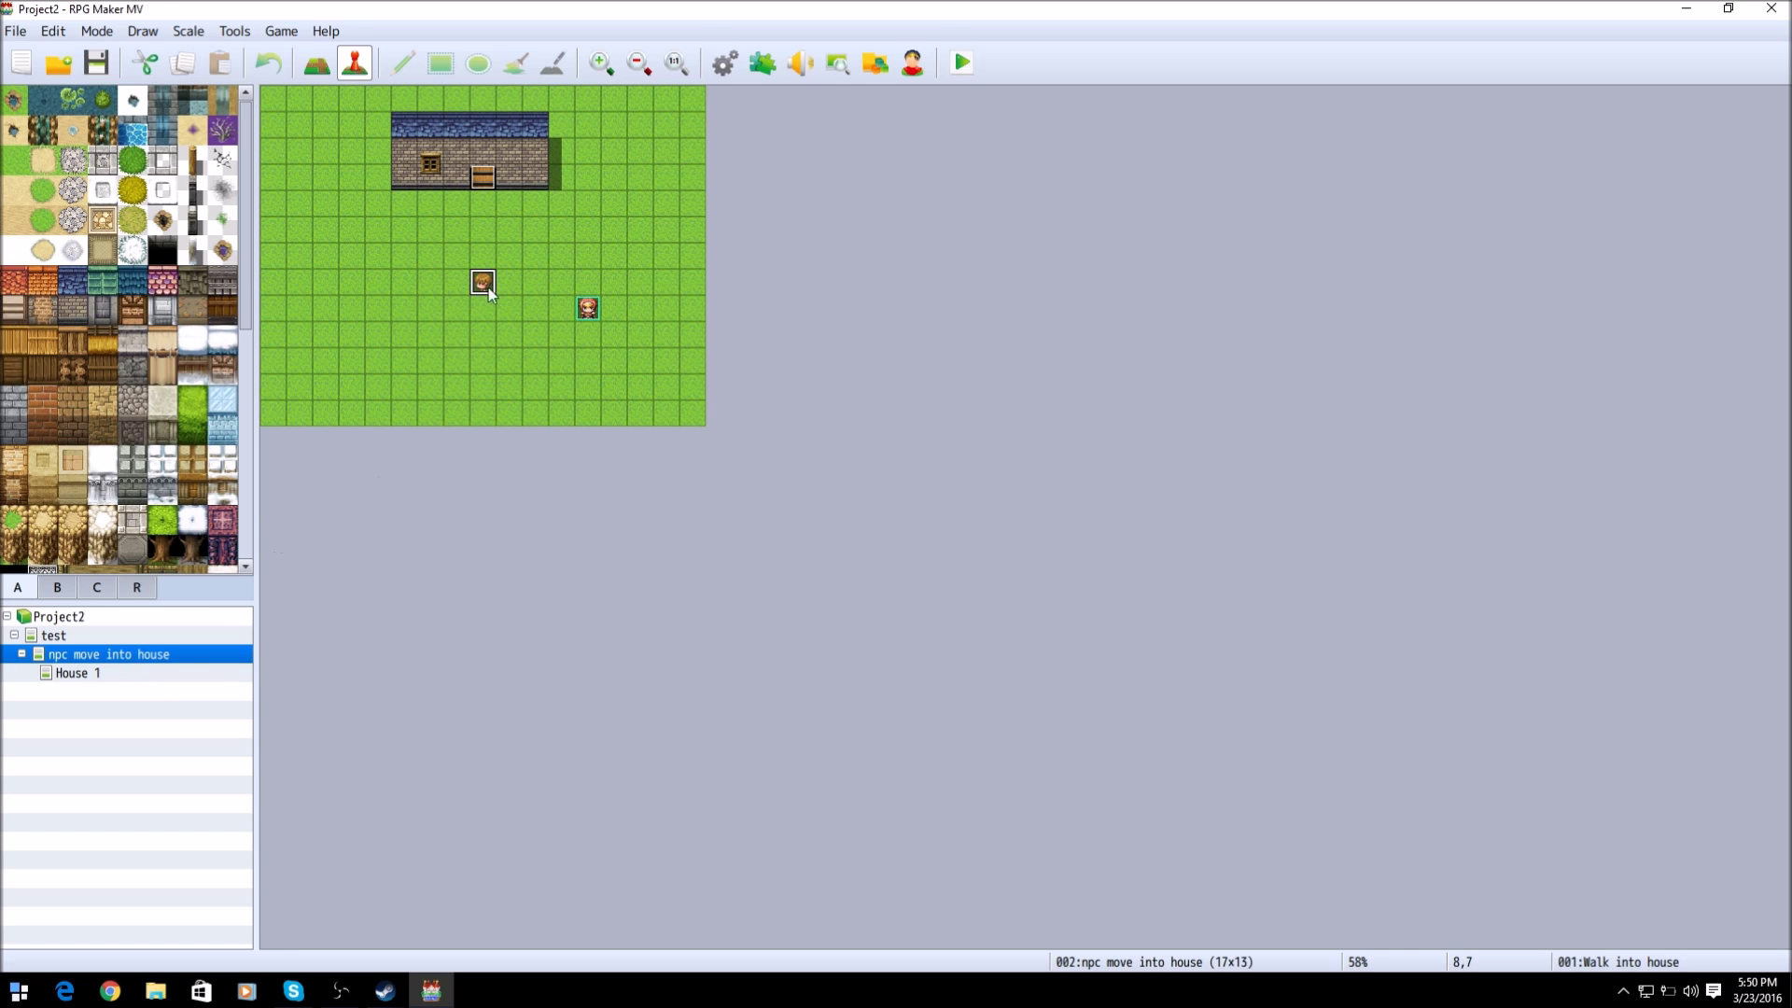
right_click(481, 284)
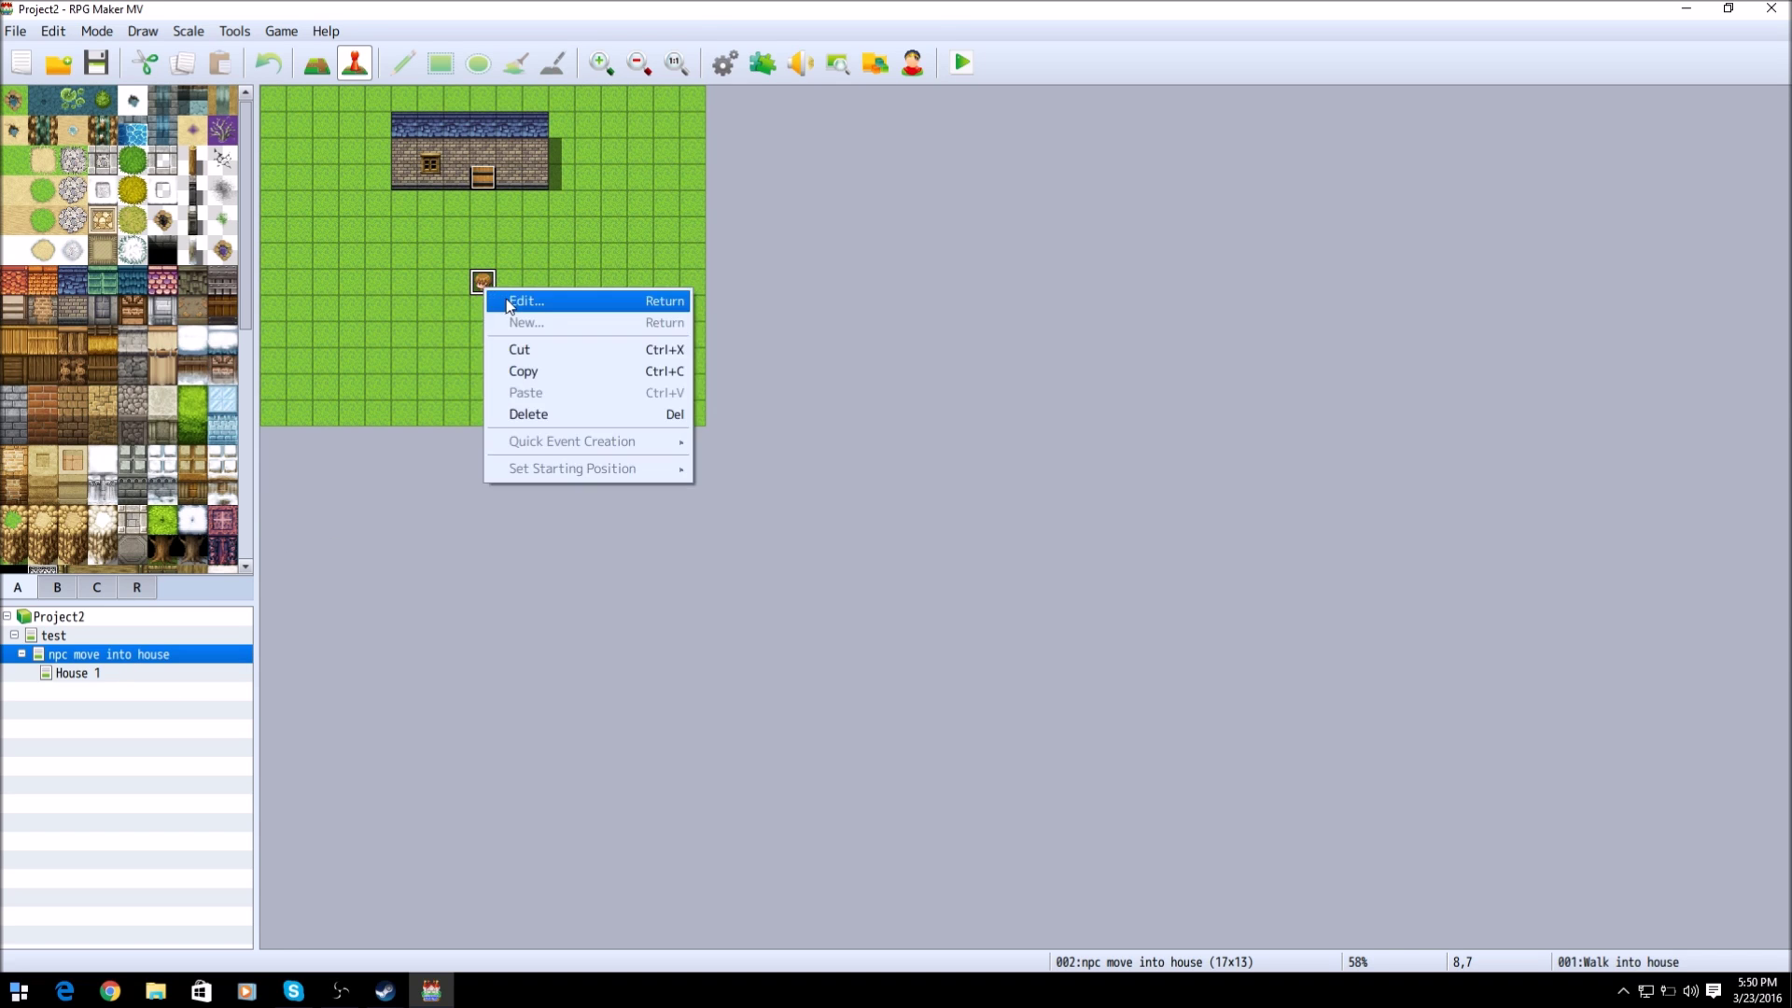
left_click(526, 301)
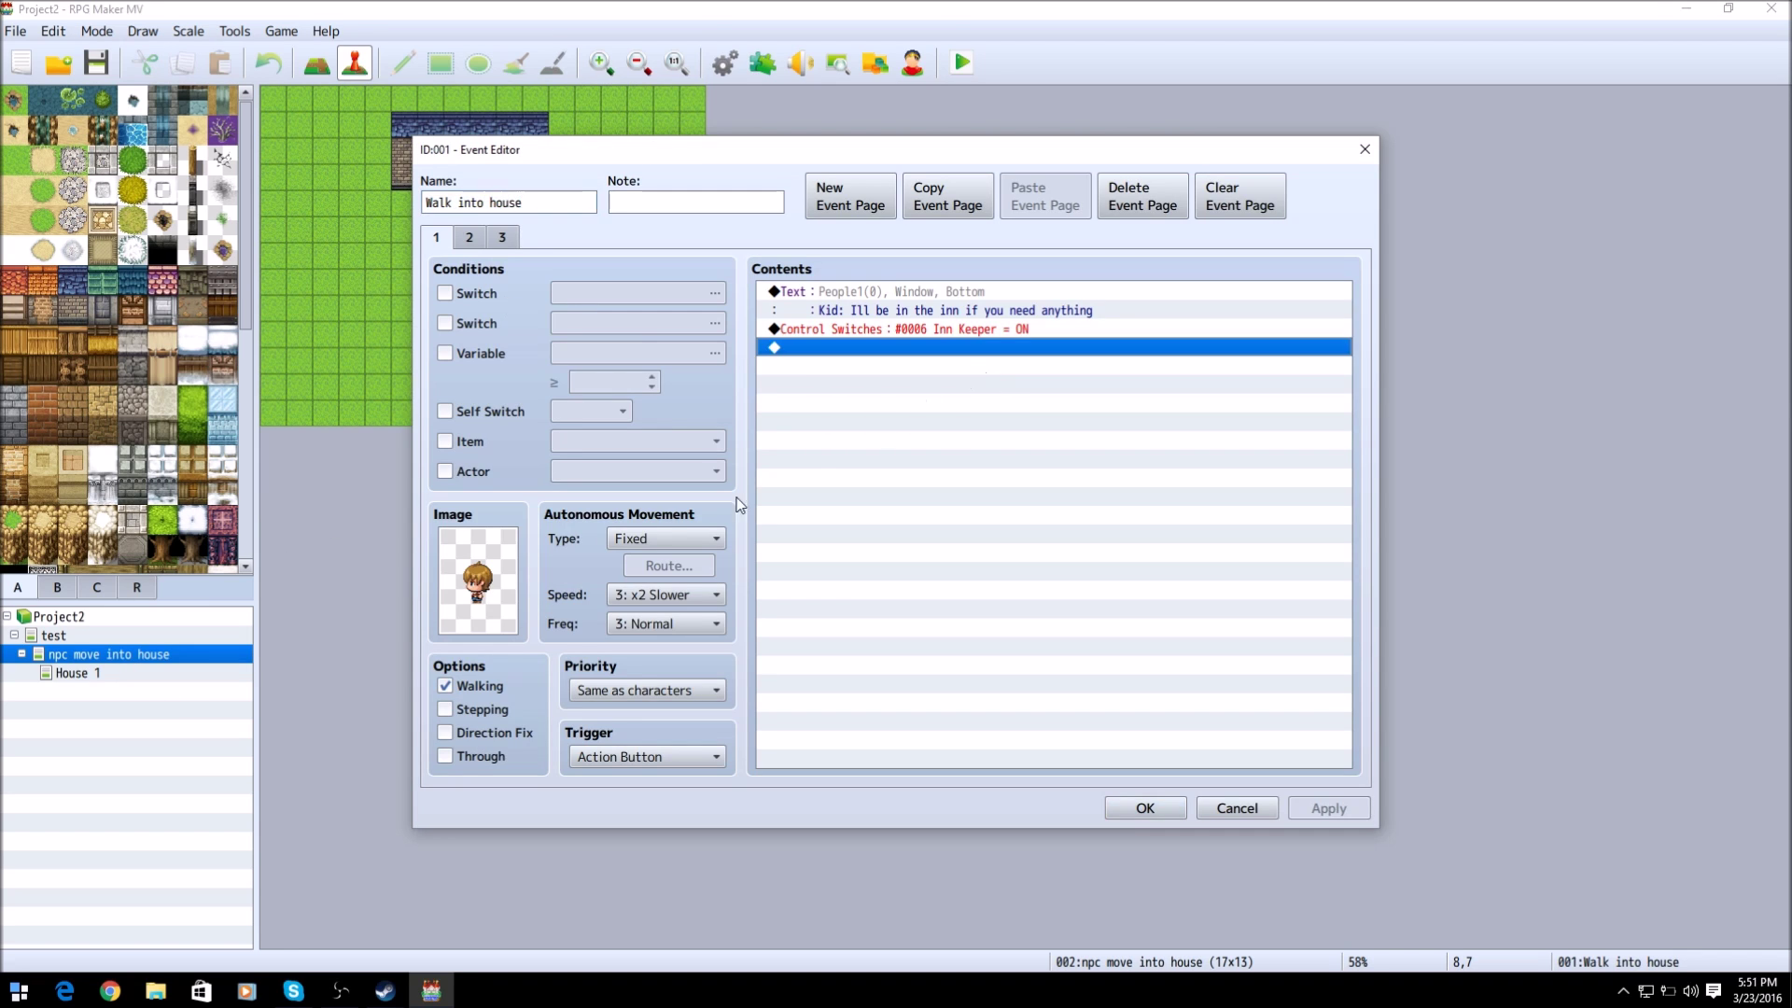
mouse_move(483, 583)
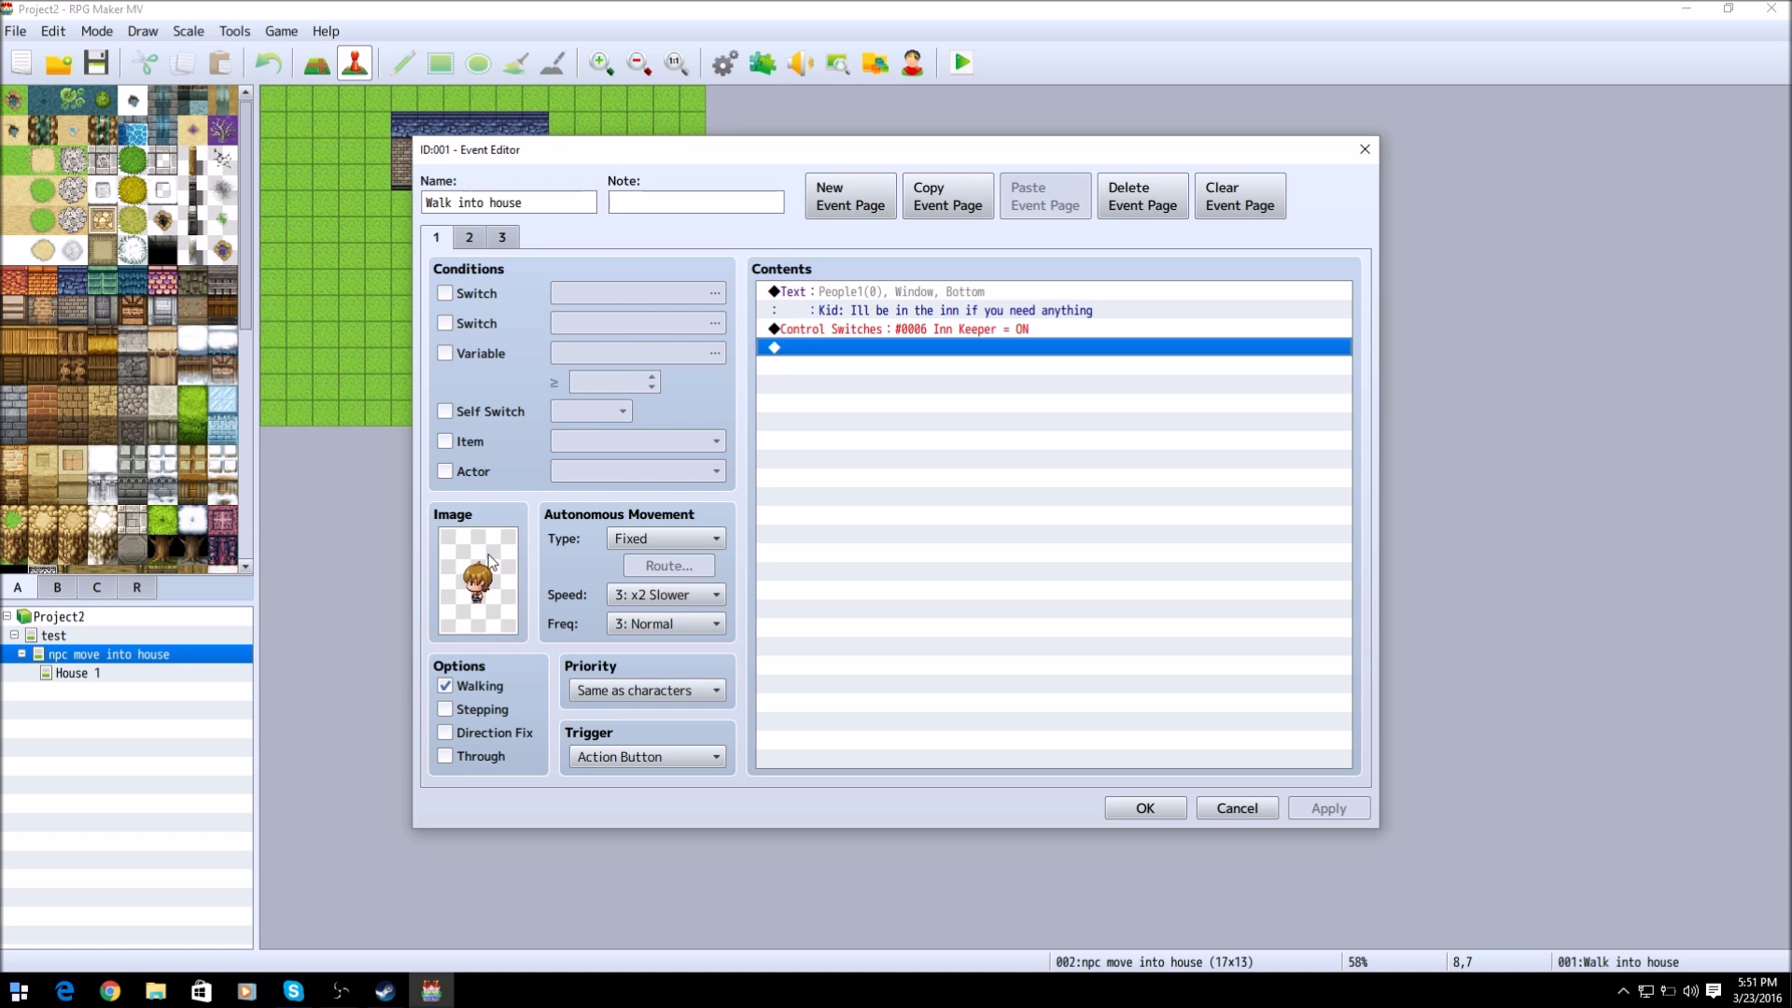
mouse_move(489, 564)
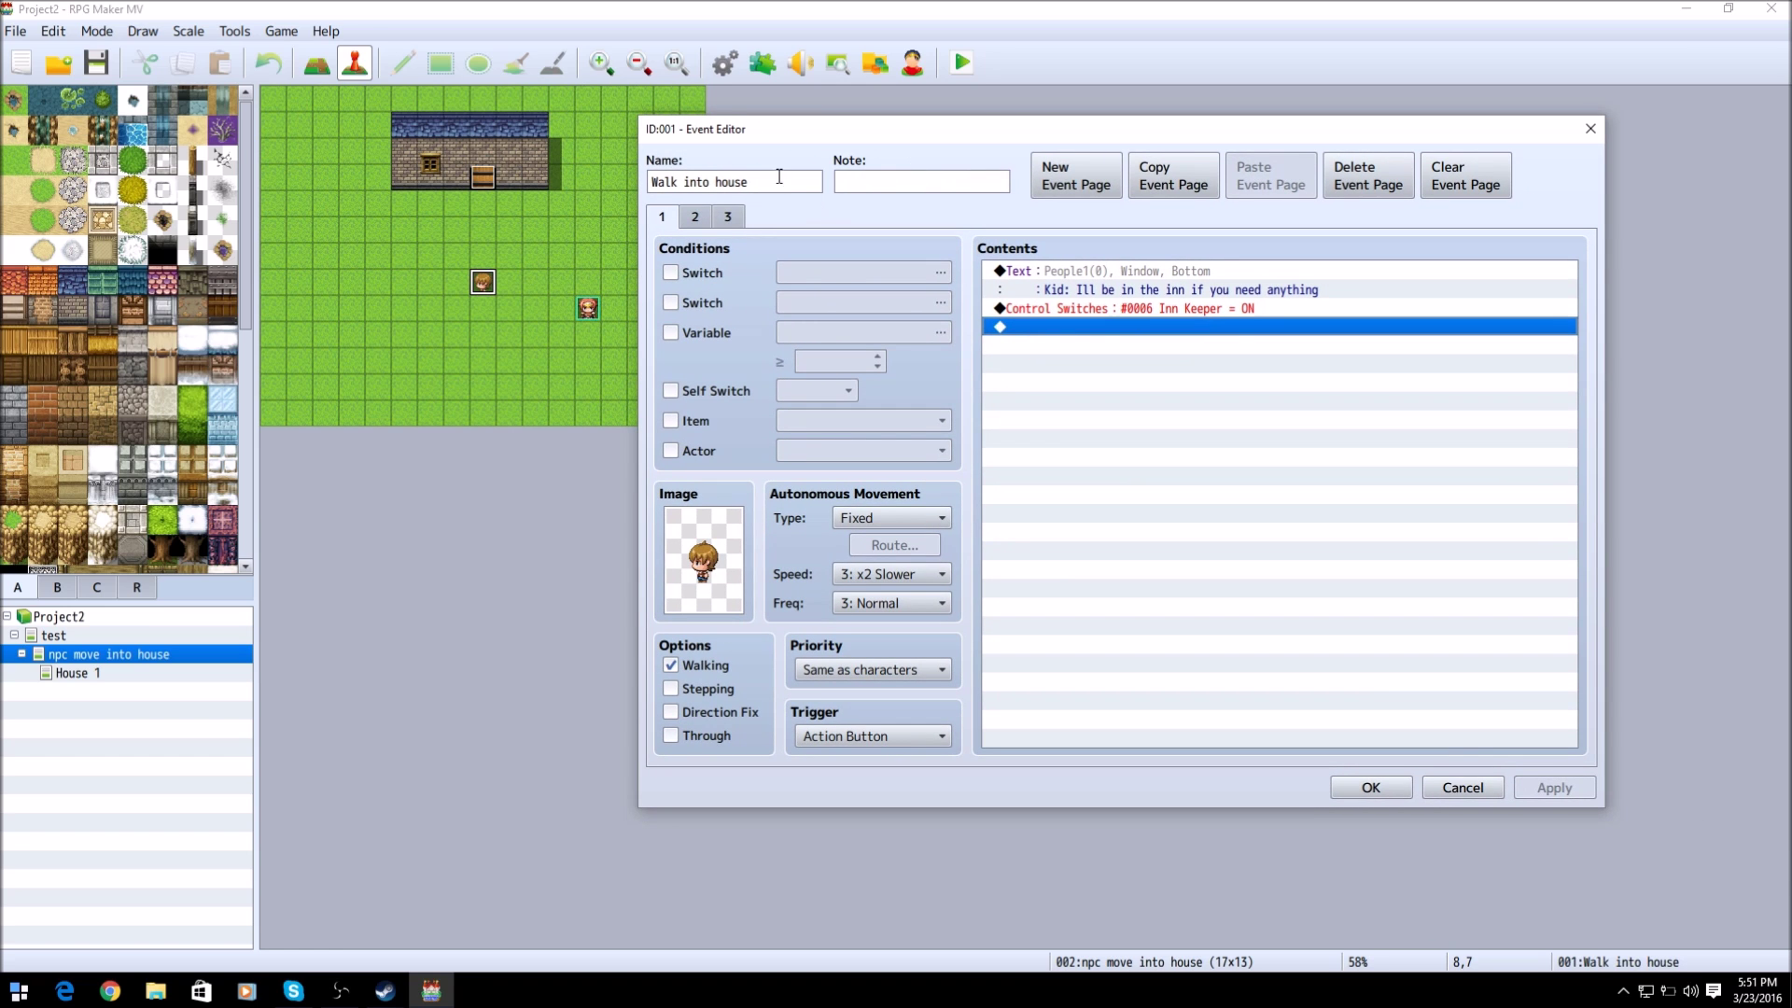
mouse_move(630, 303)
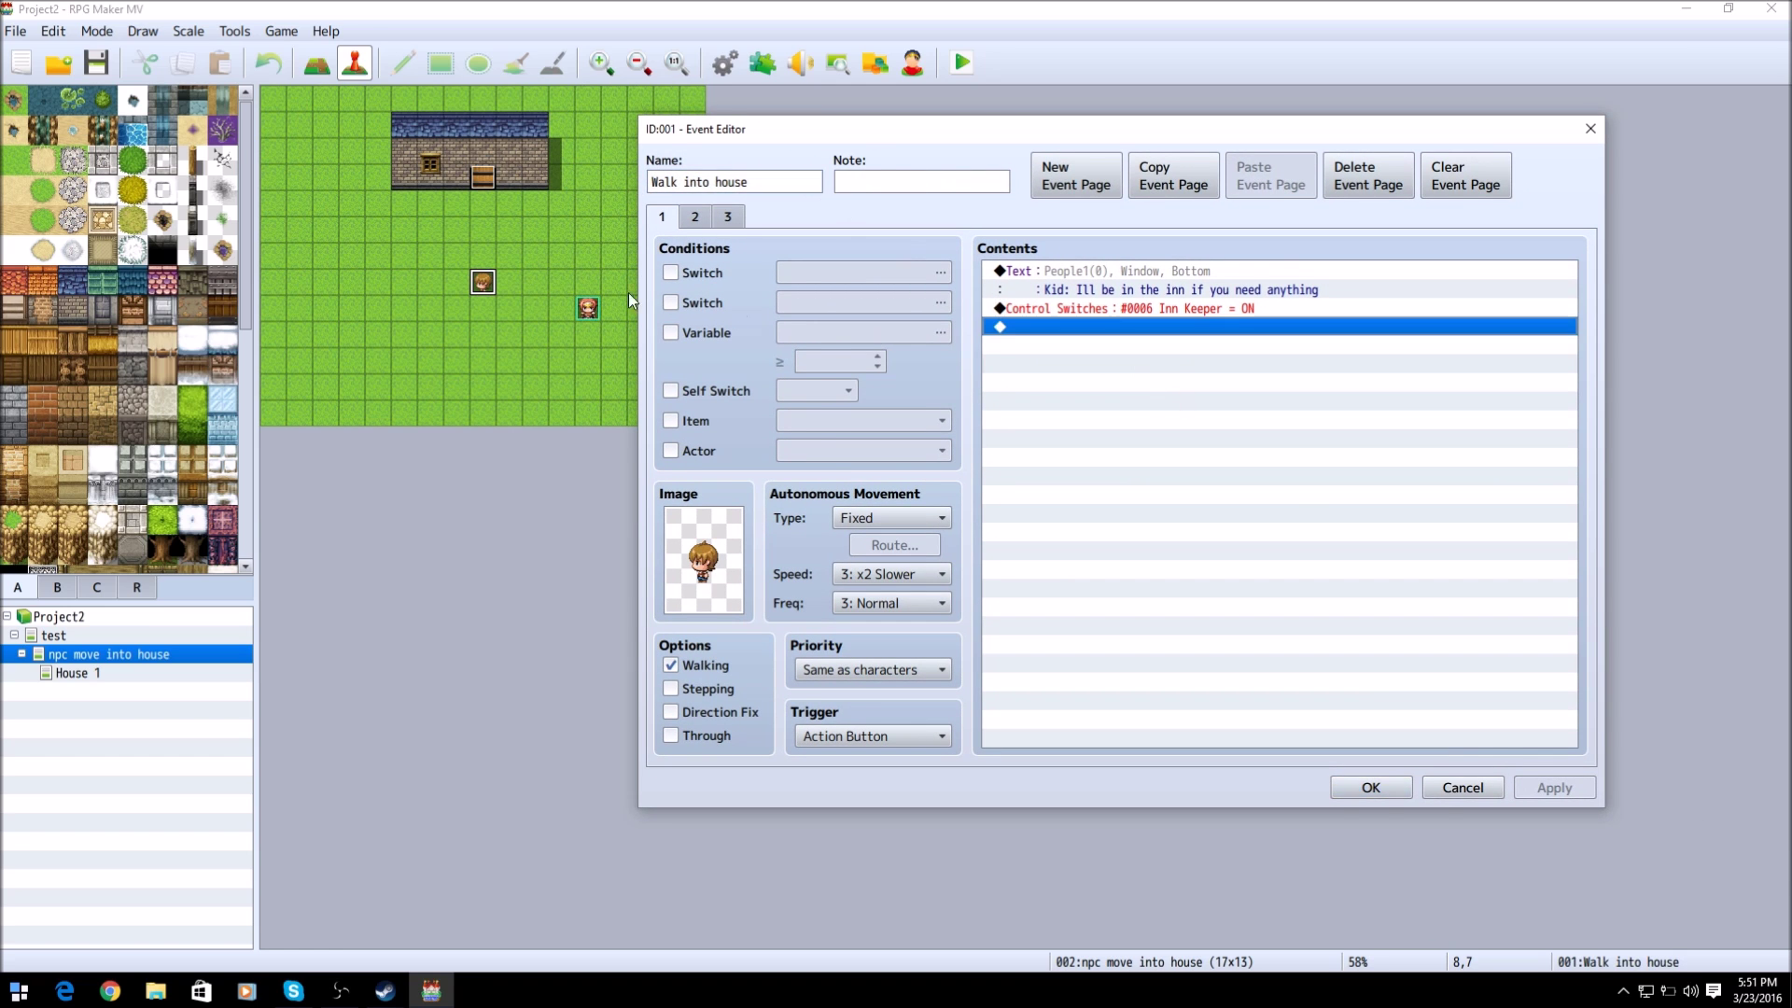
mouse_move(493, 276)
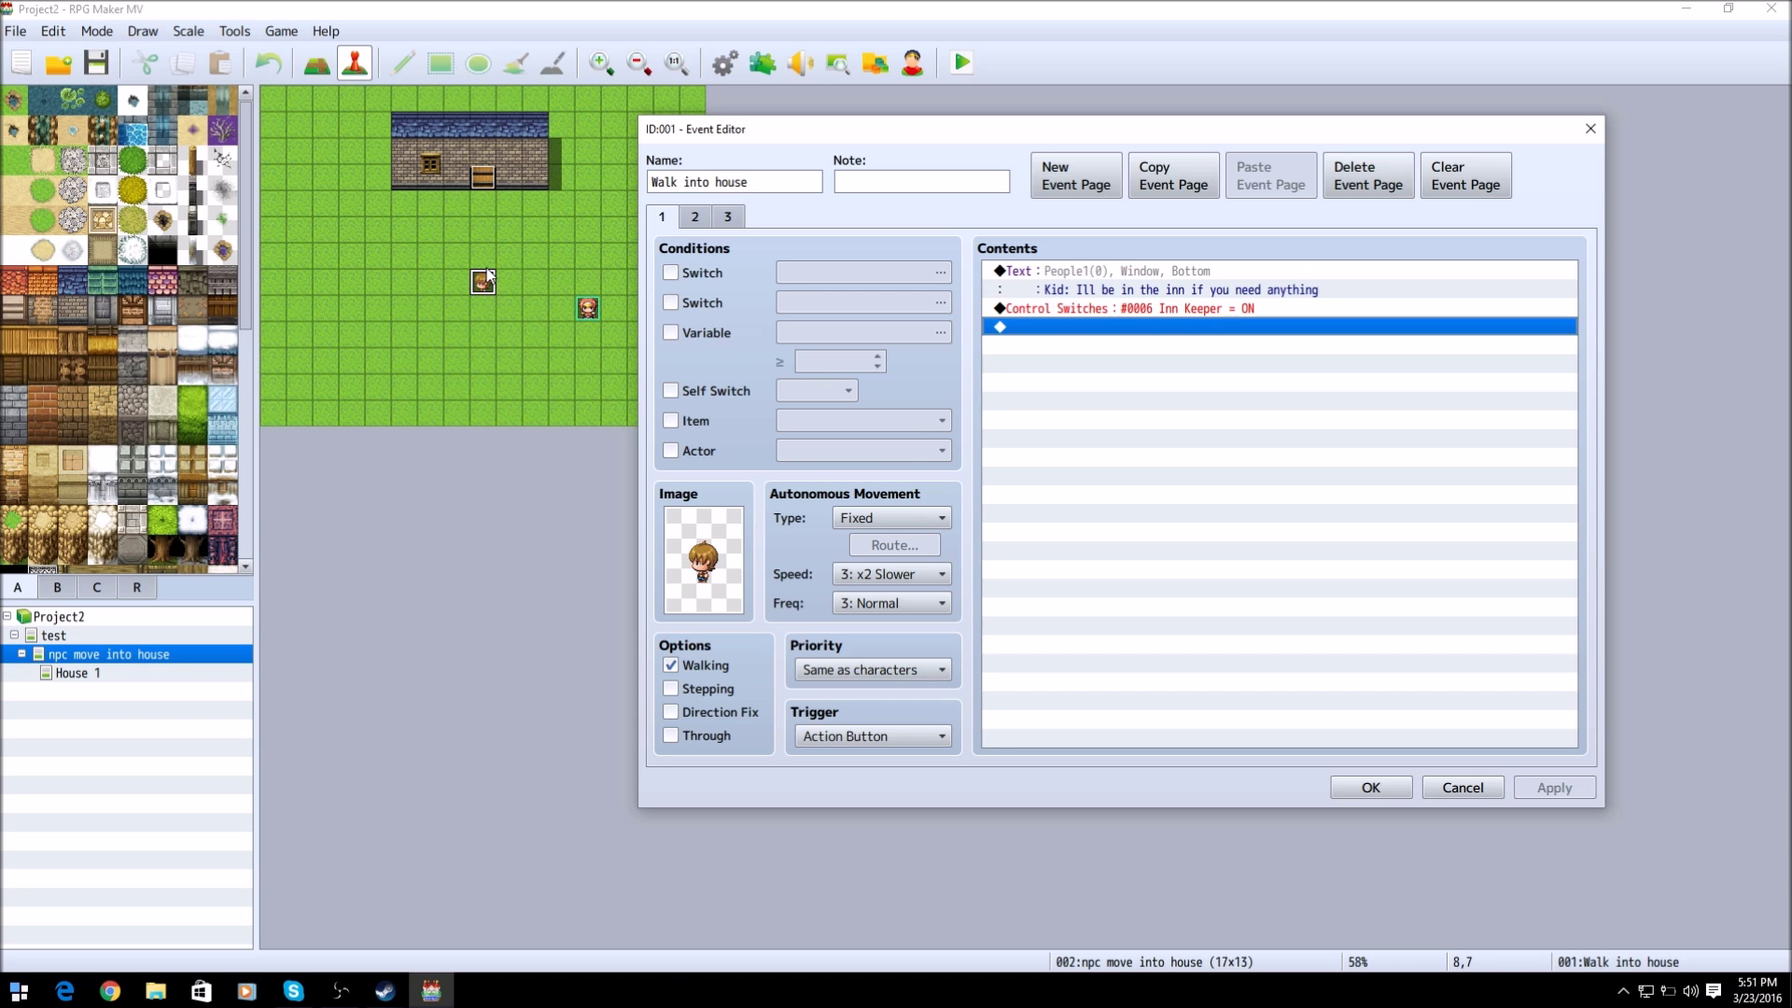
mouse_move(481, 284)
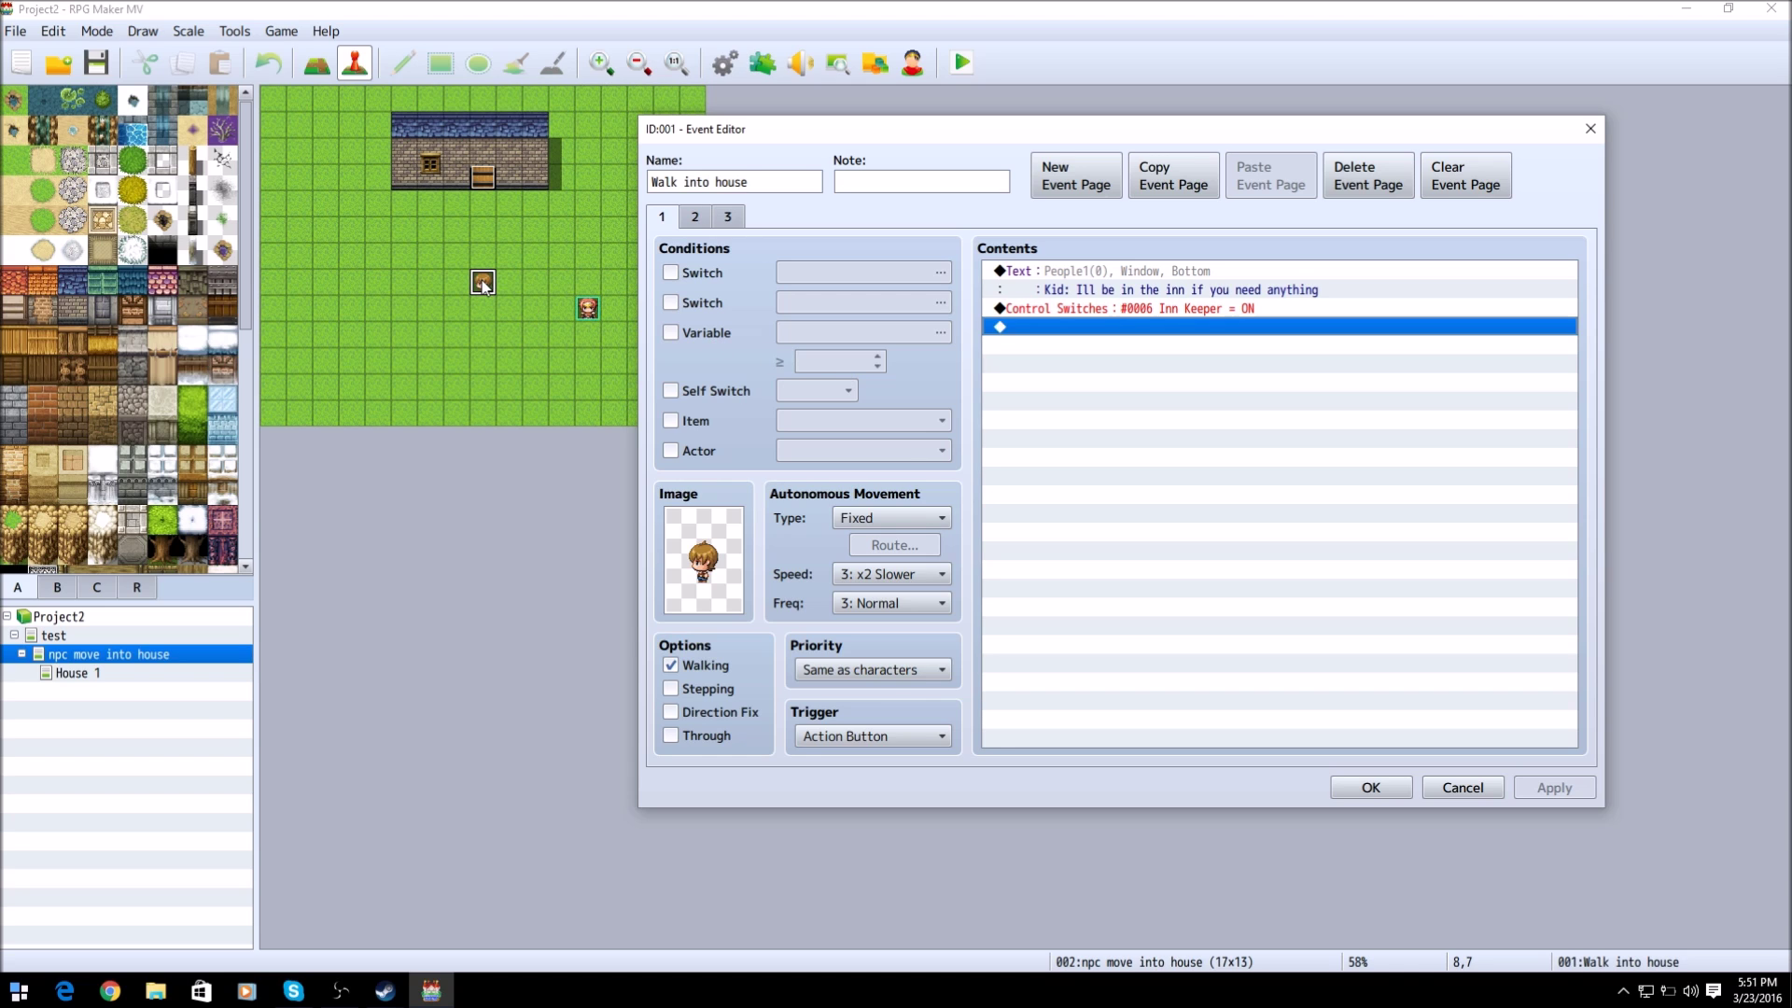
mouse_move(482, 172)
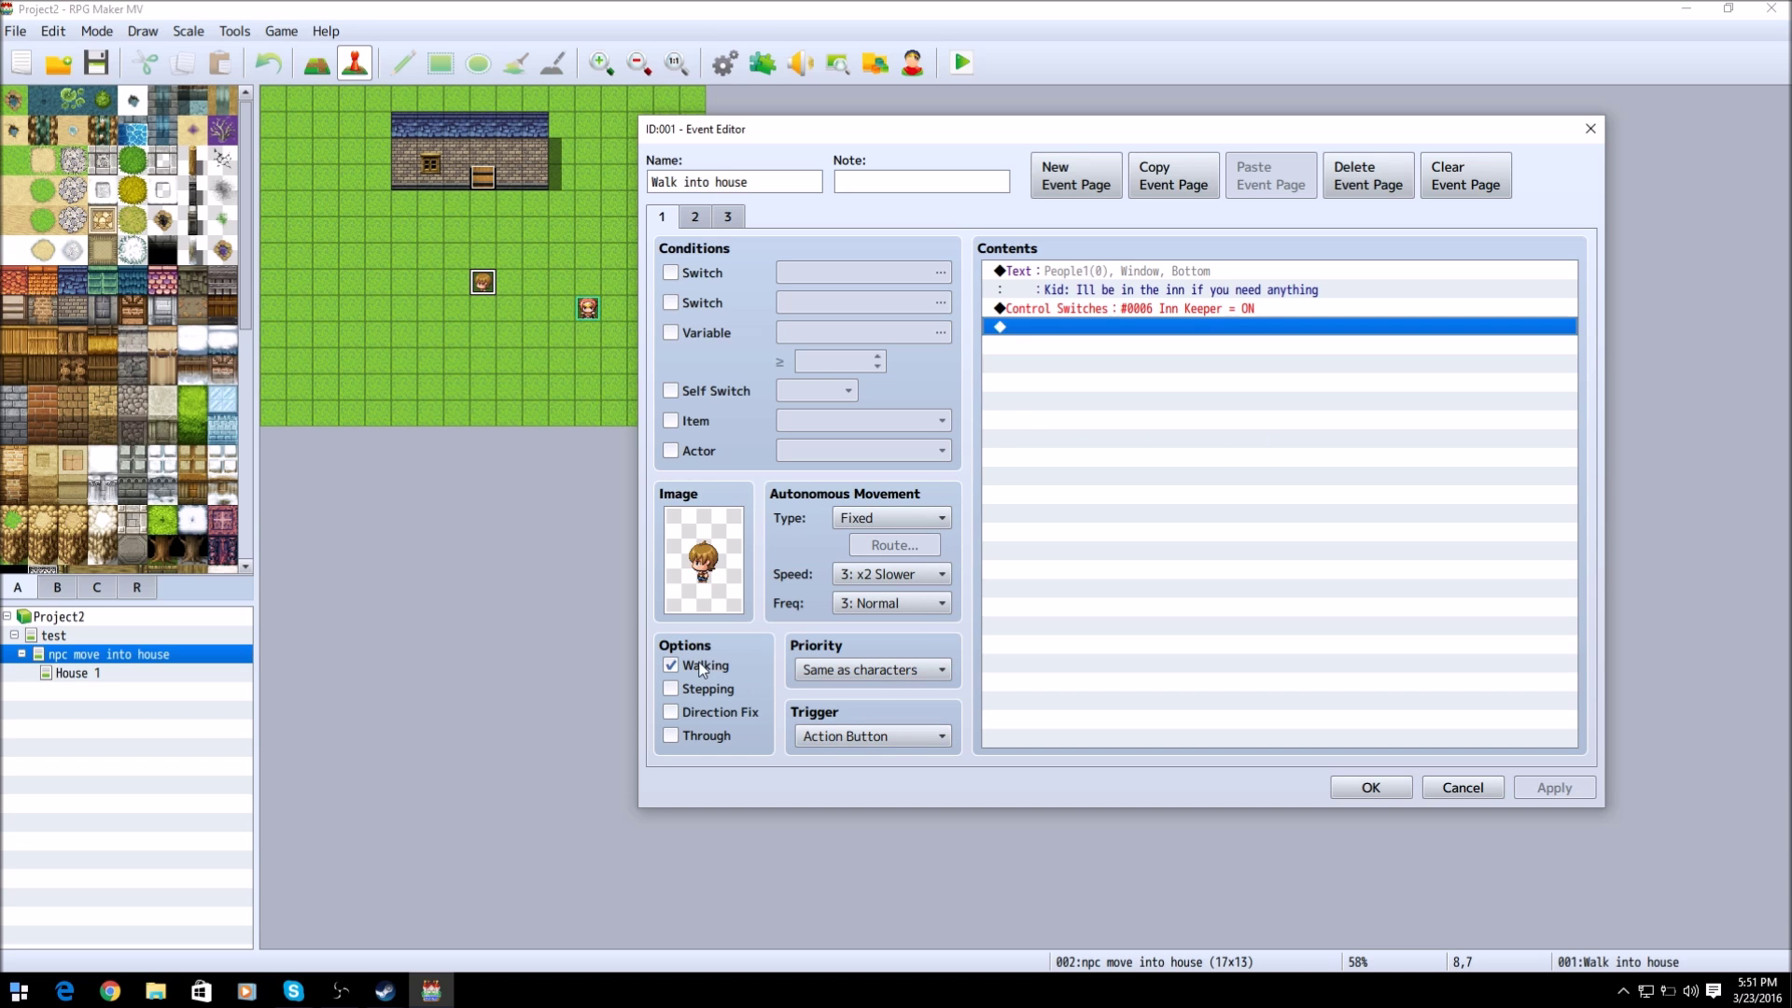
mouse_move(1236, 534)
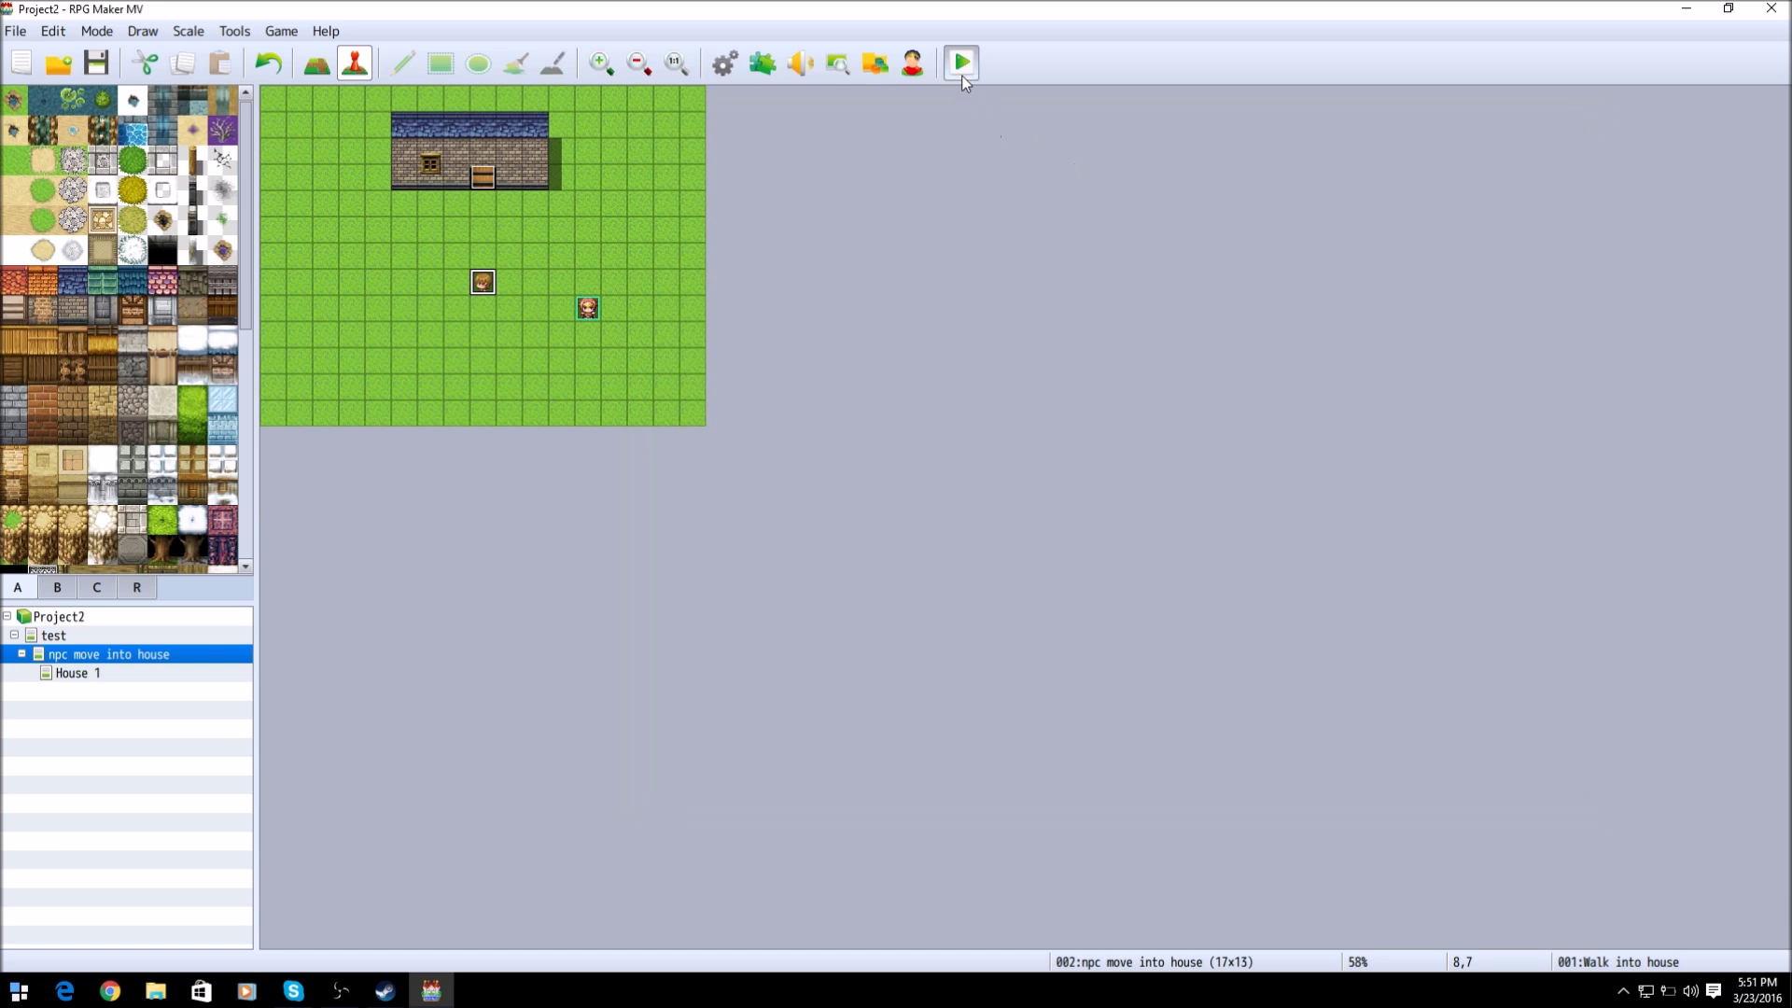
Step: Run a quick playtest of the game and close it again
left_click(965, 60)
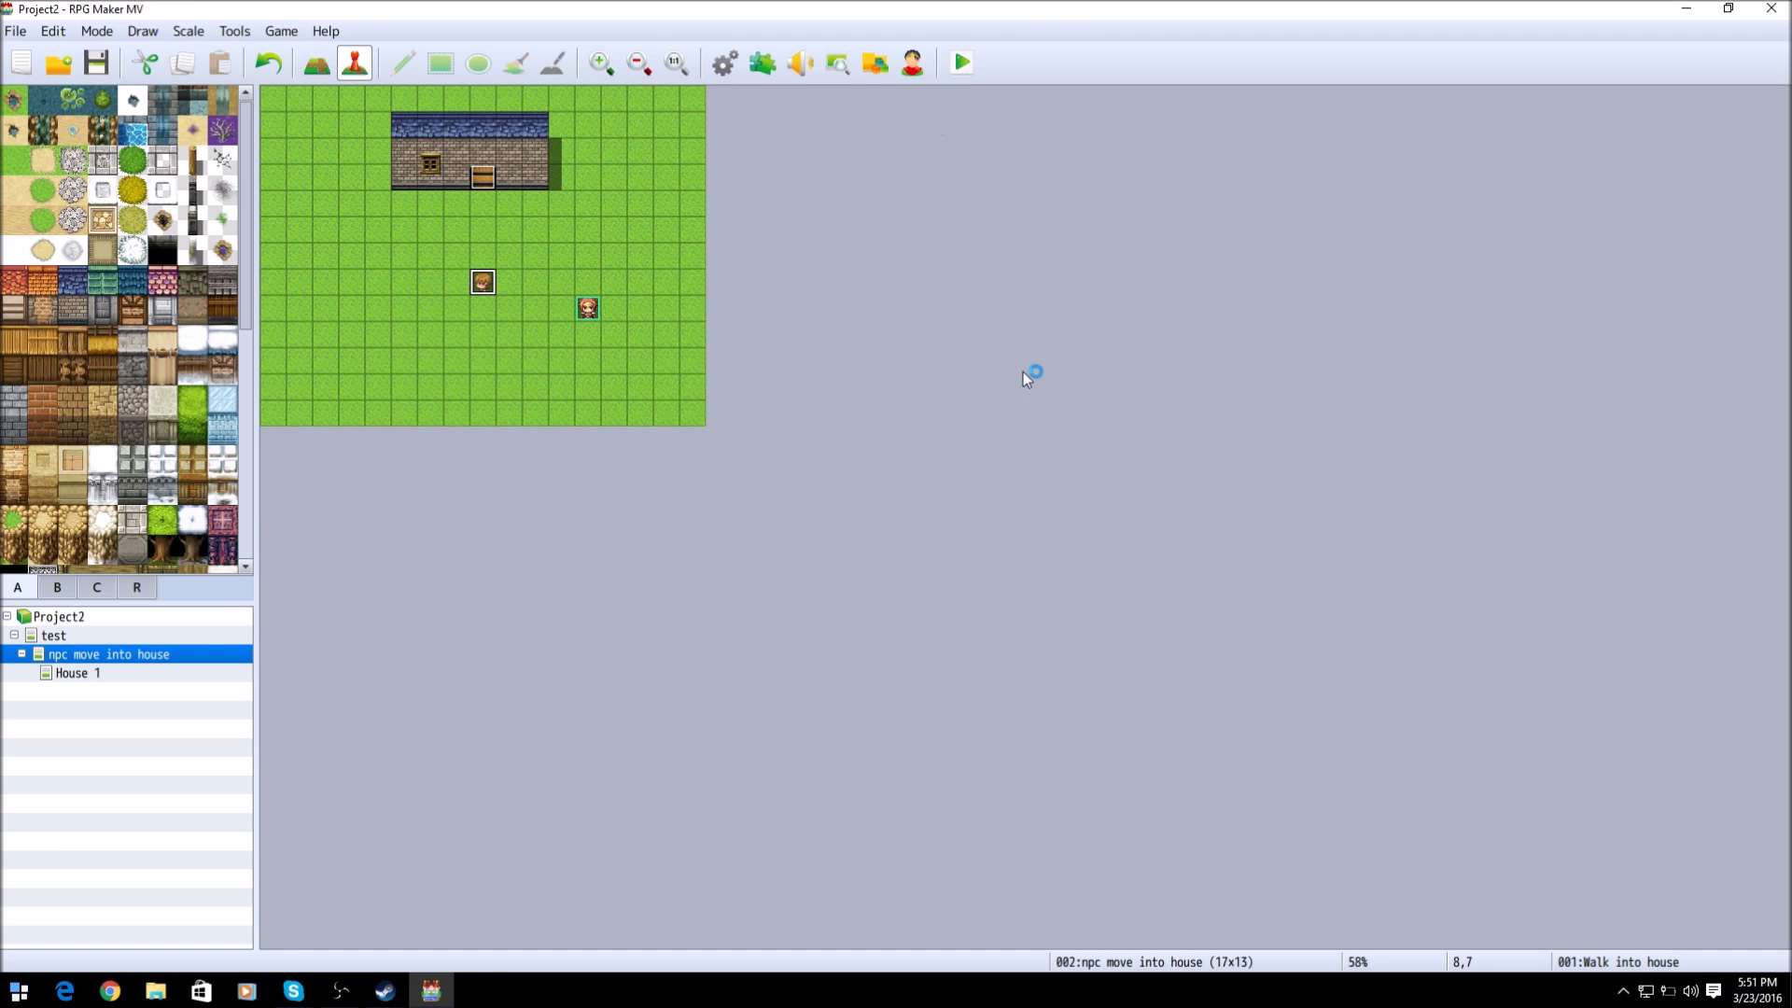
left_click(963, 62)
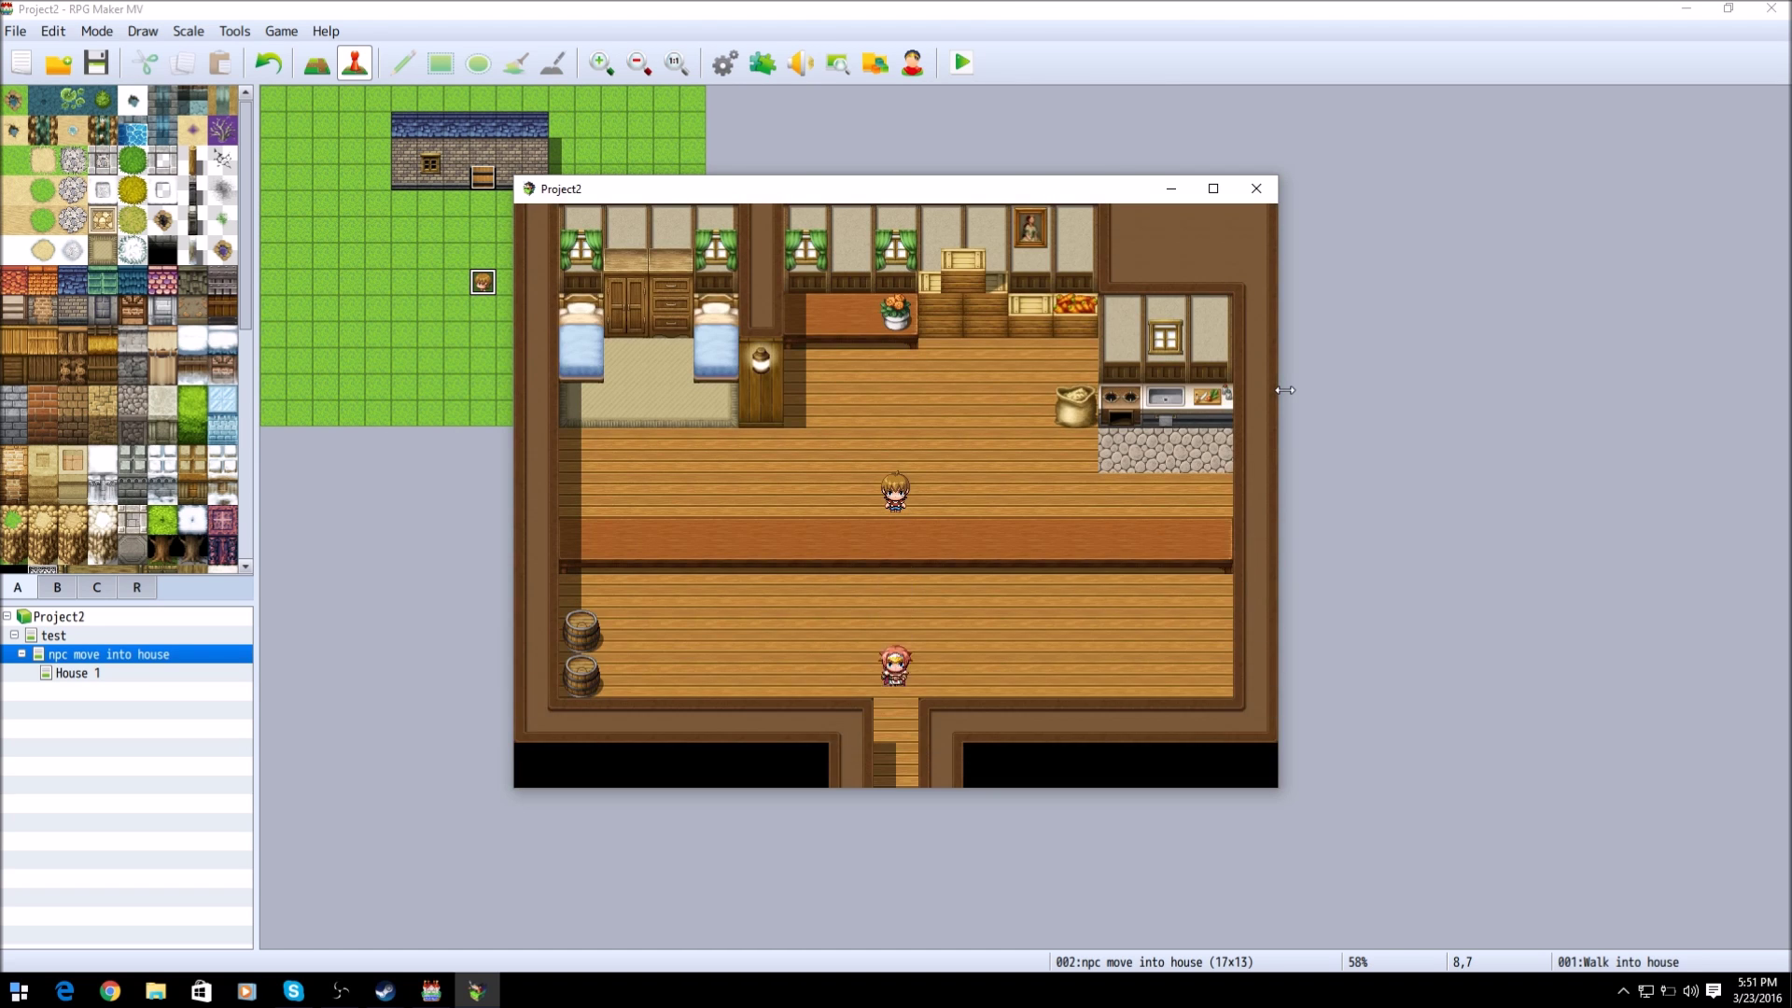
left_click(1254, 186)
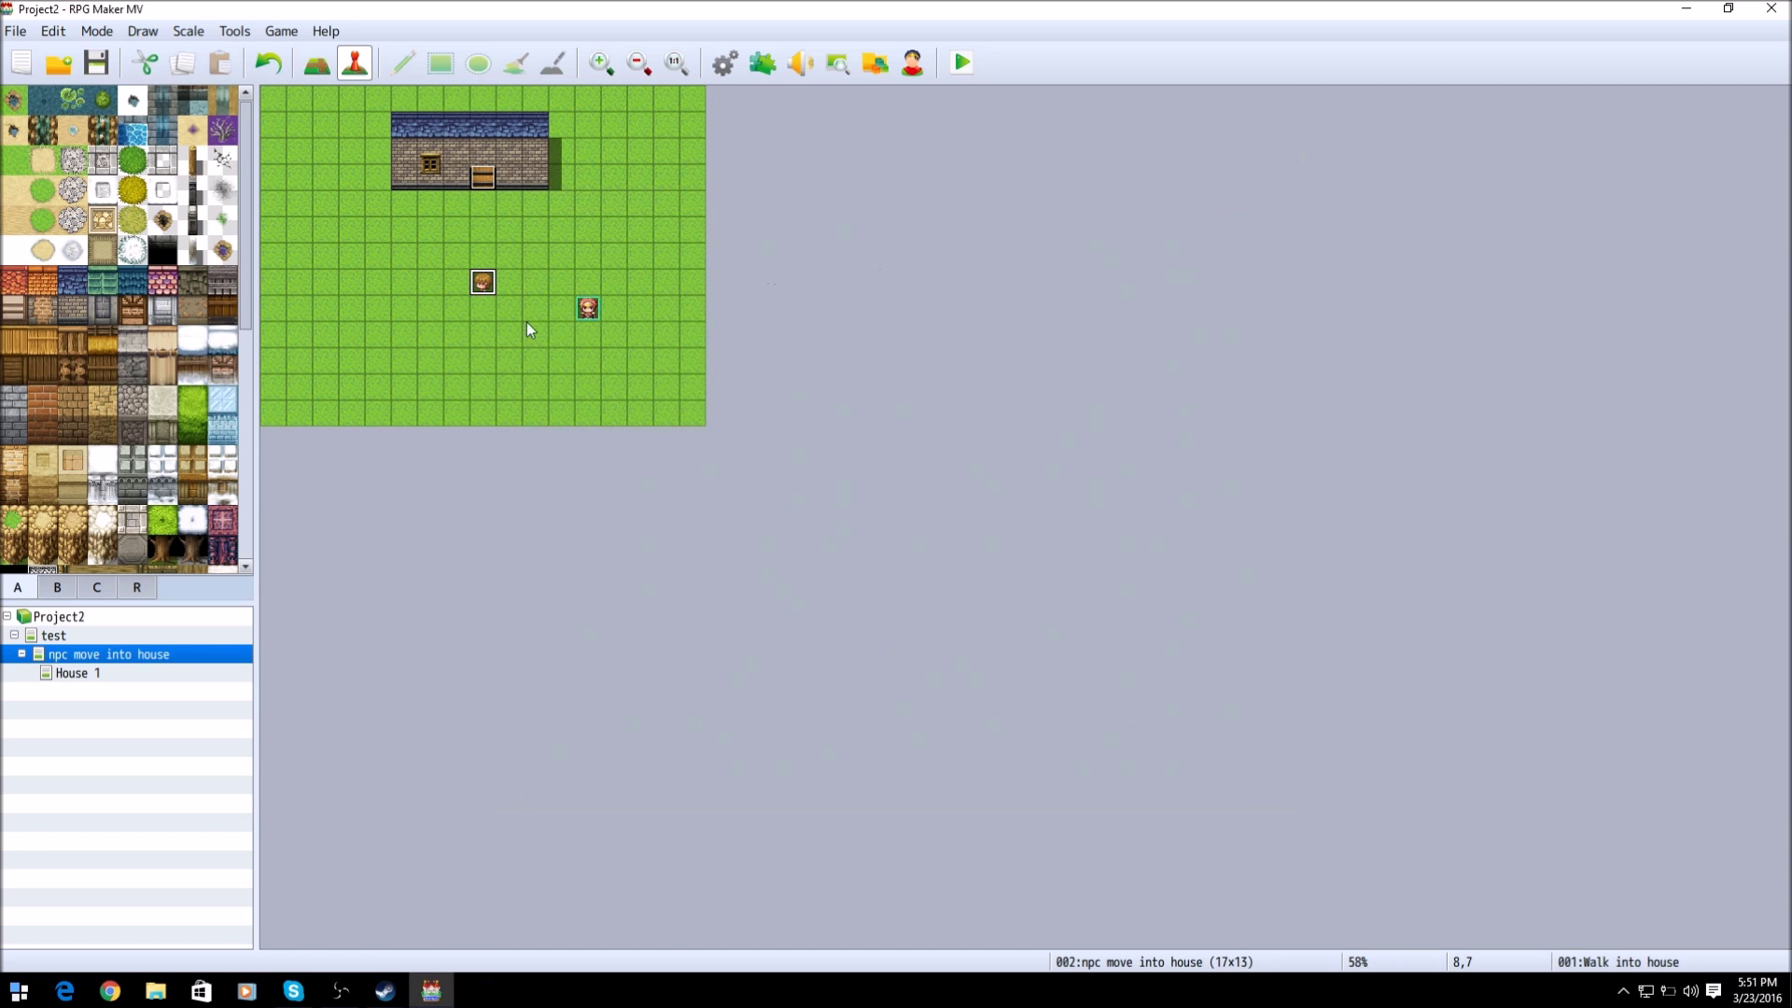
Step: Reopen the event and select the Control Switches #0006 Inn Keeper = ON command after the Show Text
double_click(482, 282)
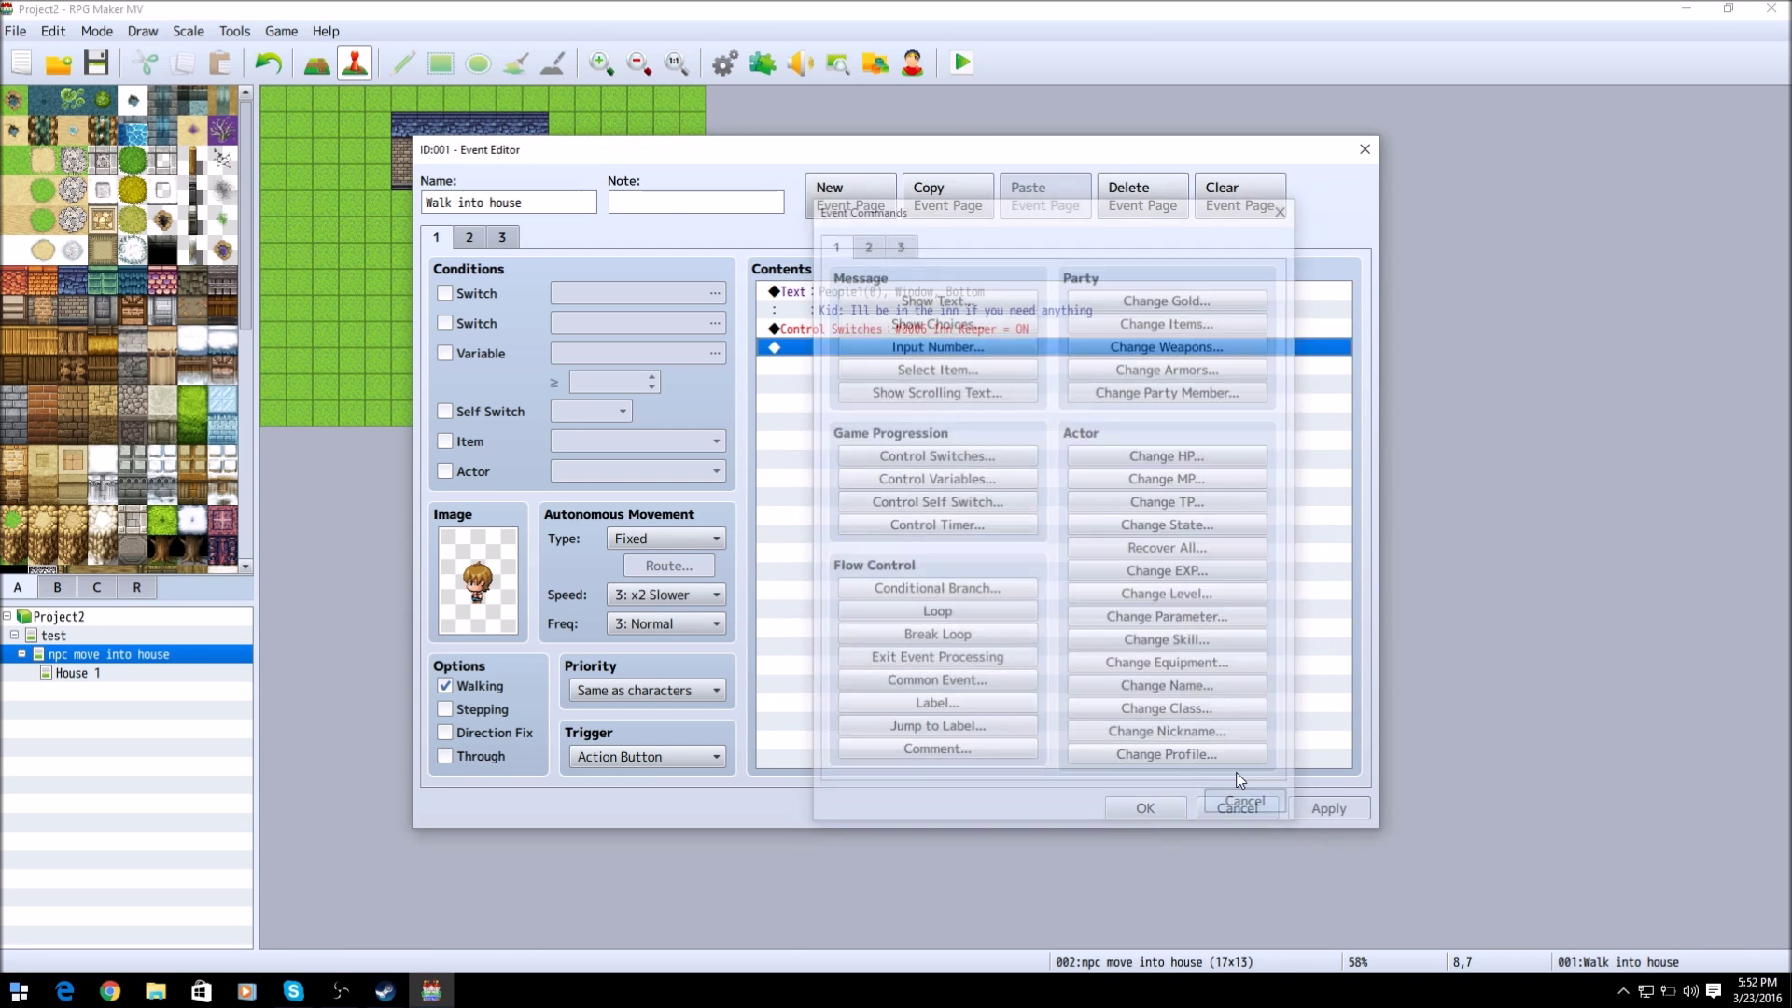
left_click(1243, 807)
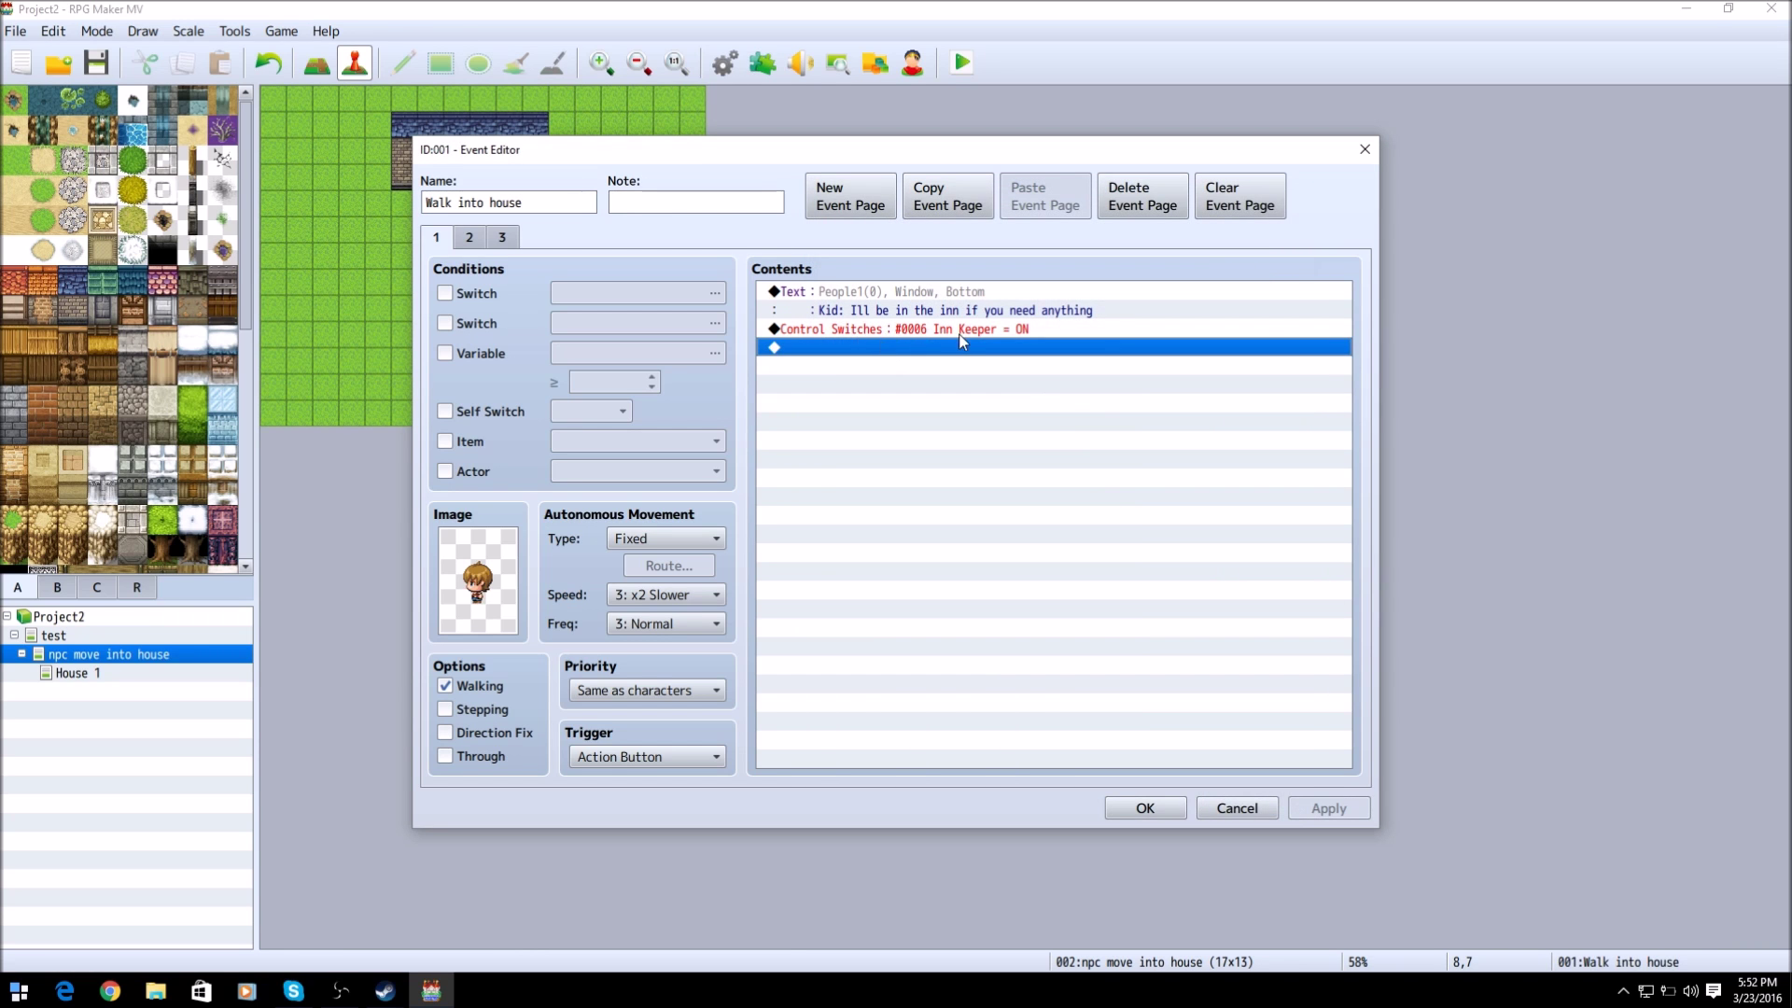
left_click(963, 328)
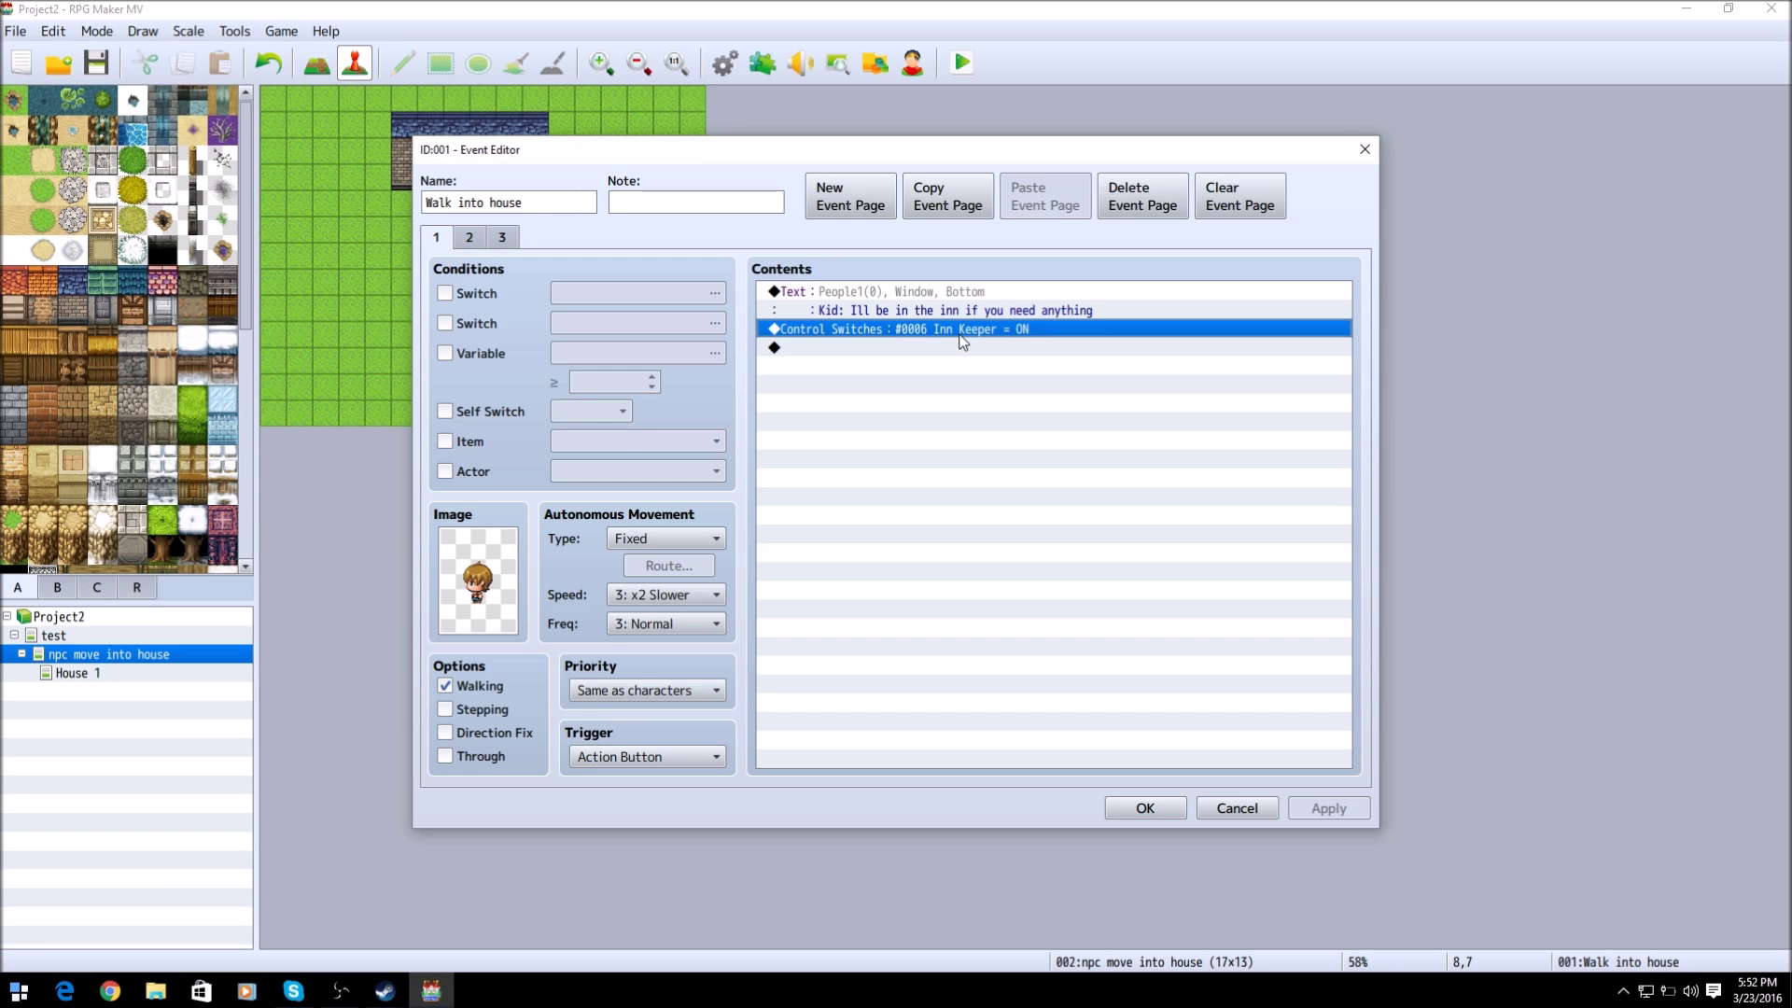
mouse_move(851, 336)
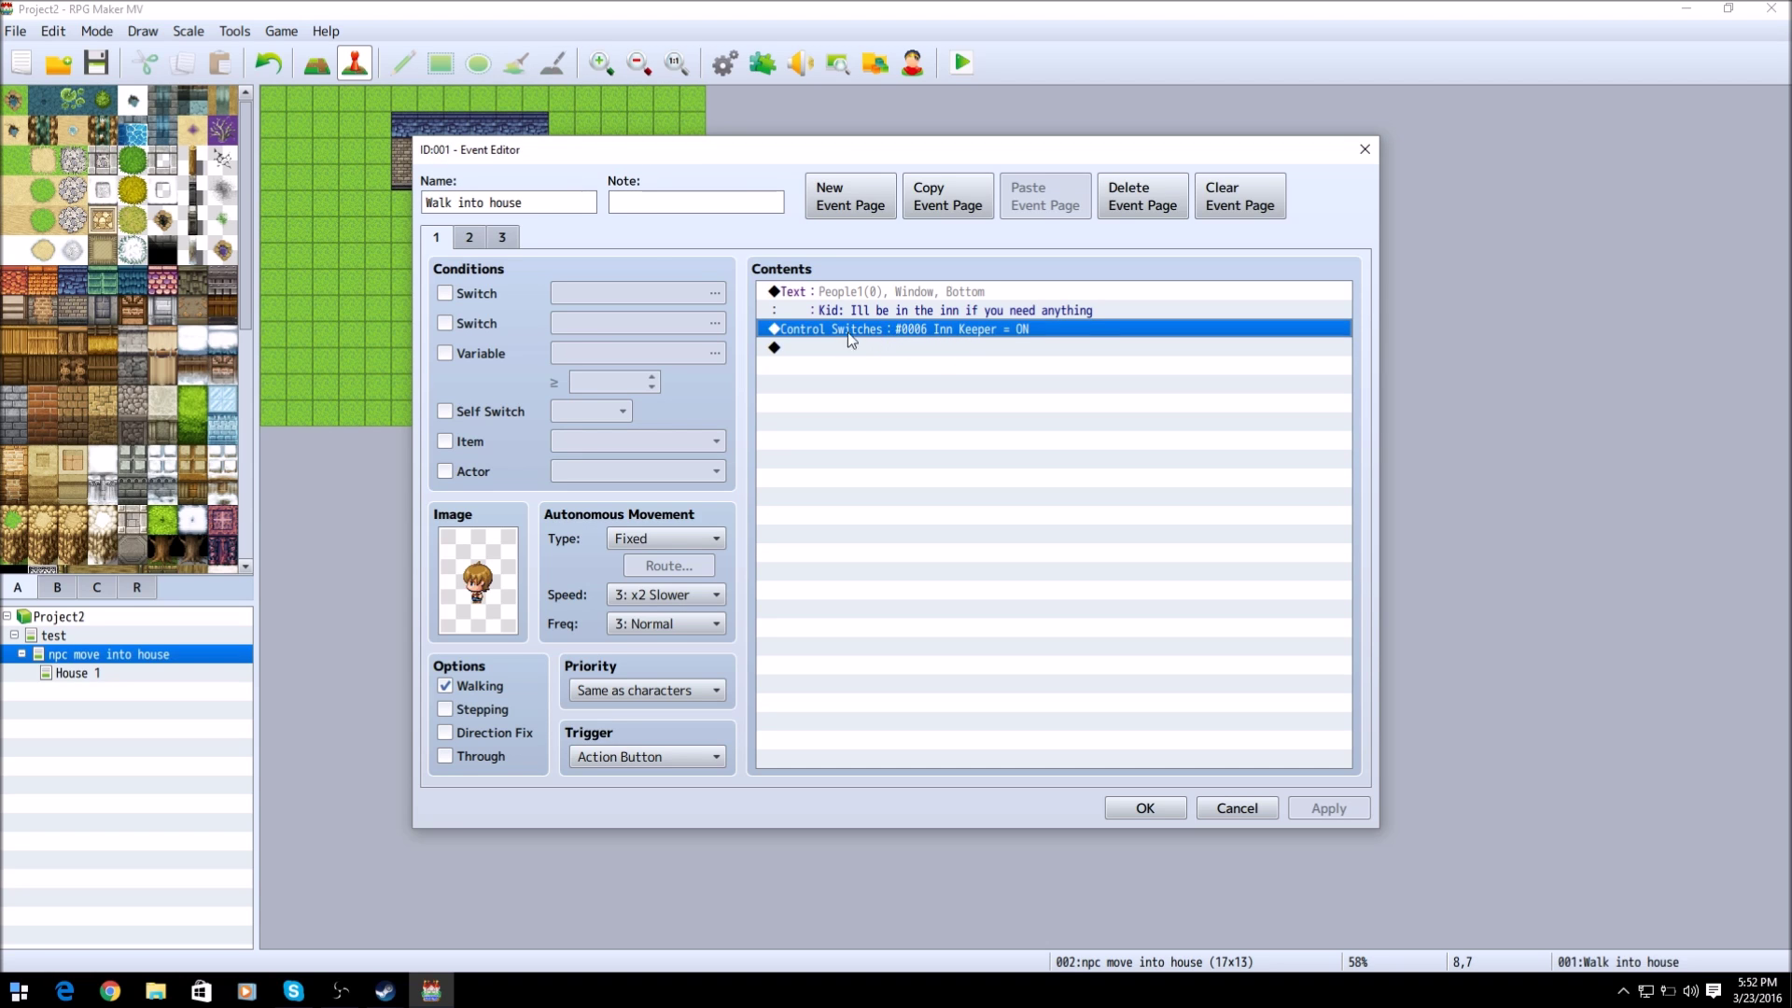
mouse_move(843, 341)
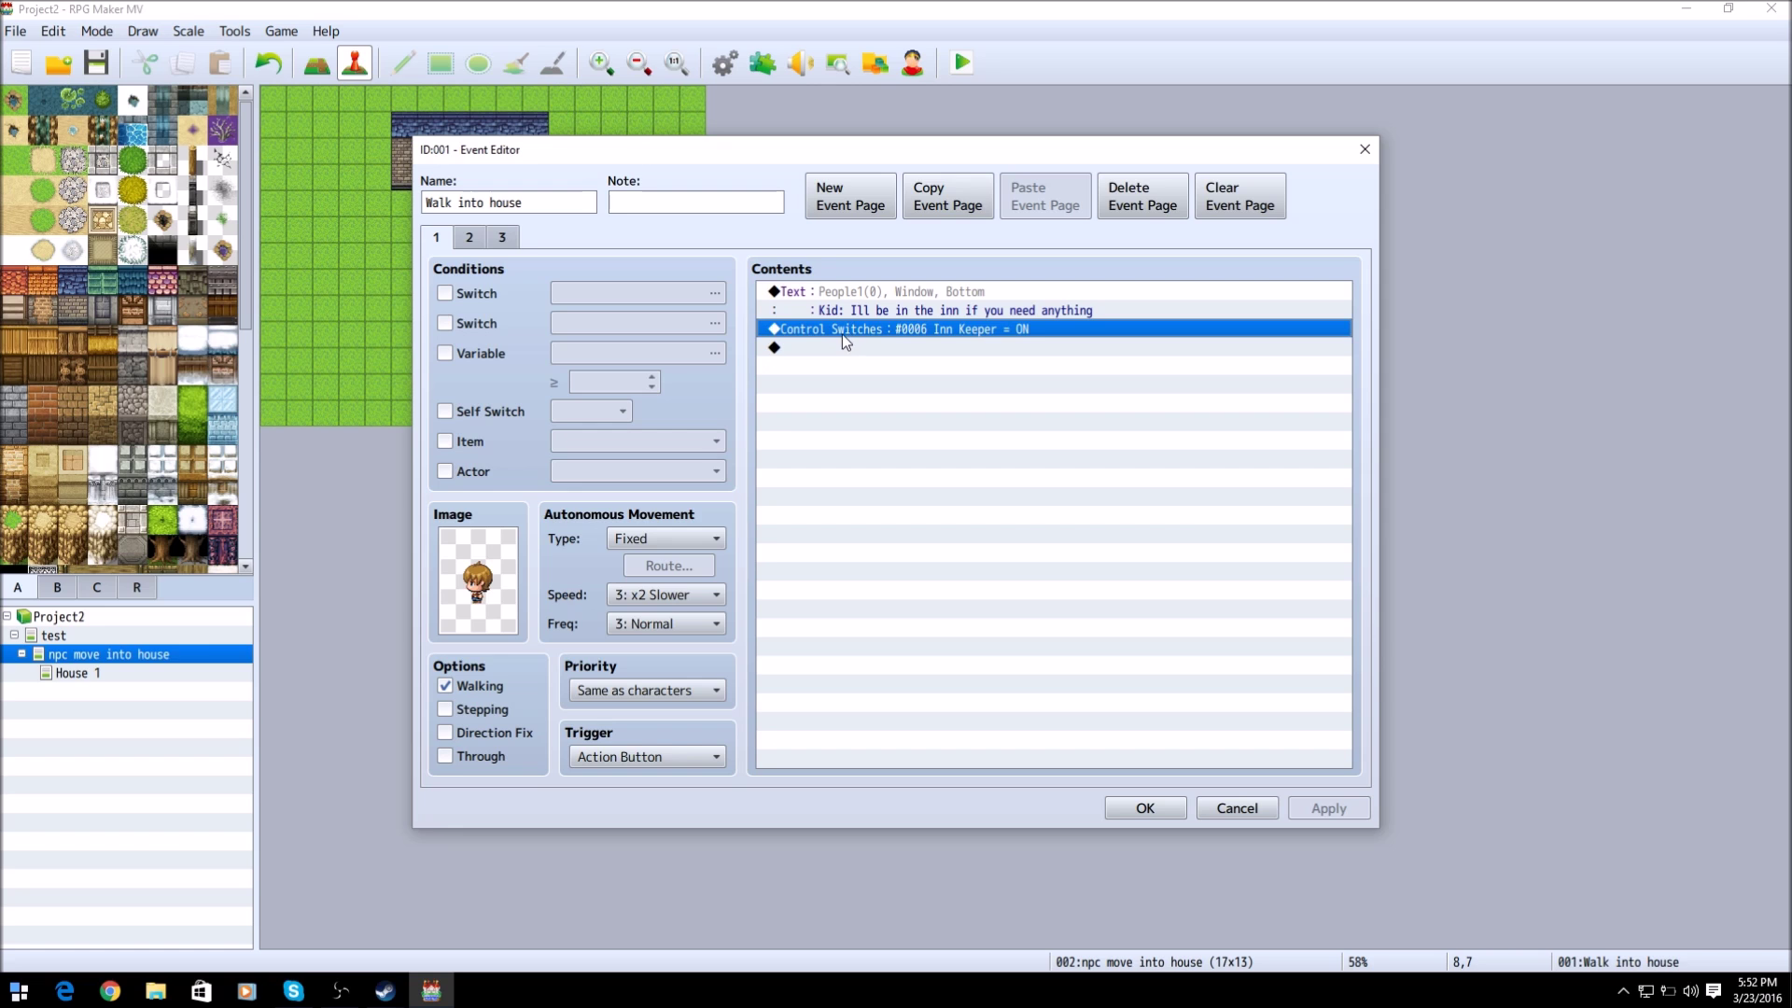
mouse_move(511, 226)
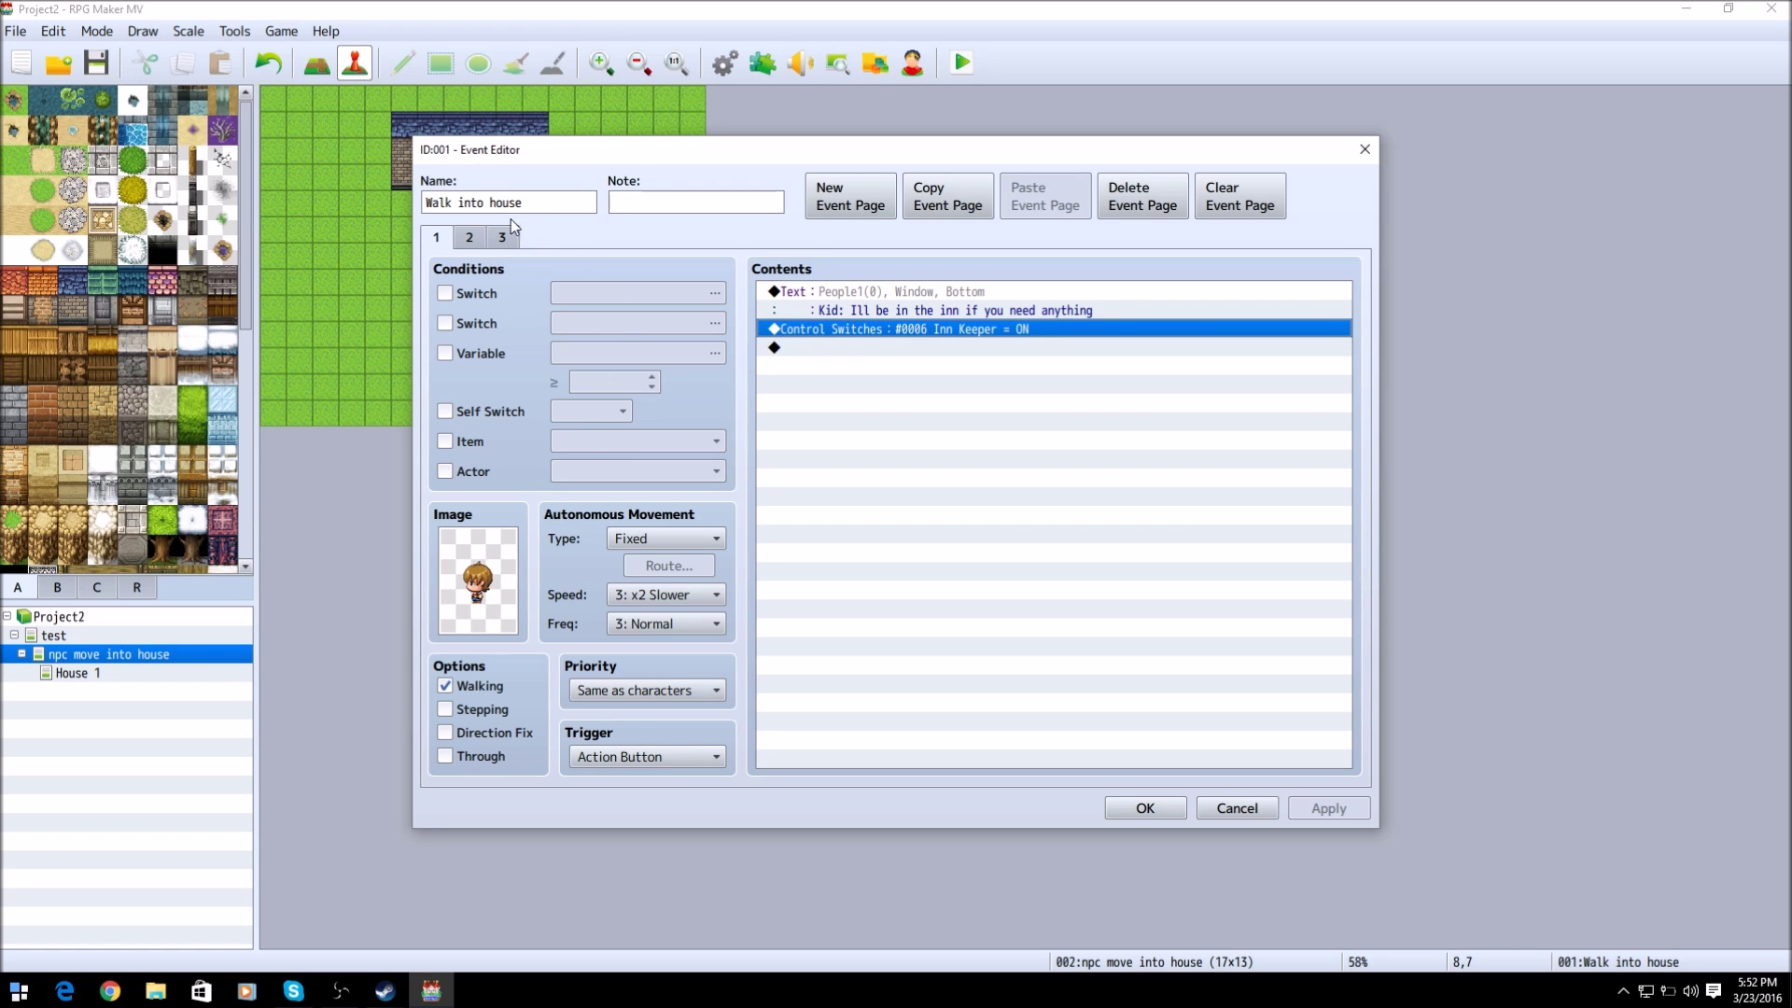
mouse_move(853, 156)
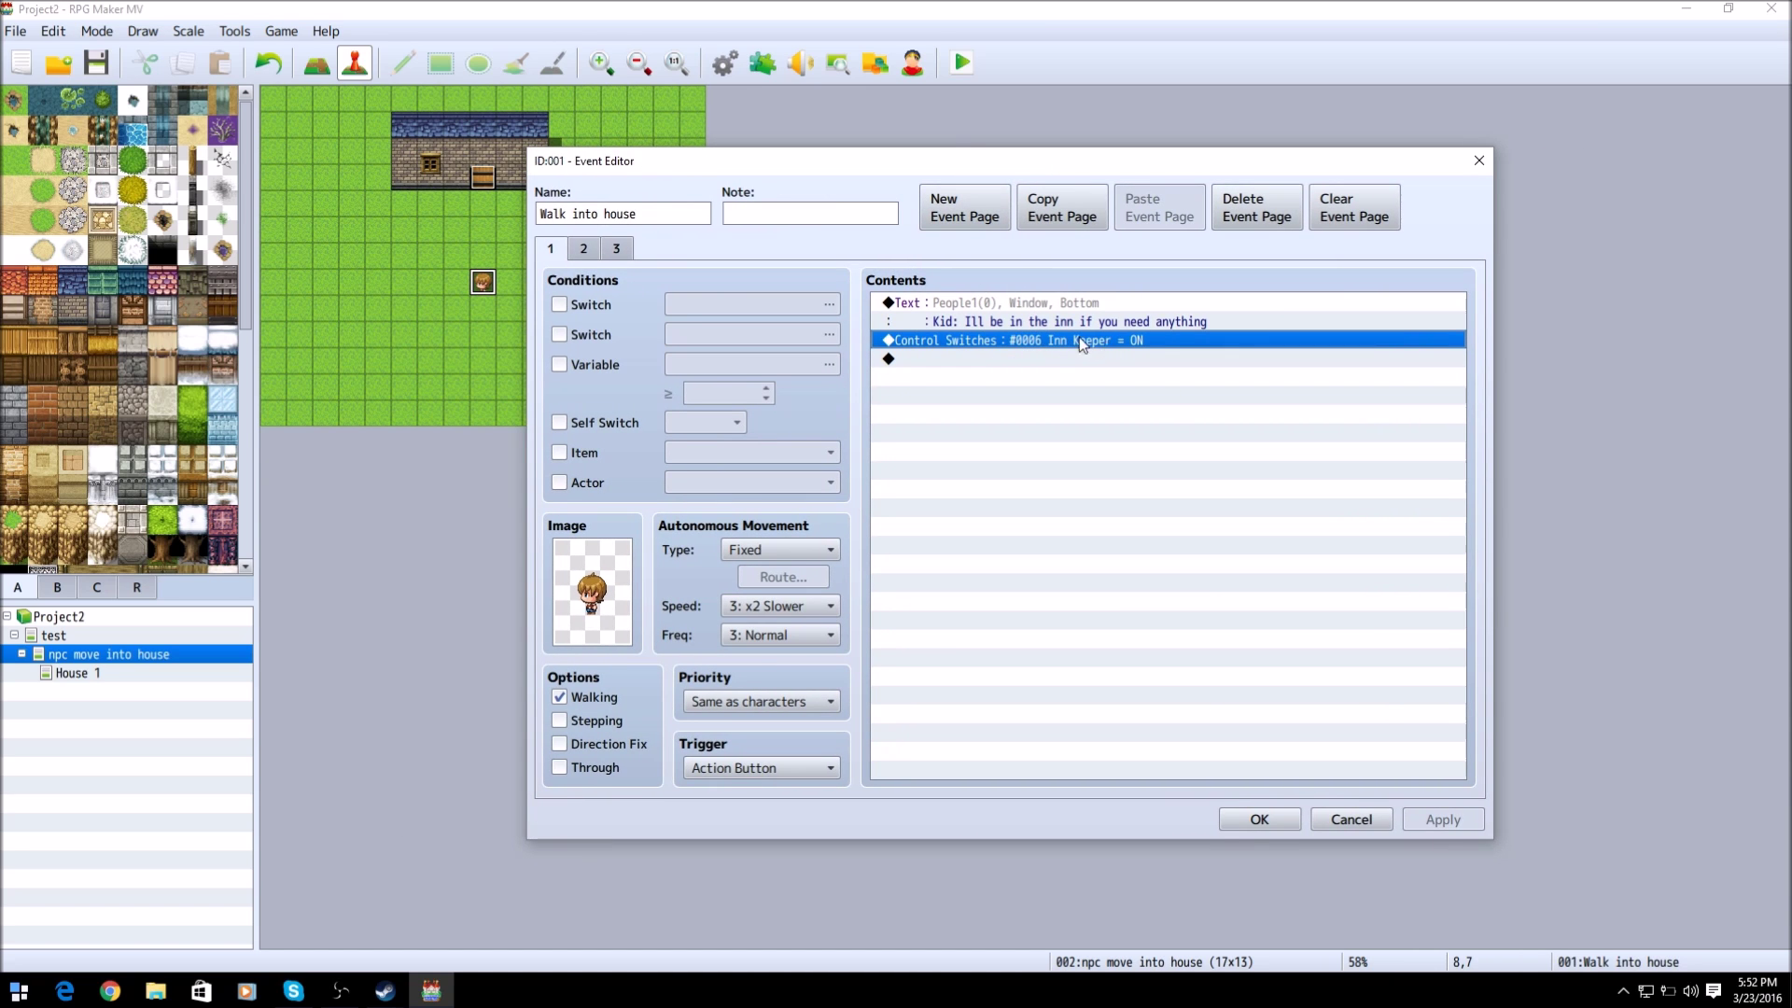
mouse_move(1067, 344)
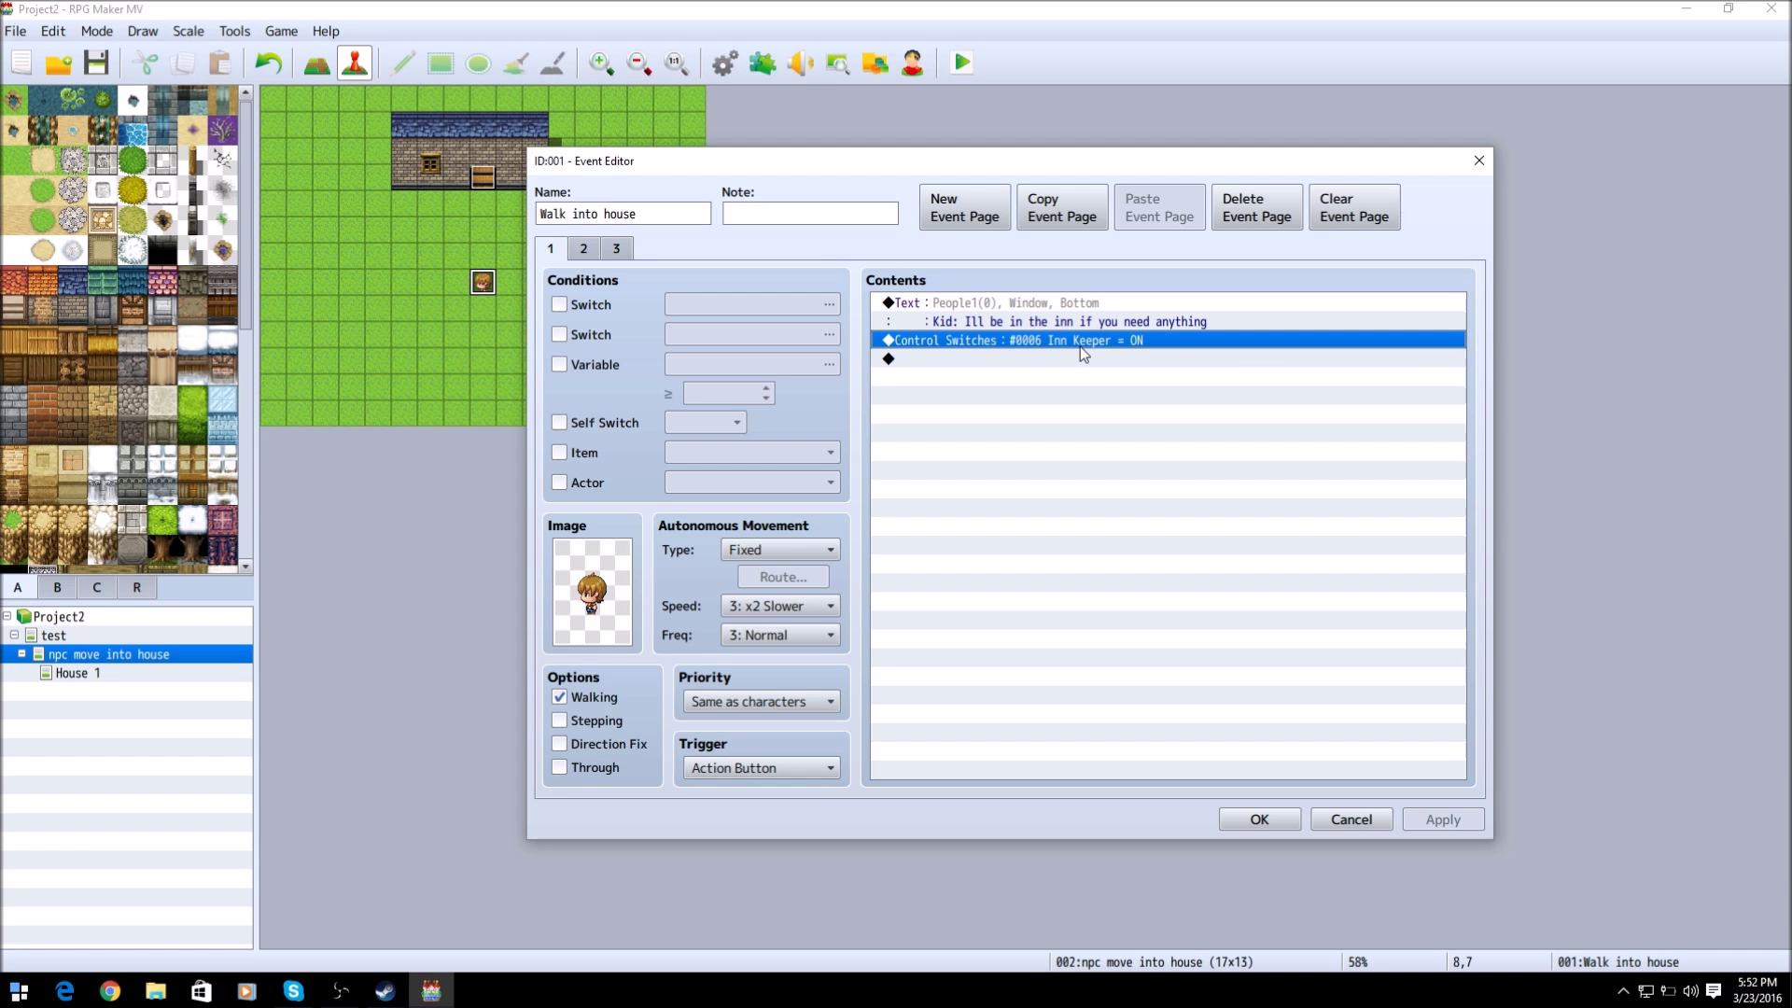
mouse_move(1068, 355)
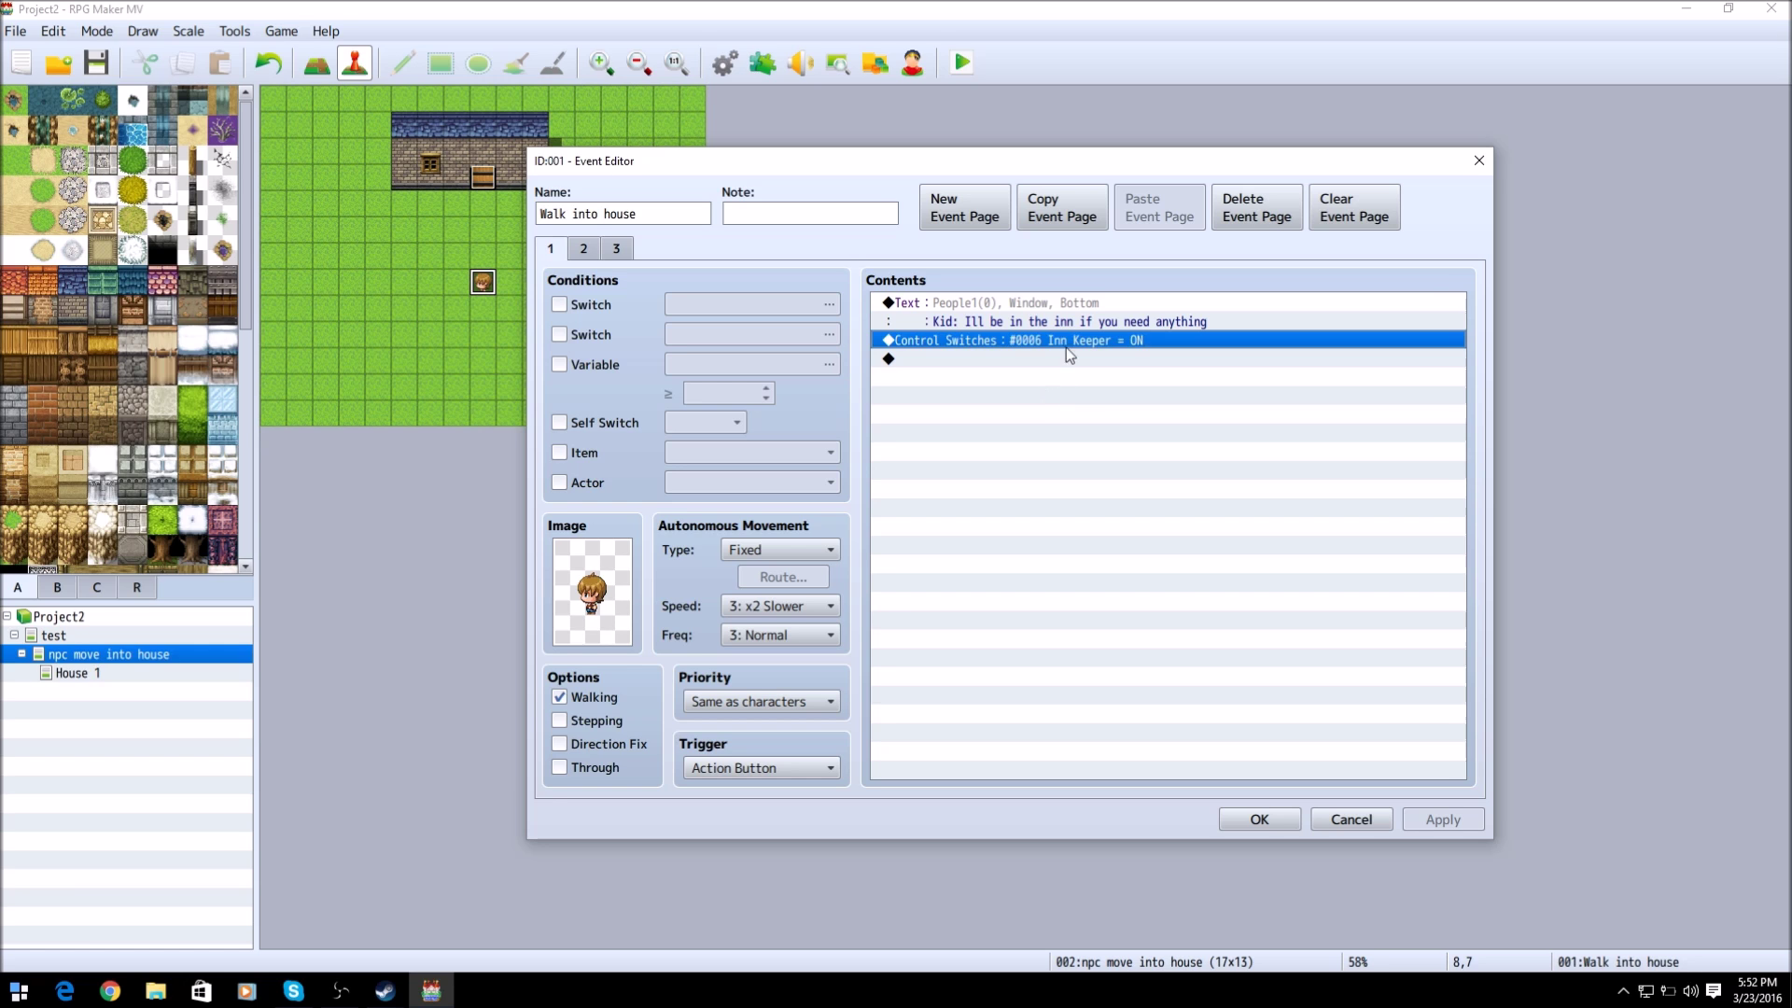
mouse_move(963, 360)
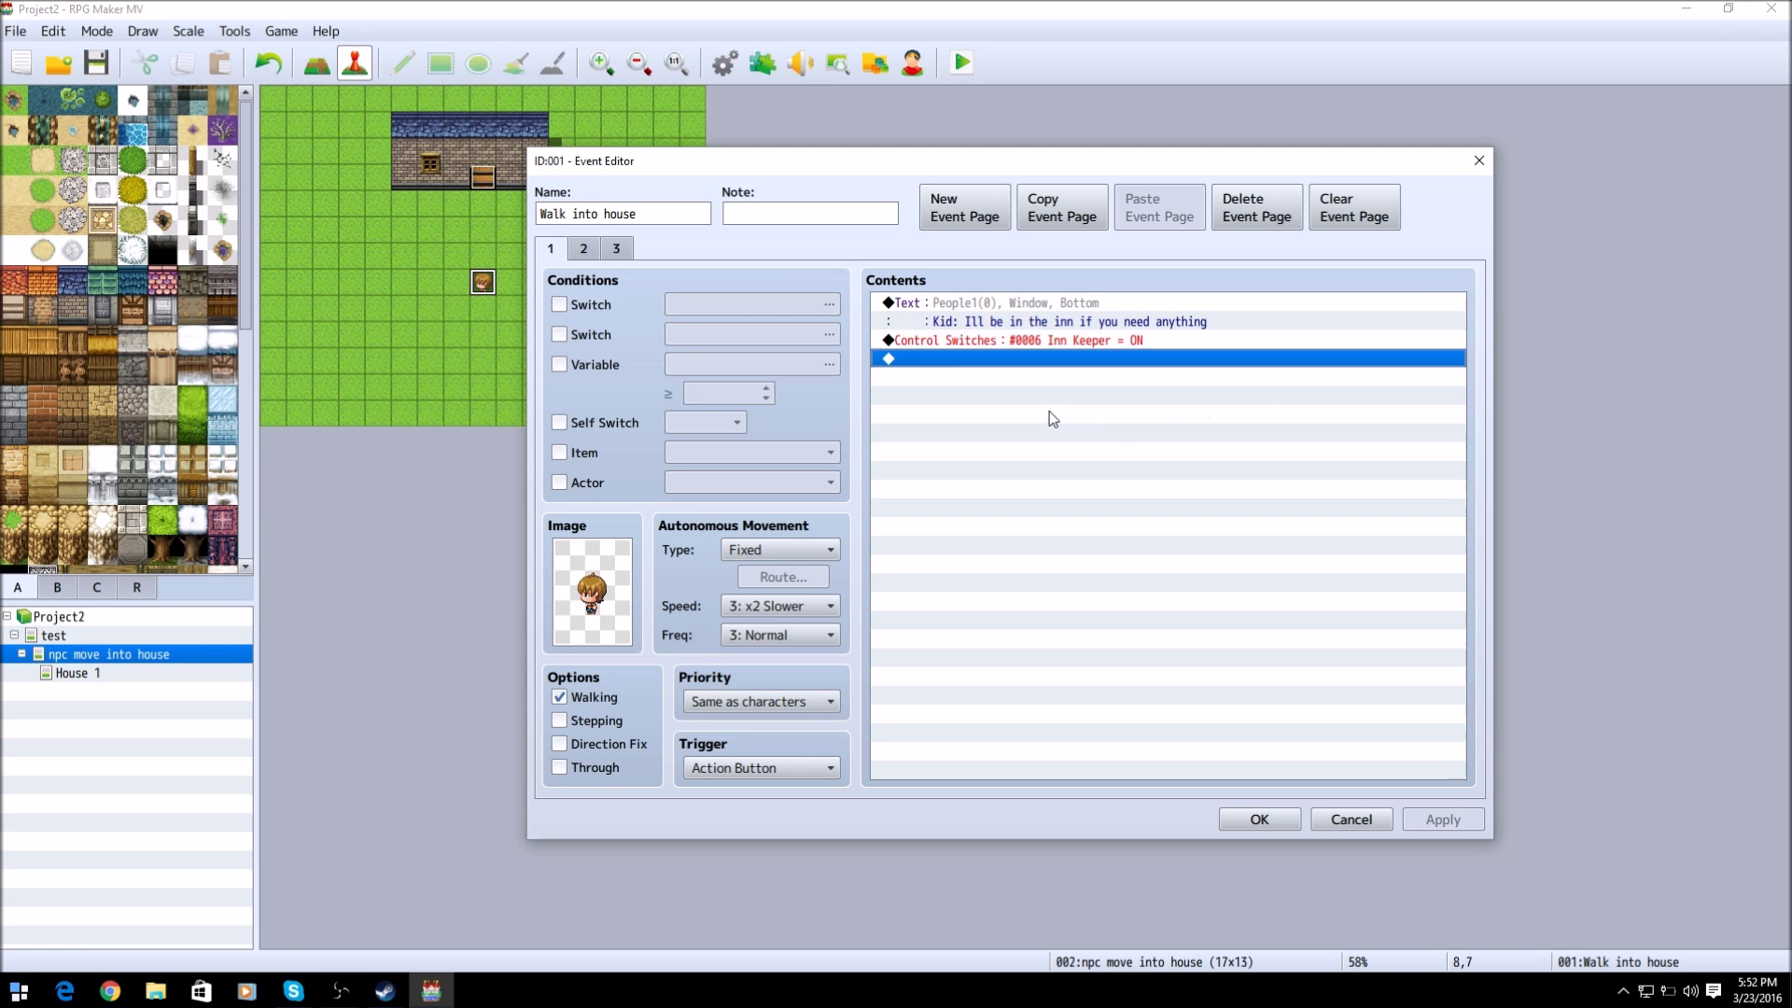
Step: On page 2, open the Set Movement Route for editing and select its Through ON step
left_click(582, 248)
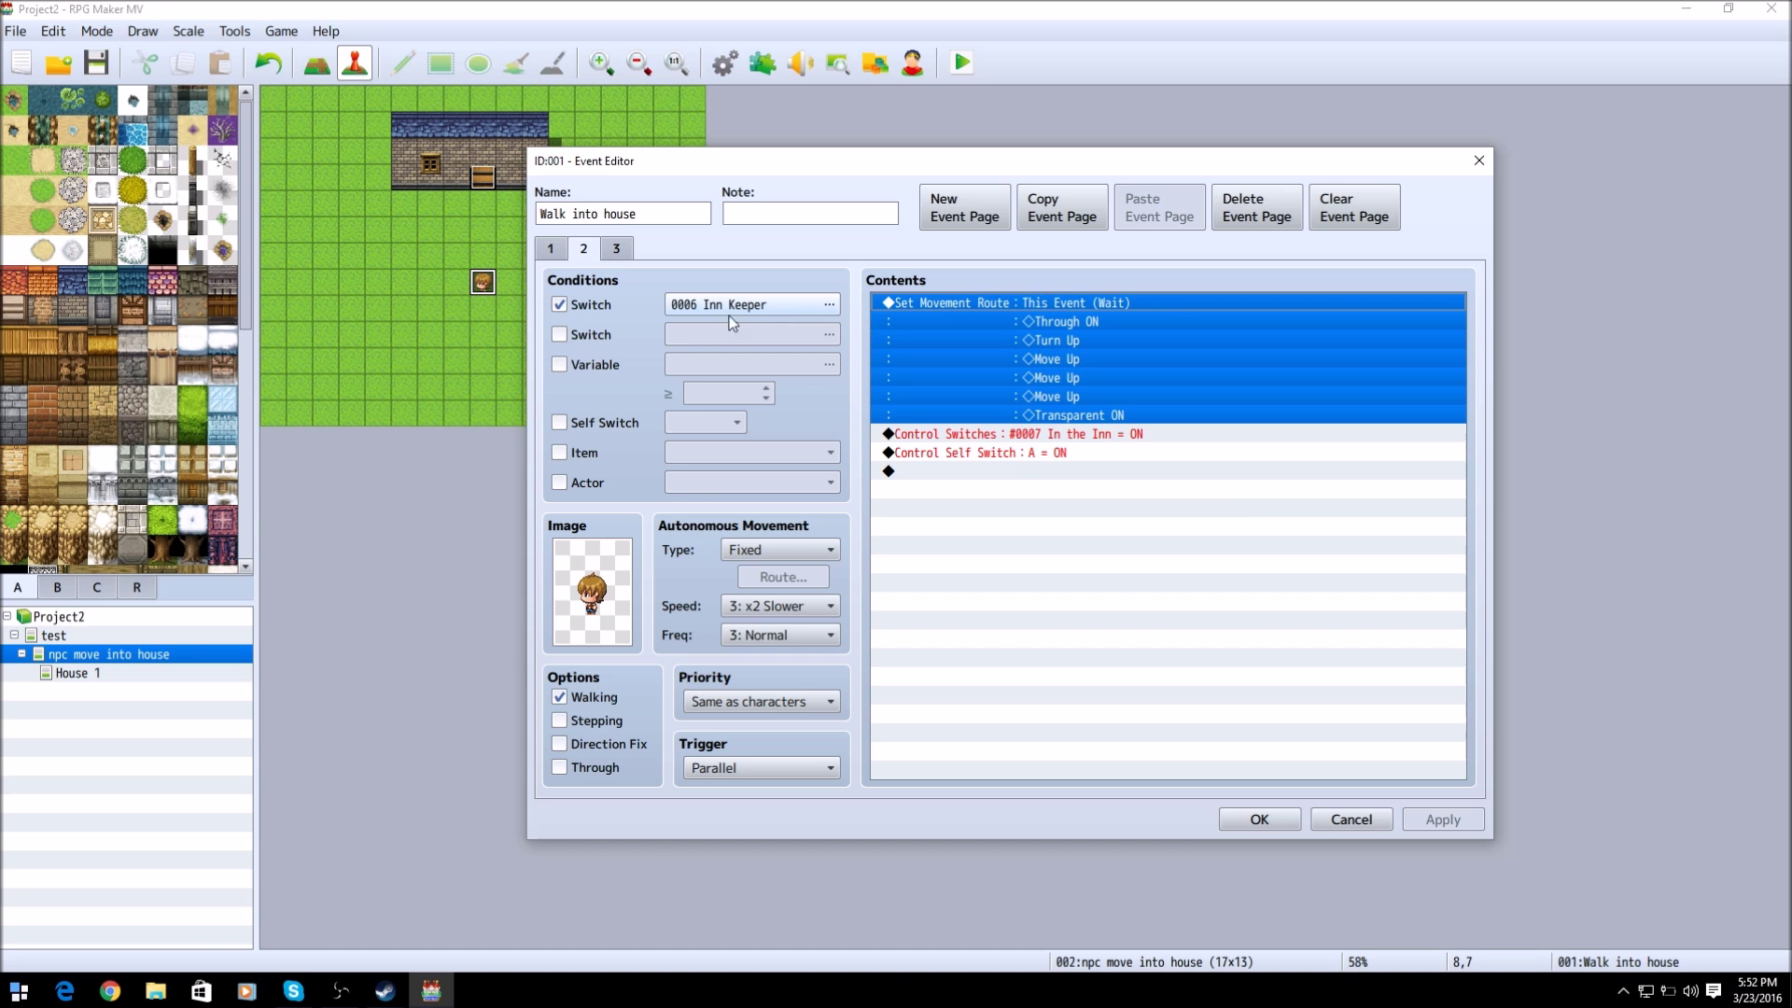
mouse_move(1030, 306)
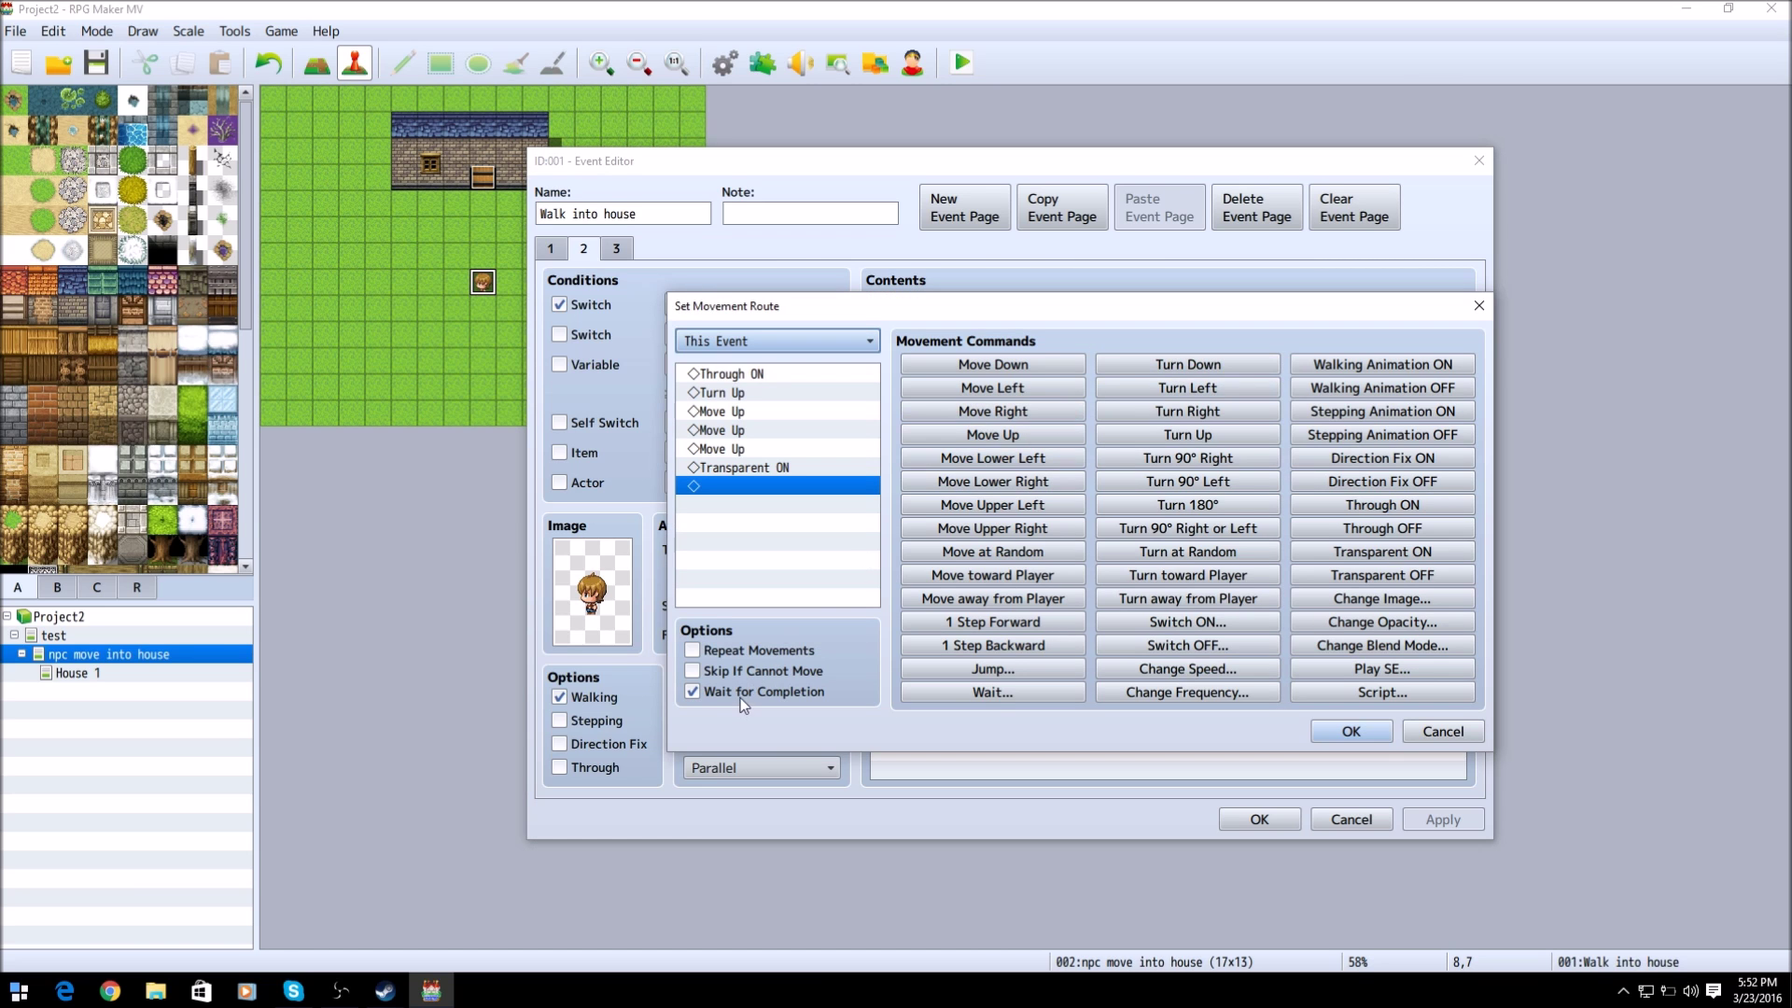
left_click(1351, 731)
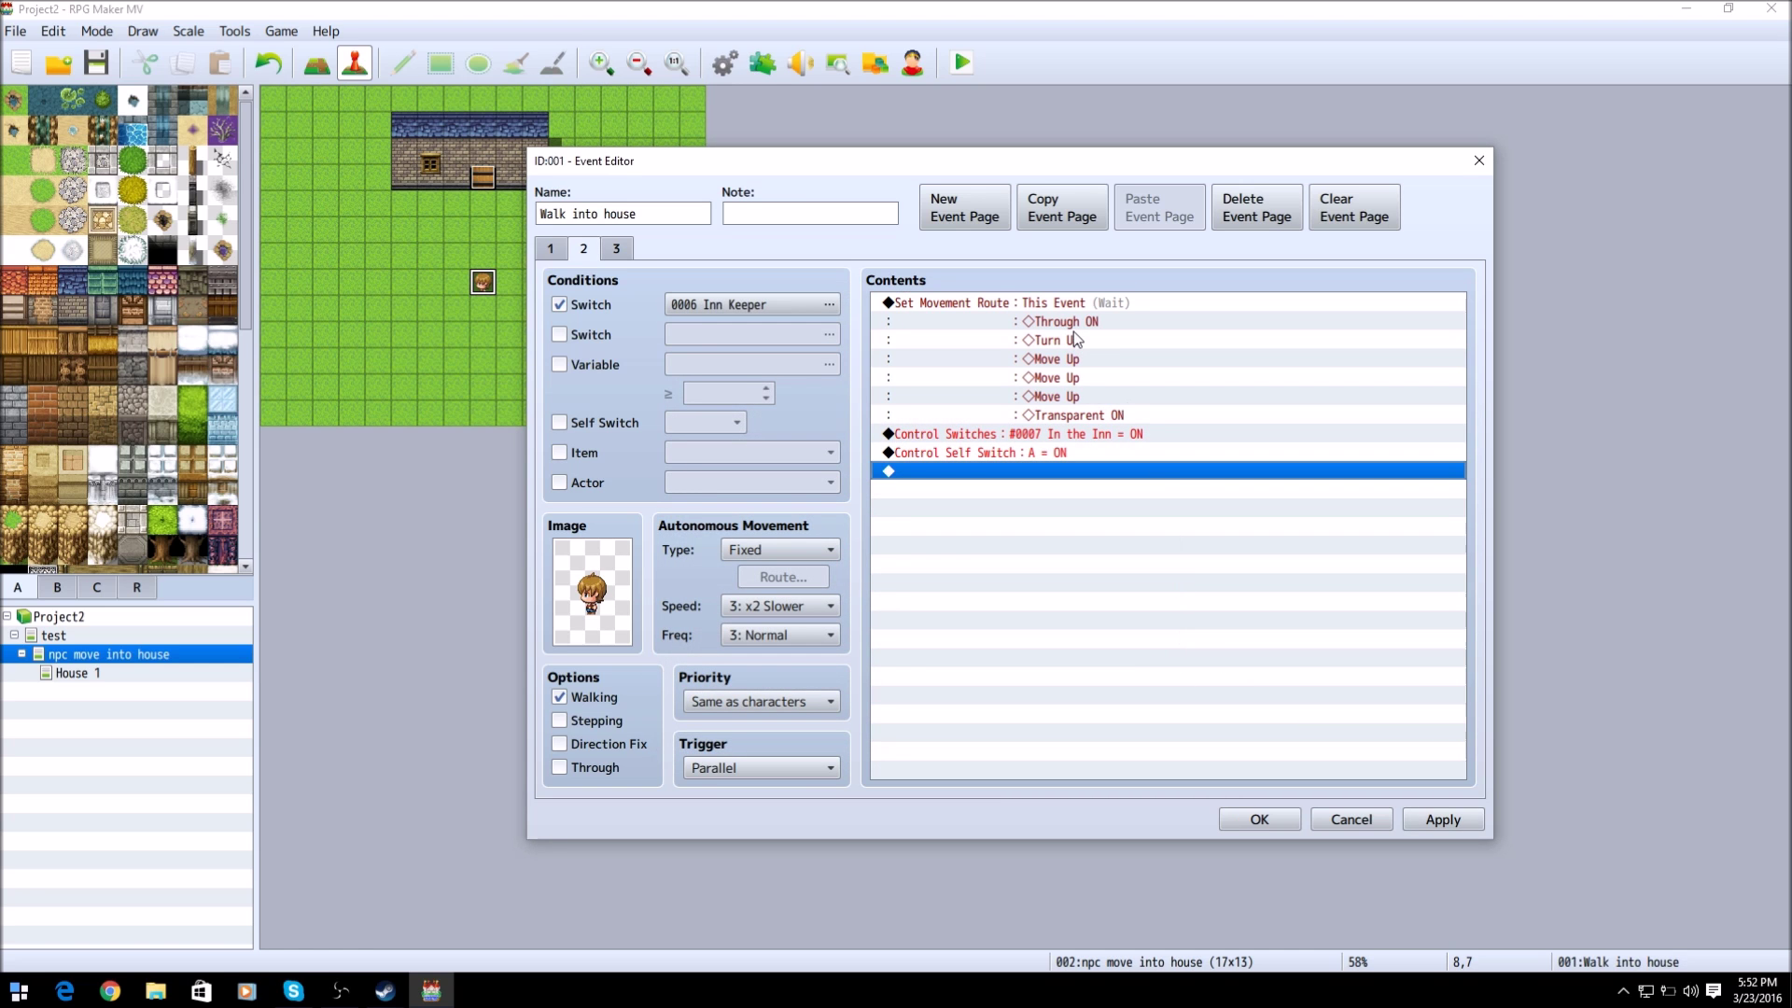
mouse_move(1010, 309)
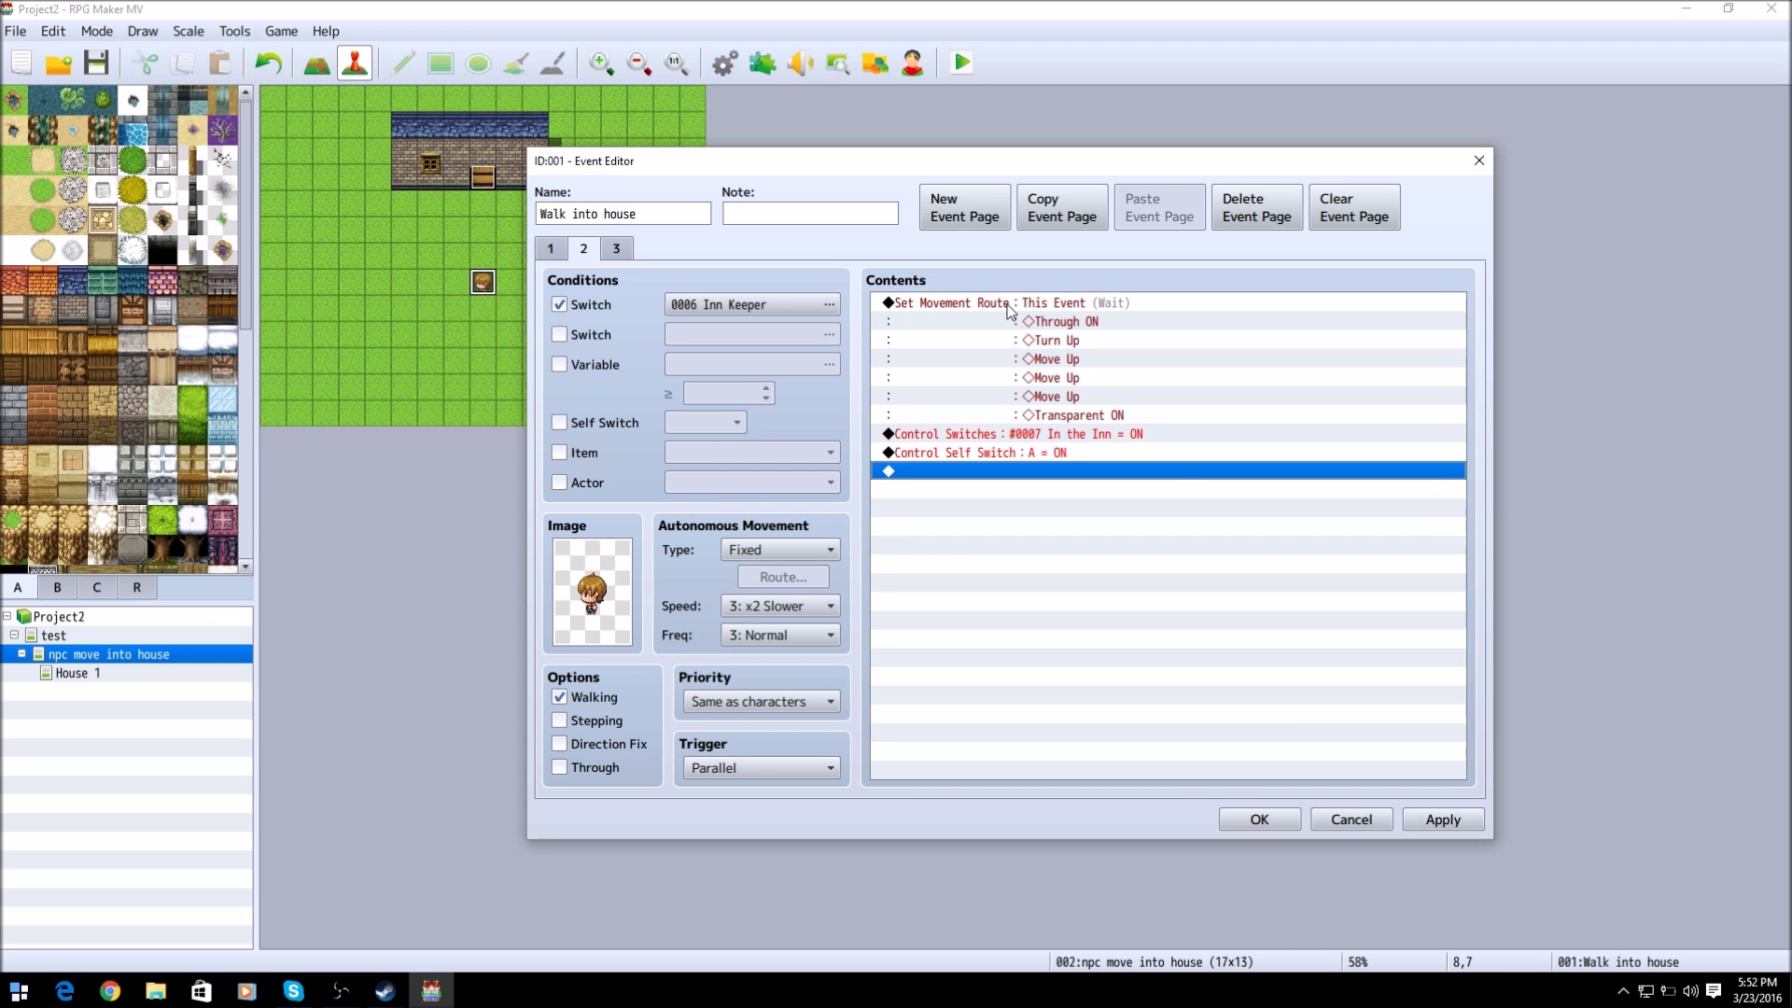
right_click(1008, 303)
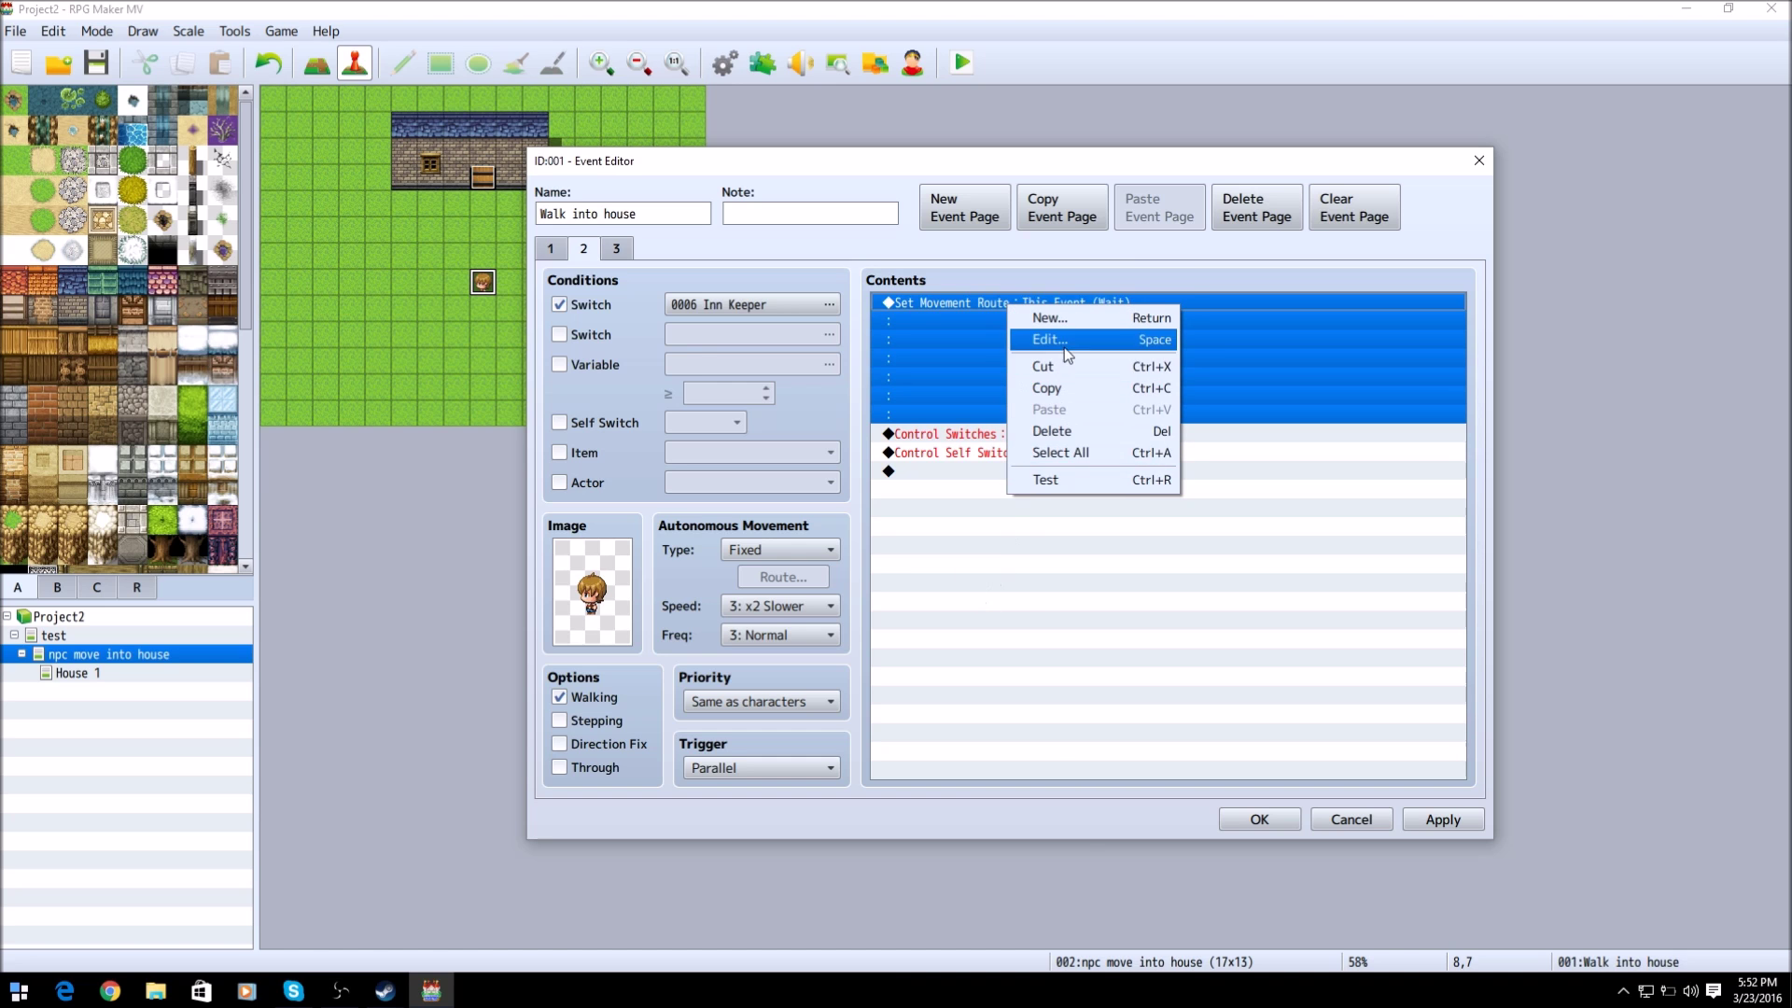
left_click(1048, 340)
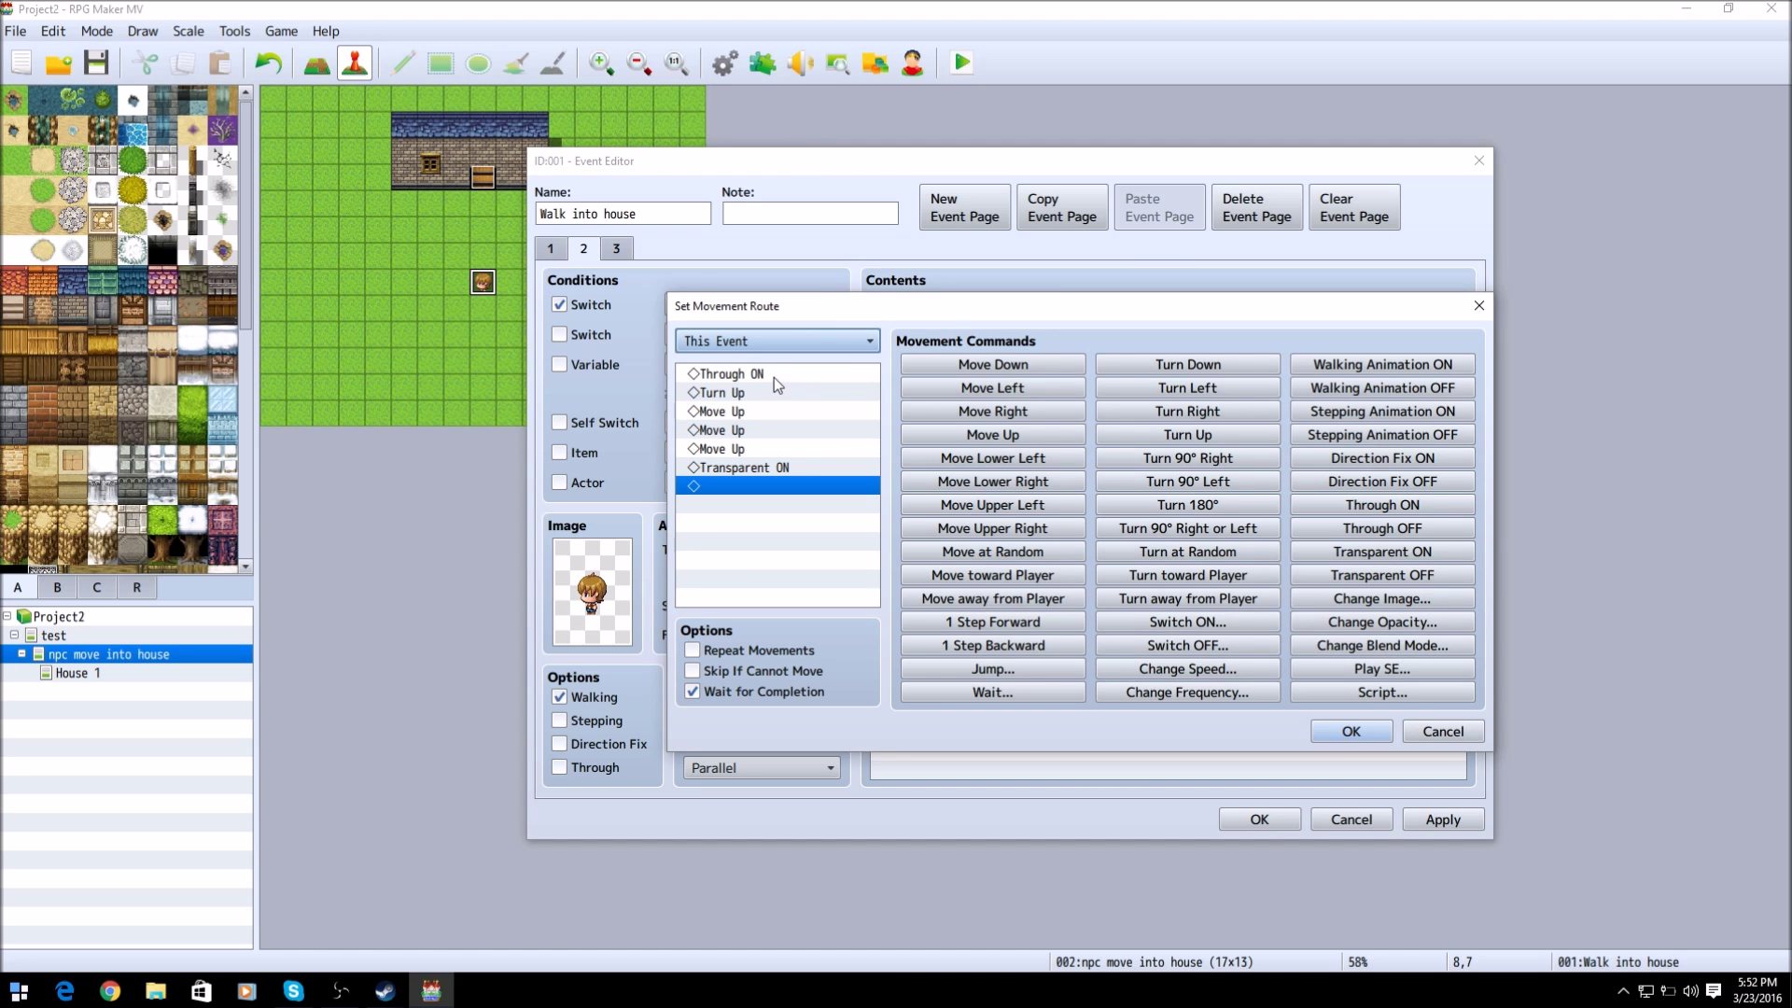
left_click(729, 373)
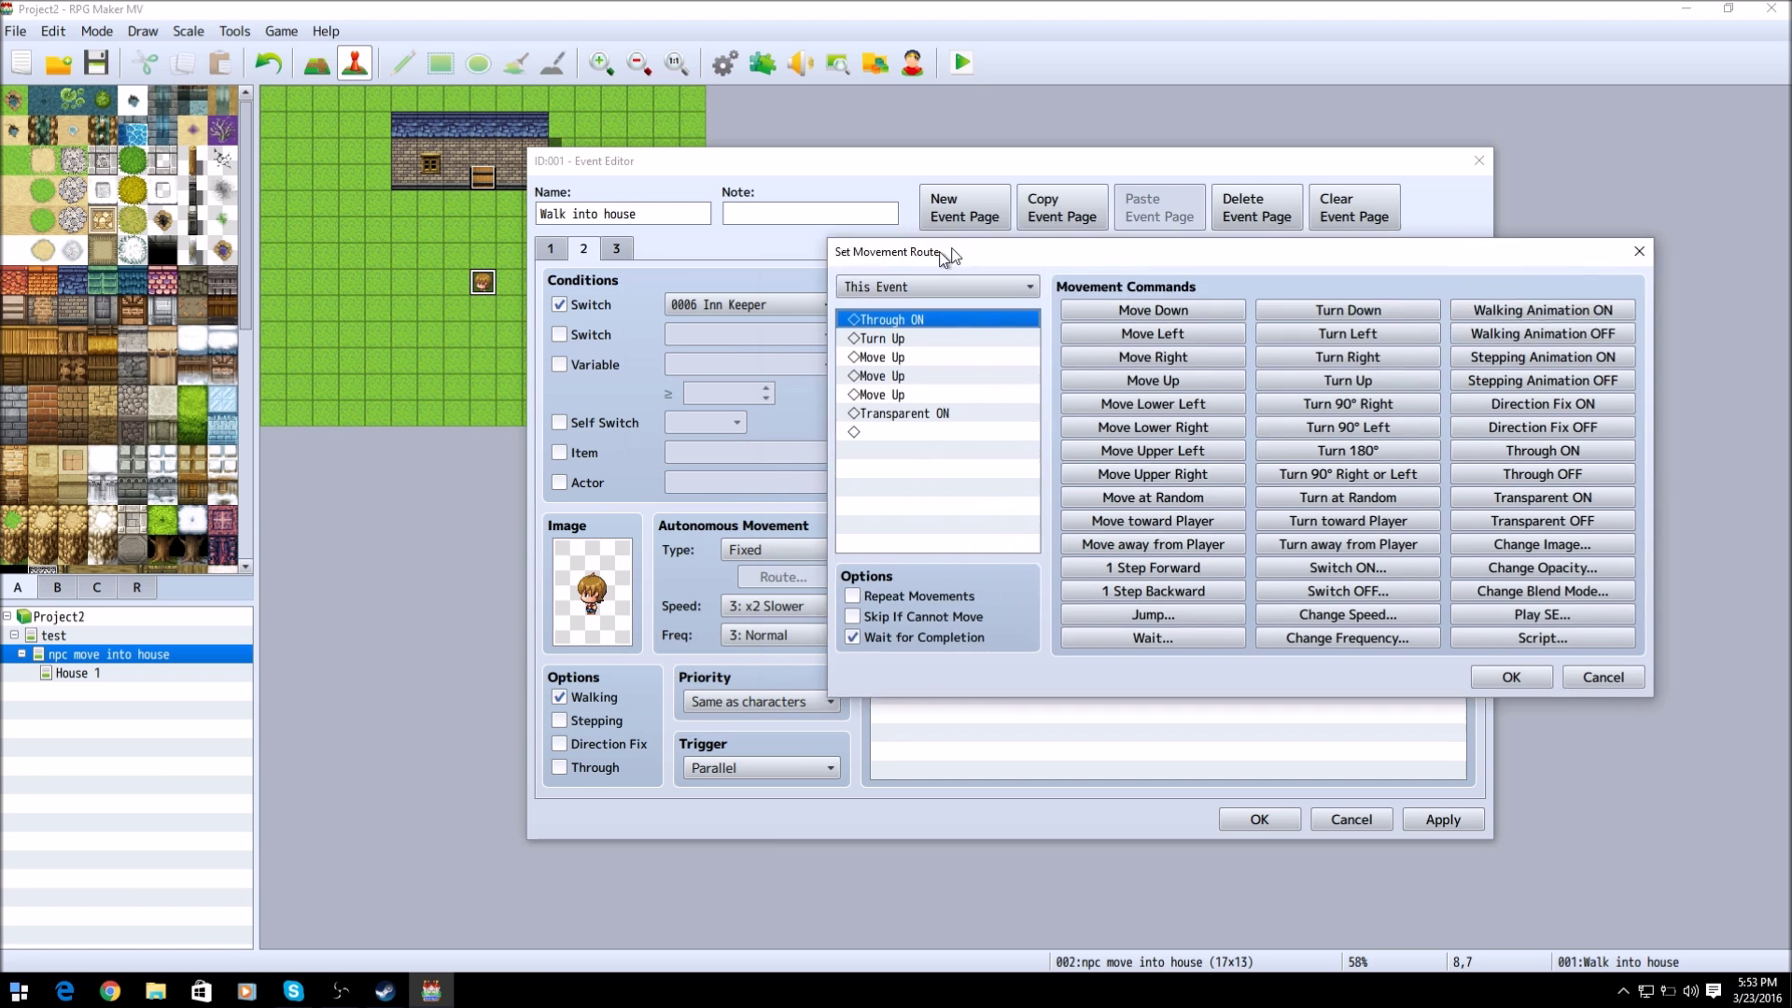
left_click_drag(936, 252, 751, 243)
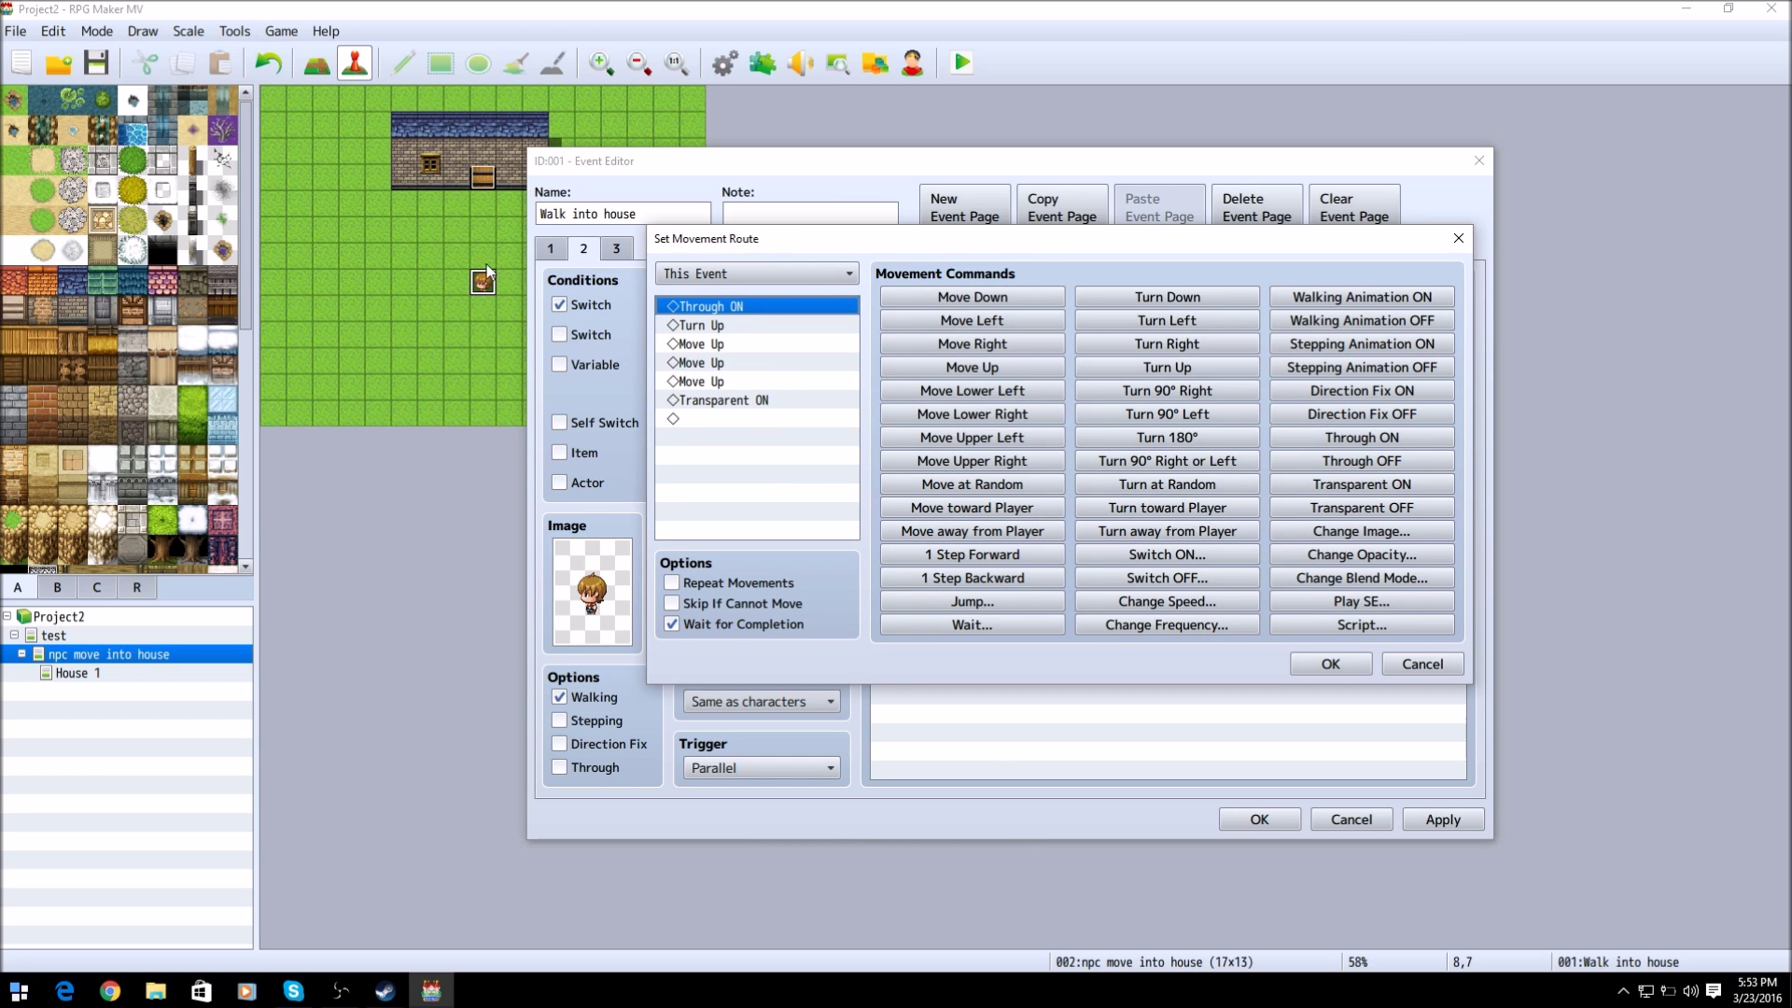
mouse_move(442, 217)
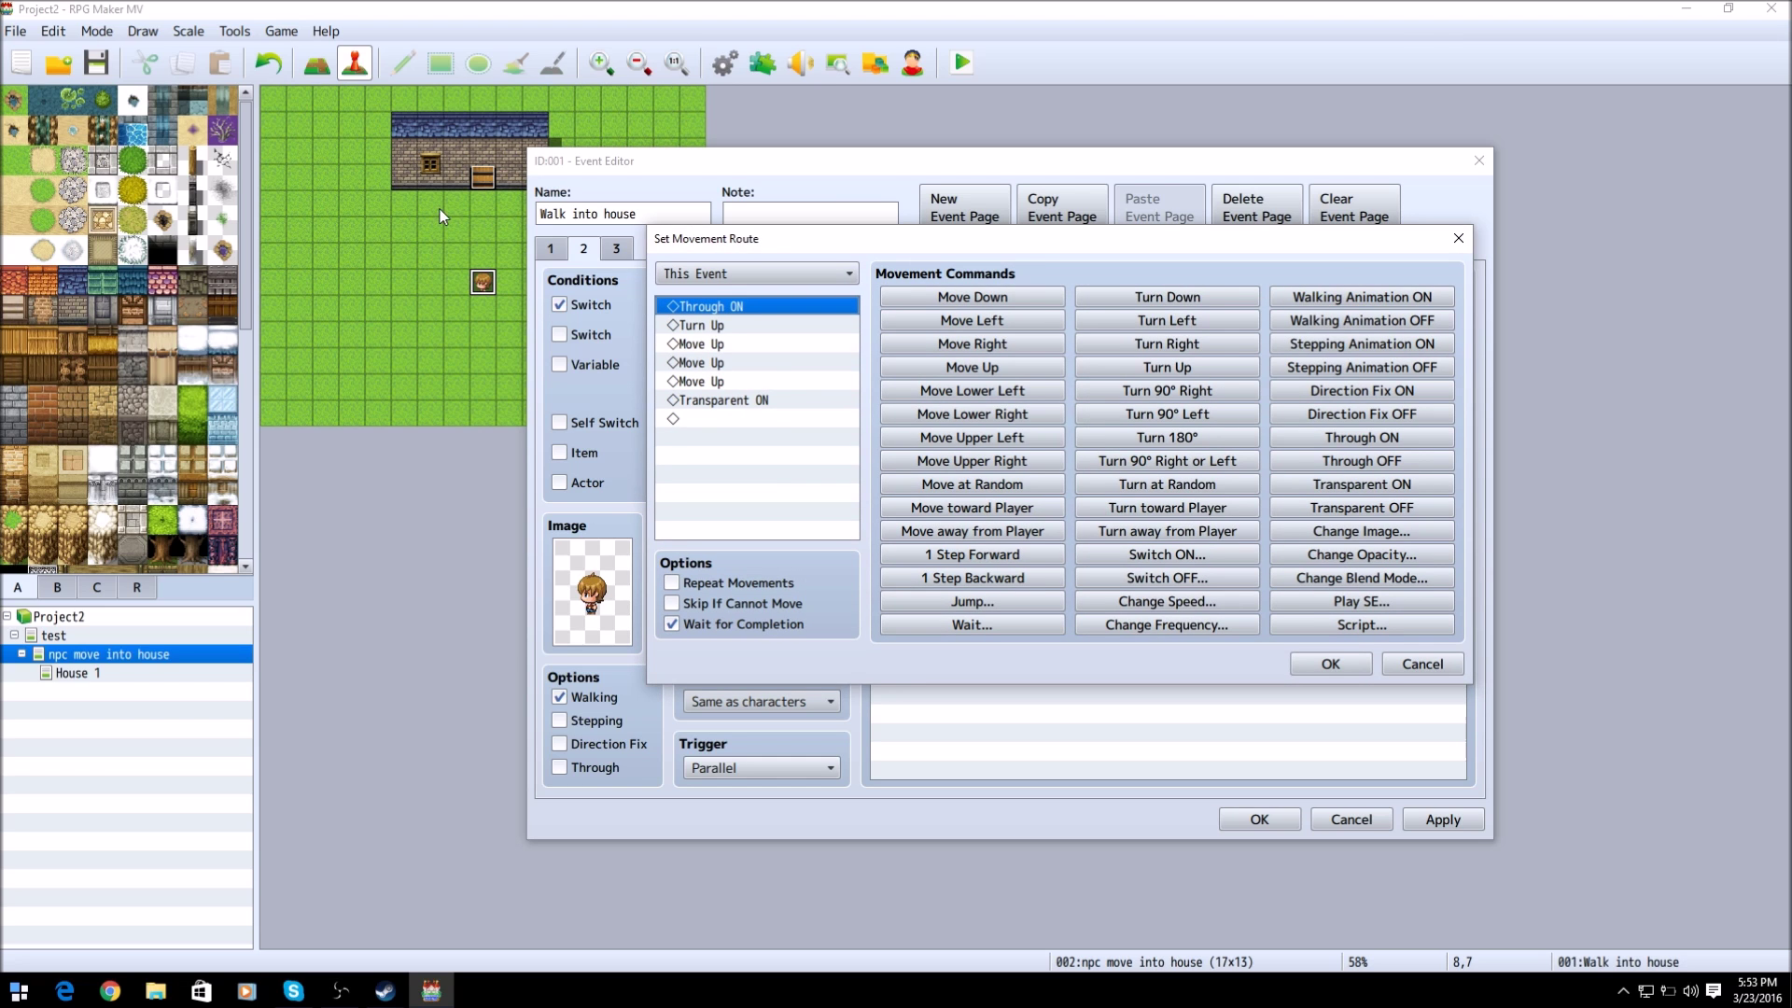
mouse_move(489, 287)
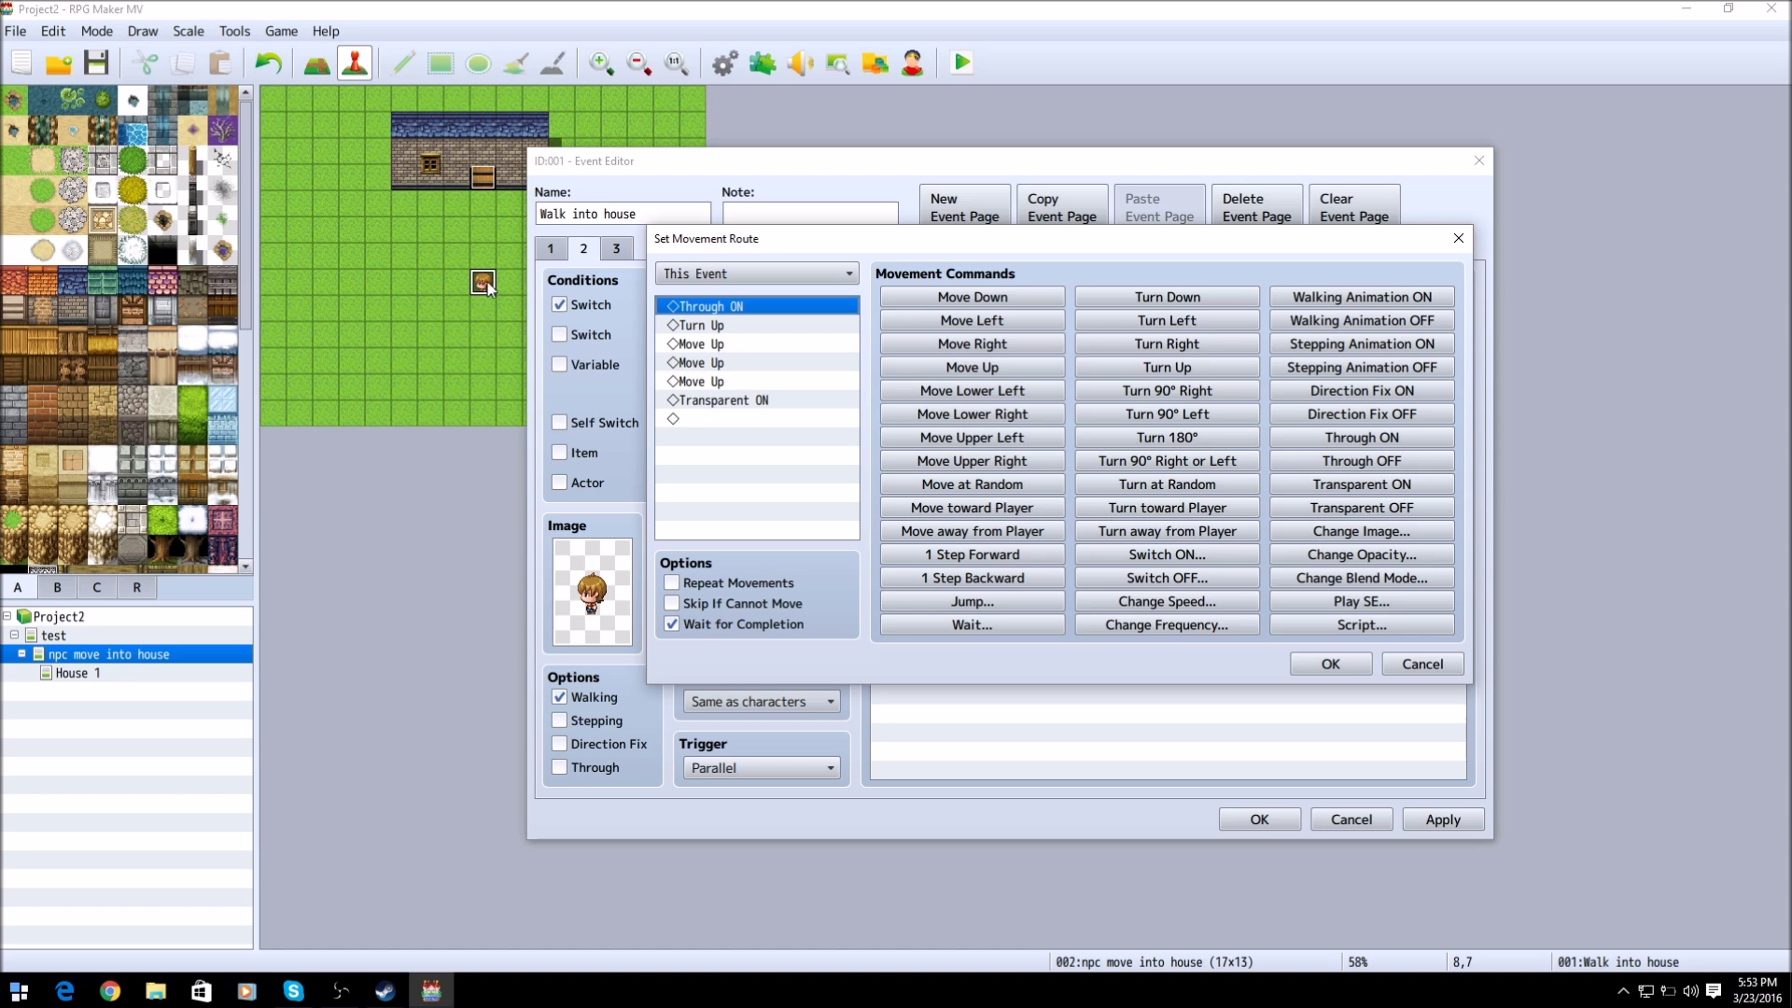
mouse_move(479, 211)
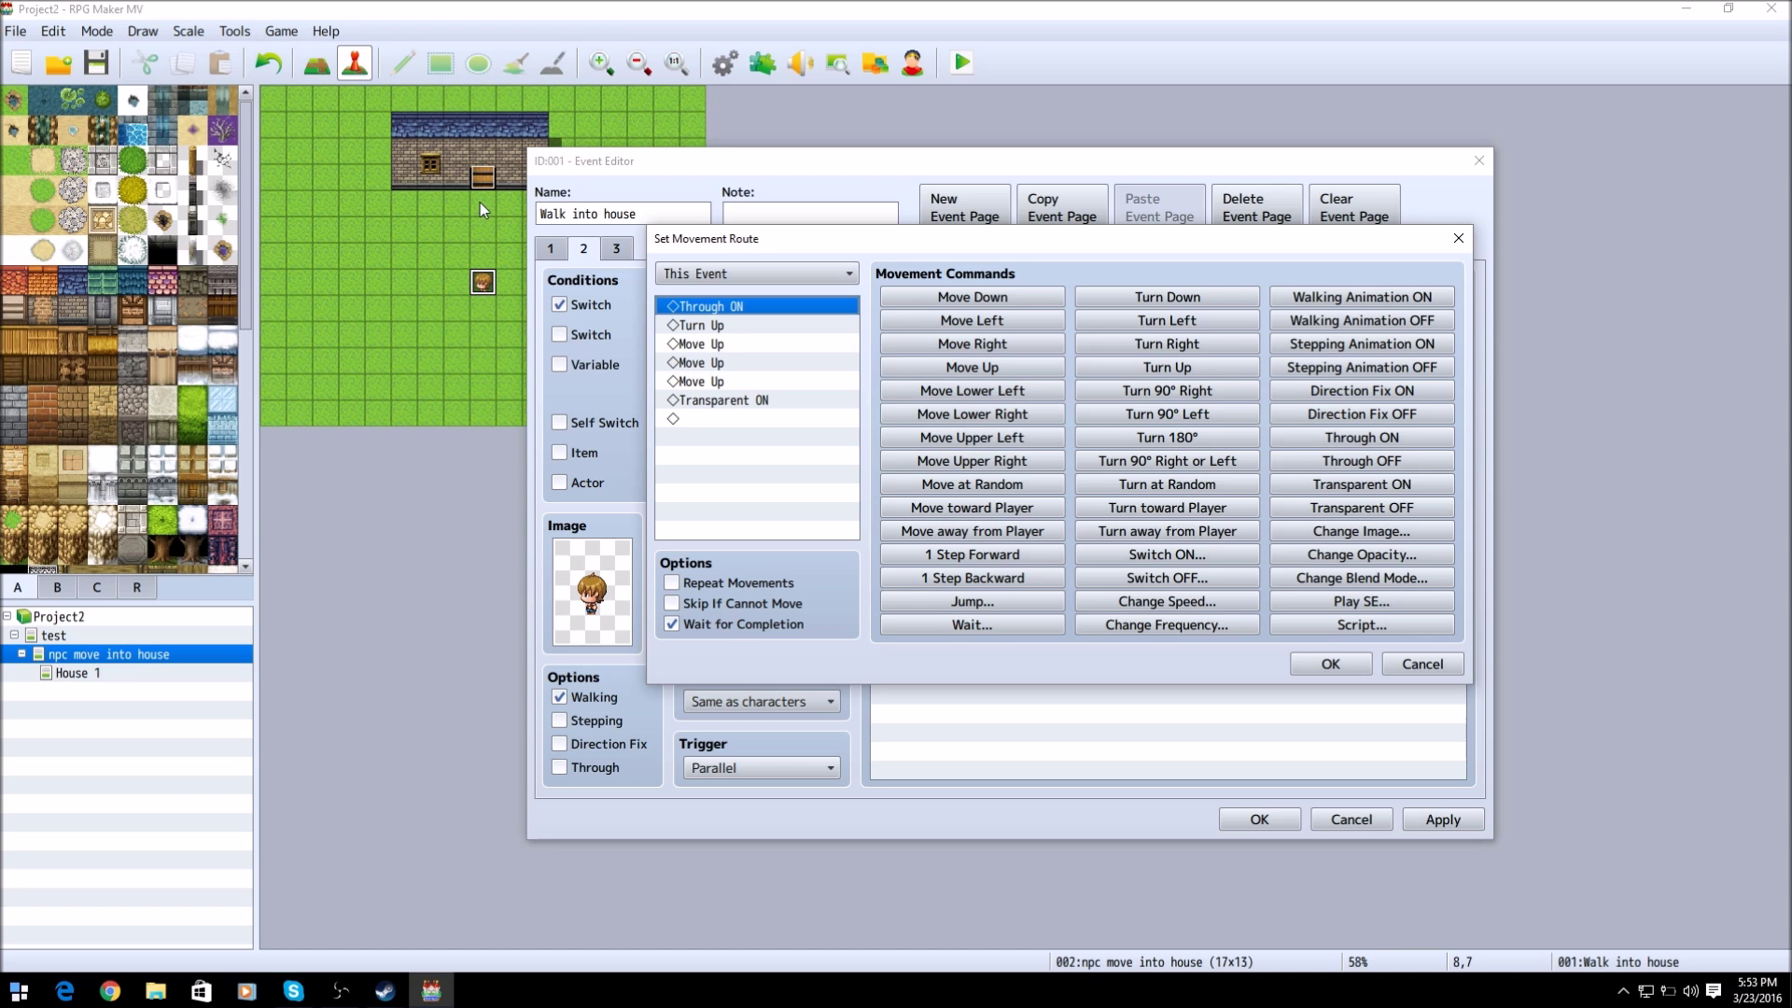
mouse_move(497, 212)
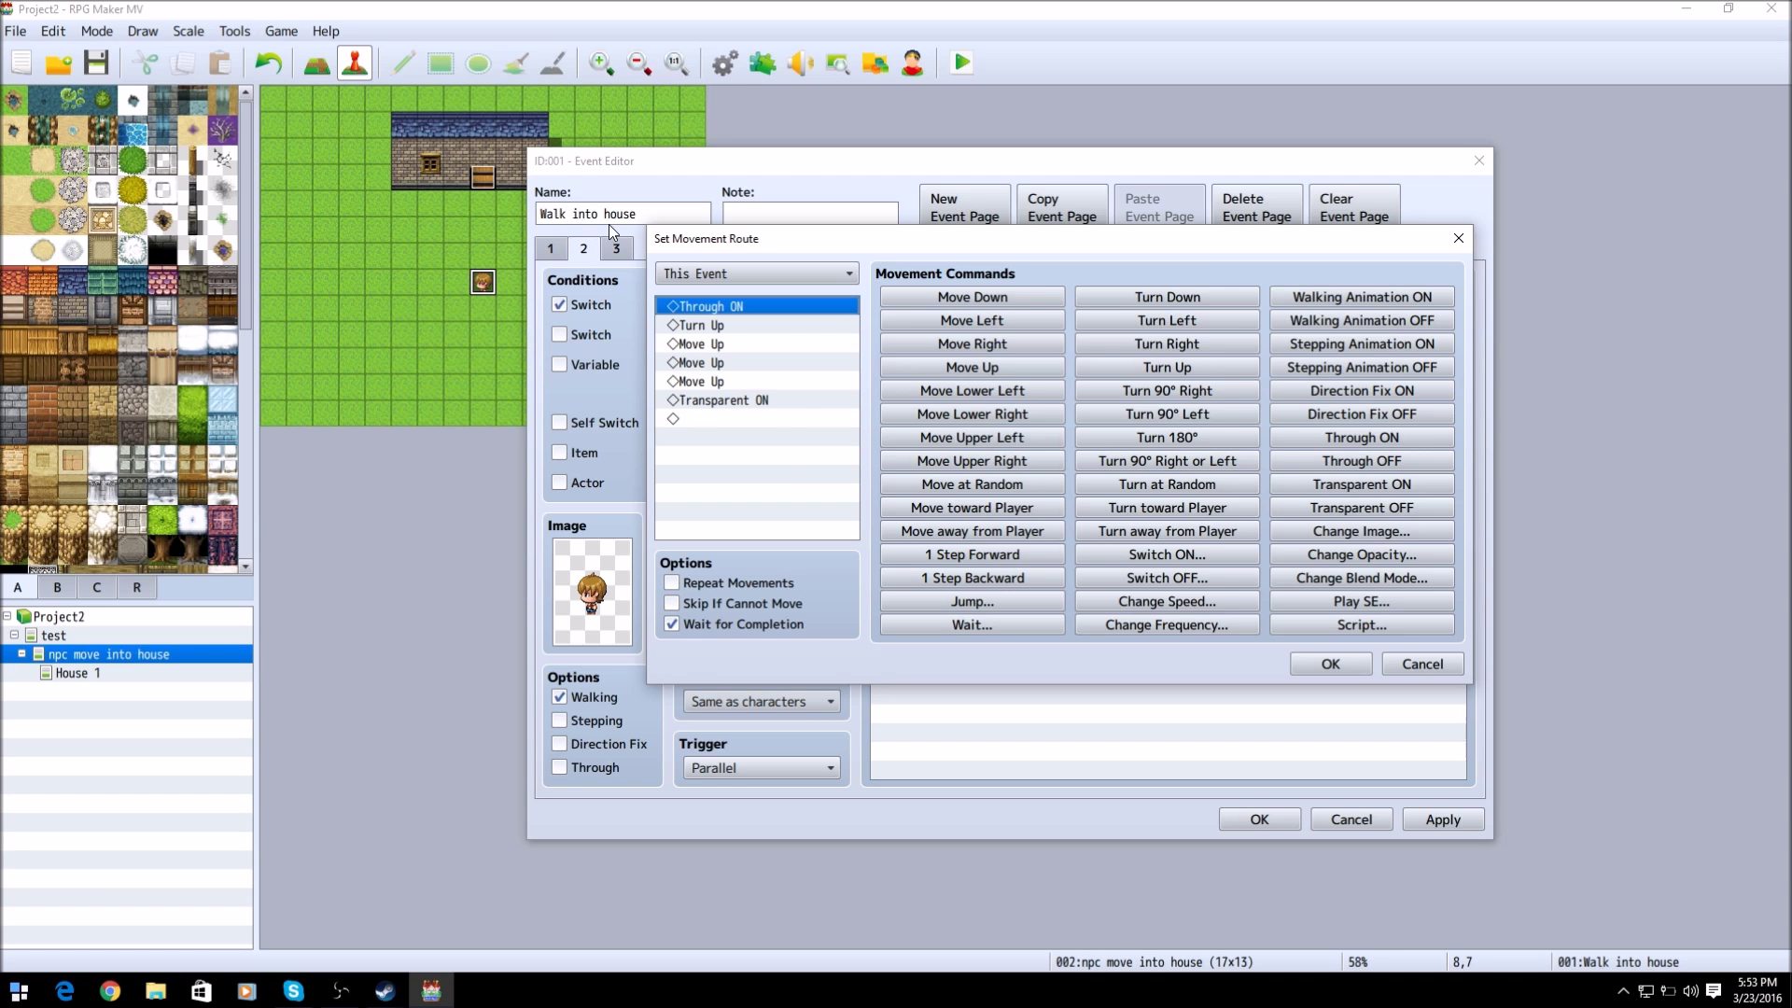
mouse_move(759, 343)
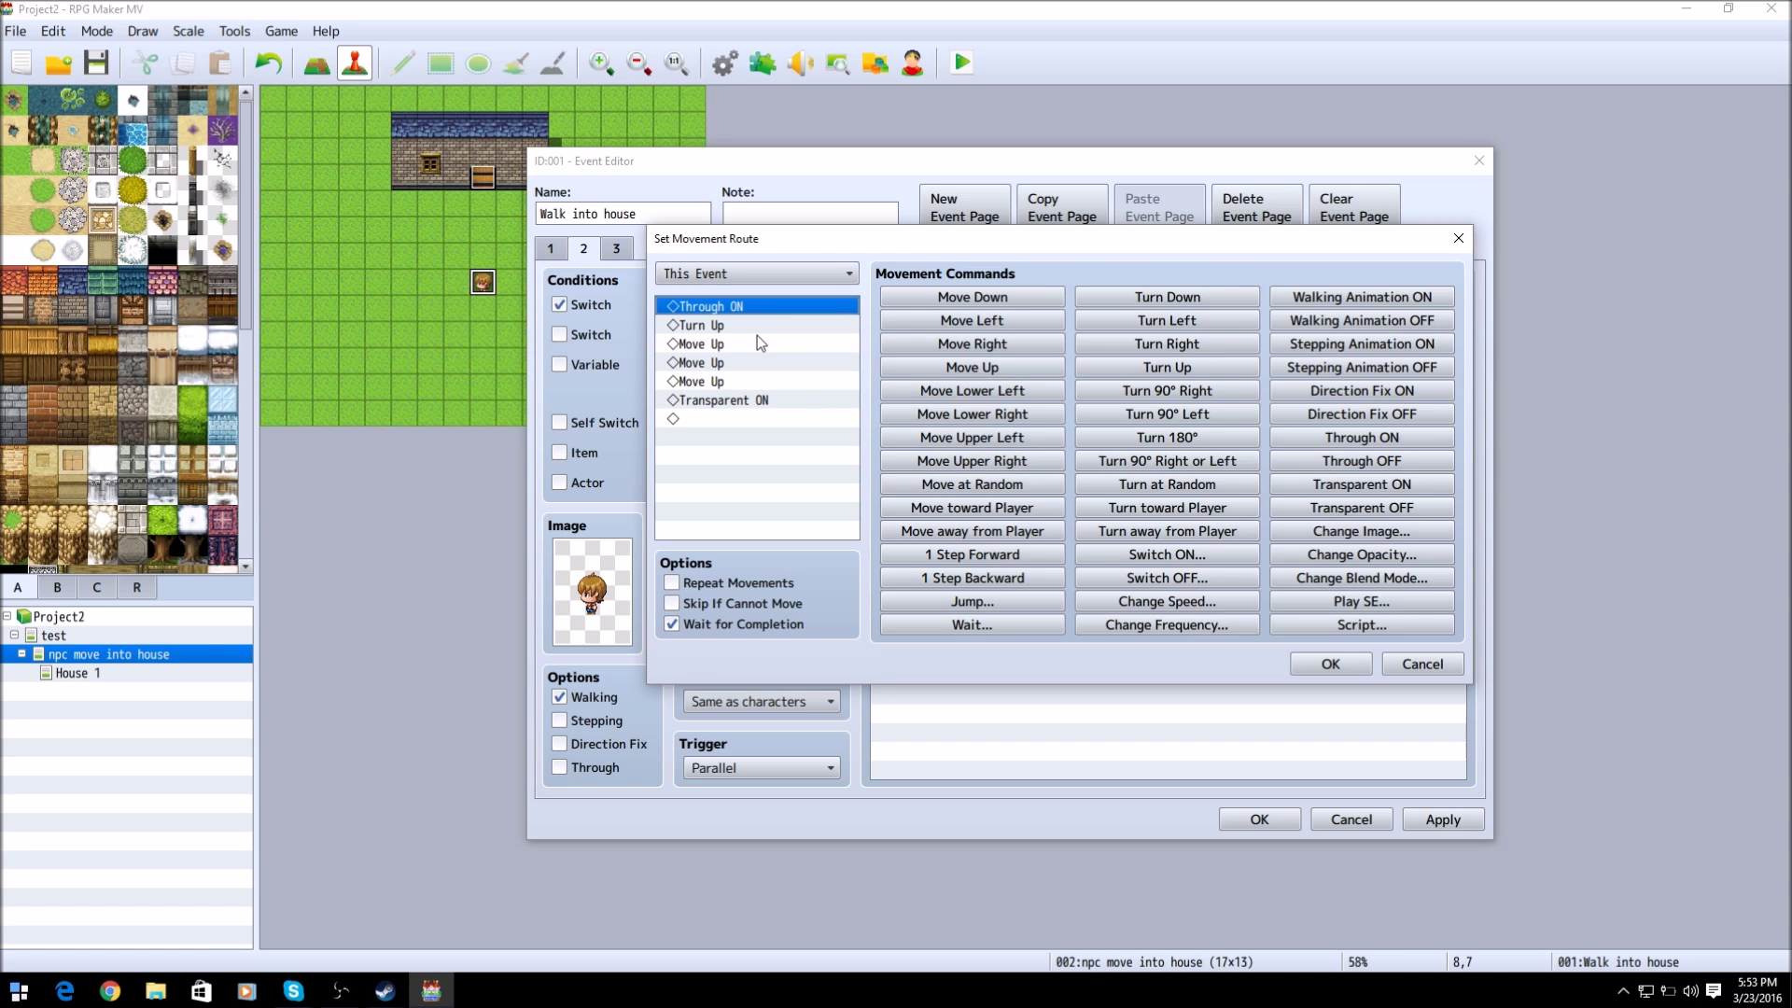
mouse_move(784, 328)
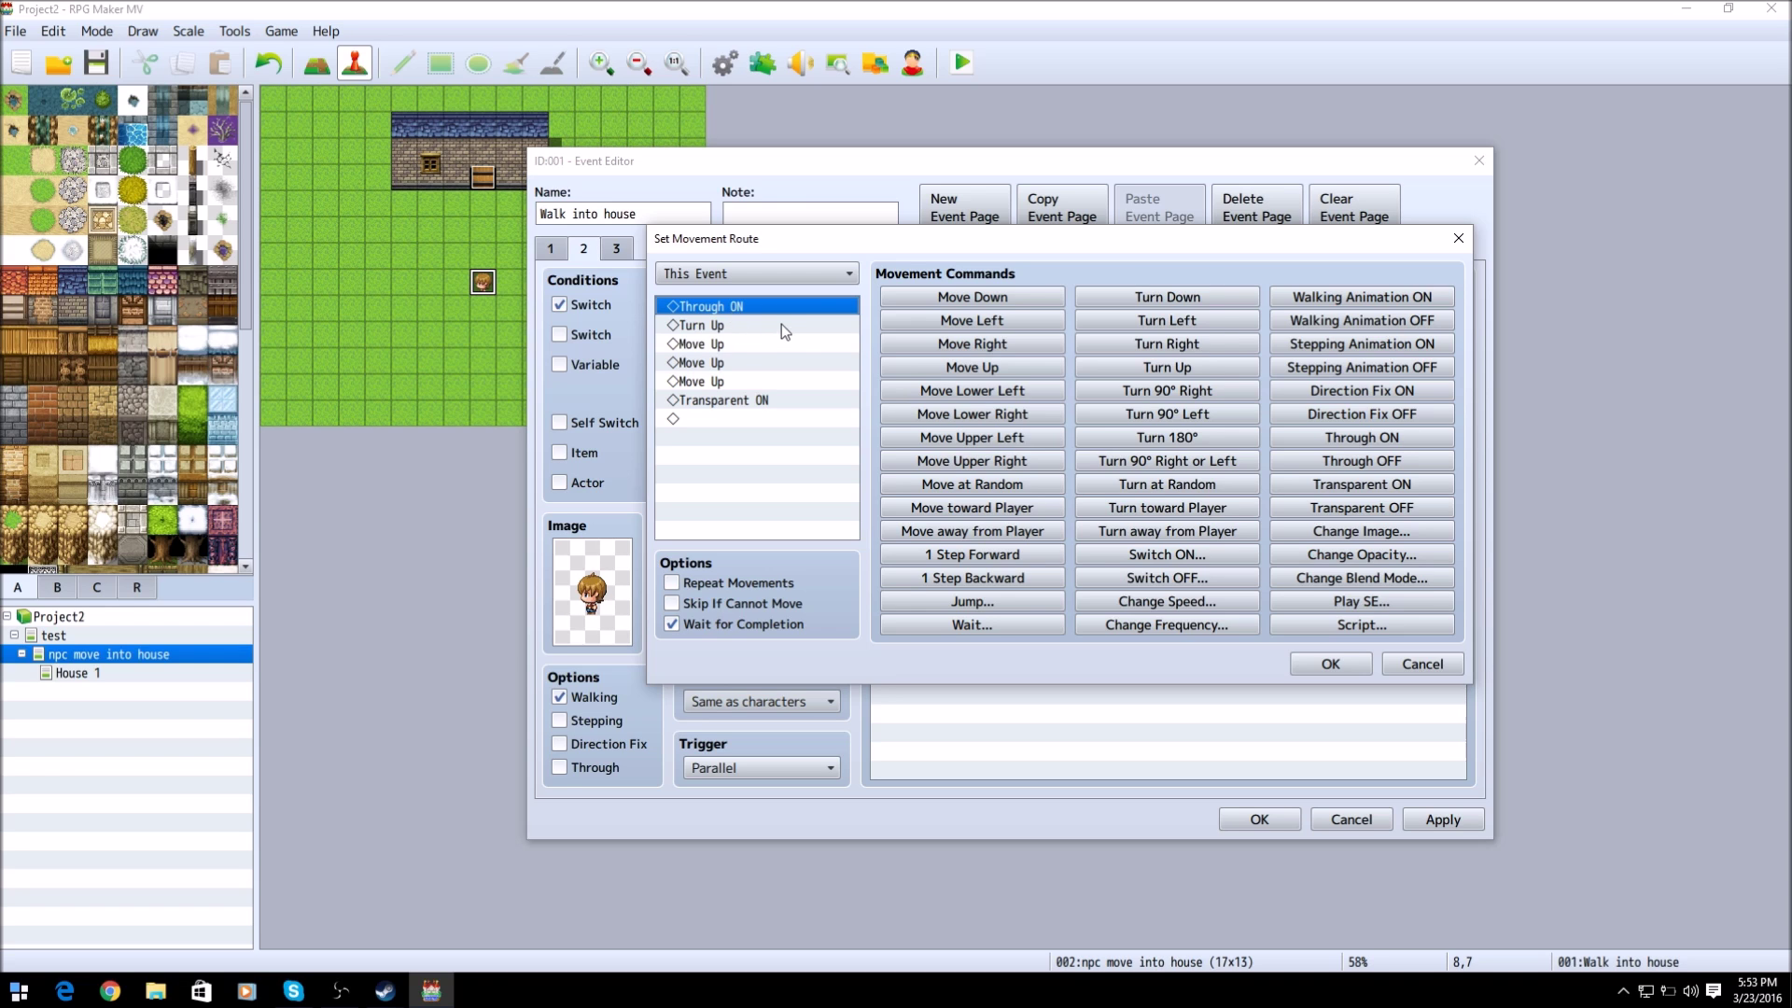
Step: Step through the route's Turn Up and successive Move Up commands that walk the NPC into the house
left_click(721, 325)
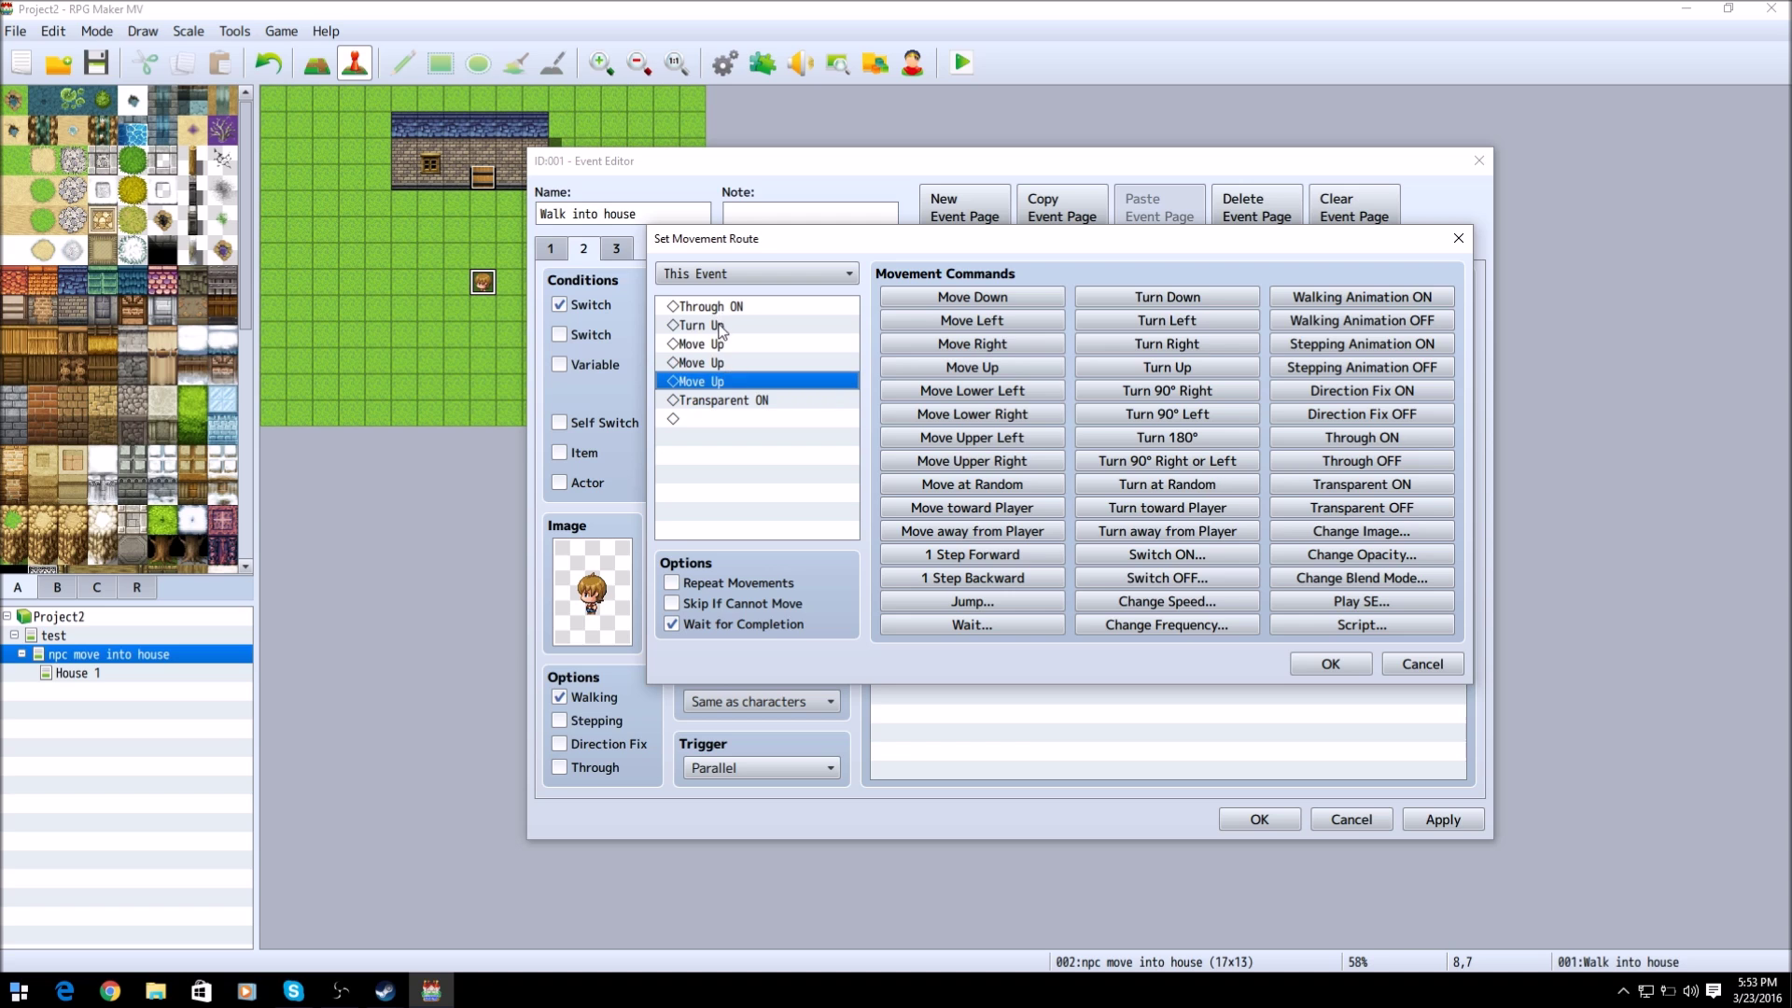
left_click(700, 324)
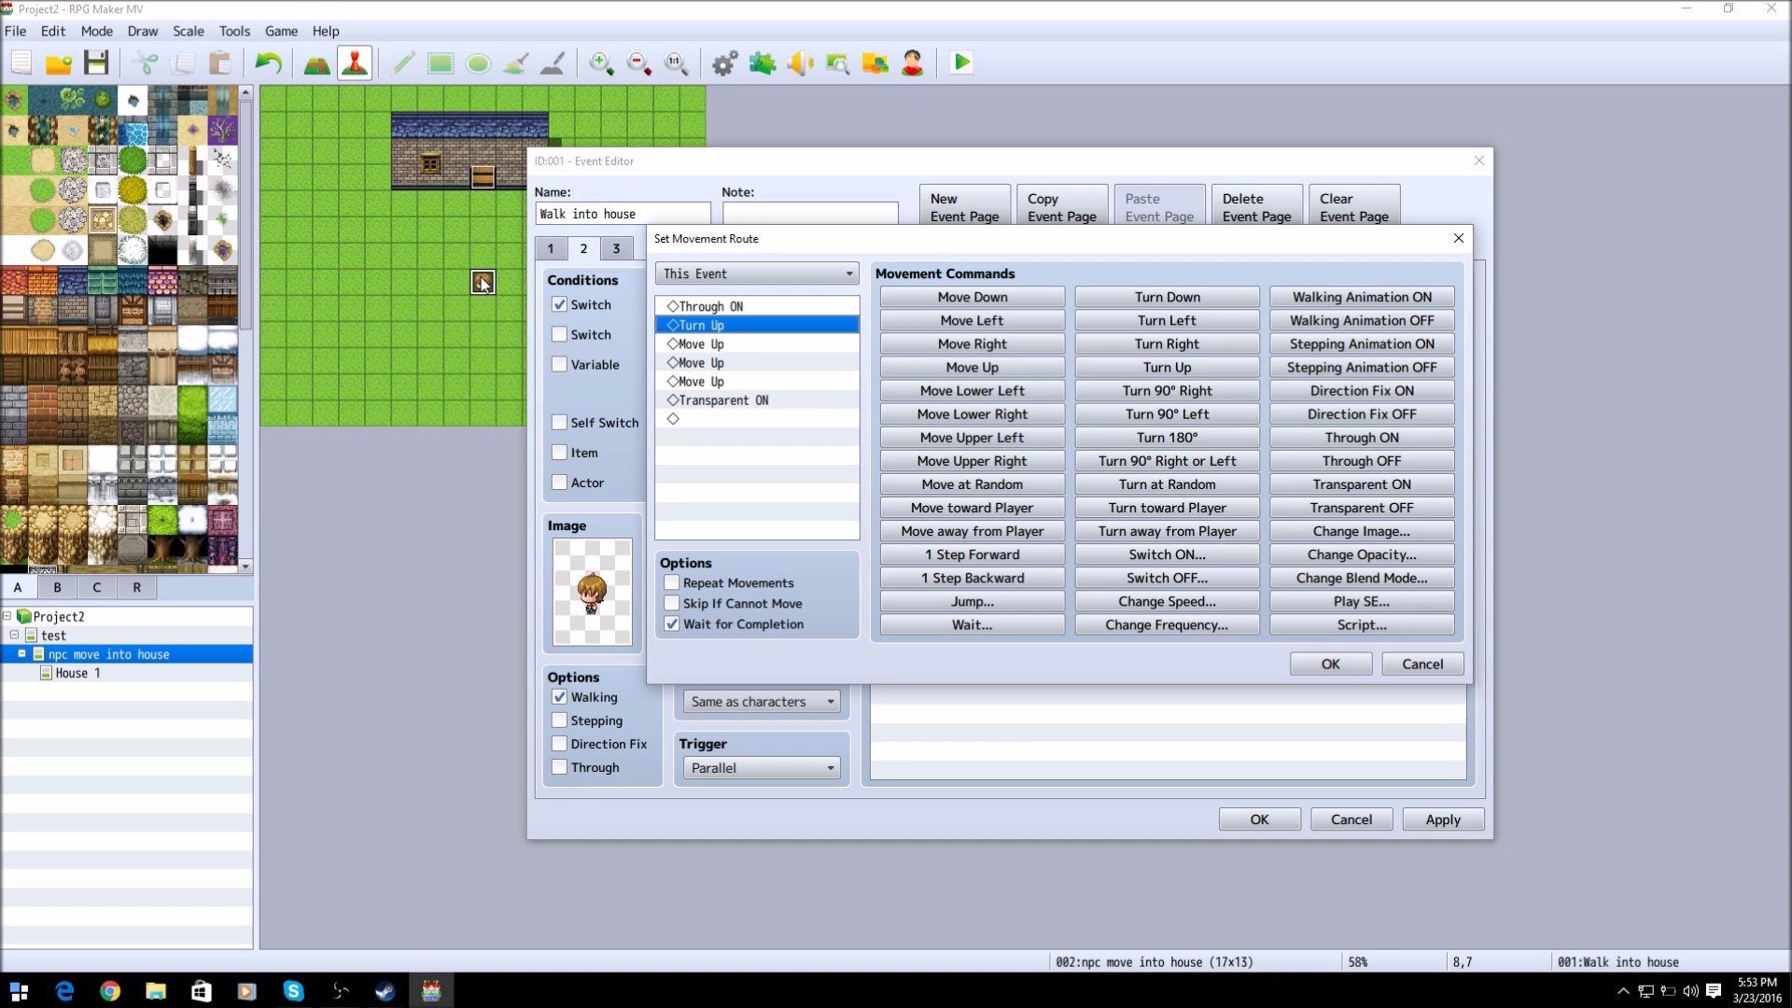
left_click(736, 344)
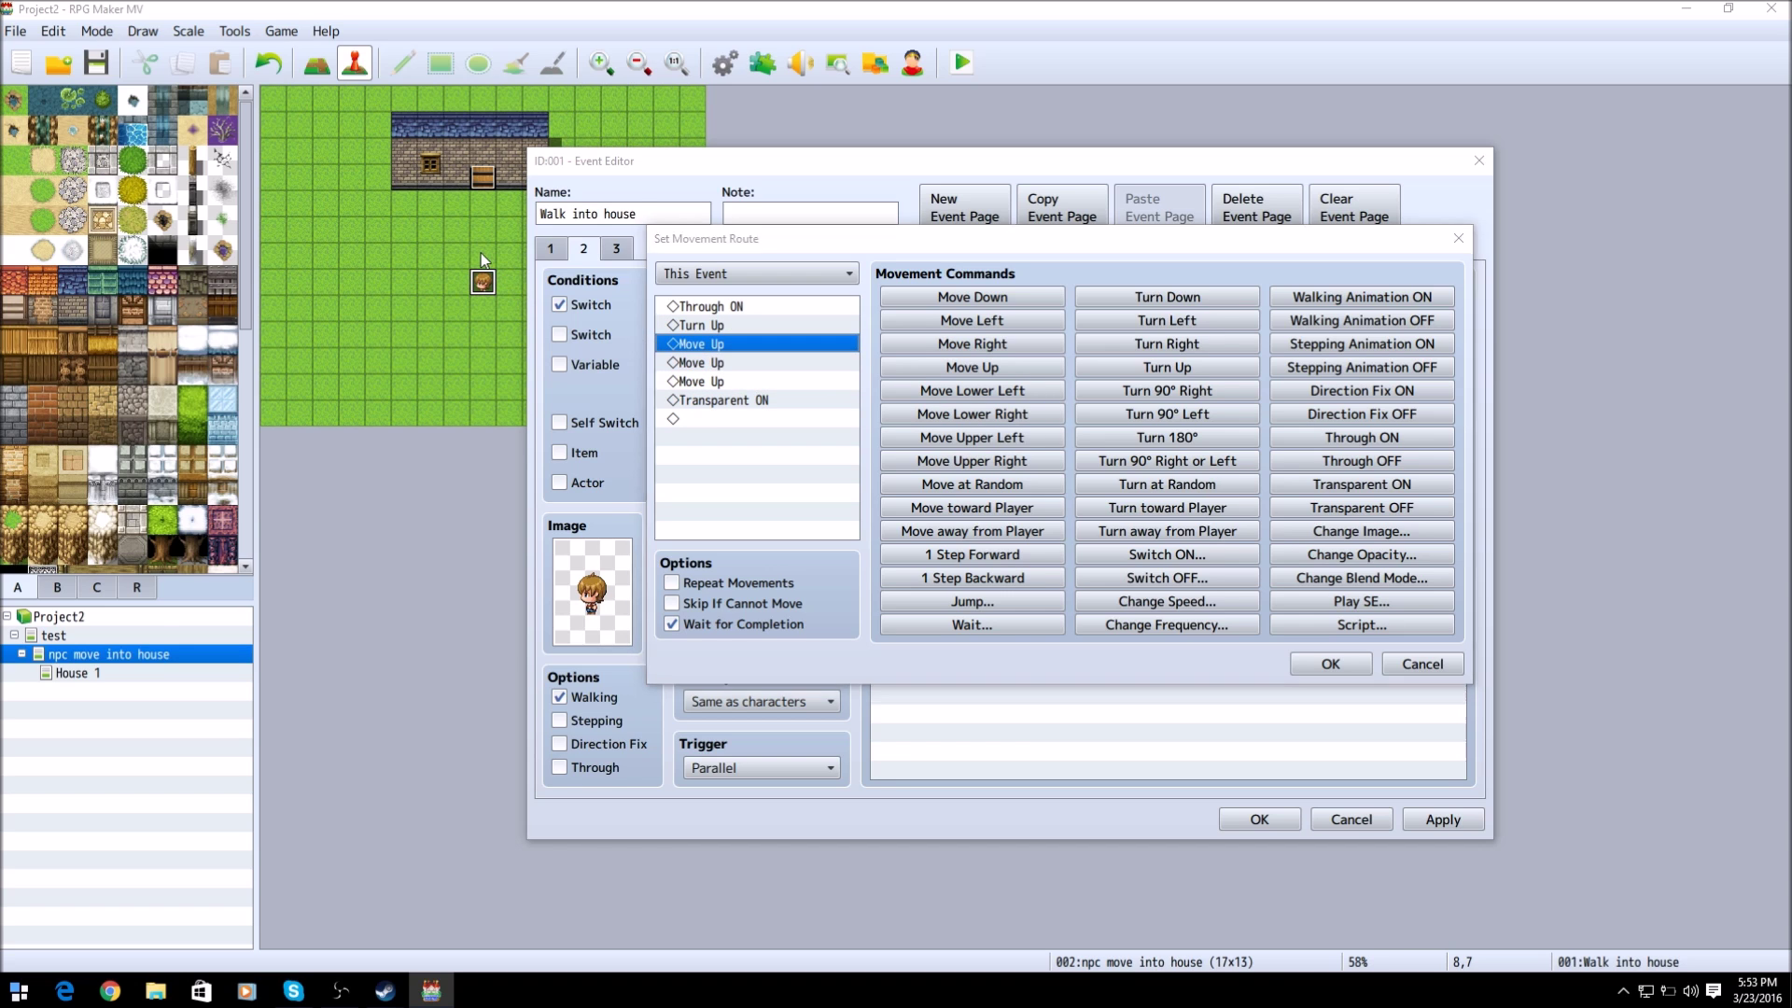
left_click(735, 363)
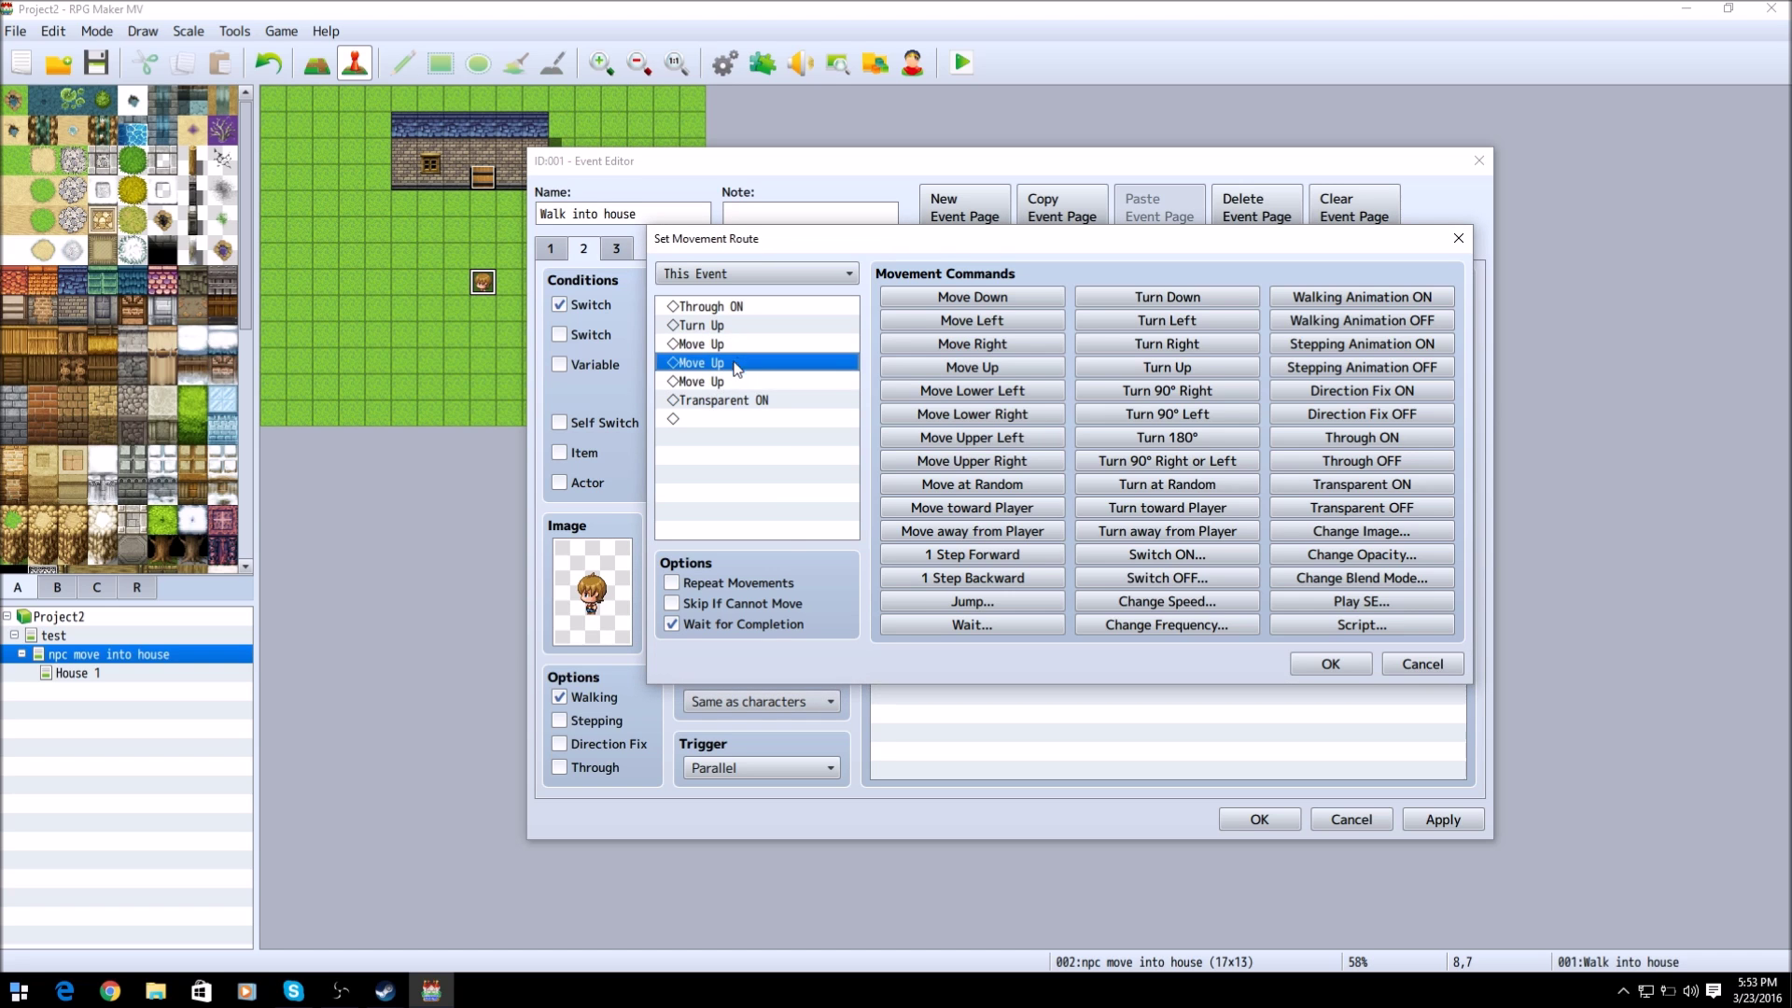
left_click(720, 381)
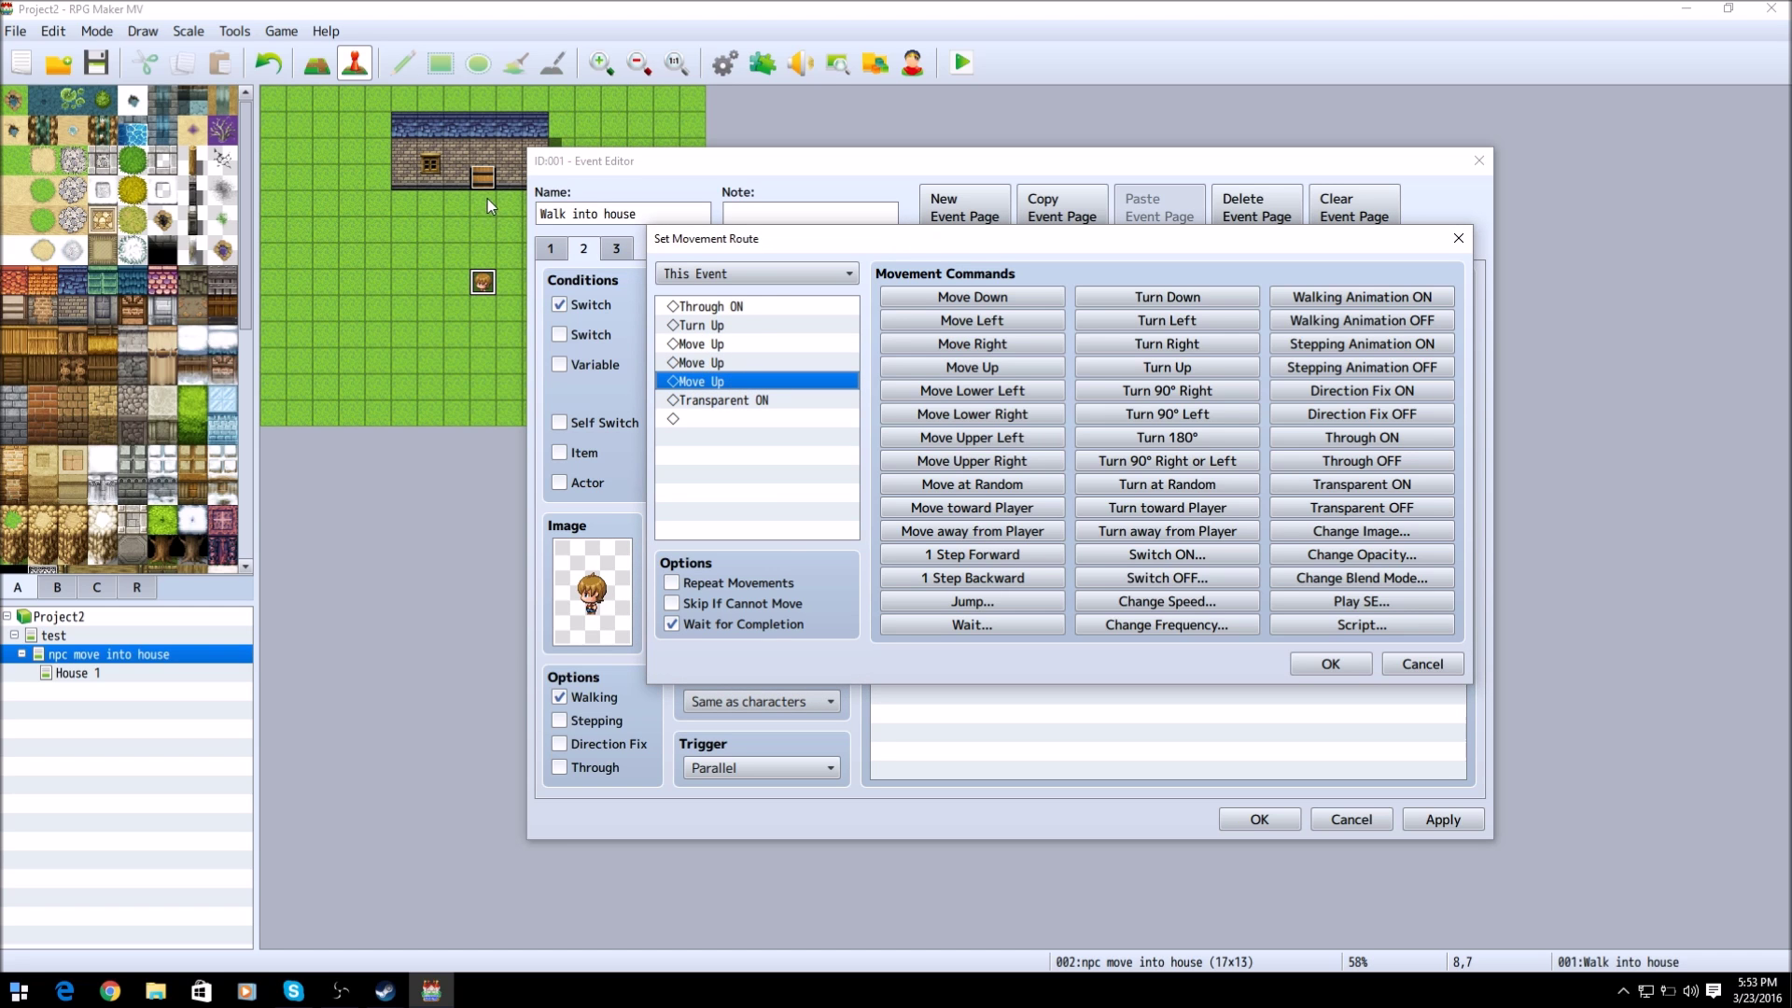
left_click(725, 399)
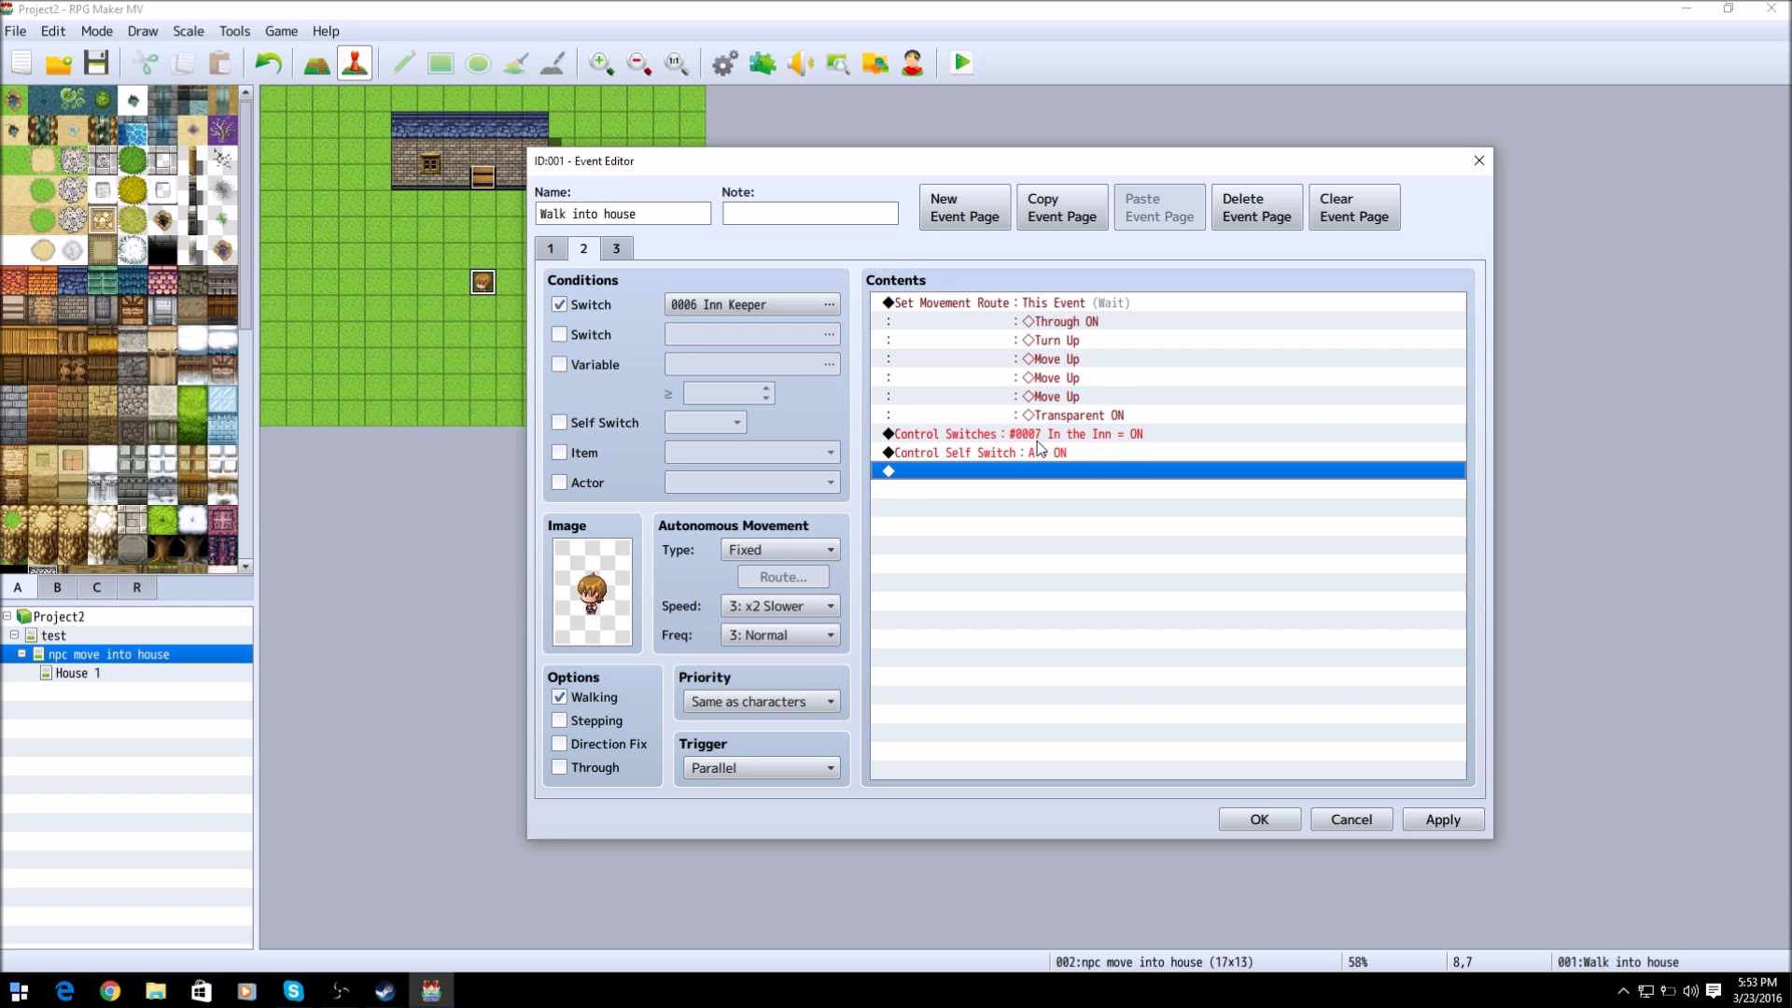
Step: Review page 2's movement route, In the Inn switch and self switch A commands, then show page 3
left_click(1030, 433)
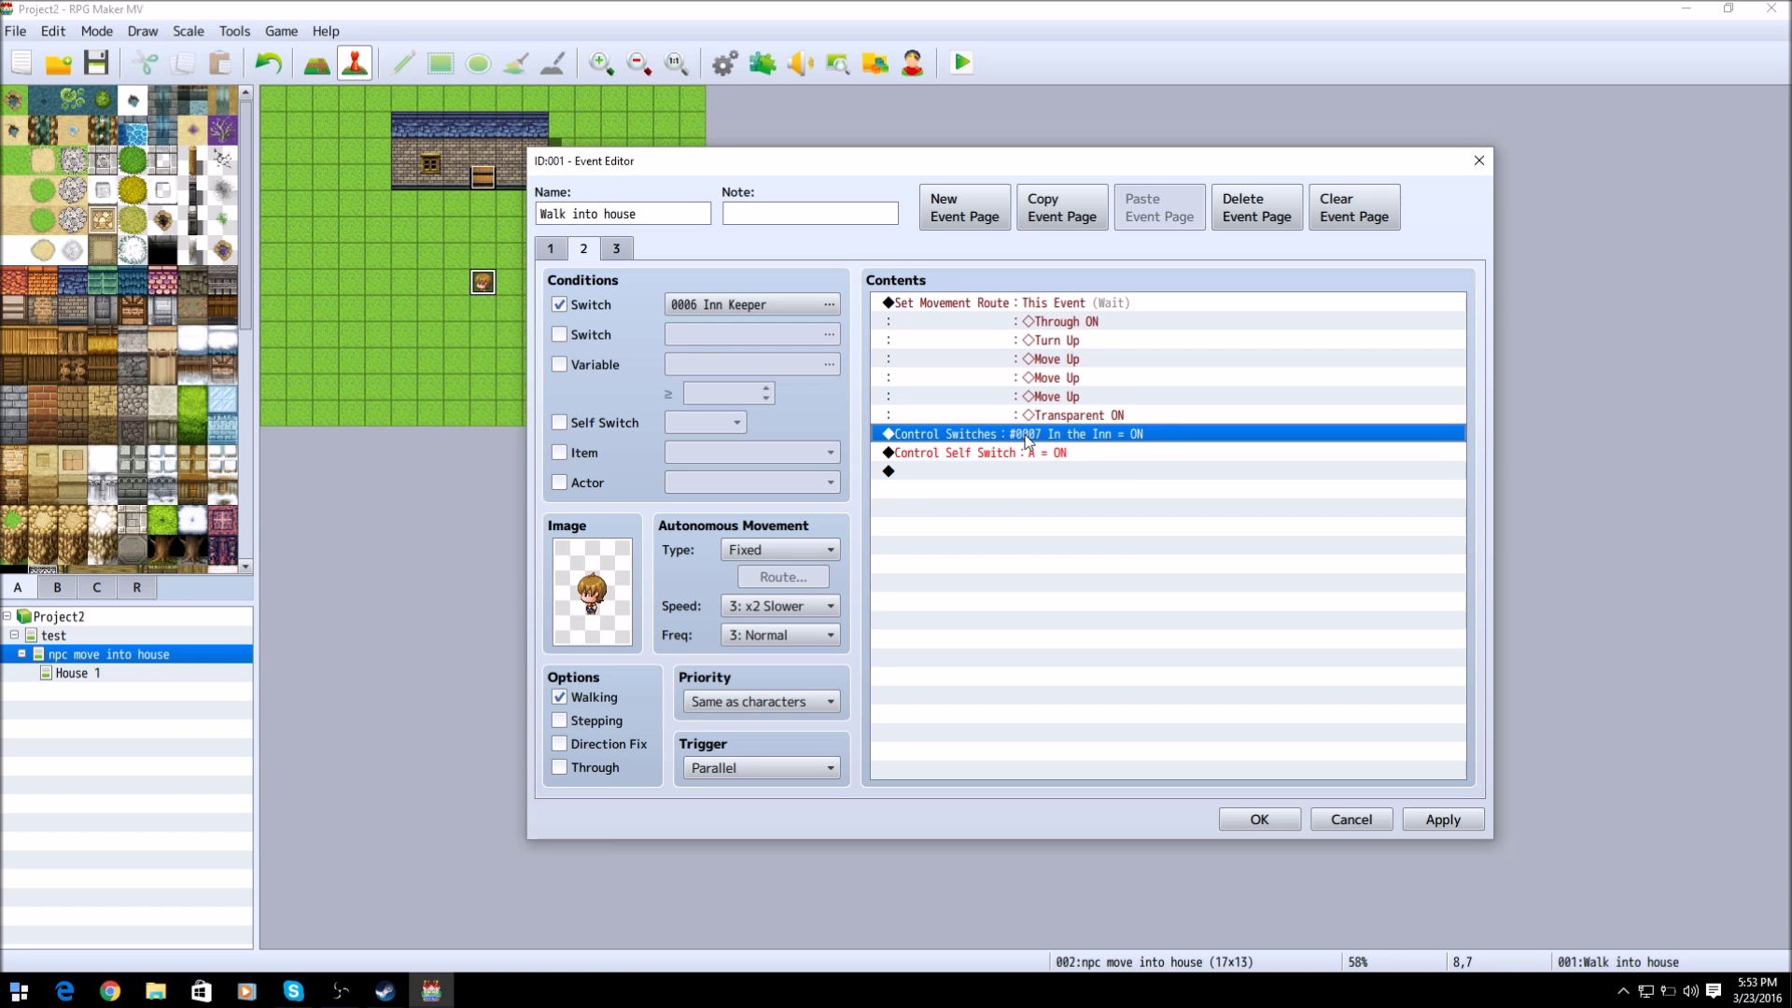
left_click(997, 303)
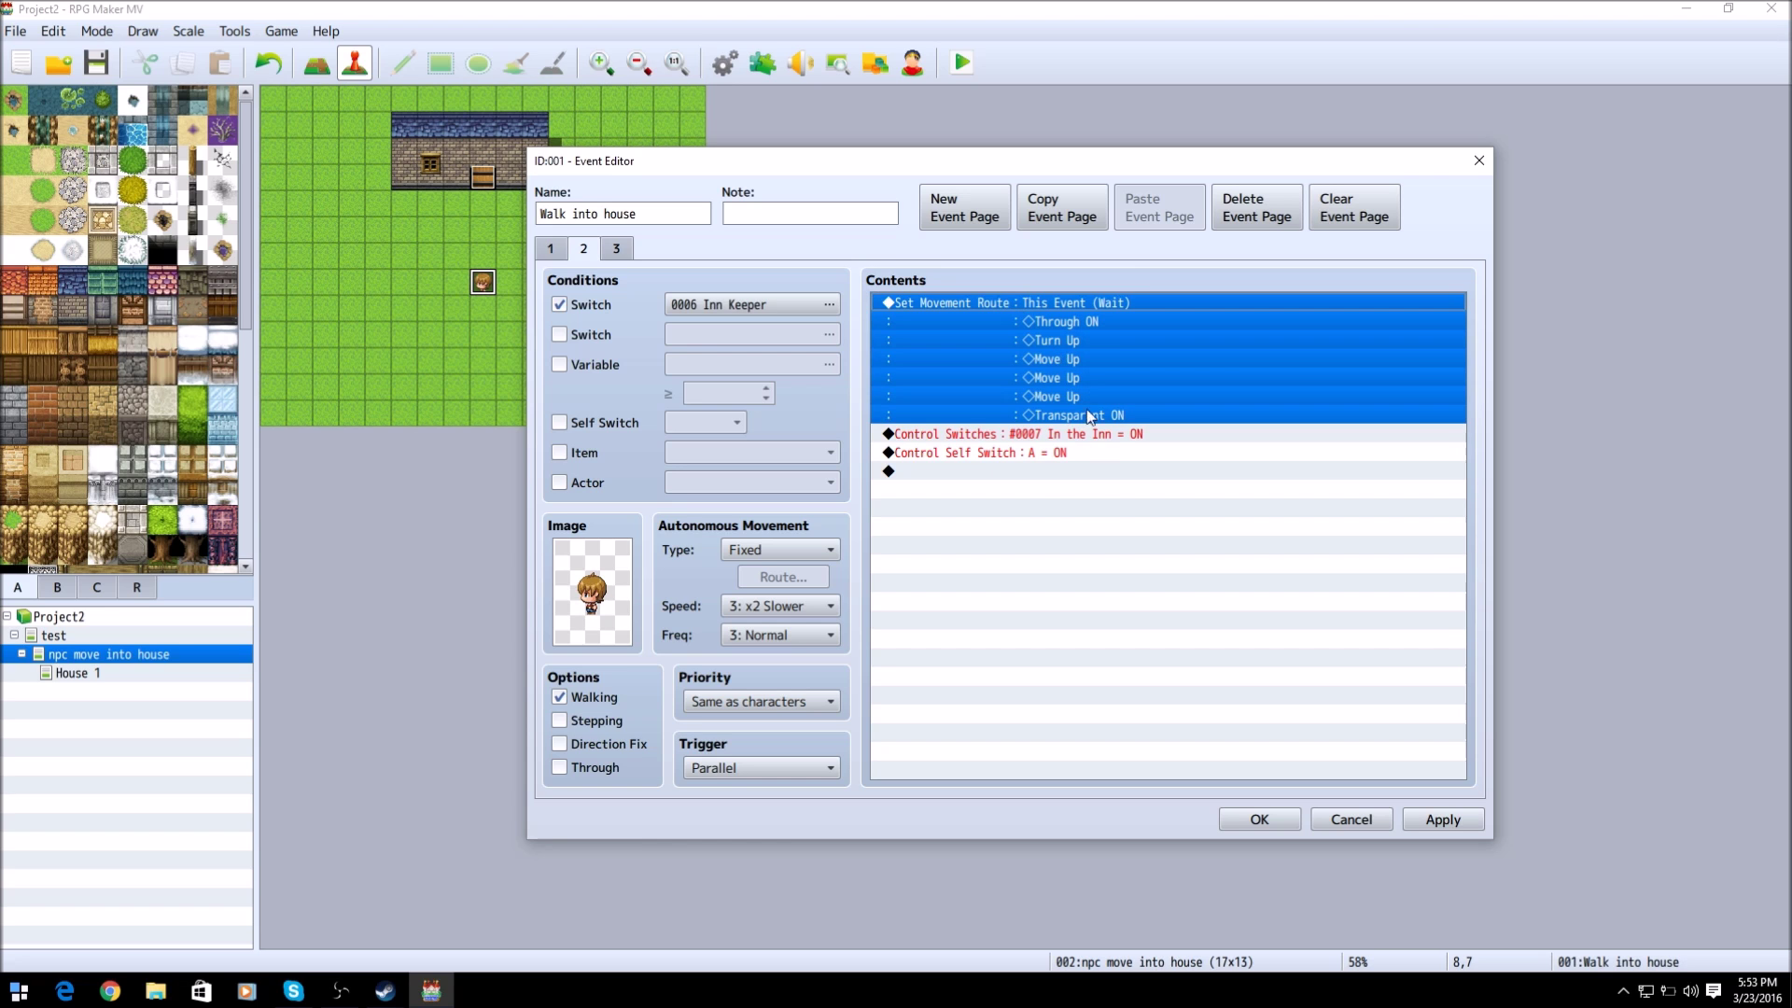
left_click(1015, 433)
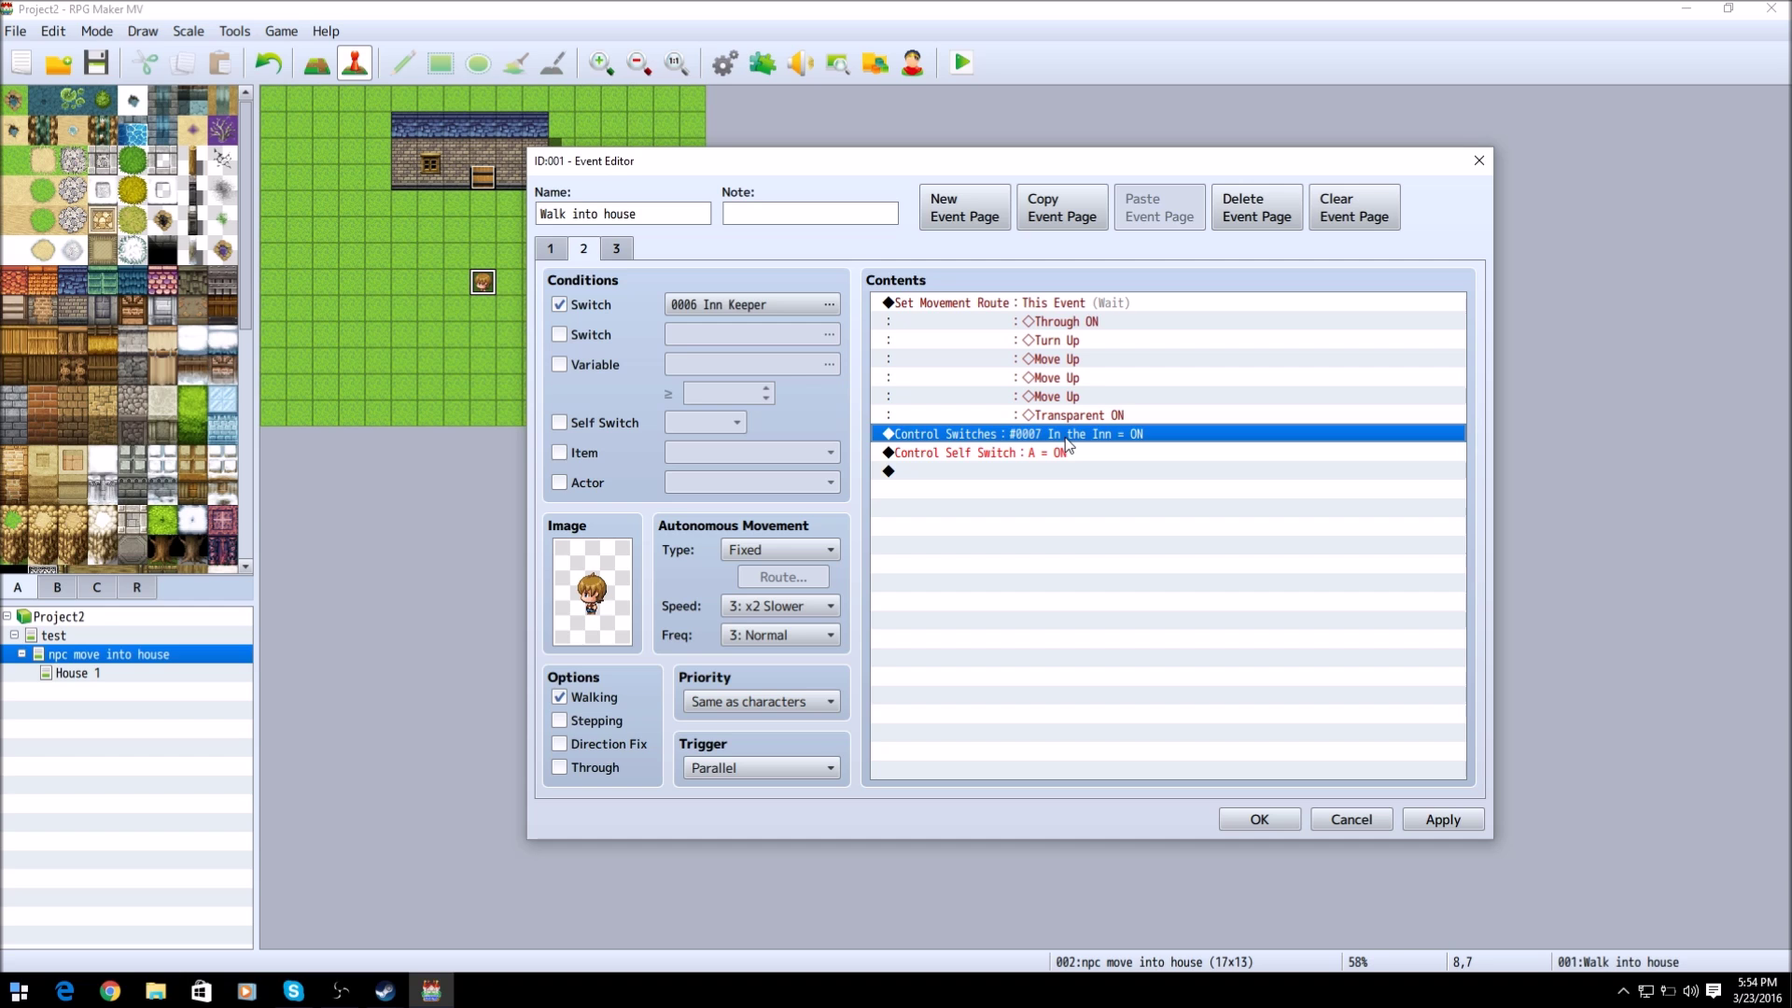
mouse_move(1042, 433)
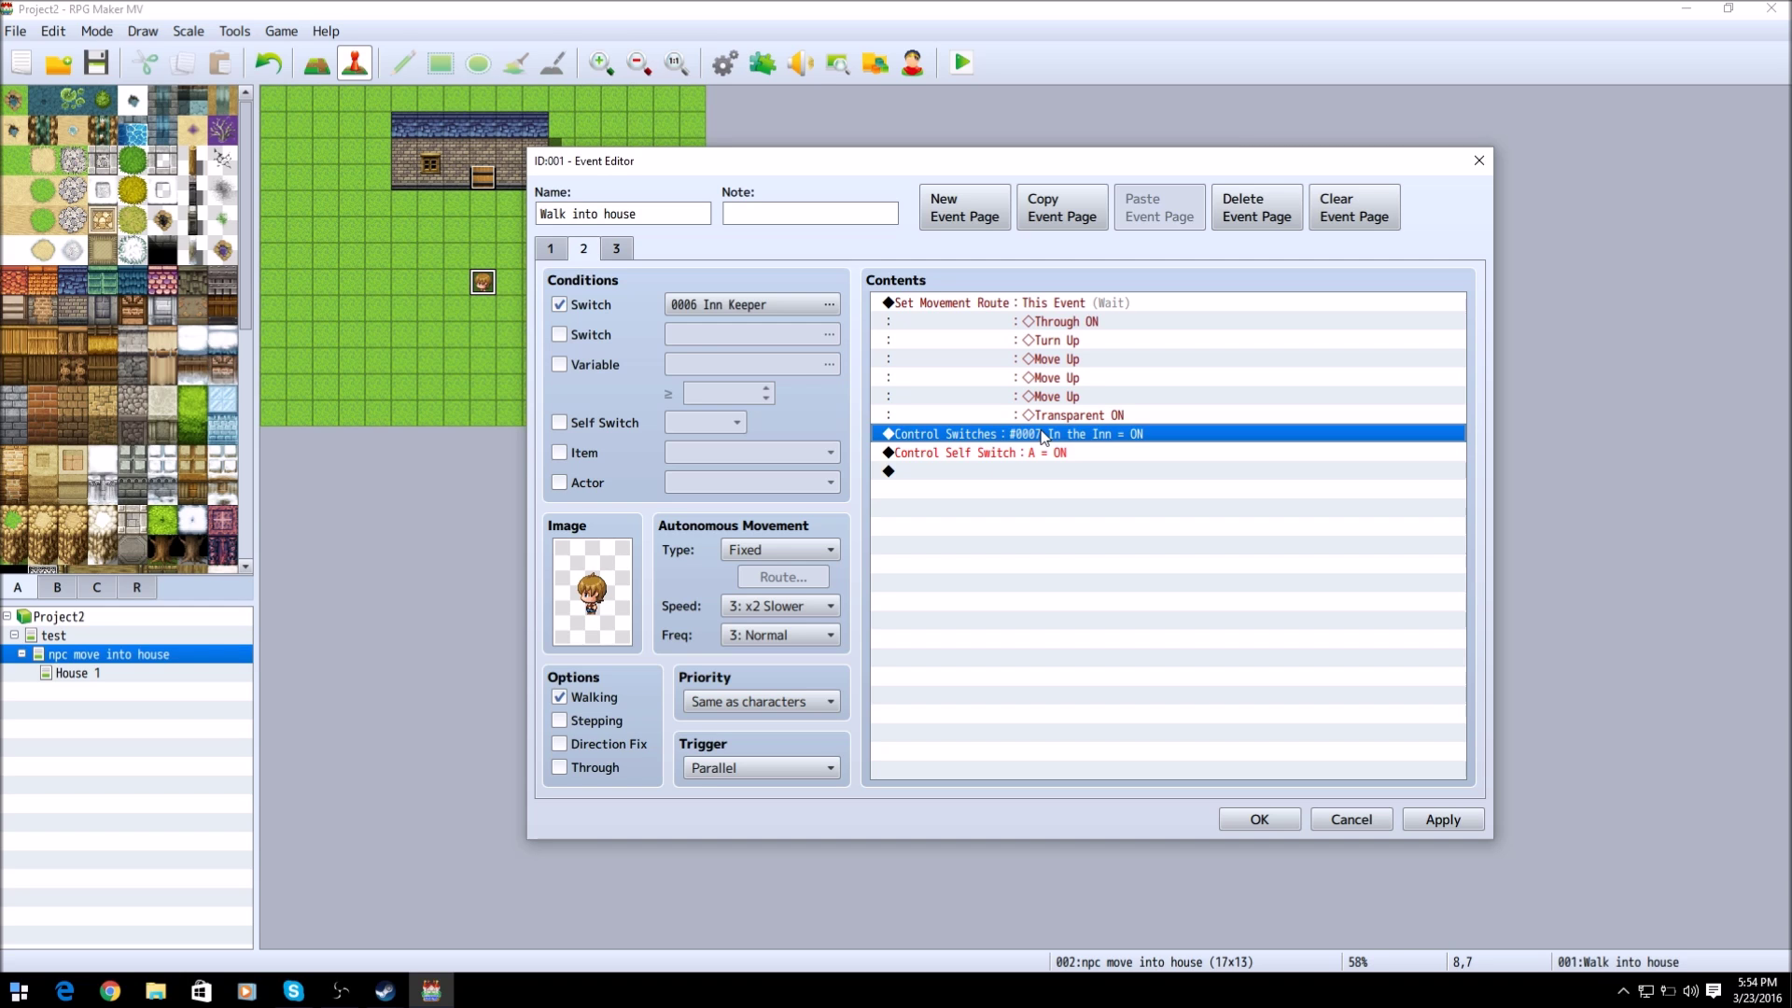
mouse_move(1017, 440)
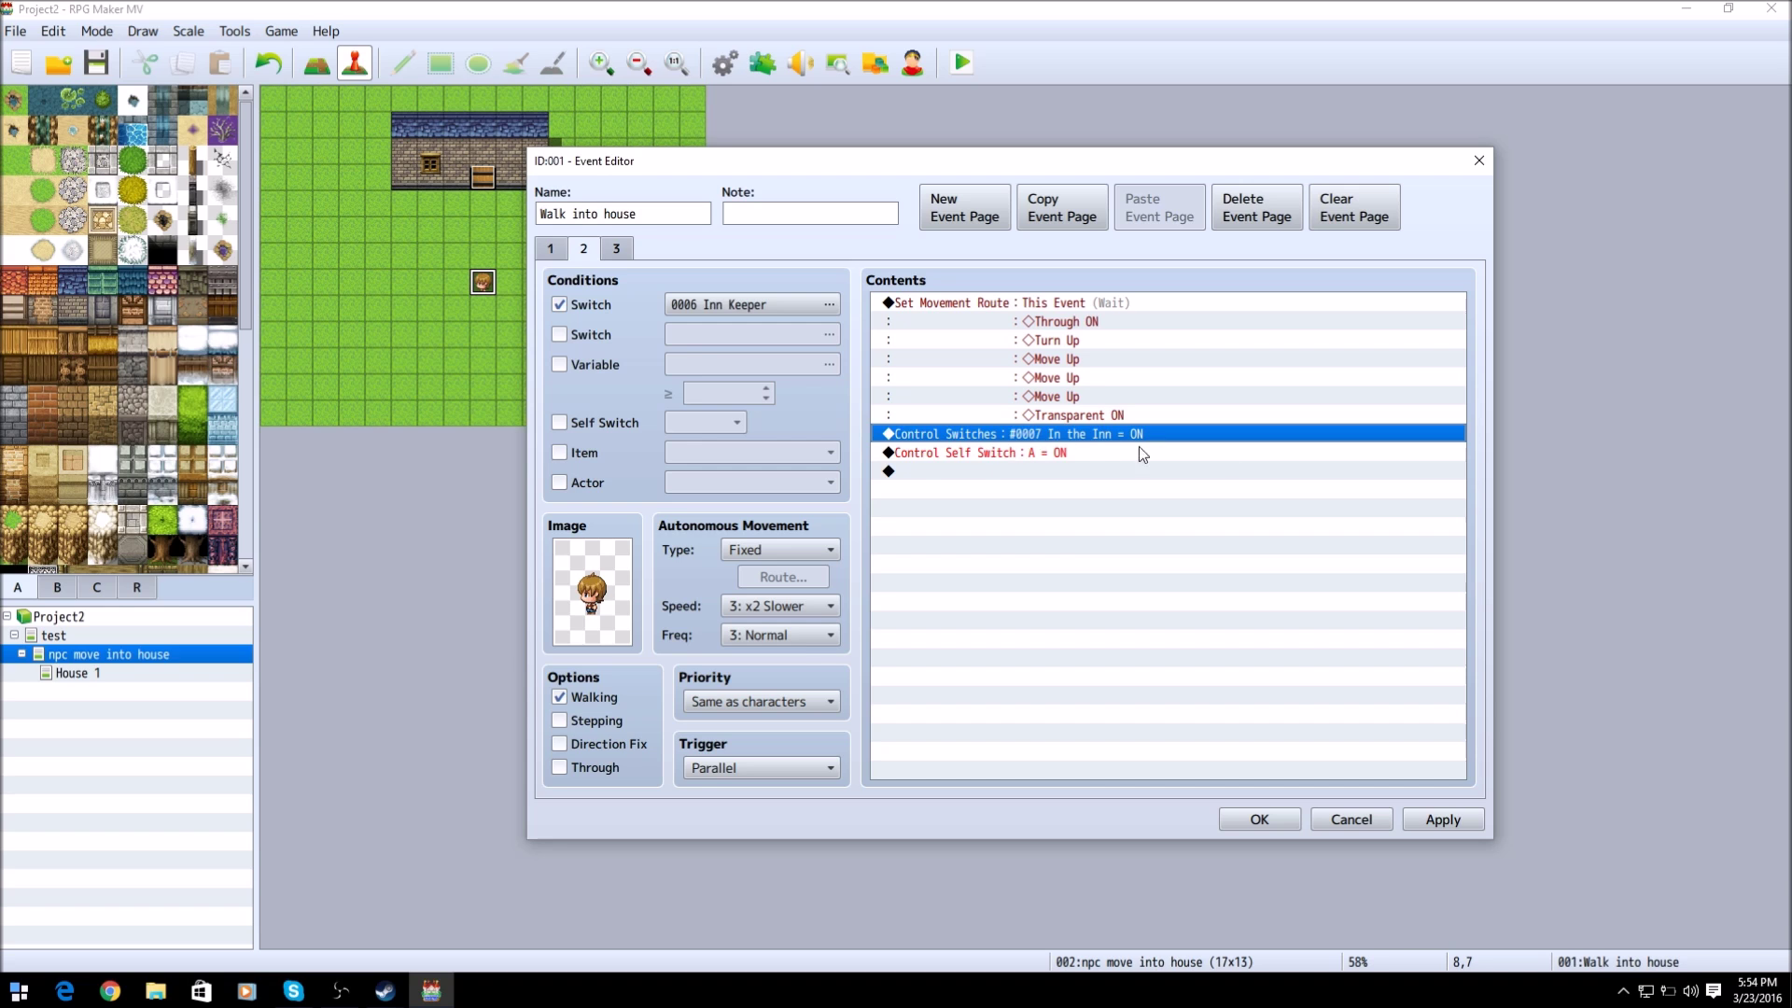
mouse_move(1034, 475)
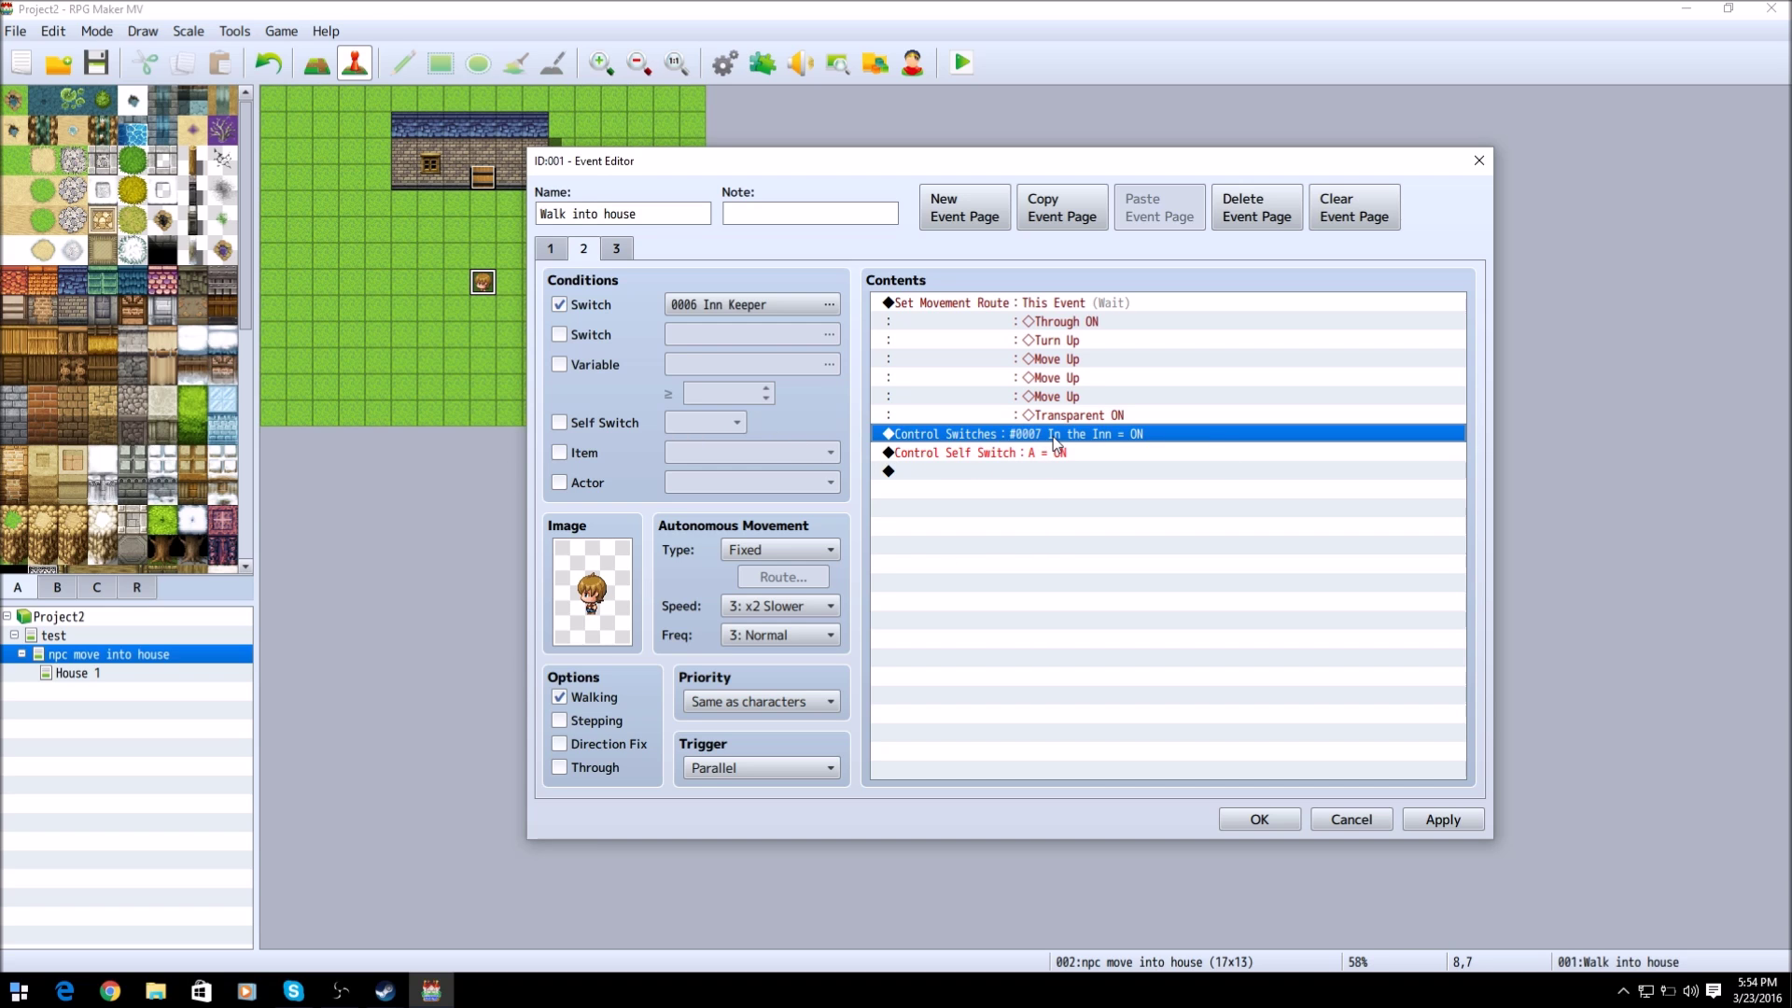
mouse_move(944, 421)
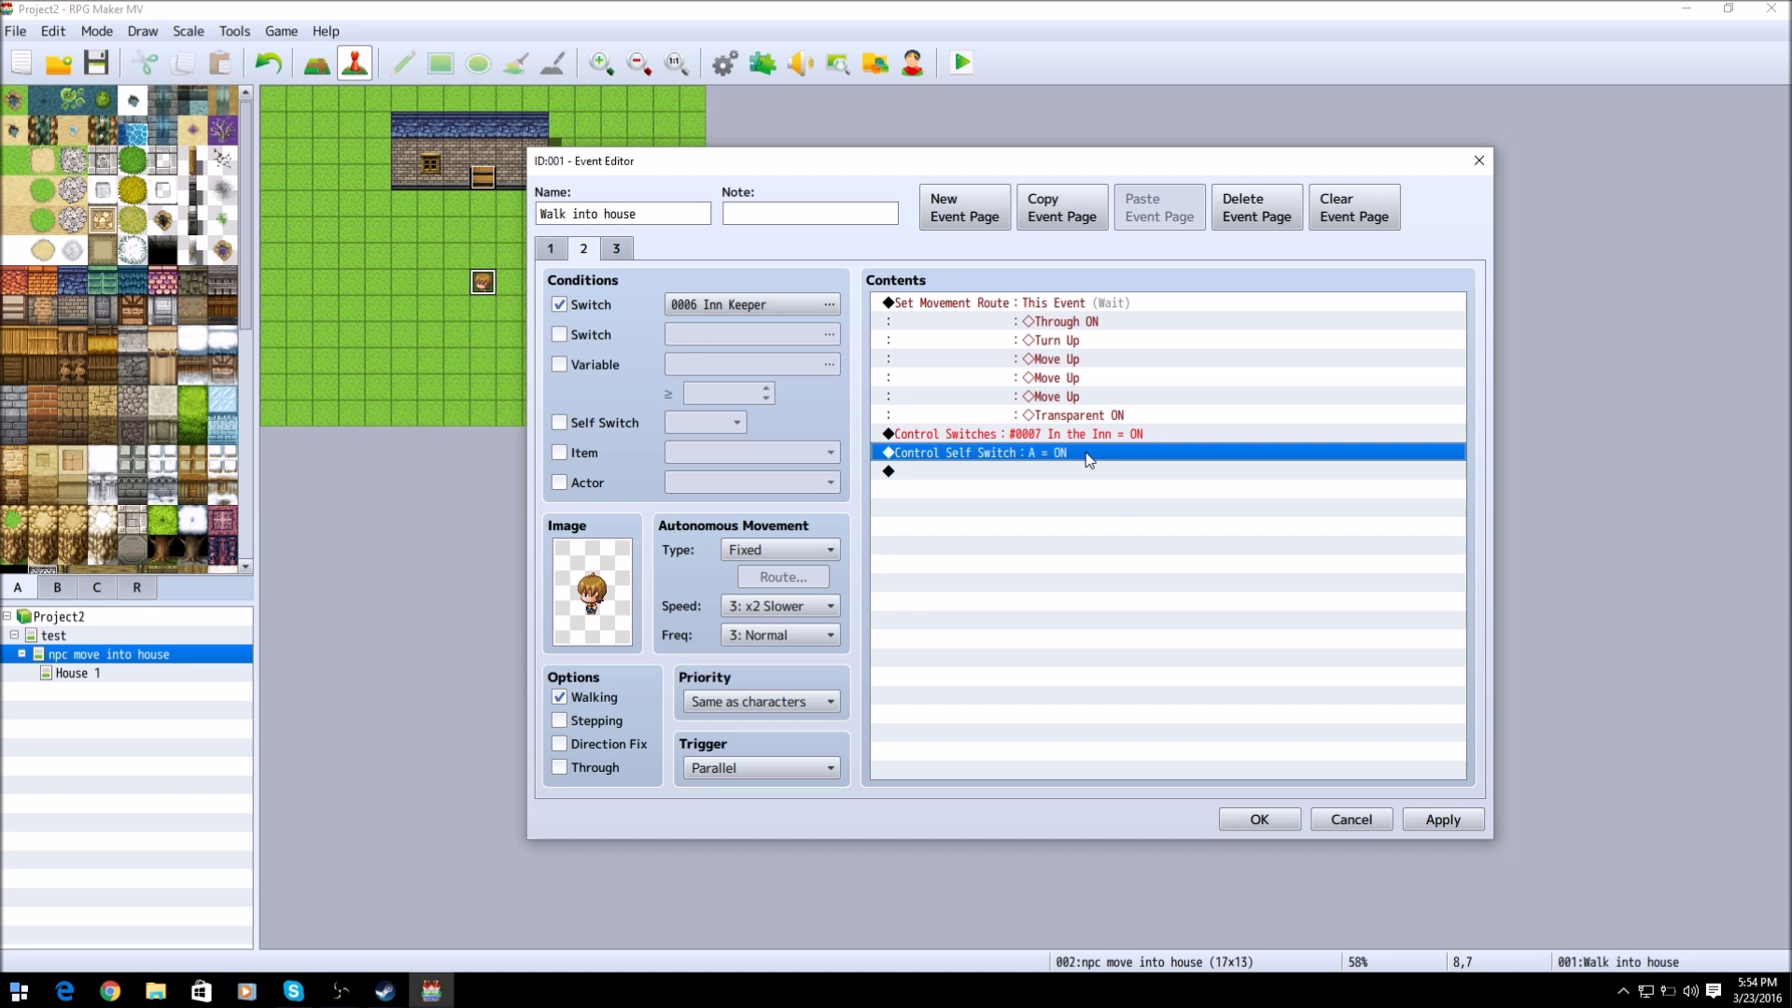
mouse_move(1075, 444)
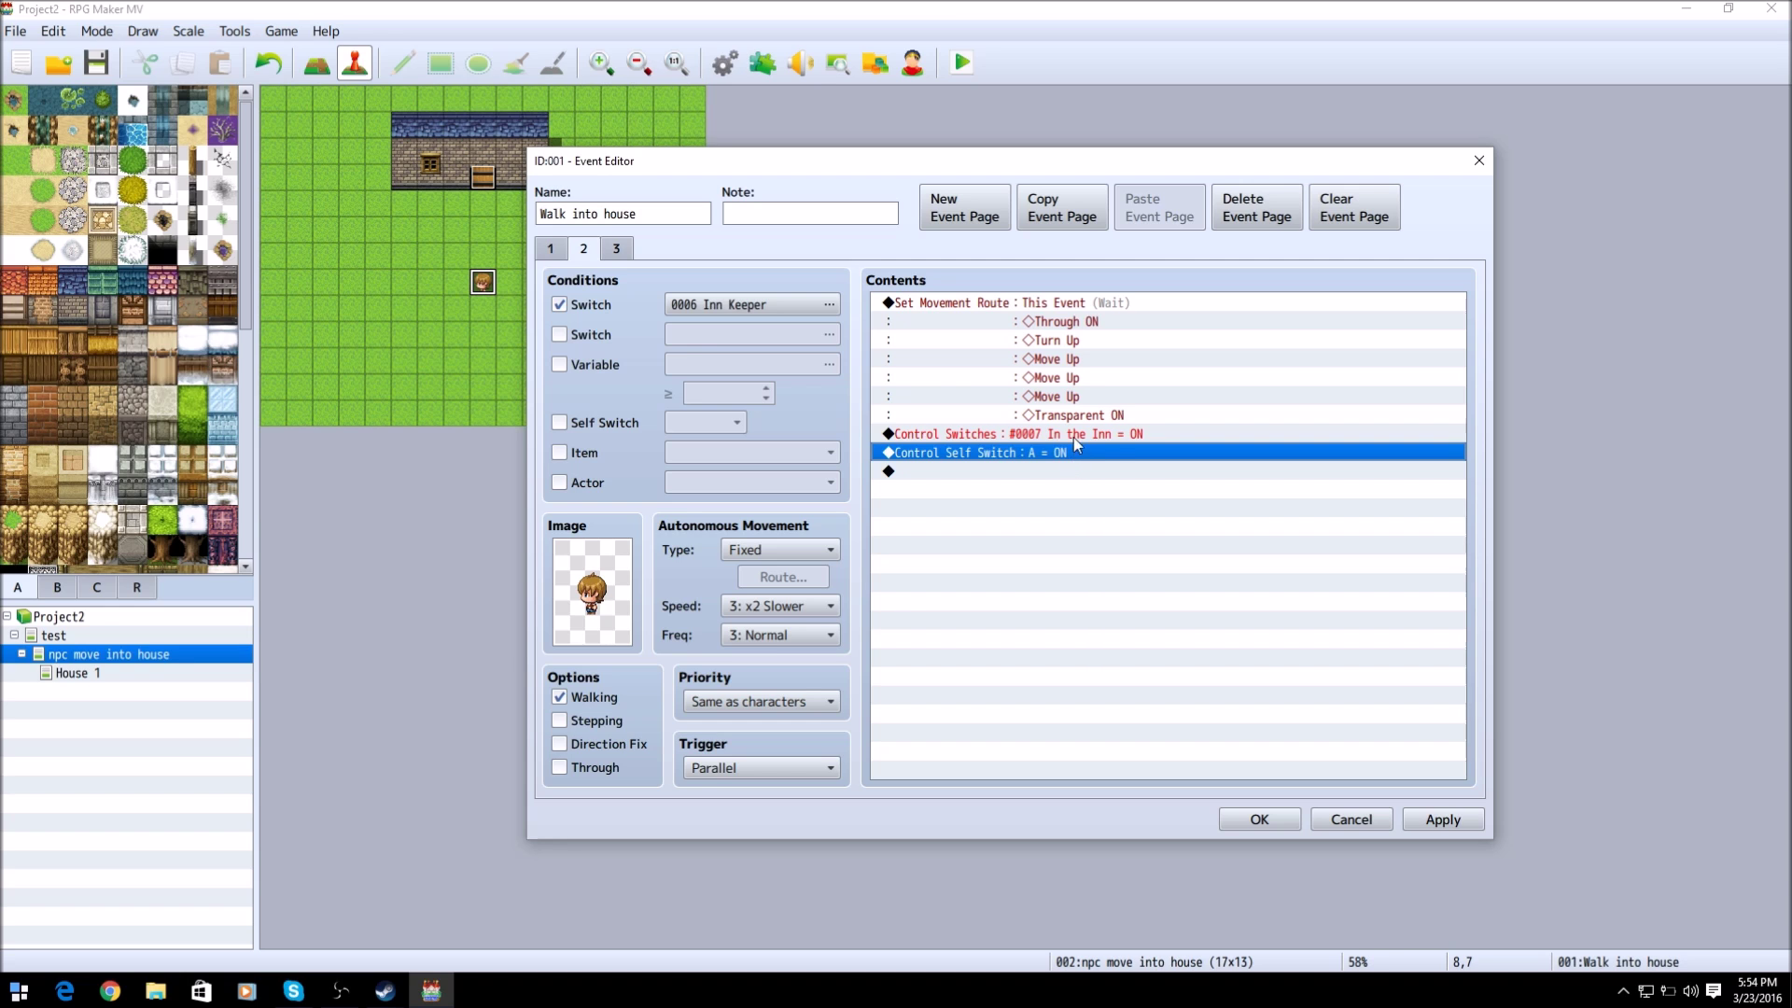
left_click(997, 433)
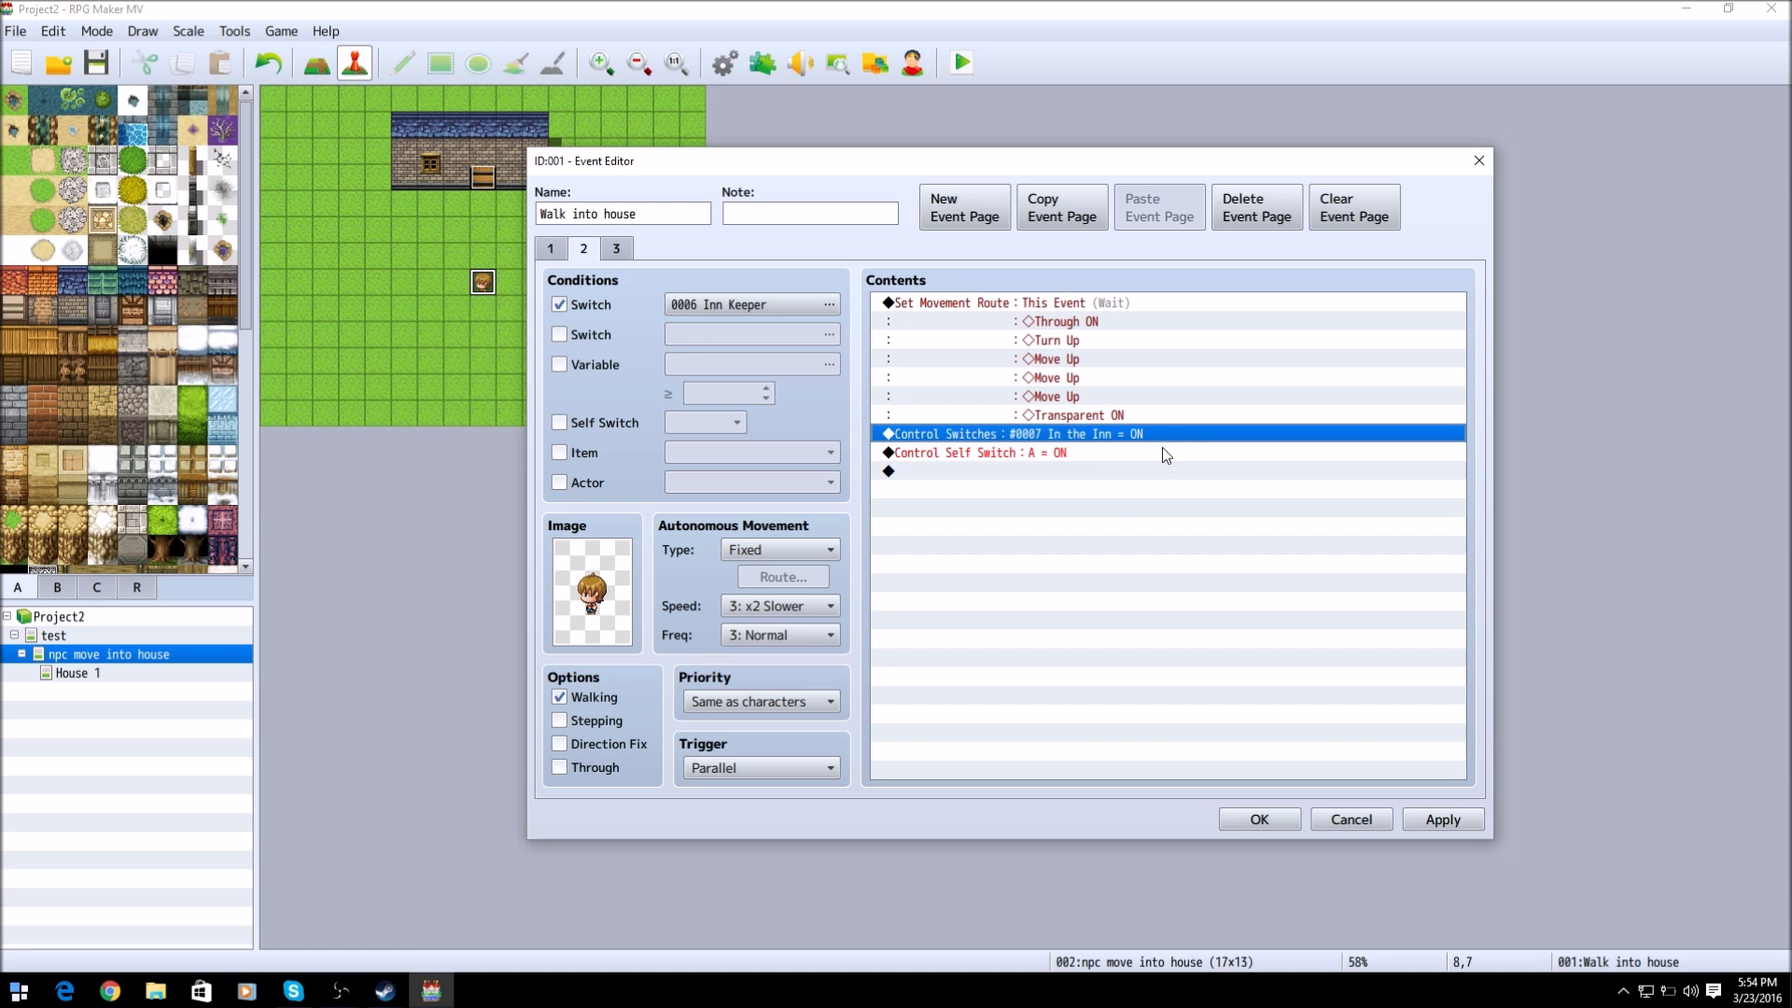
mouse_move(1062, 467)
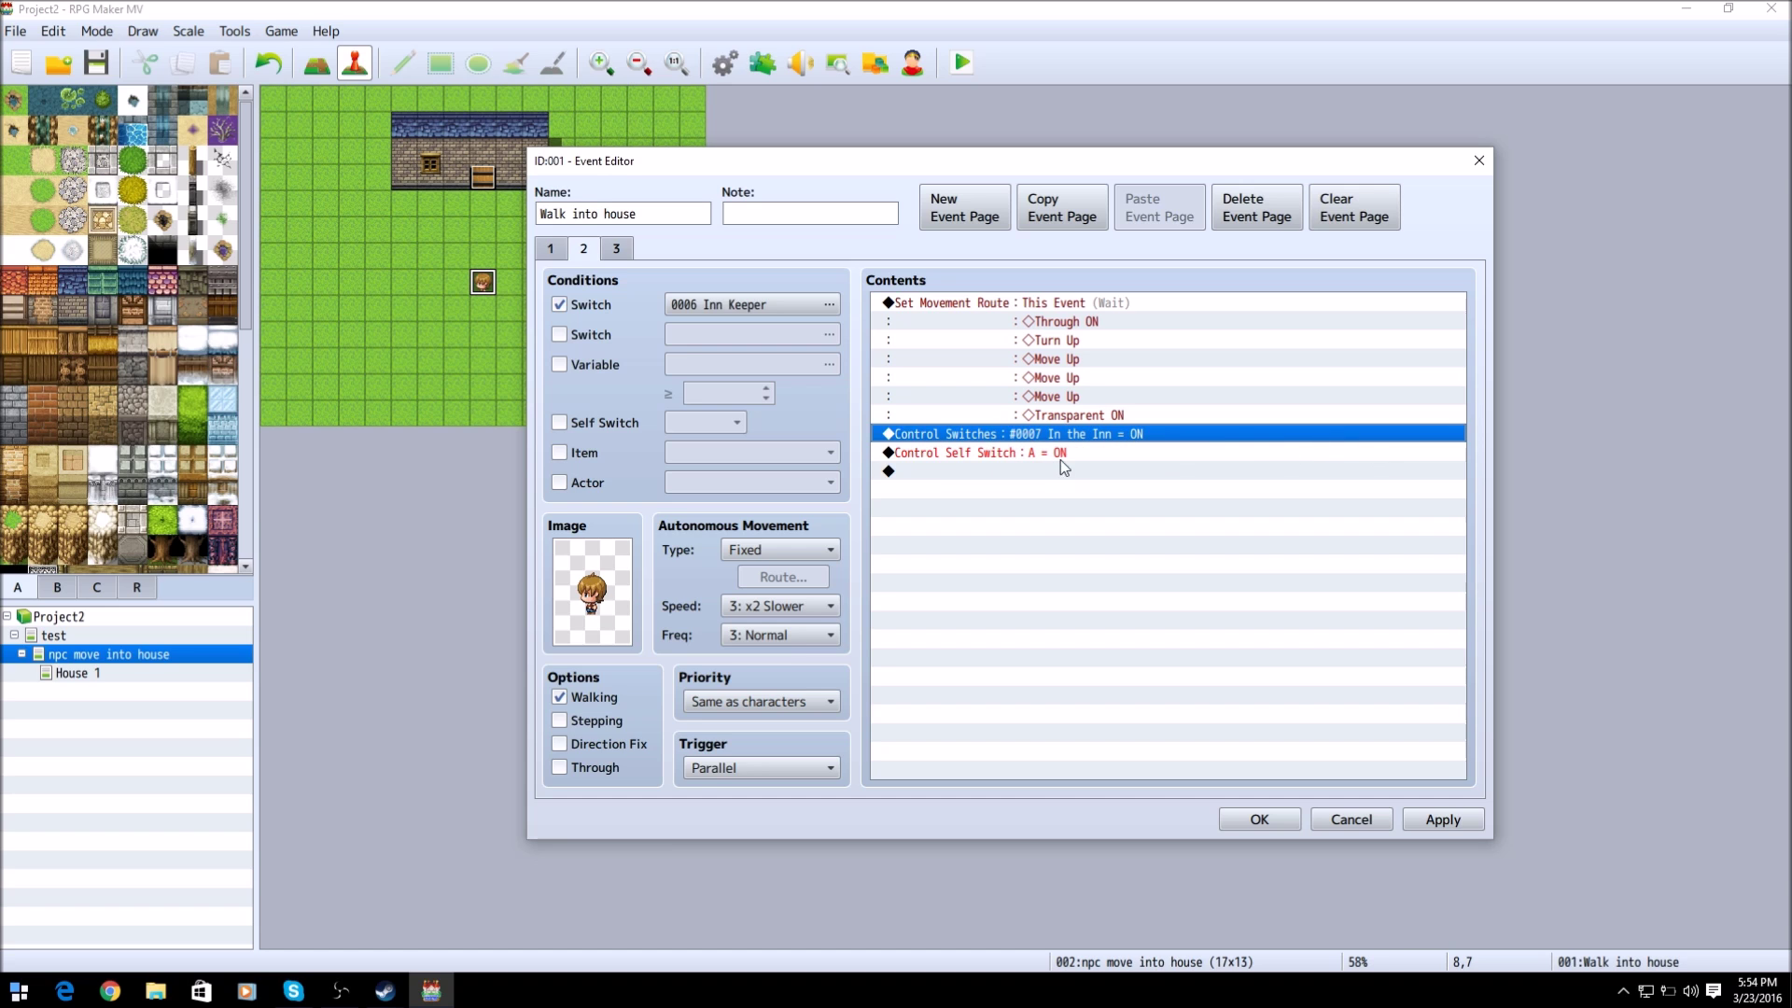
left_click(1060, 451)
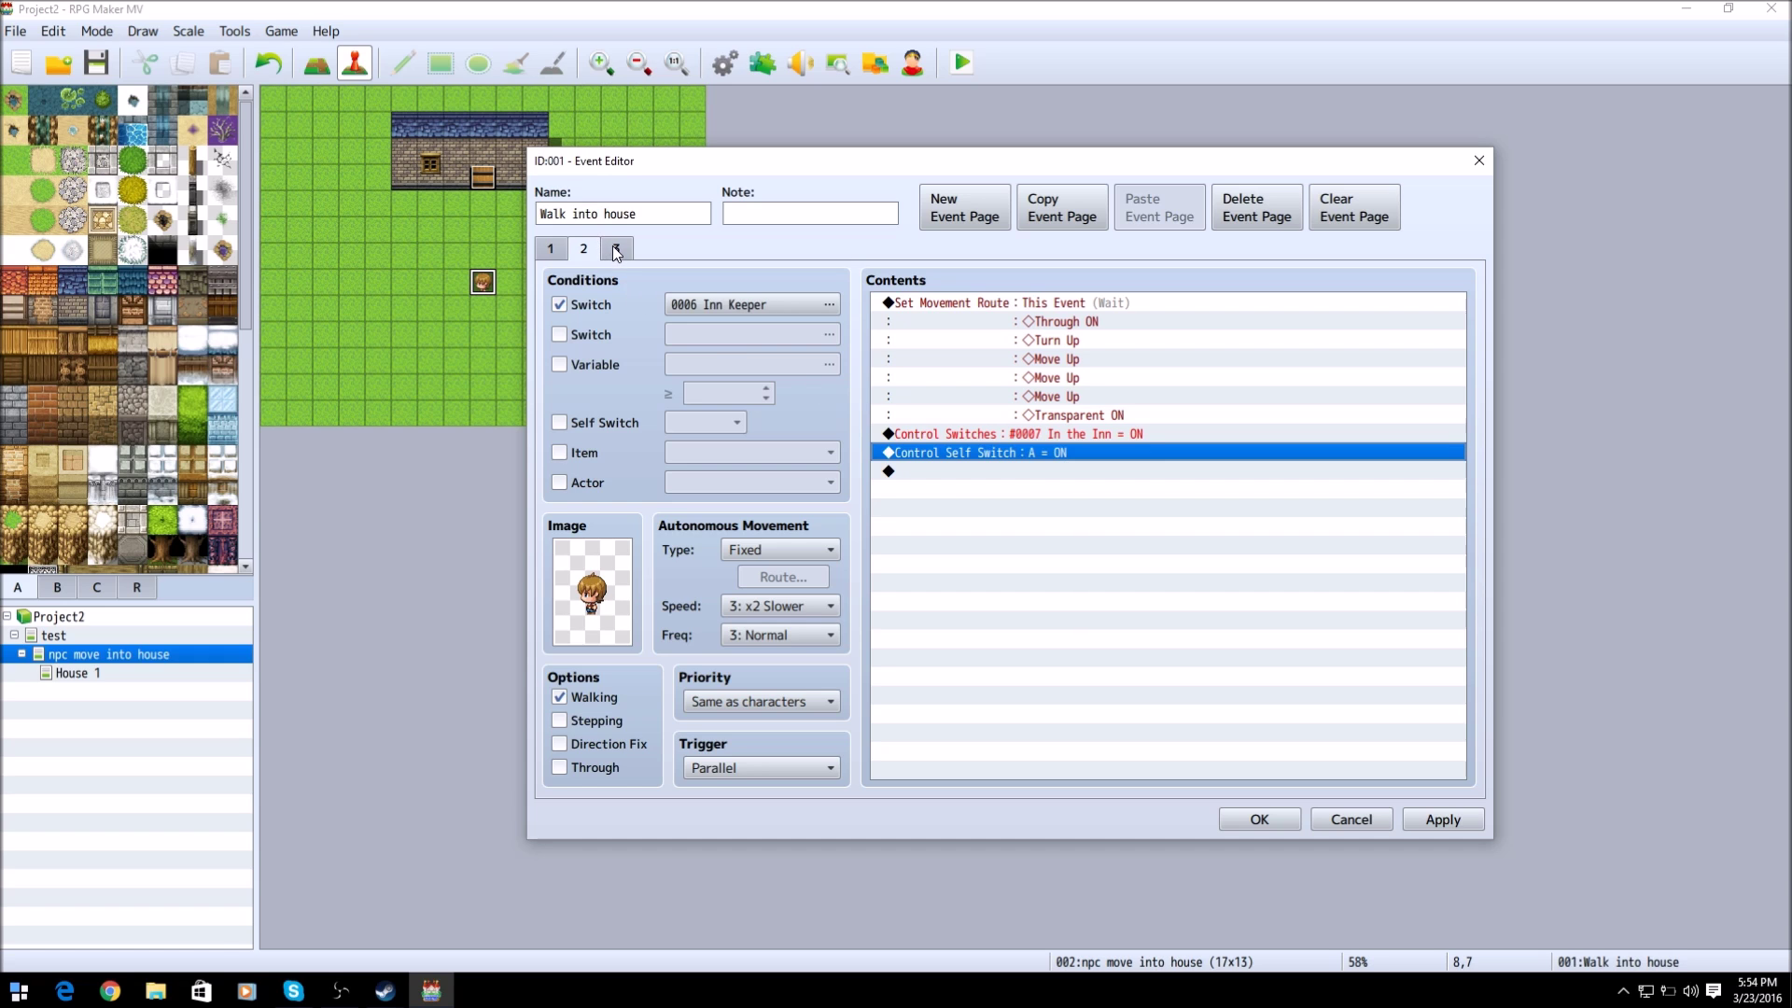
left_click(616, 248)
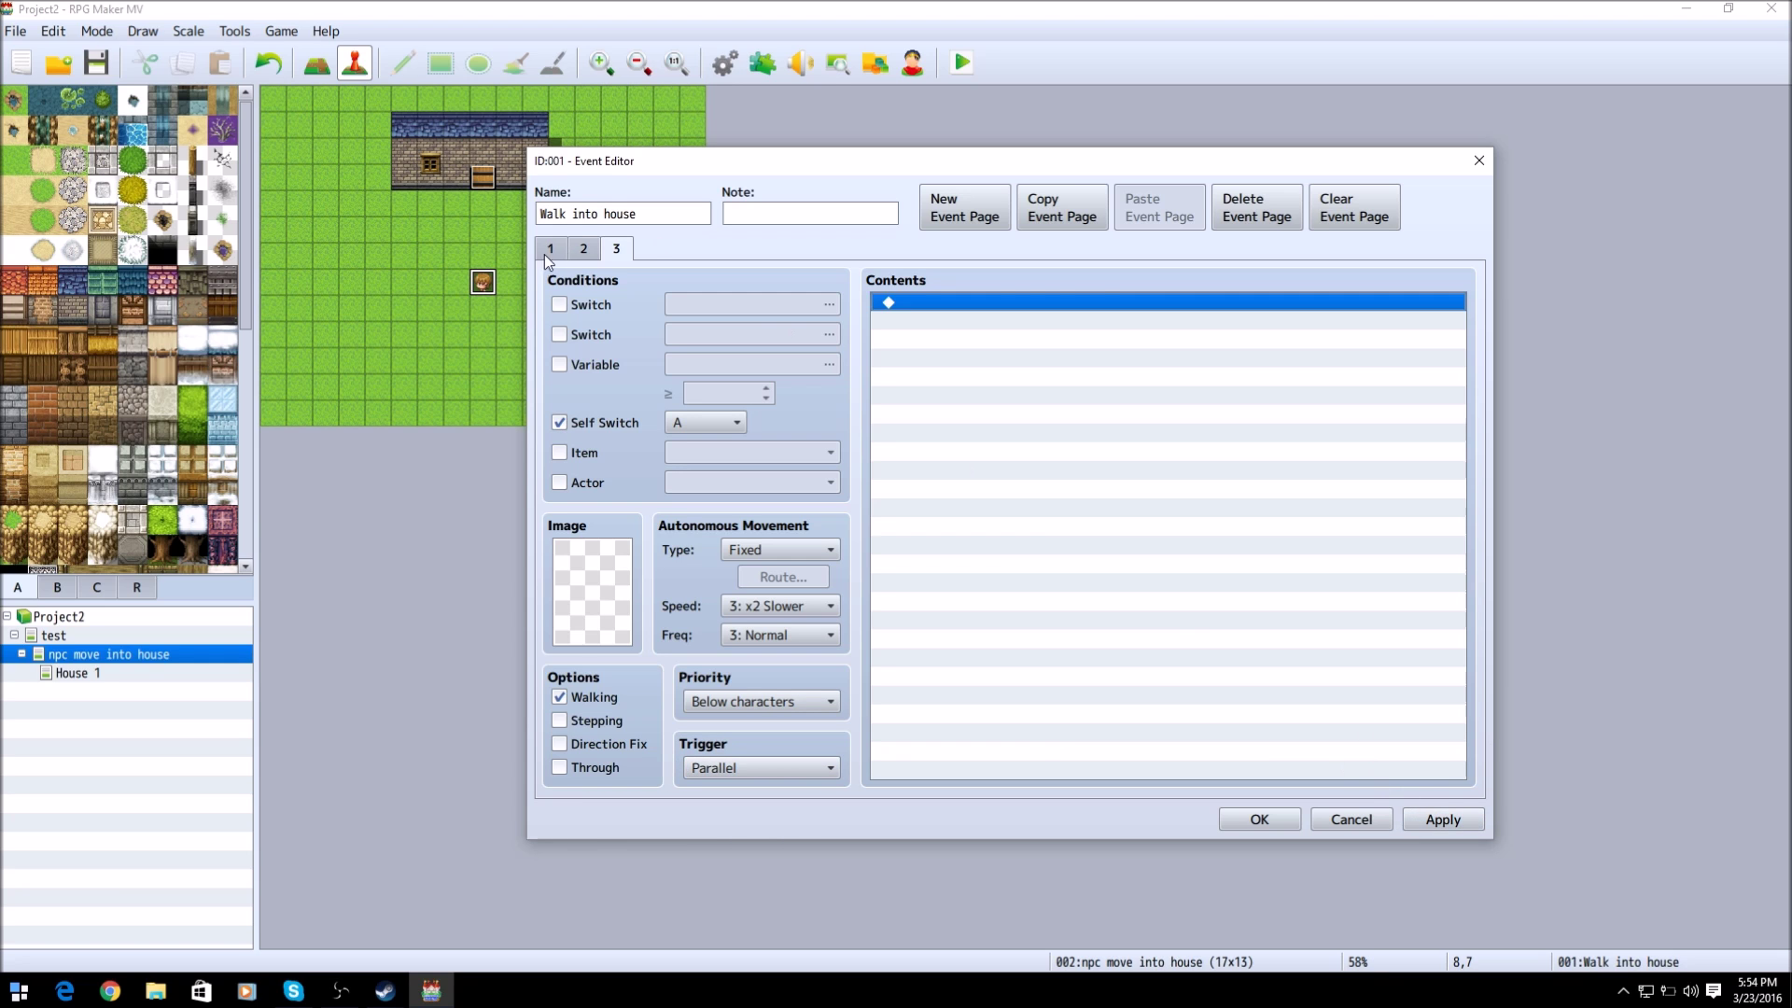
Step: Return from the empty self-switch-A page 3 to the event's first page
left_click(582, 248)
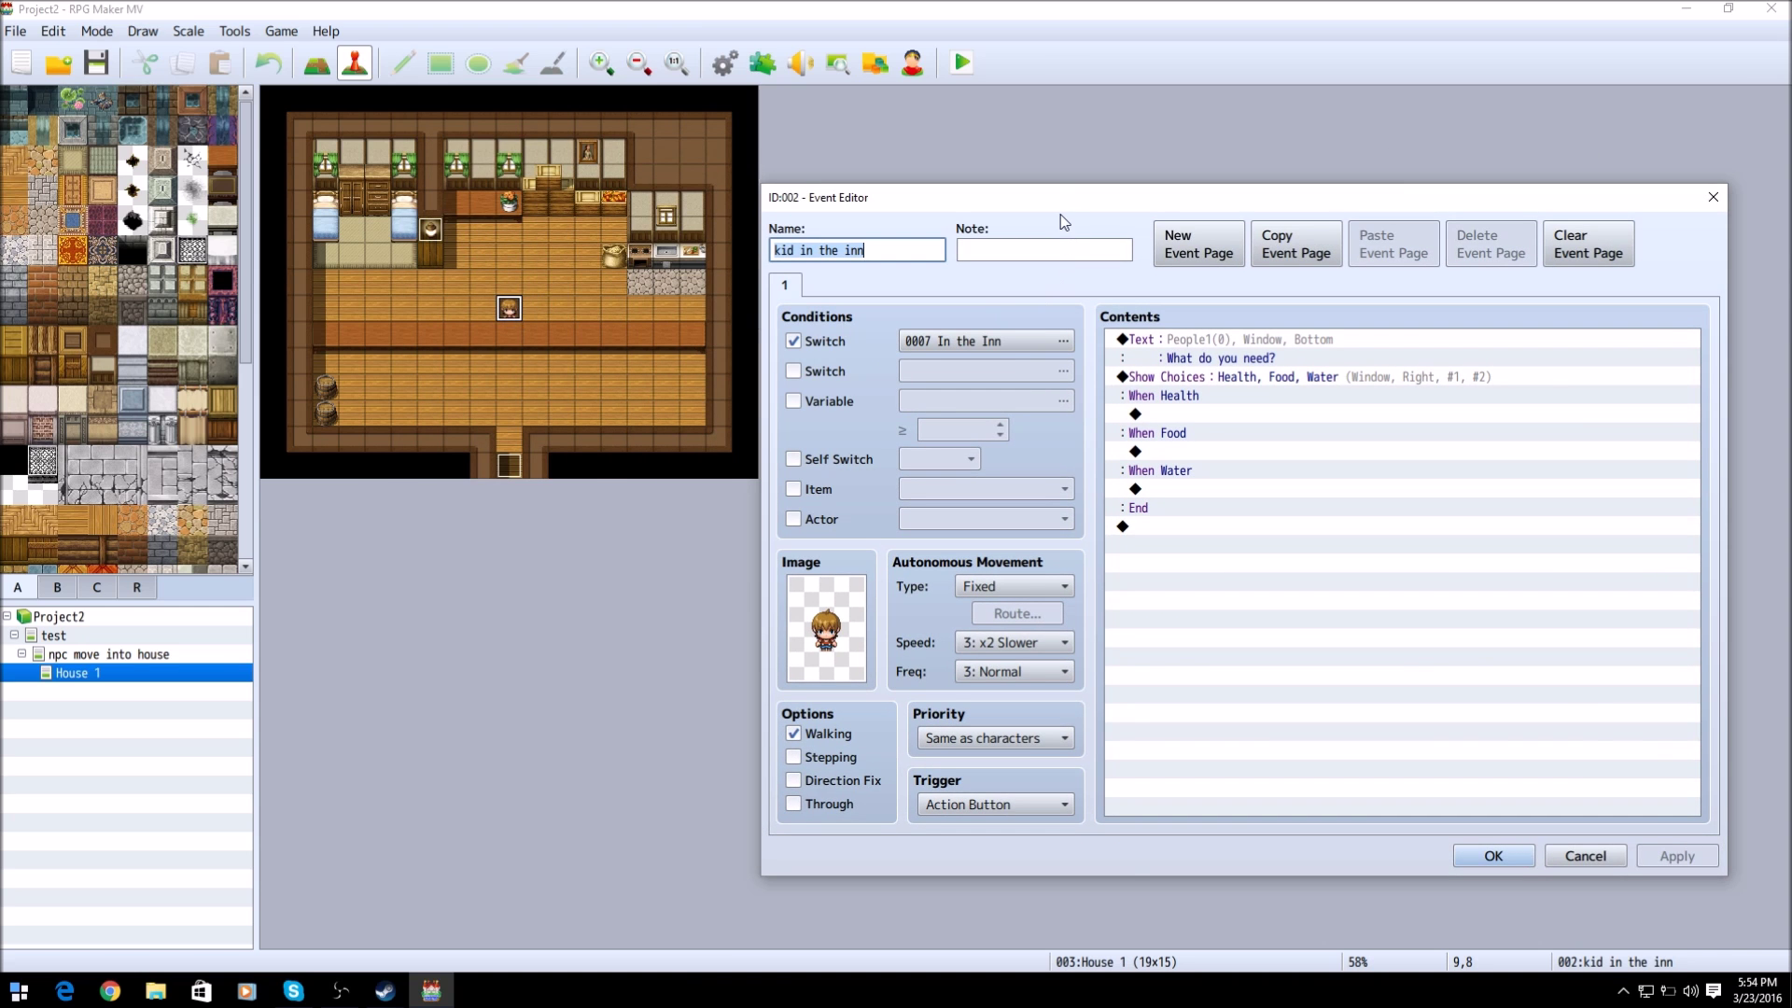
Step: Review the inn kid's Health, Food, Water choices block and close the event with OK
left_click_drag(1062, 196, 985, 151)
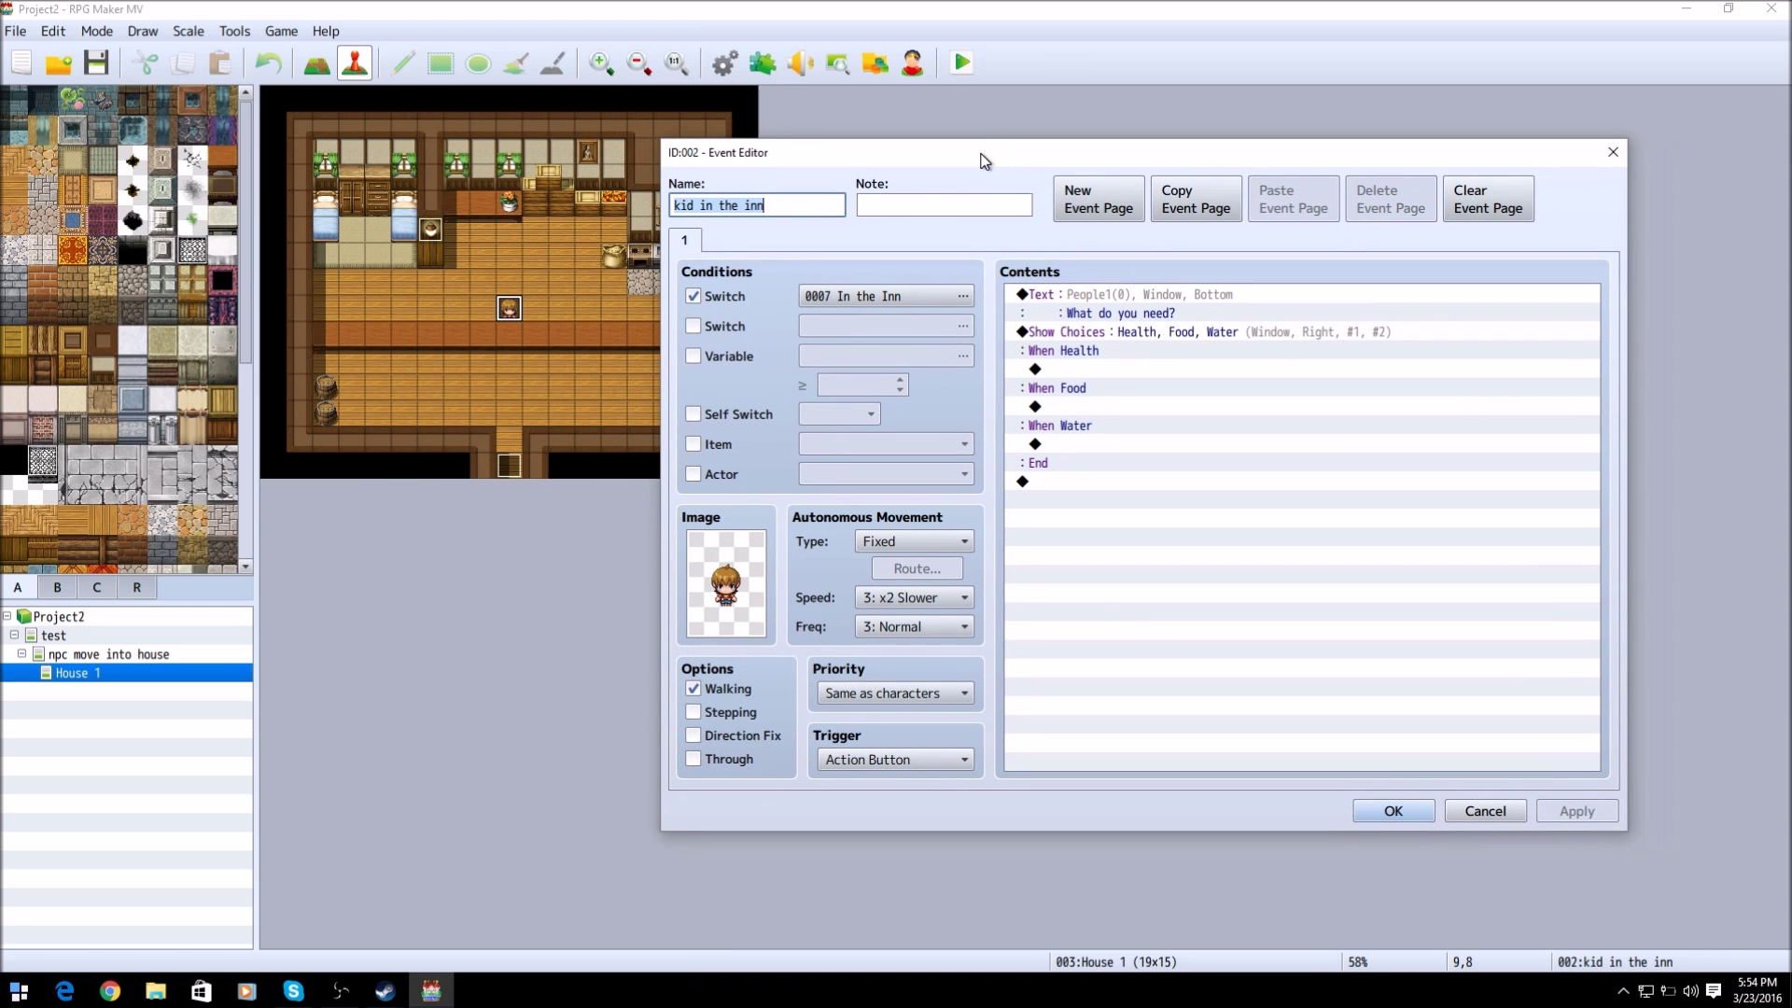
mouse_move(1030, 301)
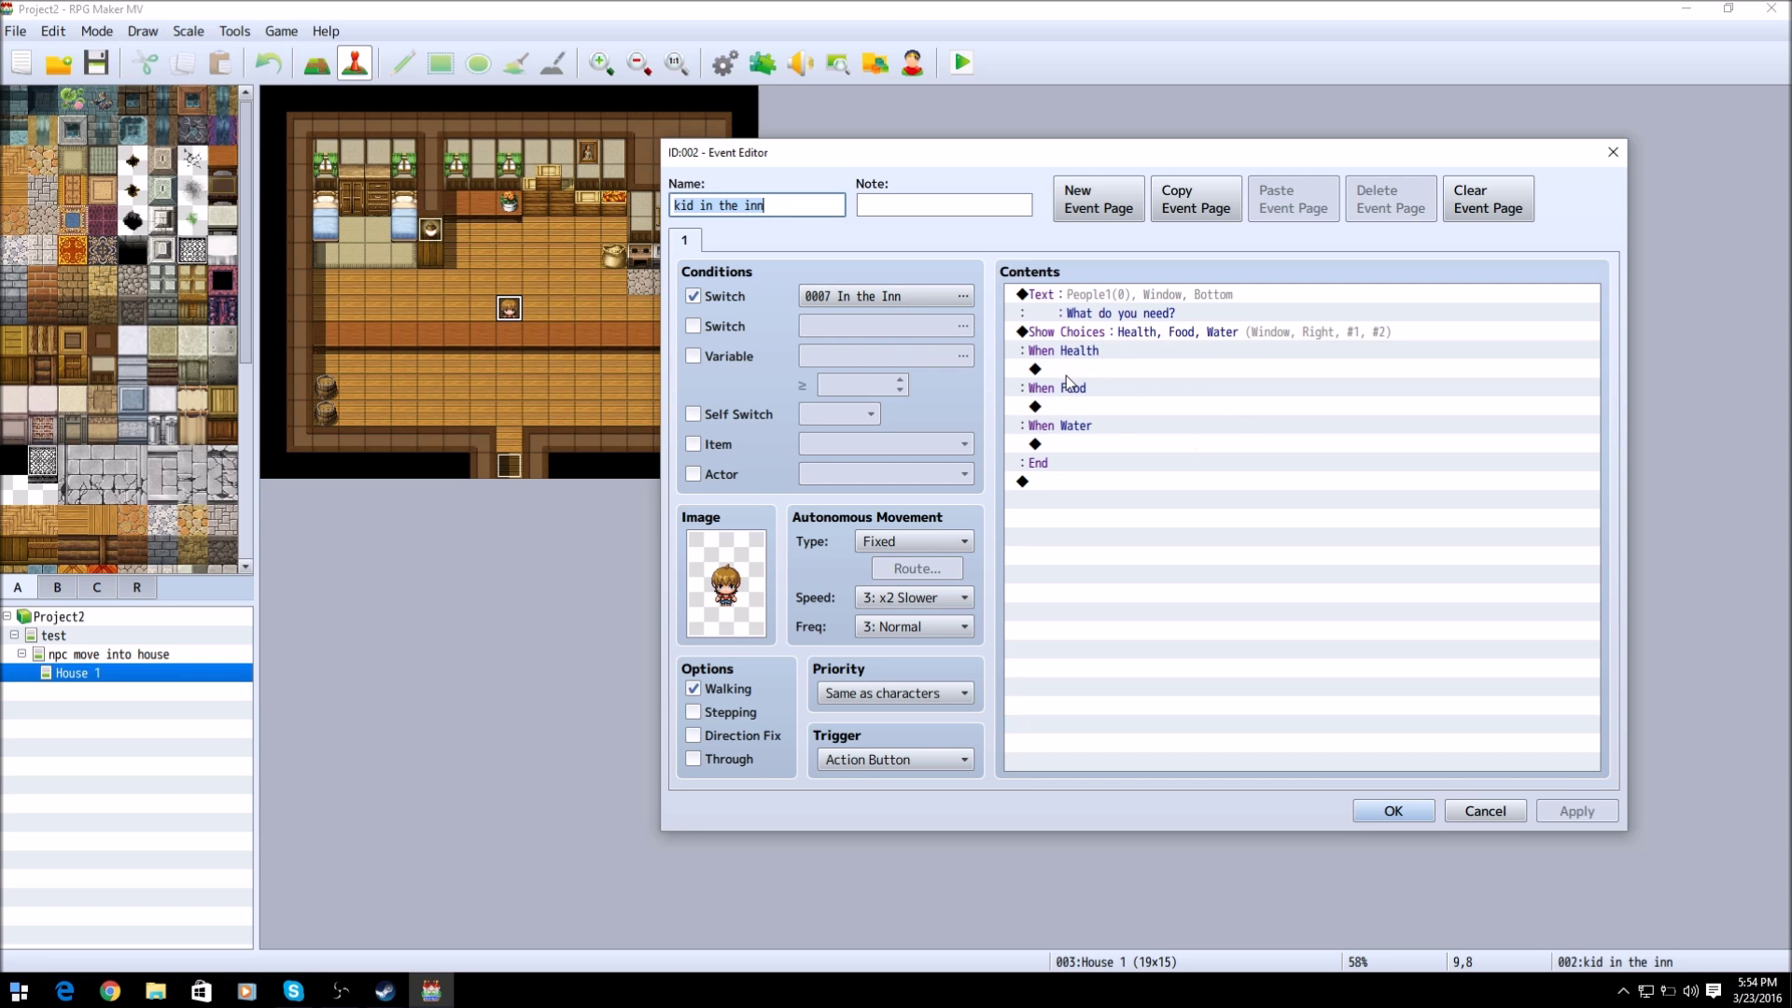
mouse_move(583, 336)
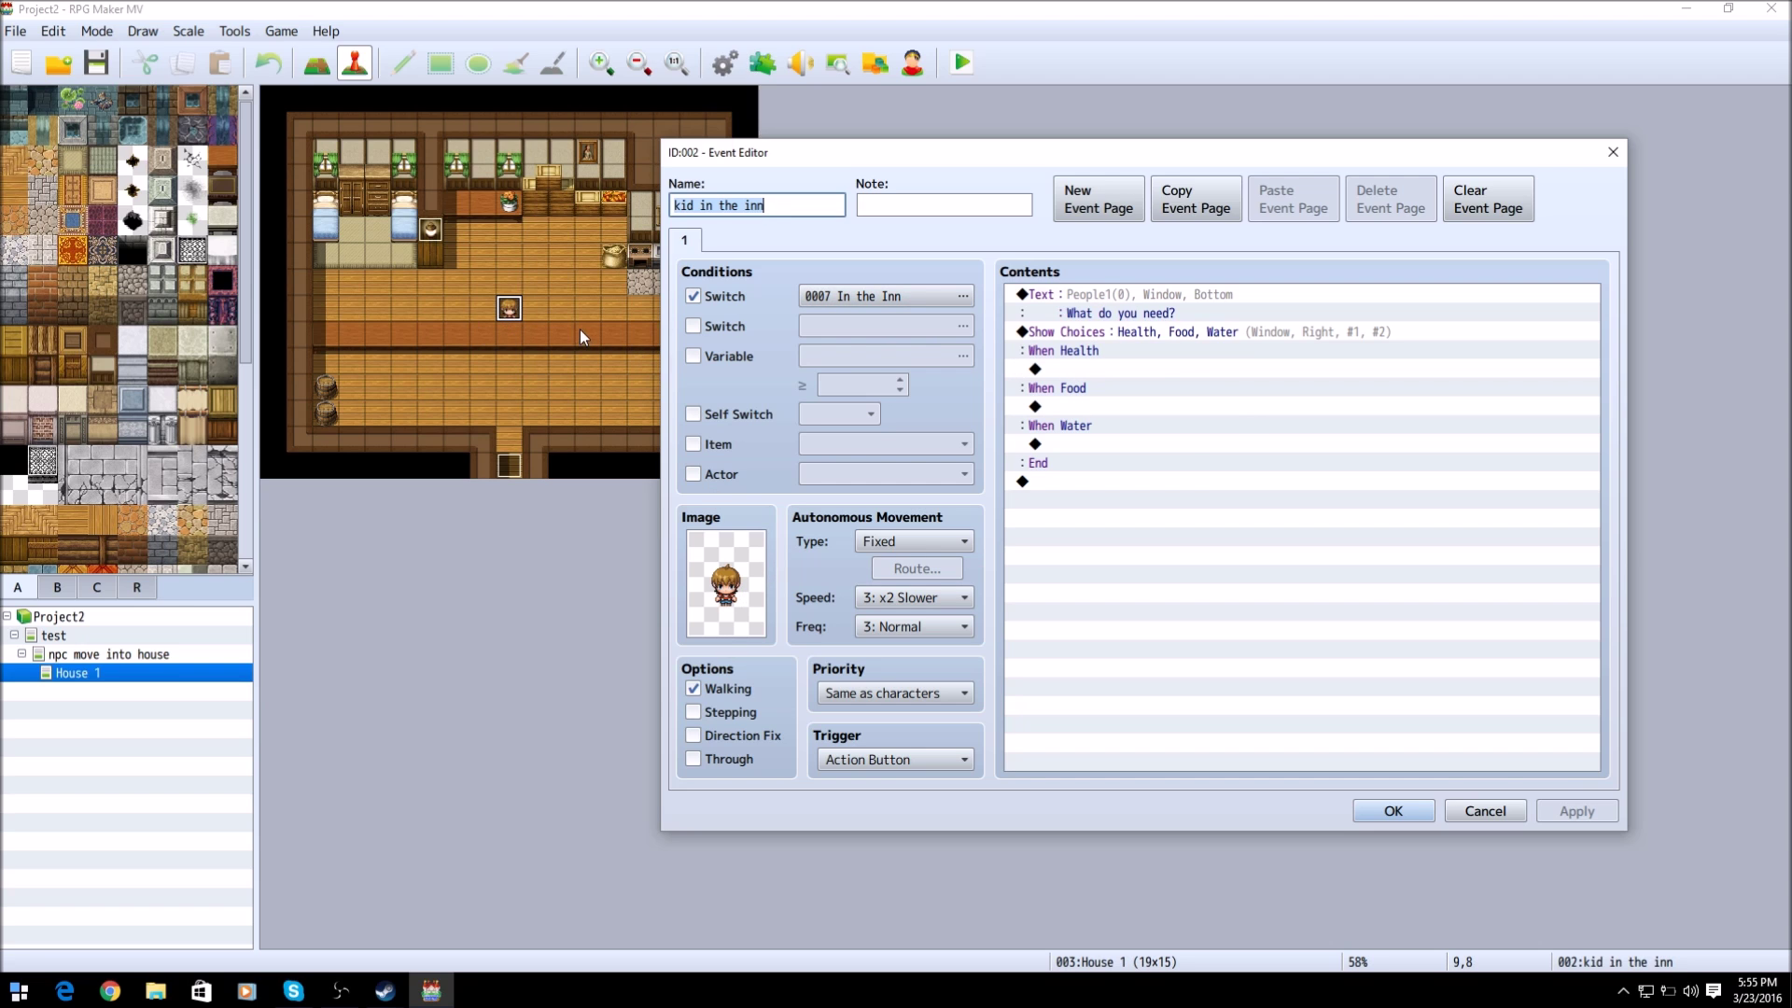
mouse_move(509, 316)
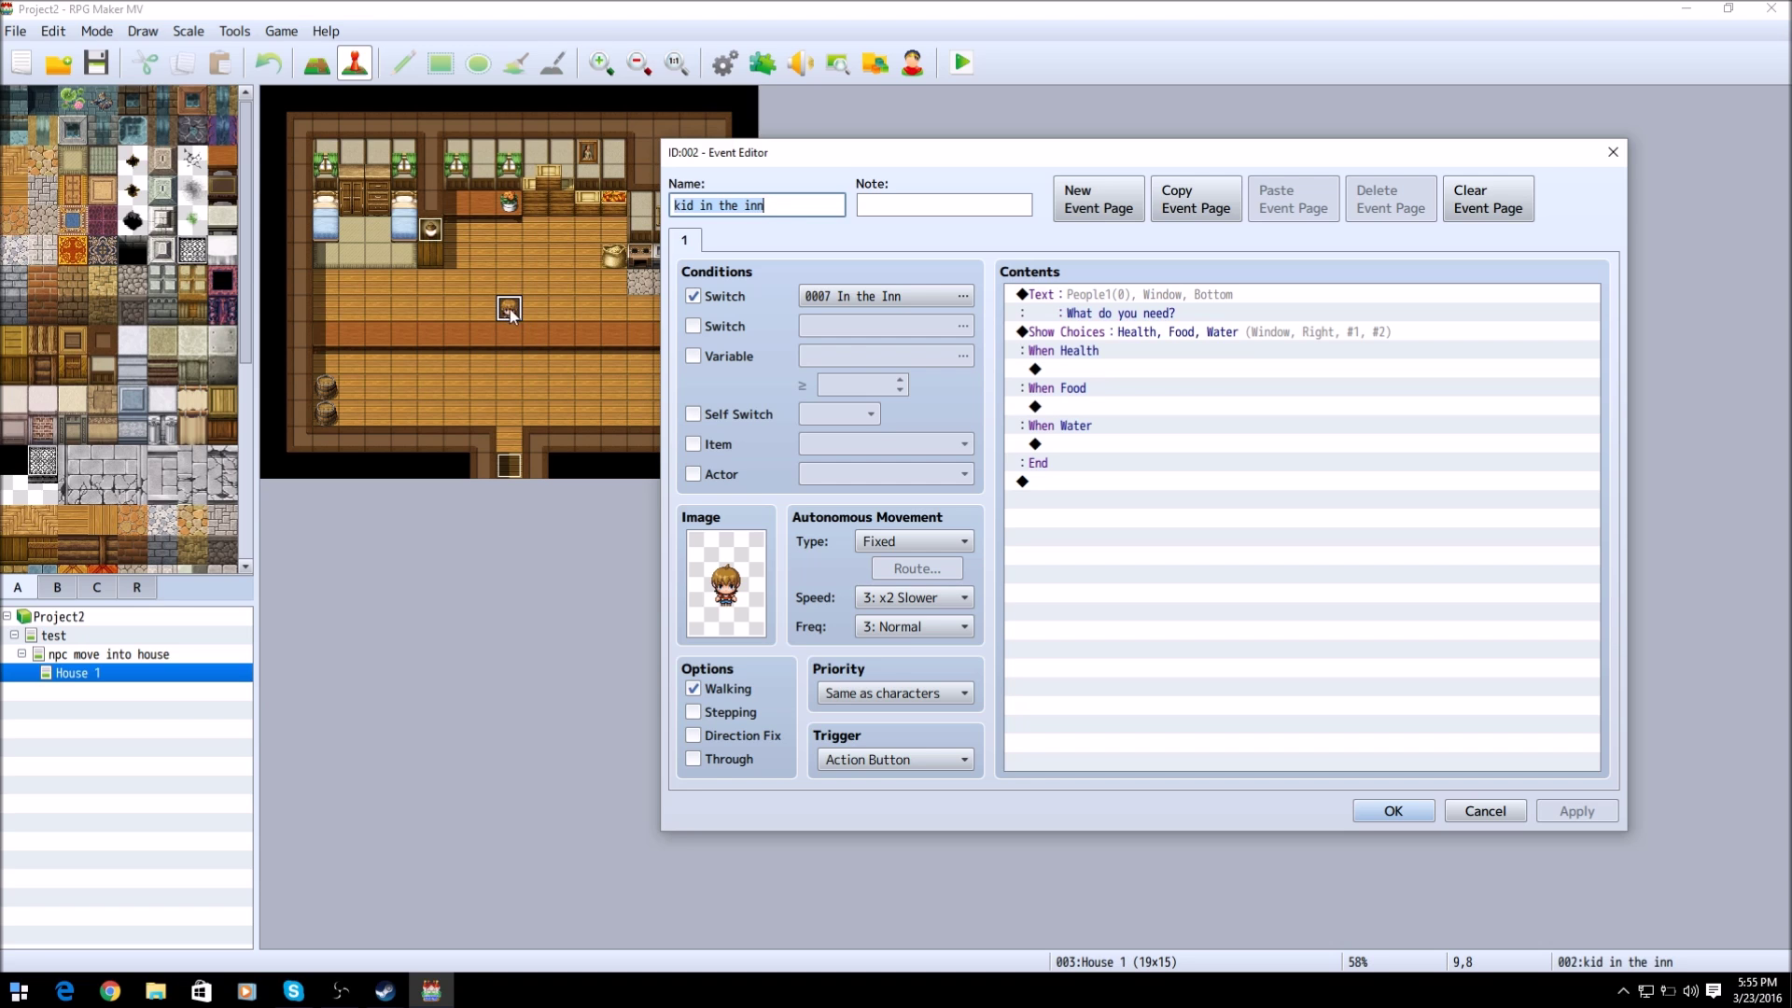
mouse_move(515, 343)
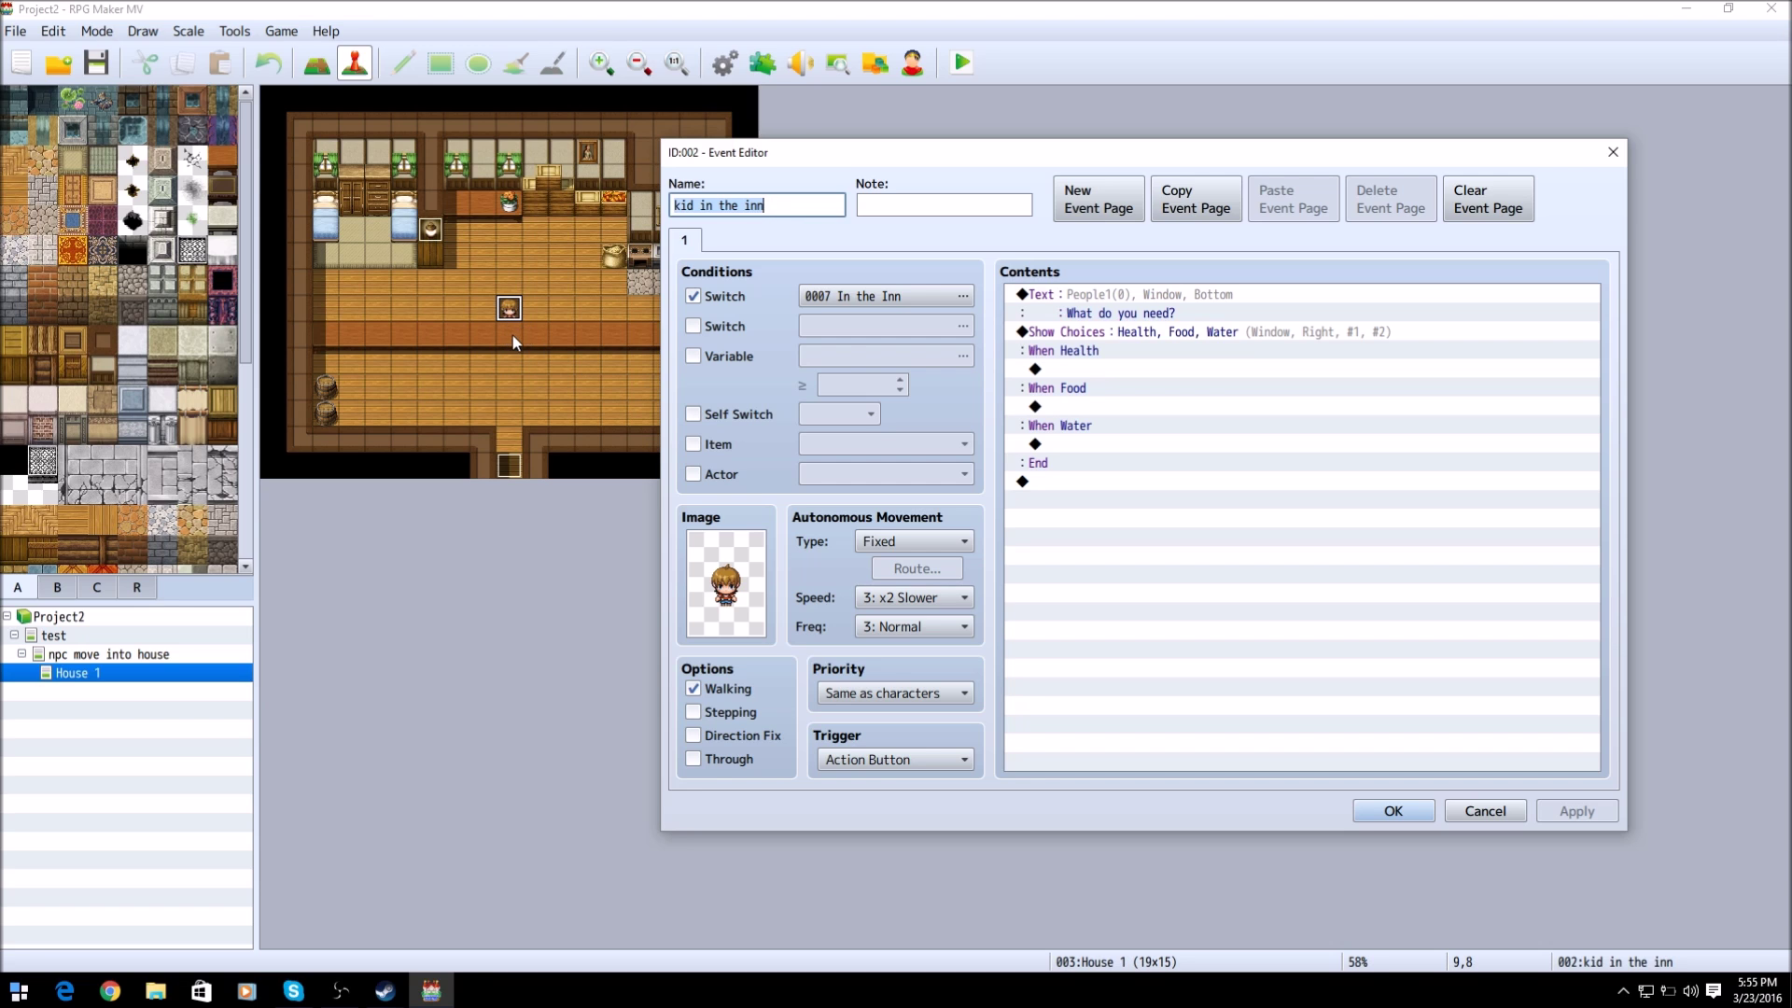
mouse_move(507, 340)
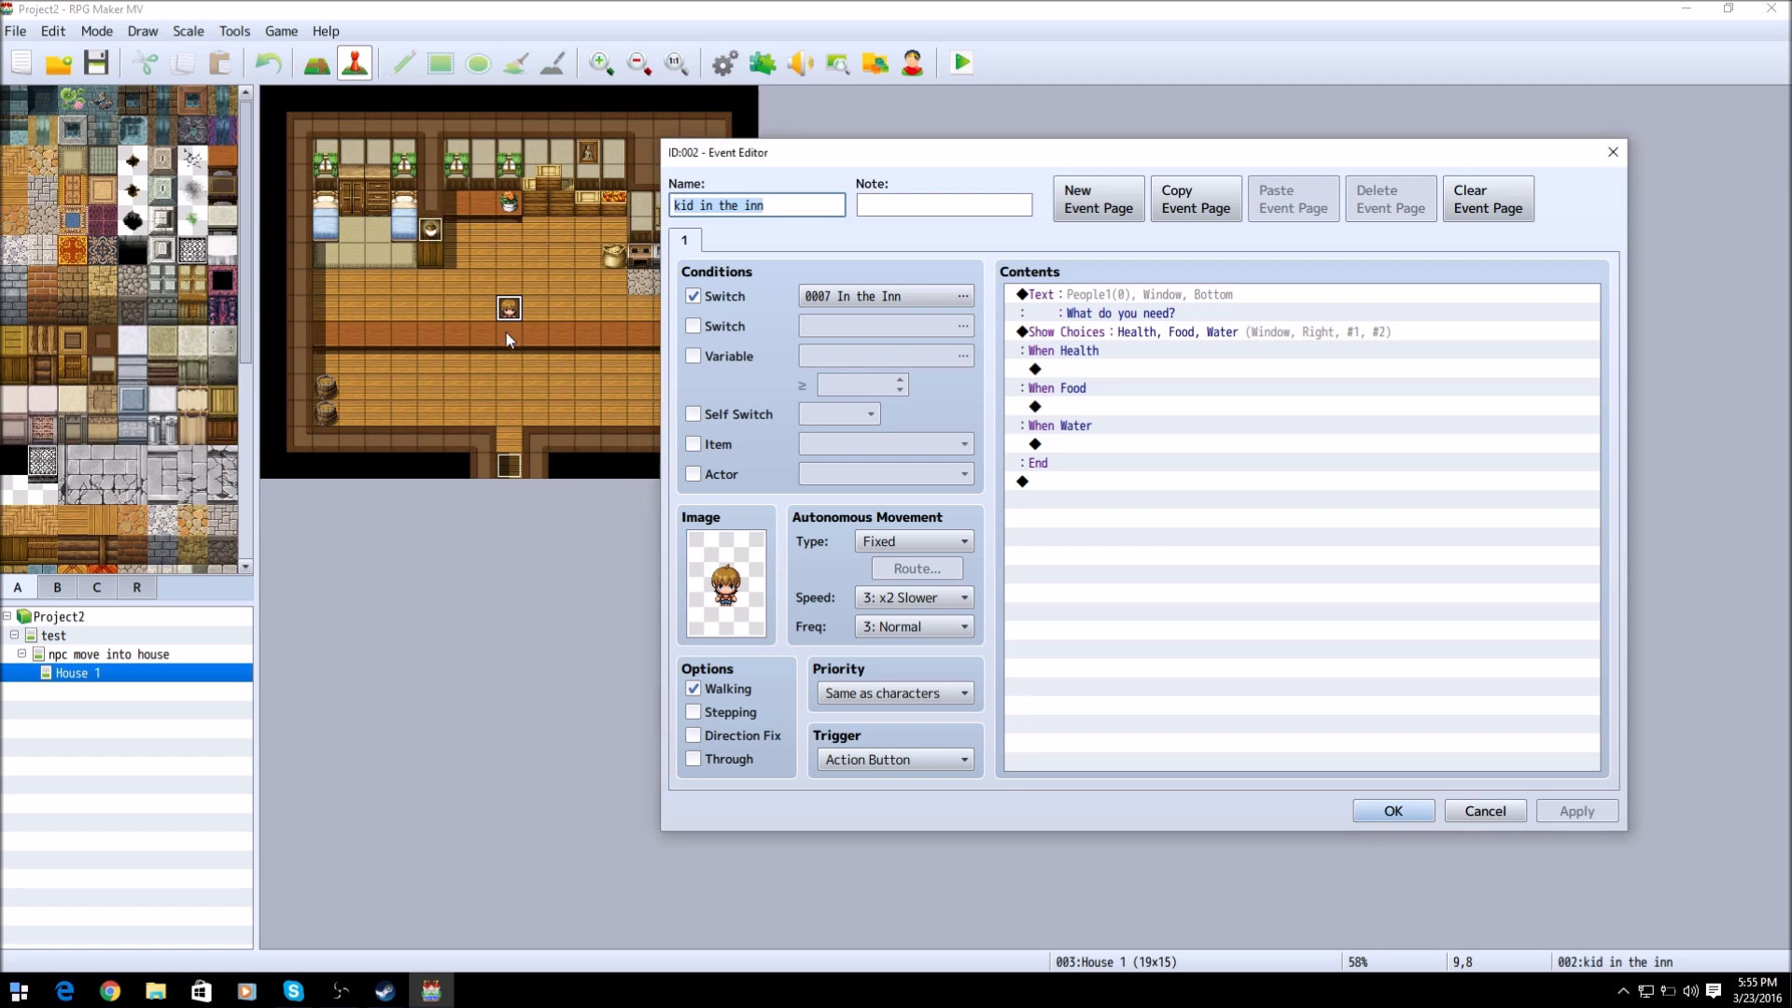
mouse_move(508, 380)
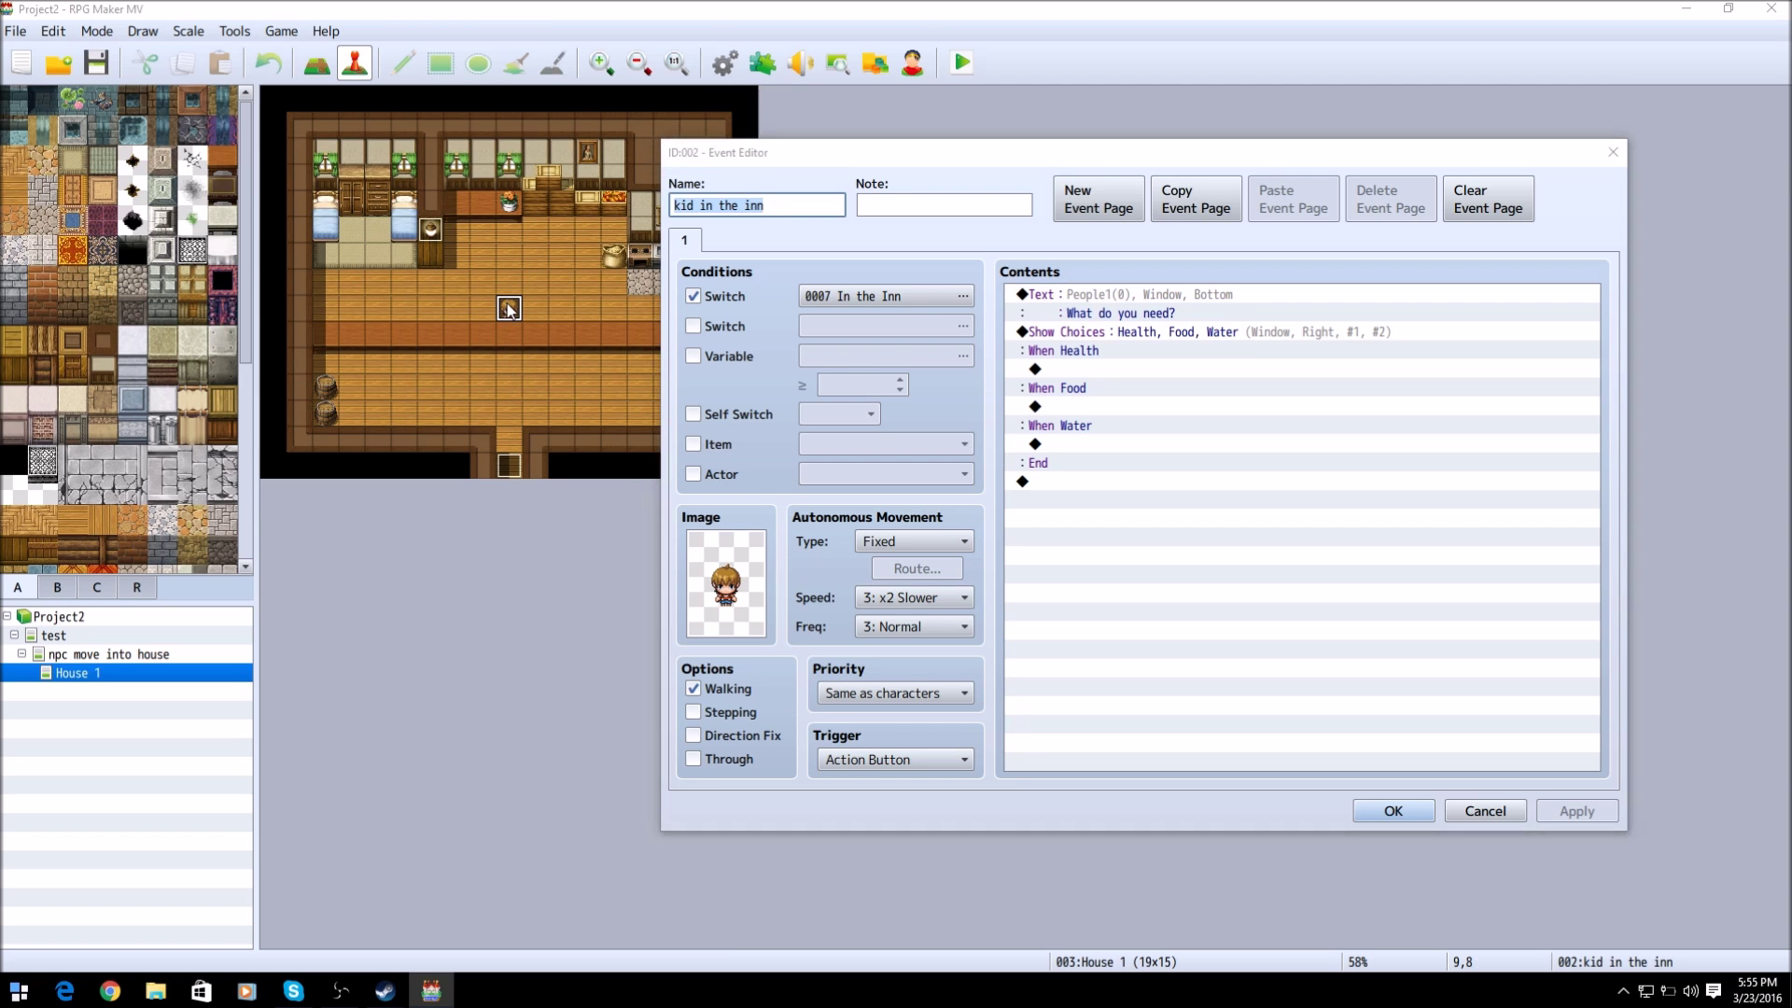
mouse_move(512, 337)
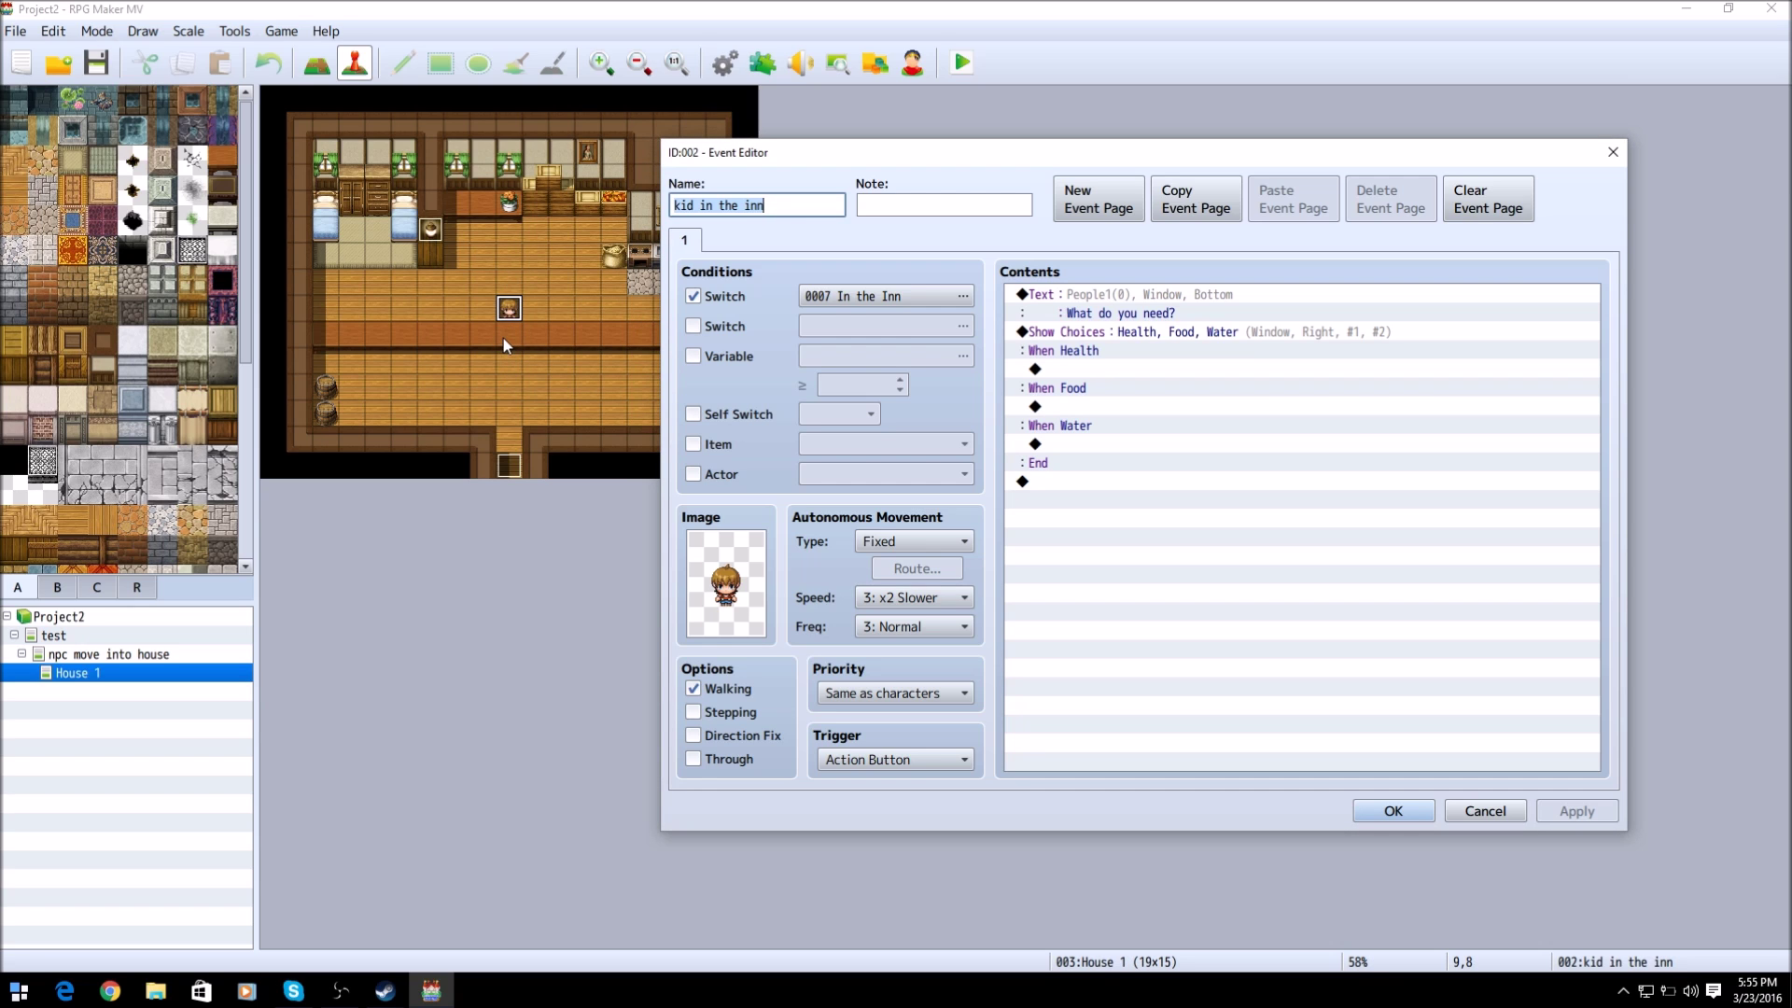
mouse_move(709, 297)
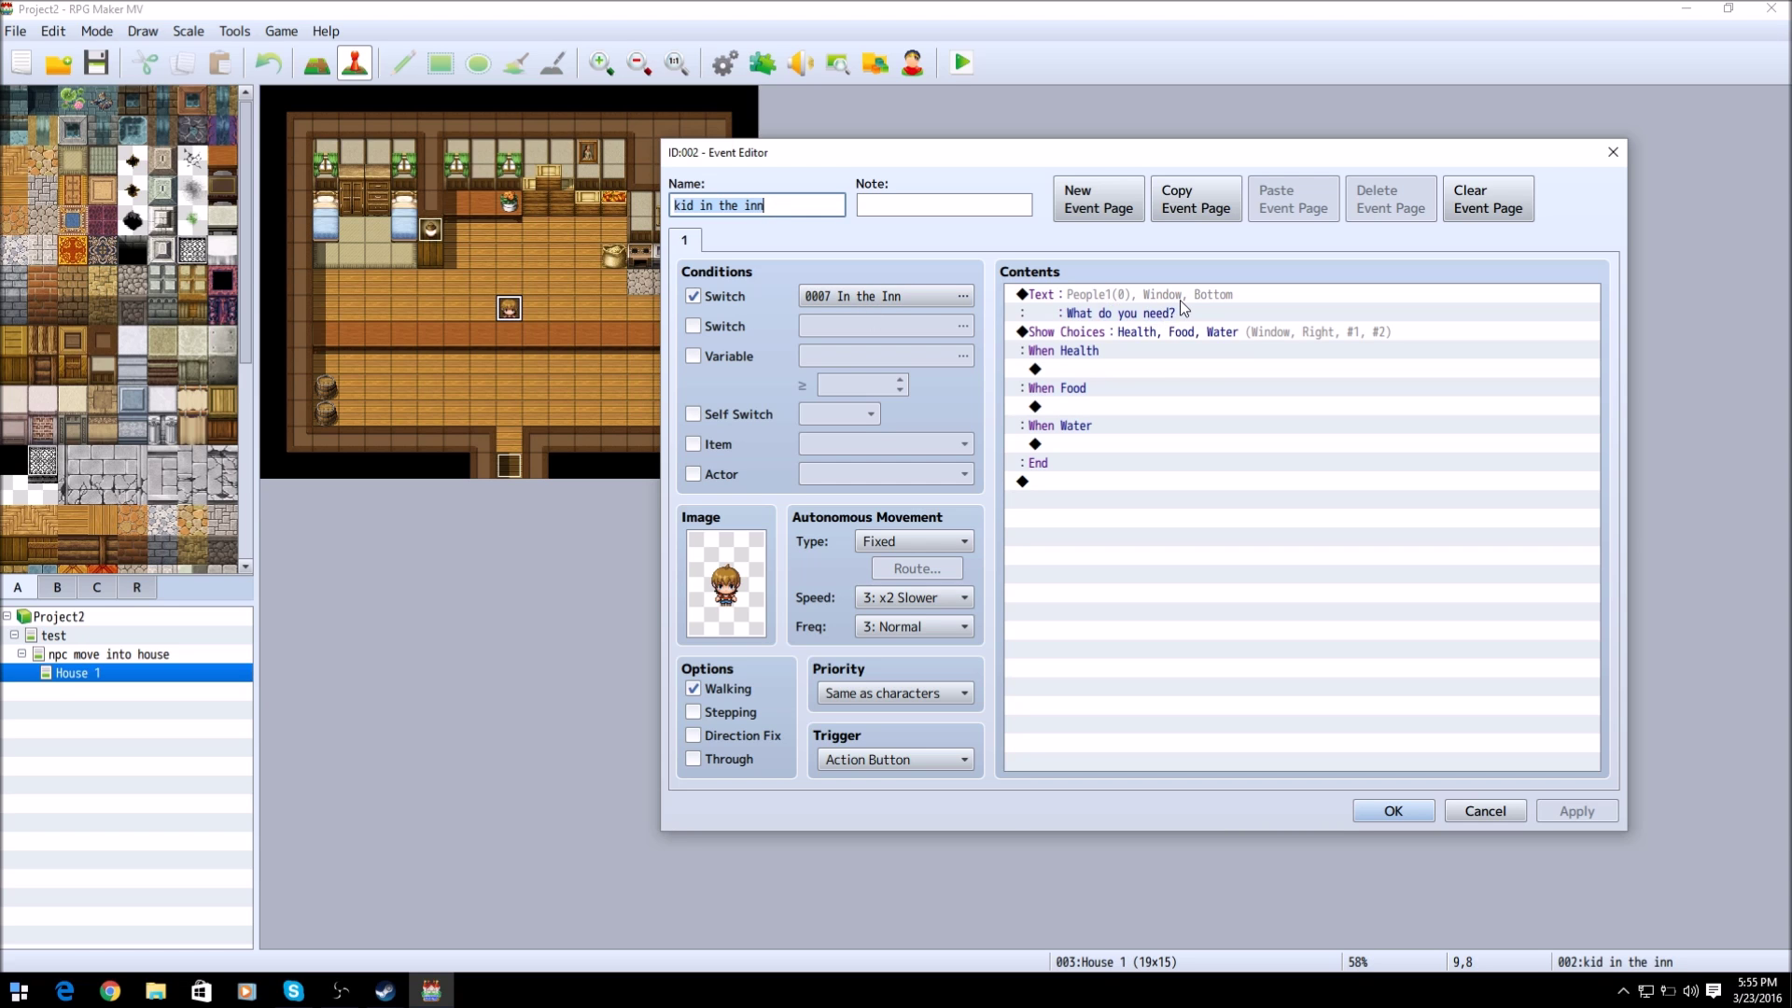
left_click(1221, 332)
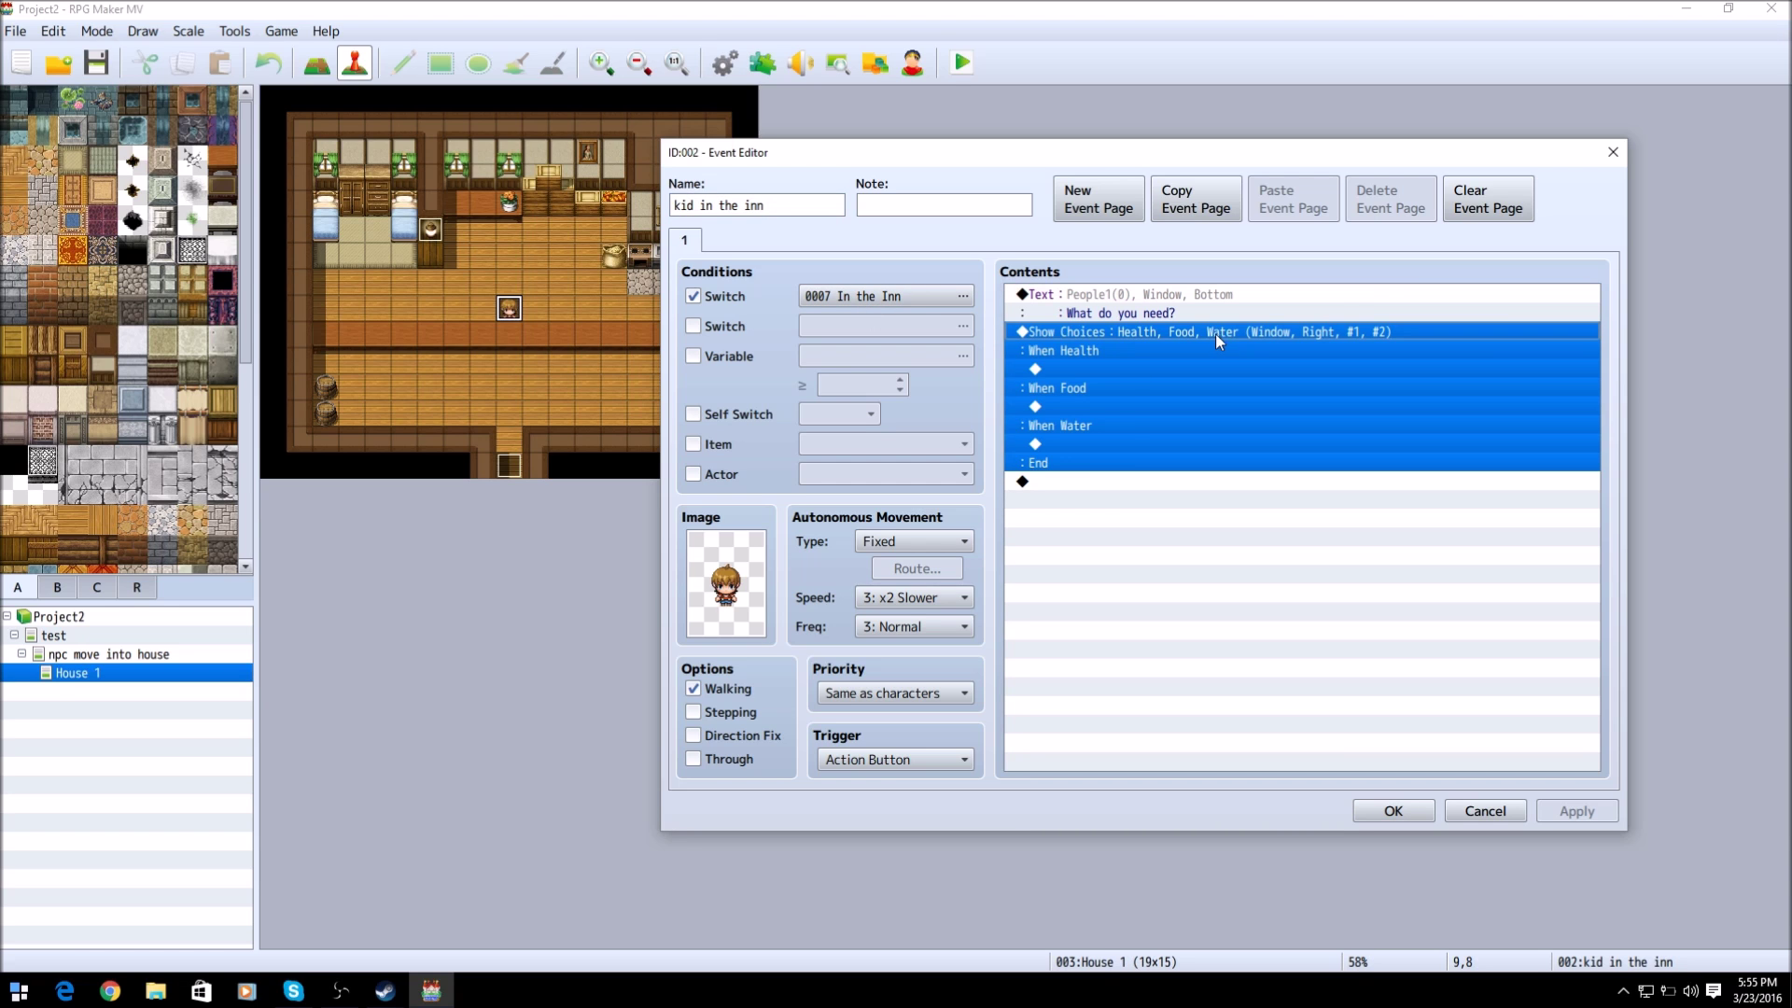
left_click(1060, 425)
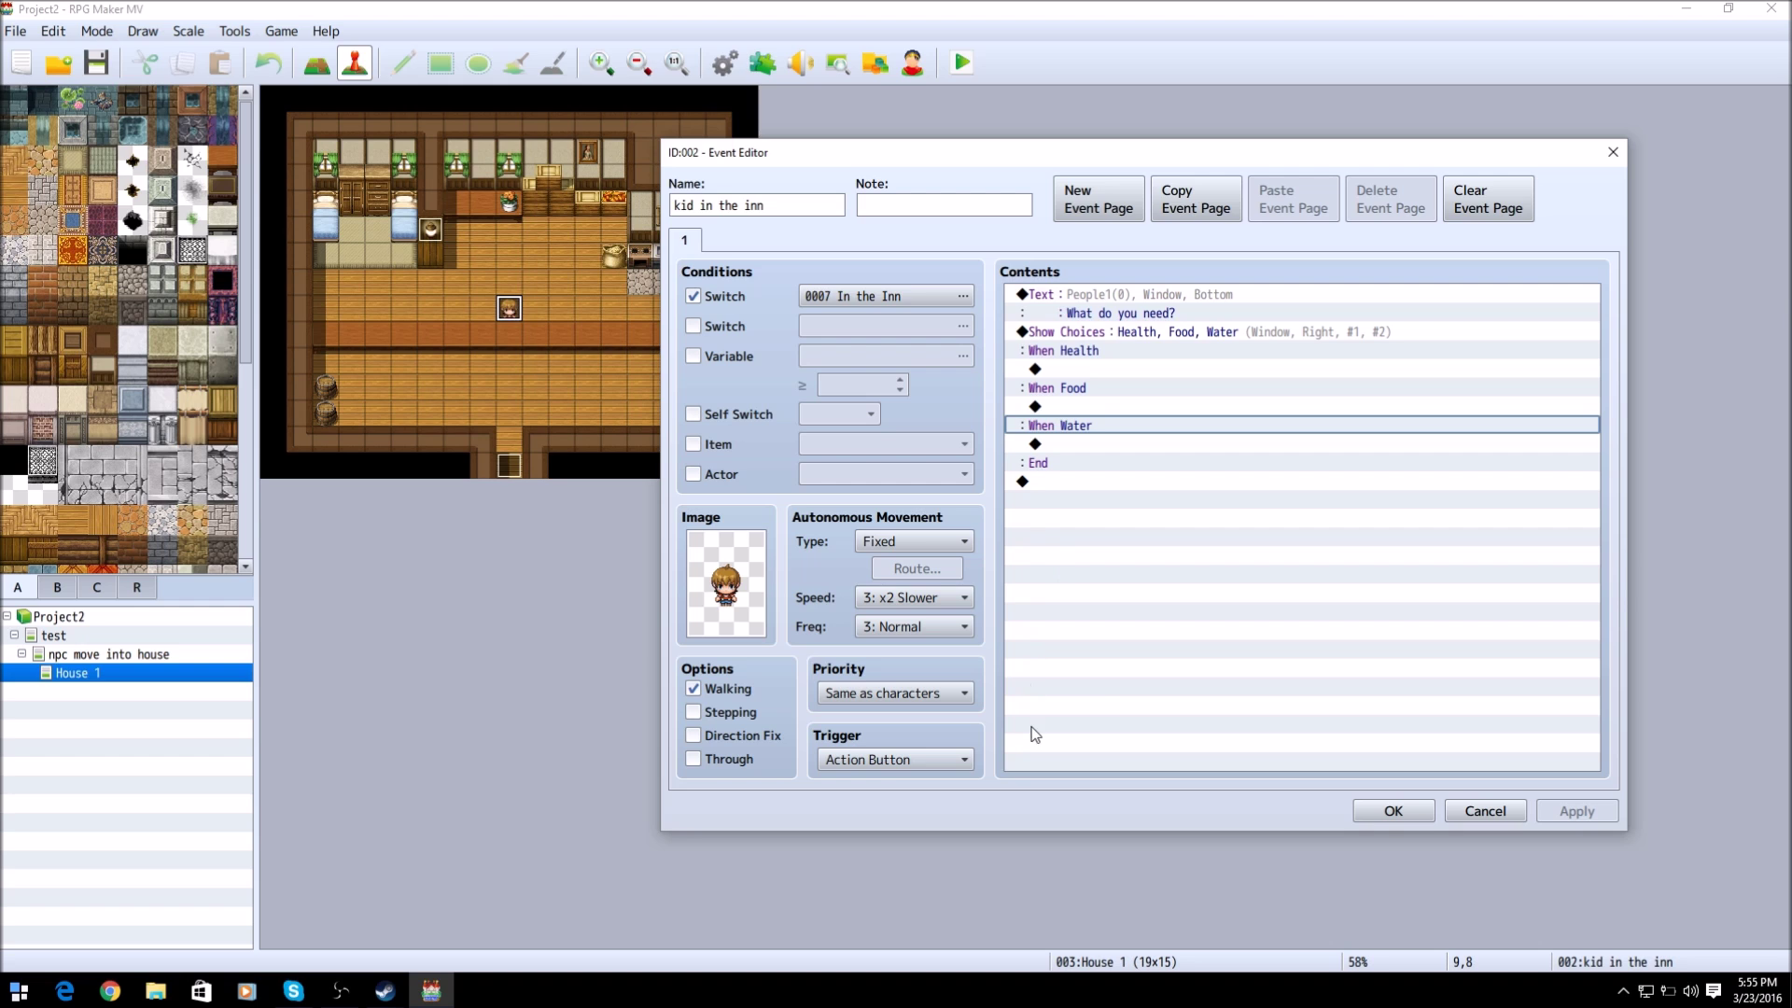
mouse_move(1109, 675)
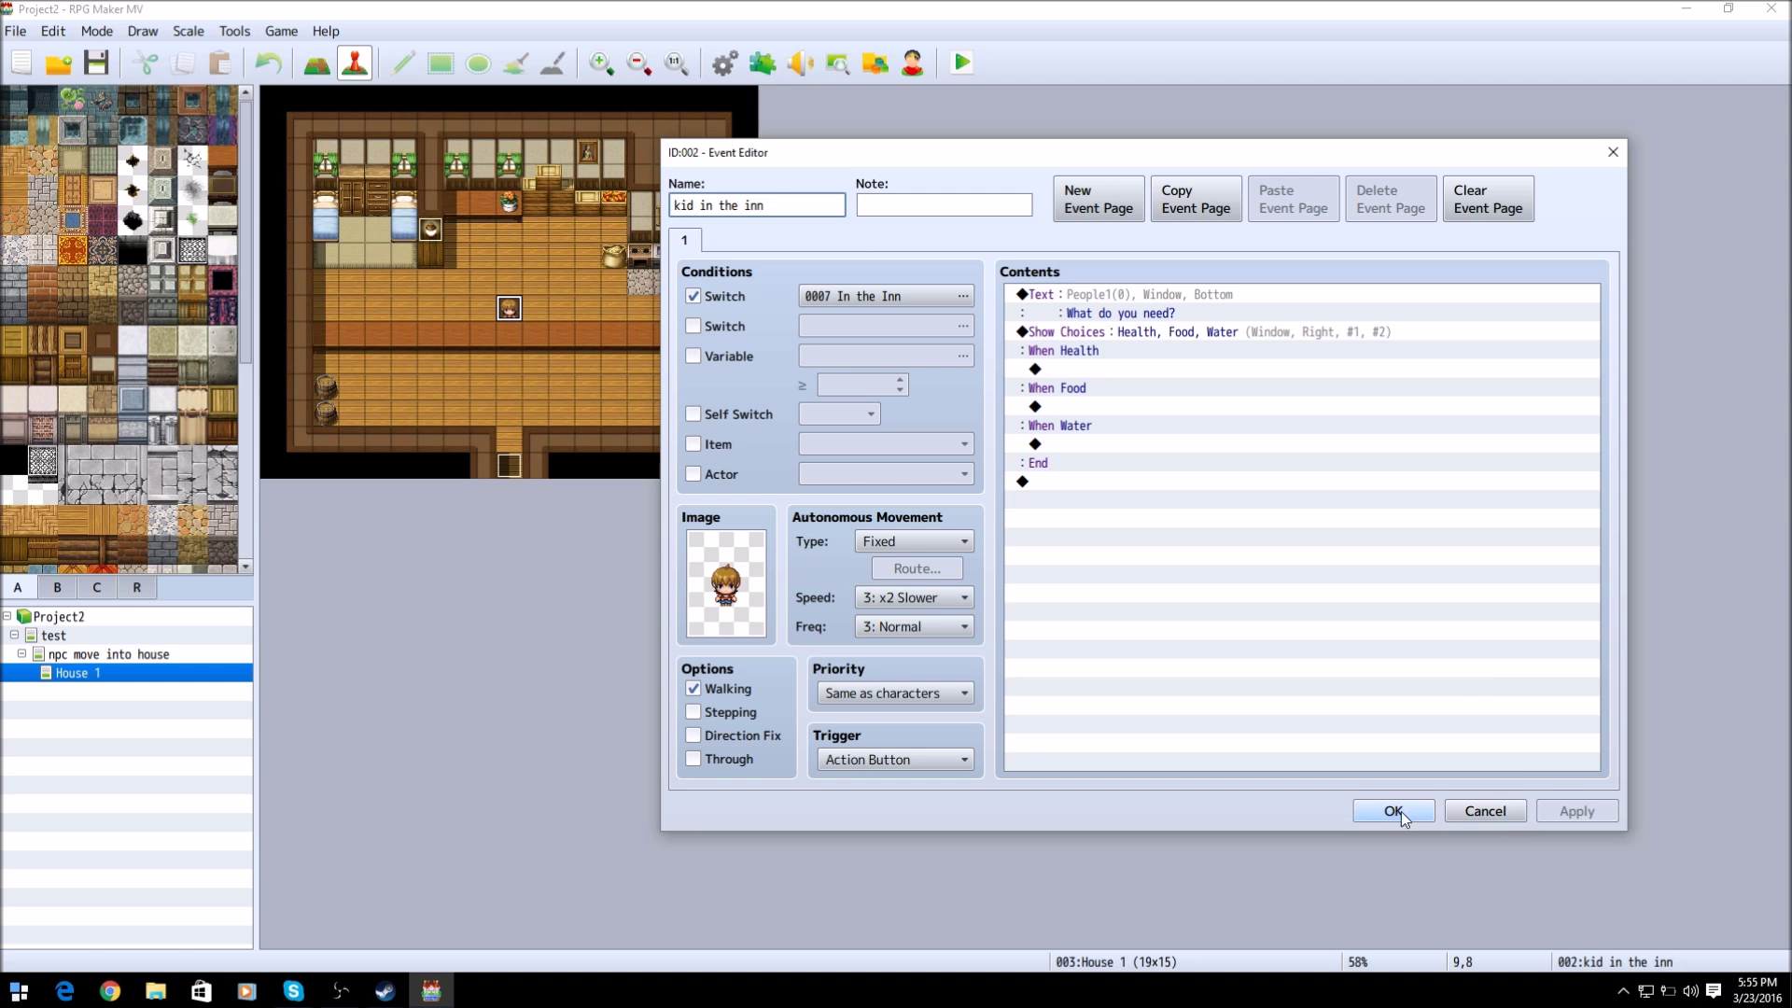
left_click(1392, 810)
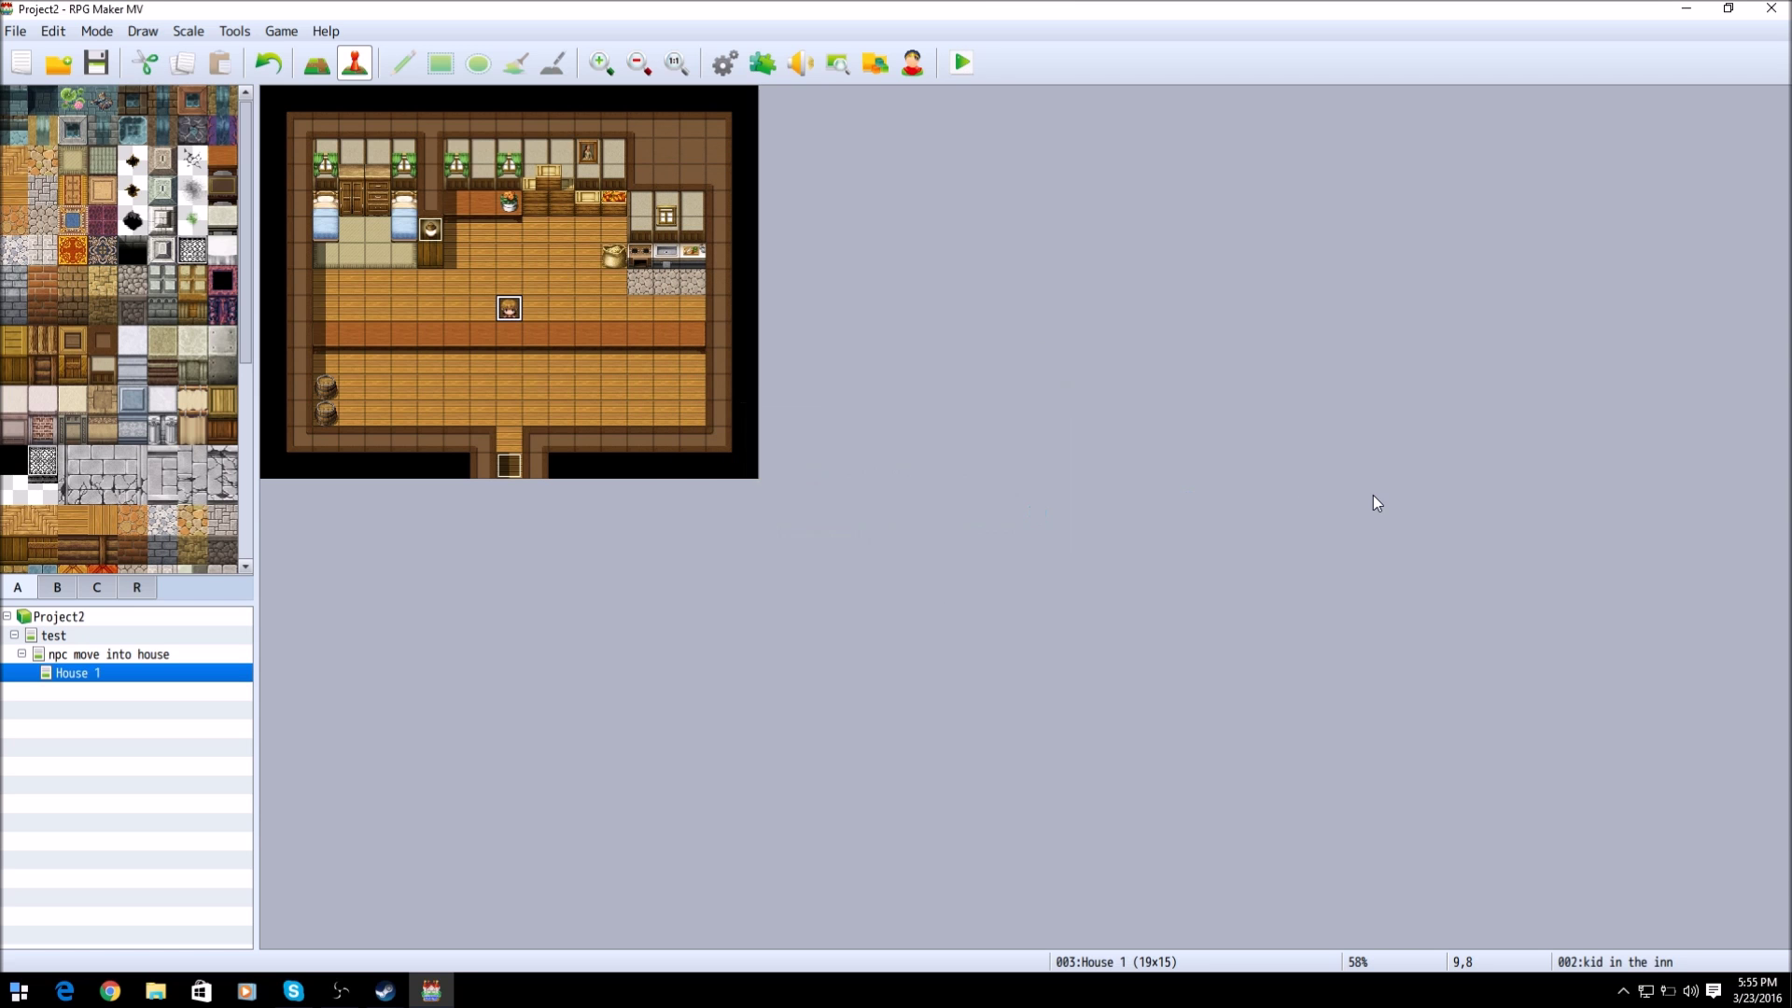
Step: Start a playtest and walk the hero up across the grass toward the house
left_click(962, 63)
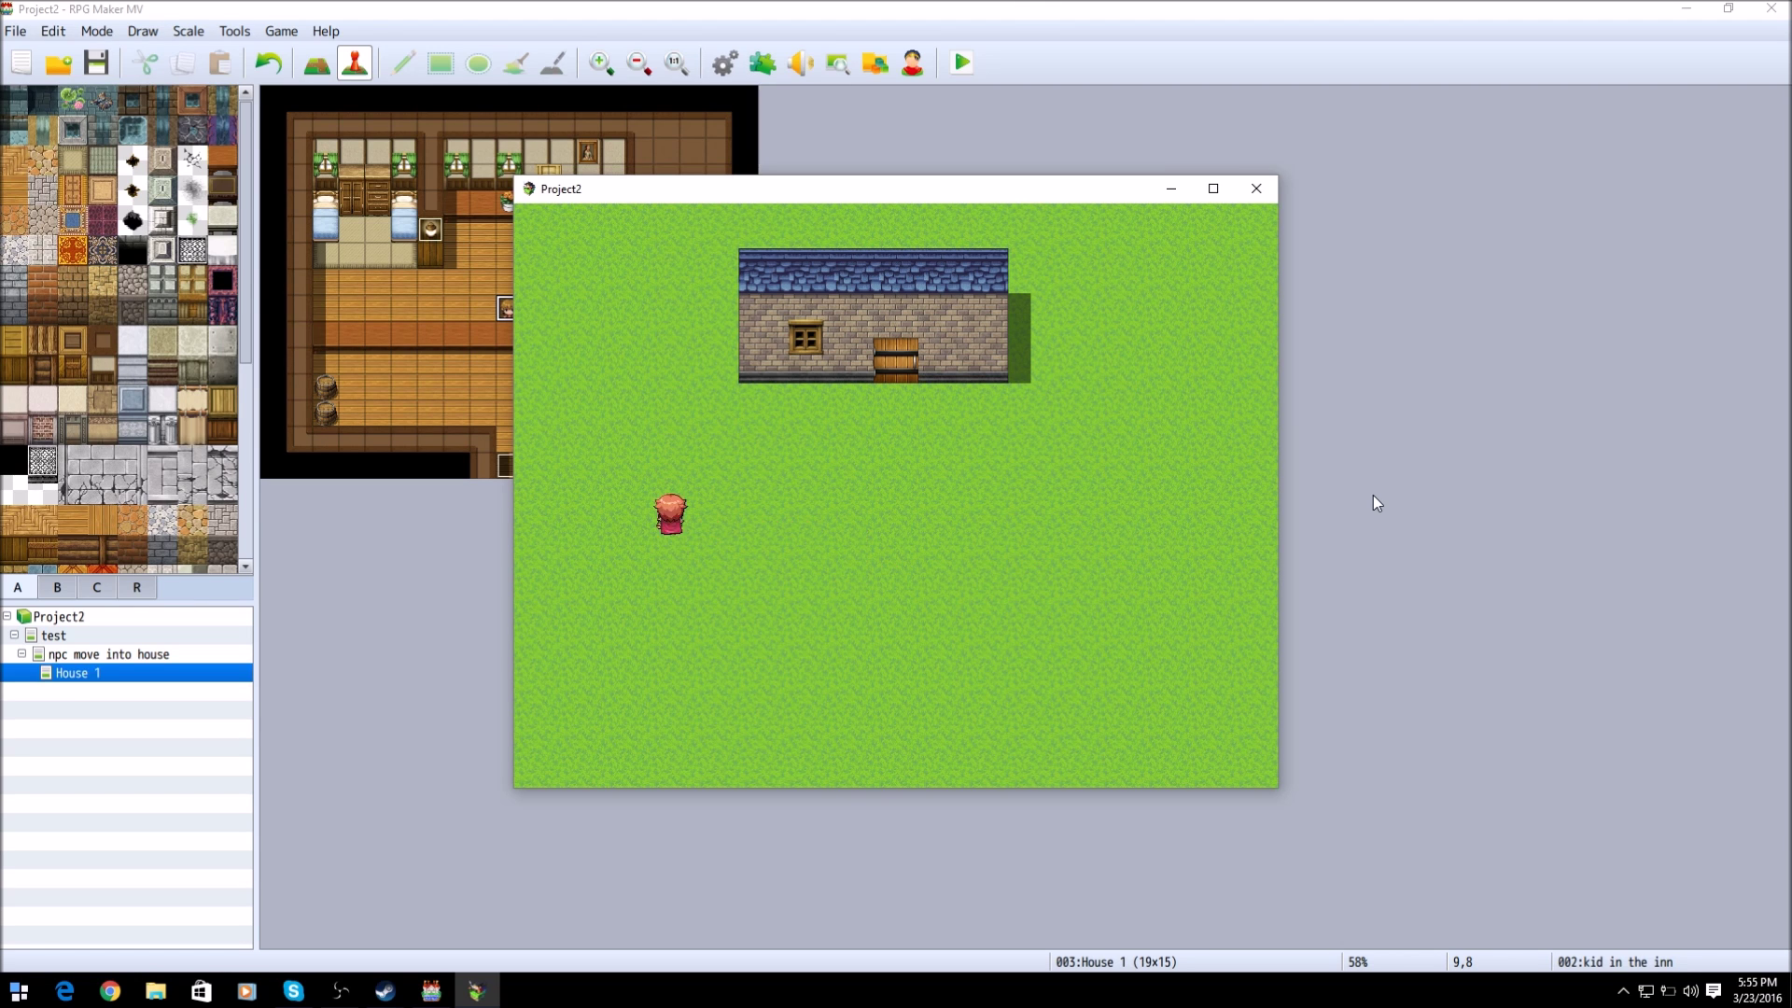
key("Up")
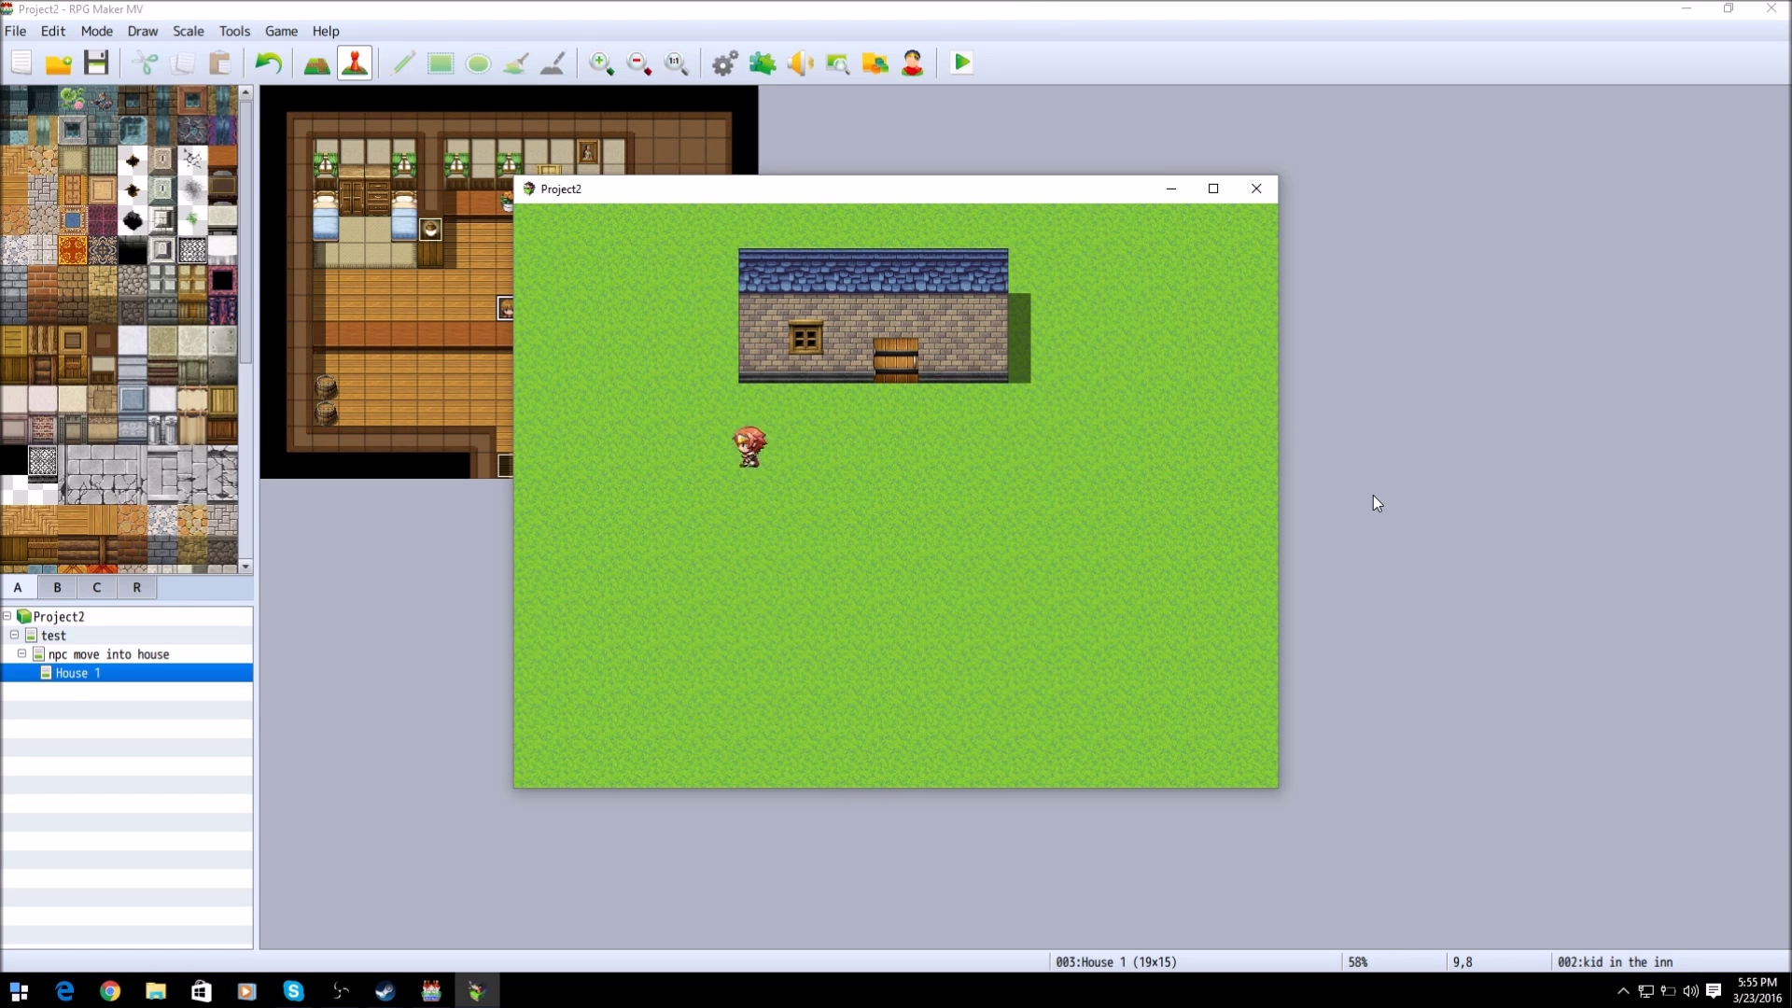